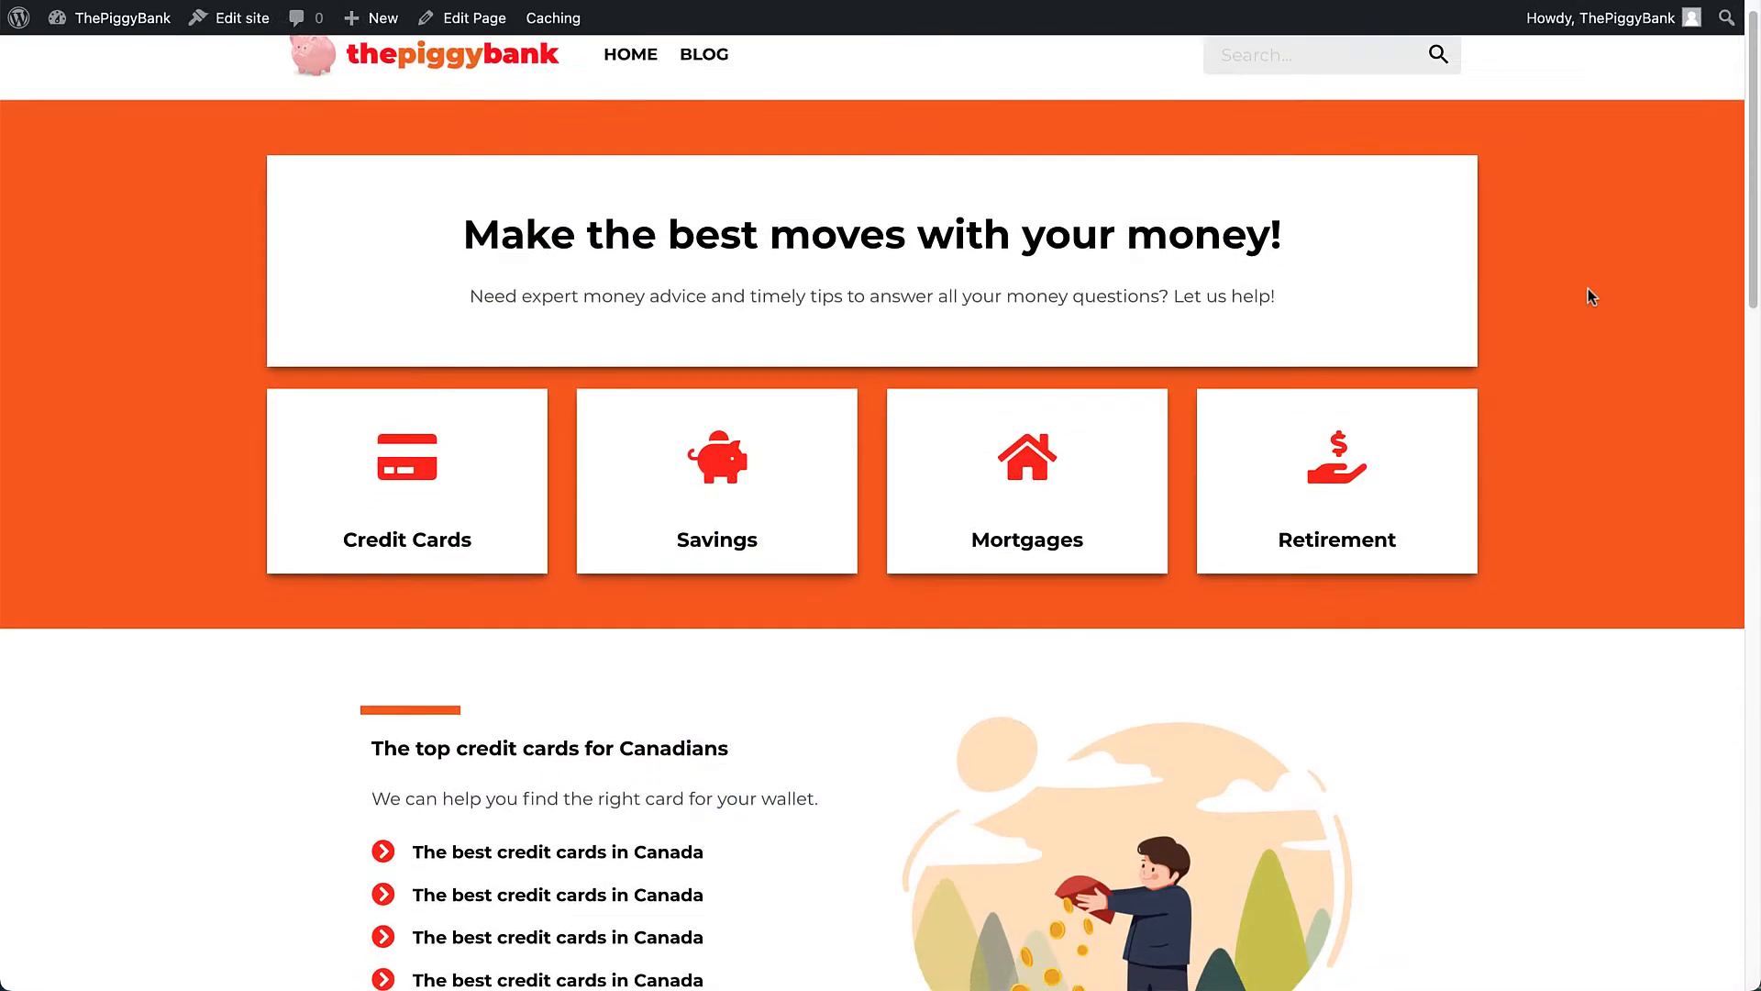
# Scroll down the ThePiggyBank home page before heading to the admin dashboard.
pyautogui.scroll(-3)
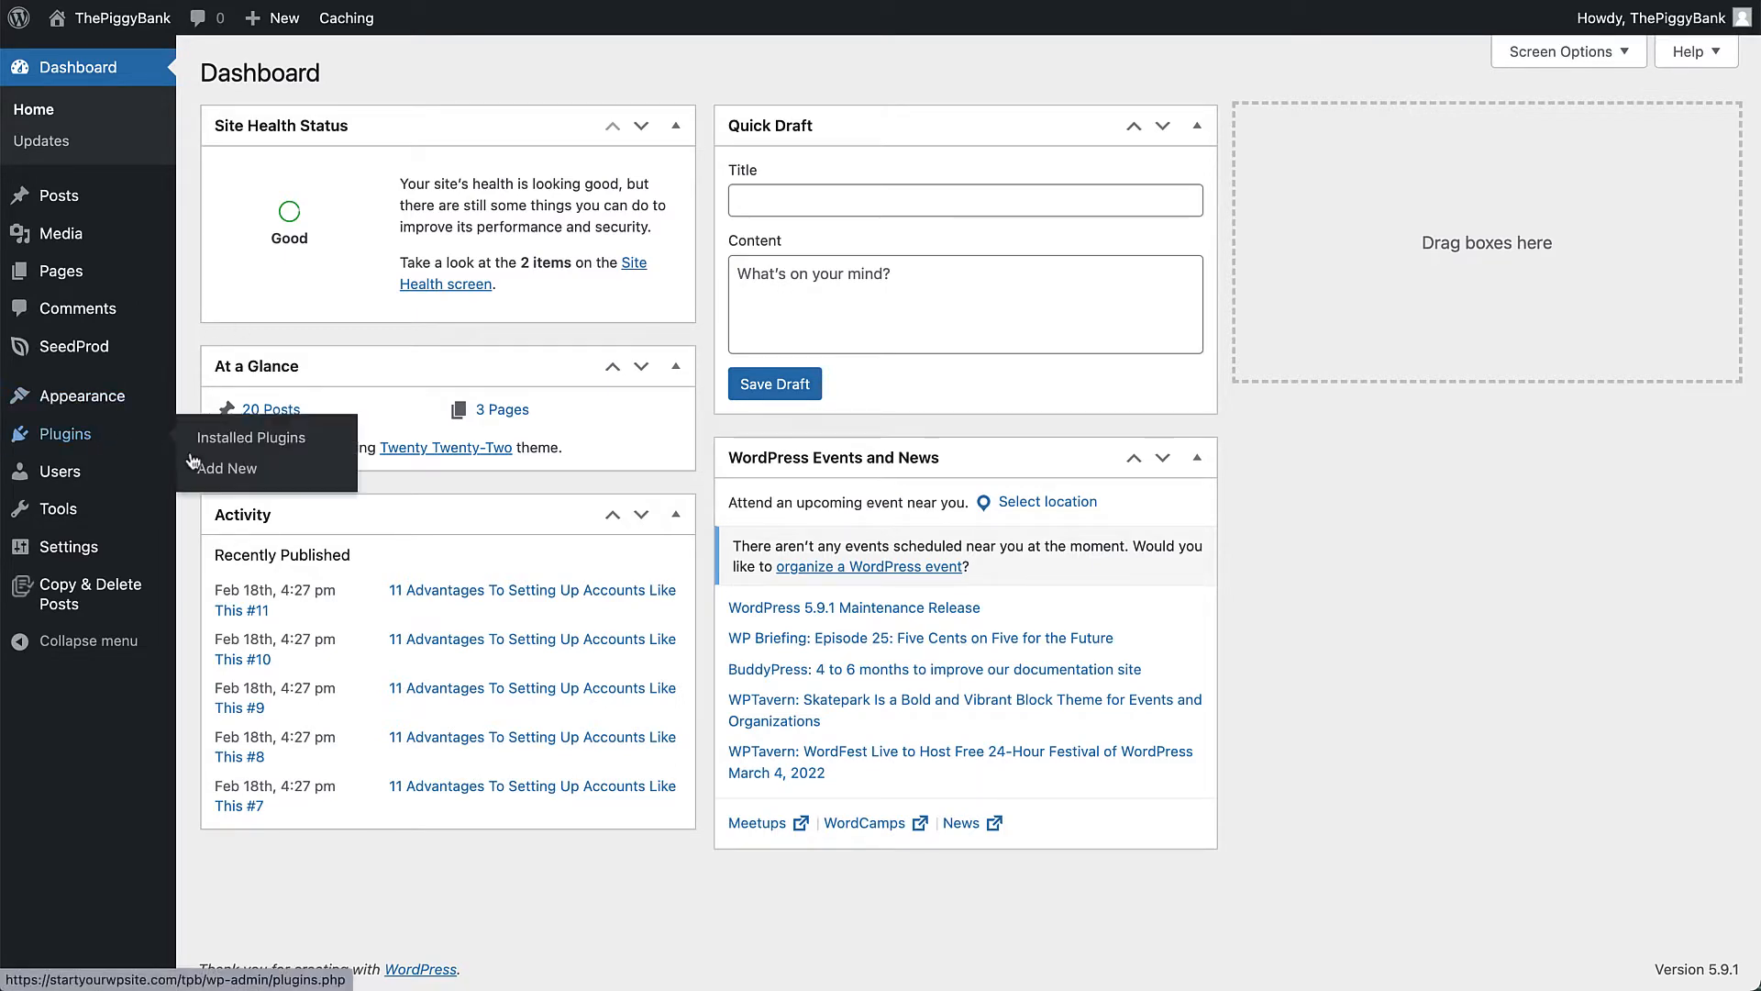
# Search Add New plugins for 'OptinMonster', install it and activate it.
pyautogui.click(226, 468)
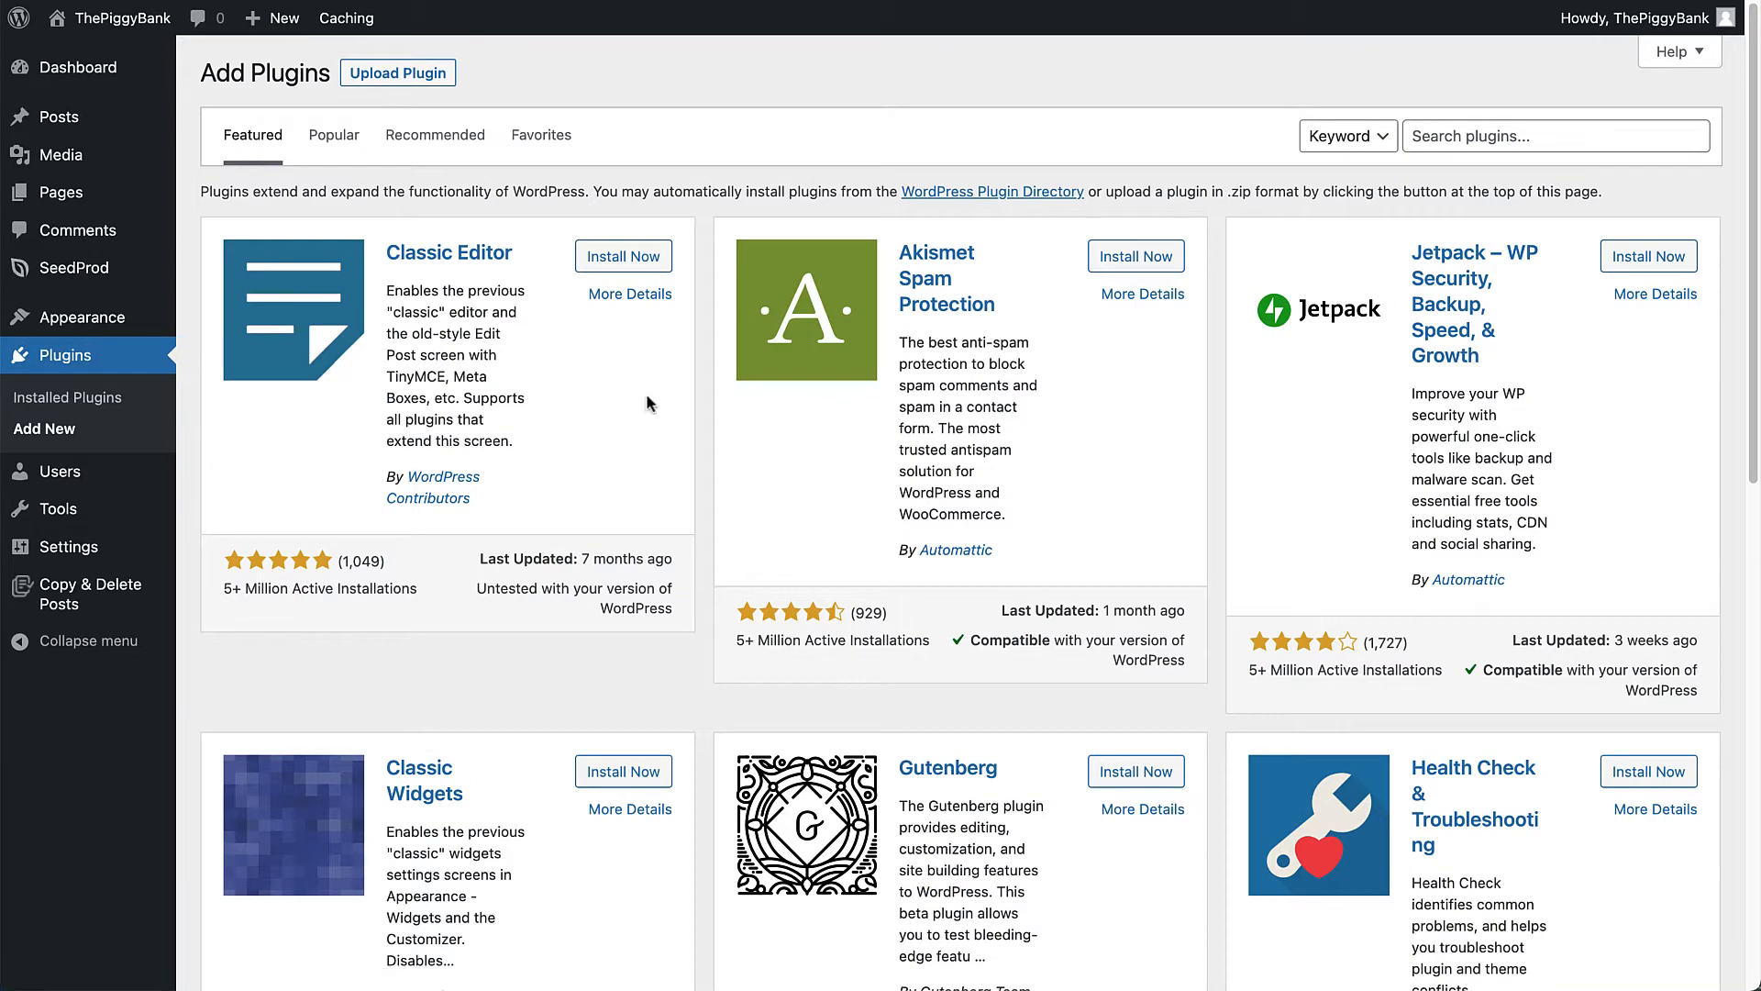
pyautogui.write('OptinMonster')
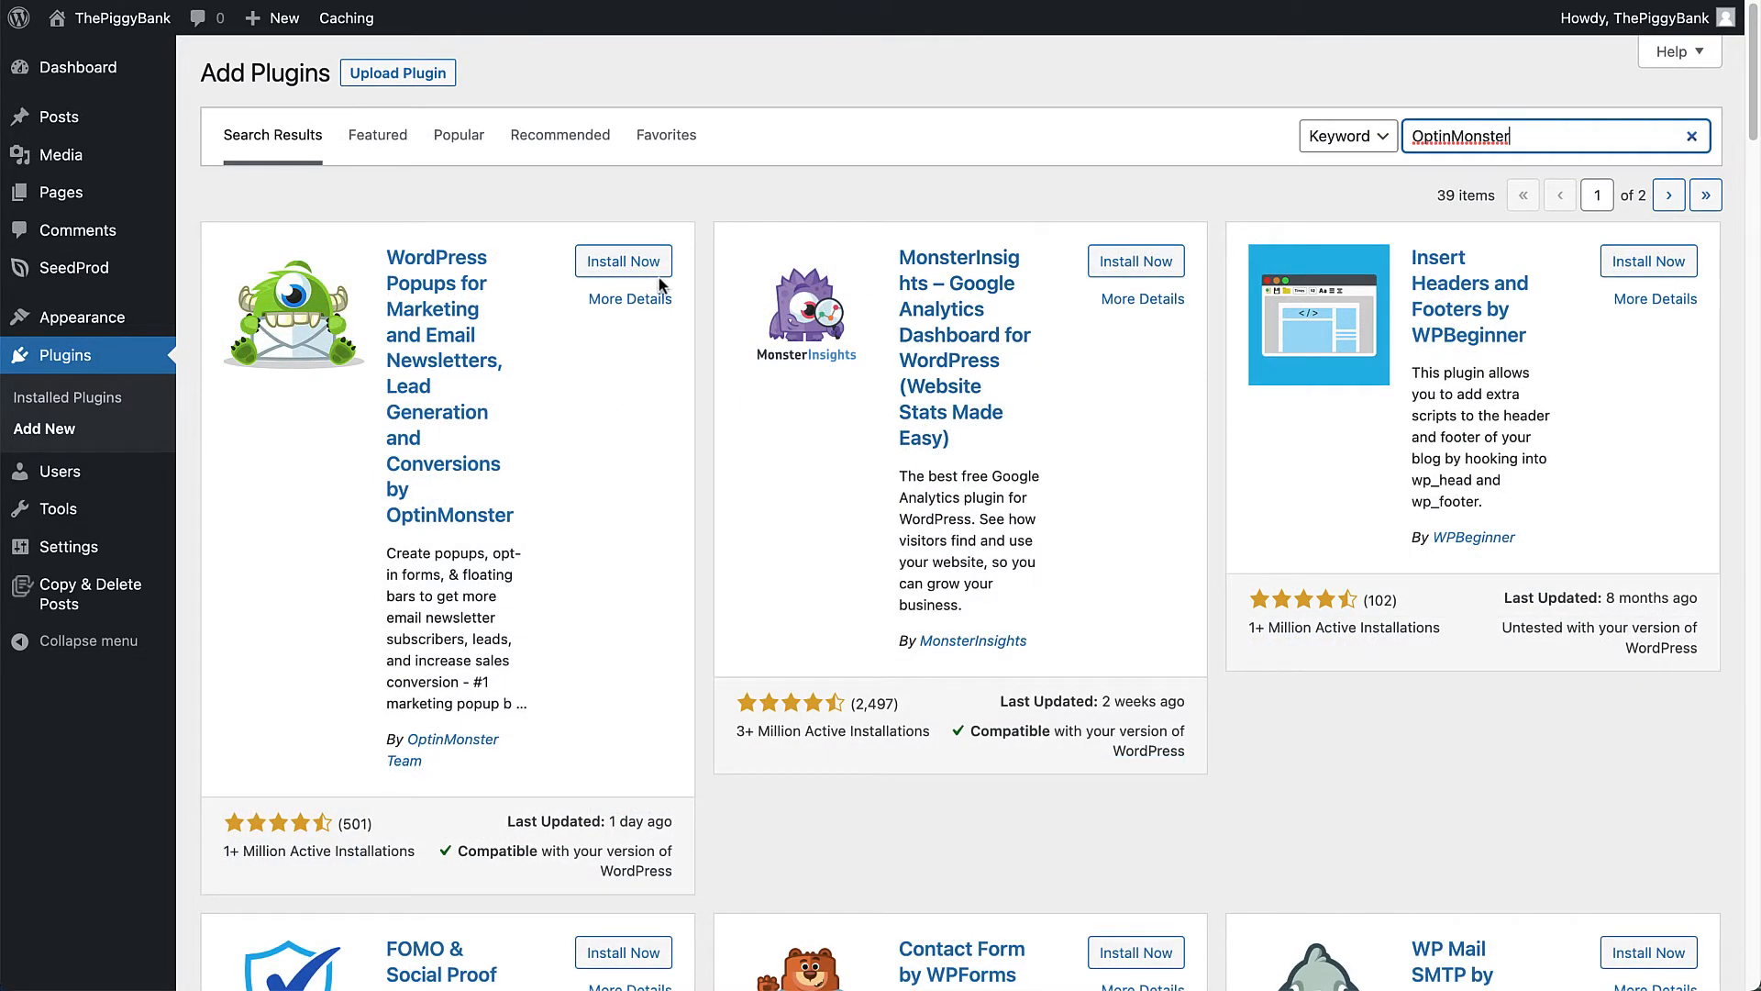
pyautogui.click(622, 260)
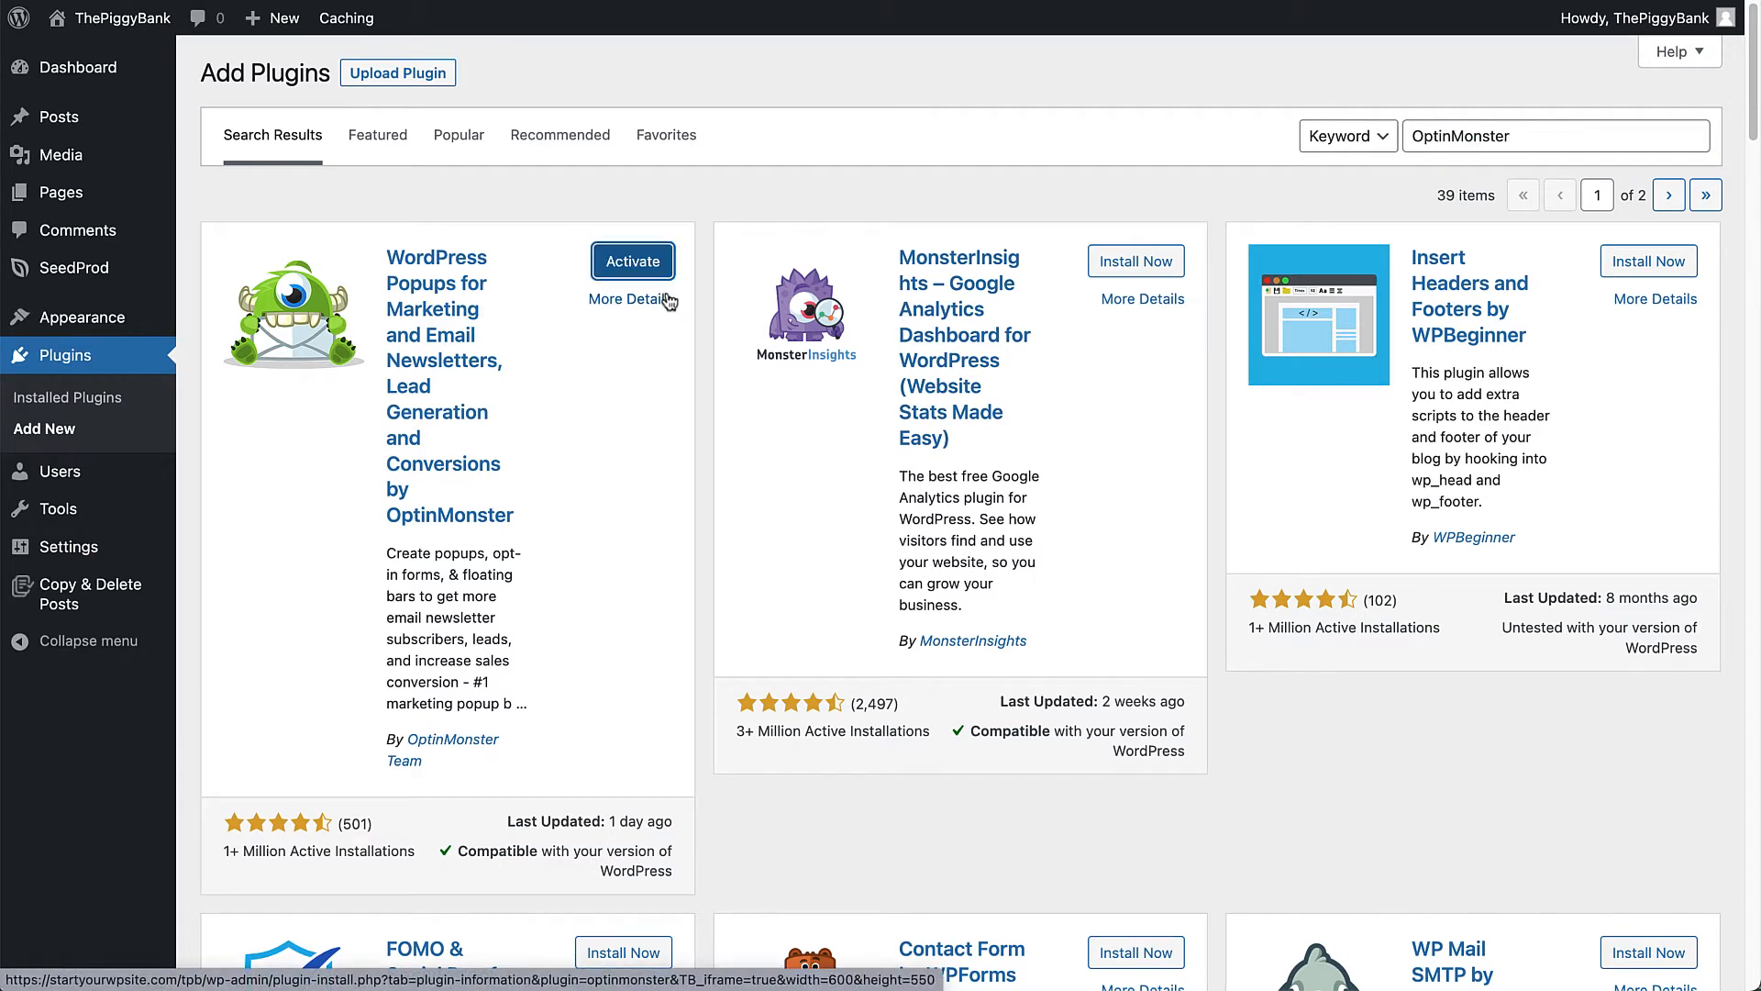
pyautogui.click(633, 260)
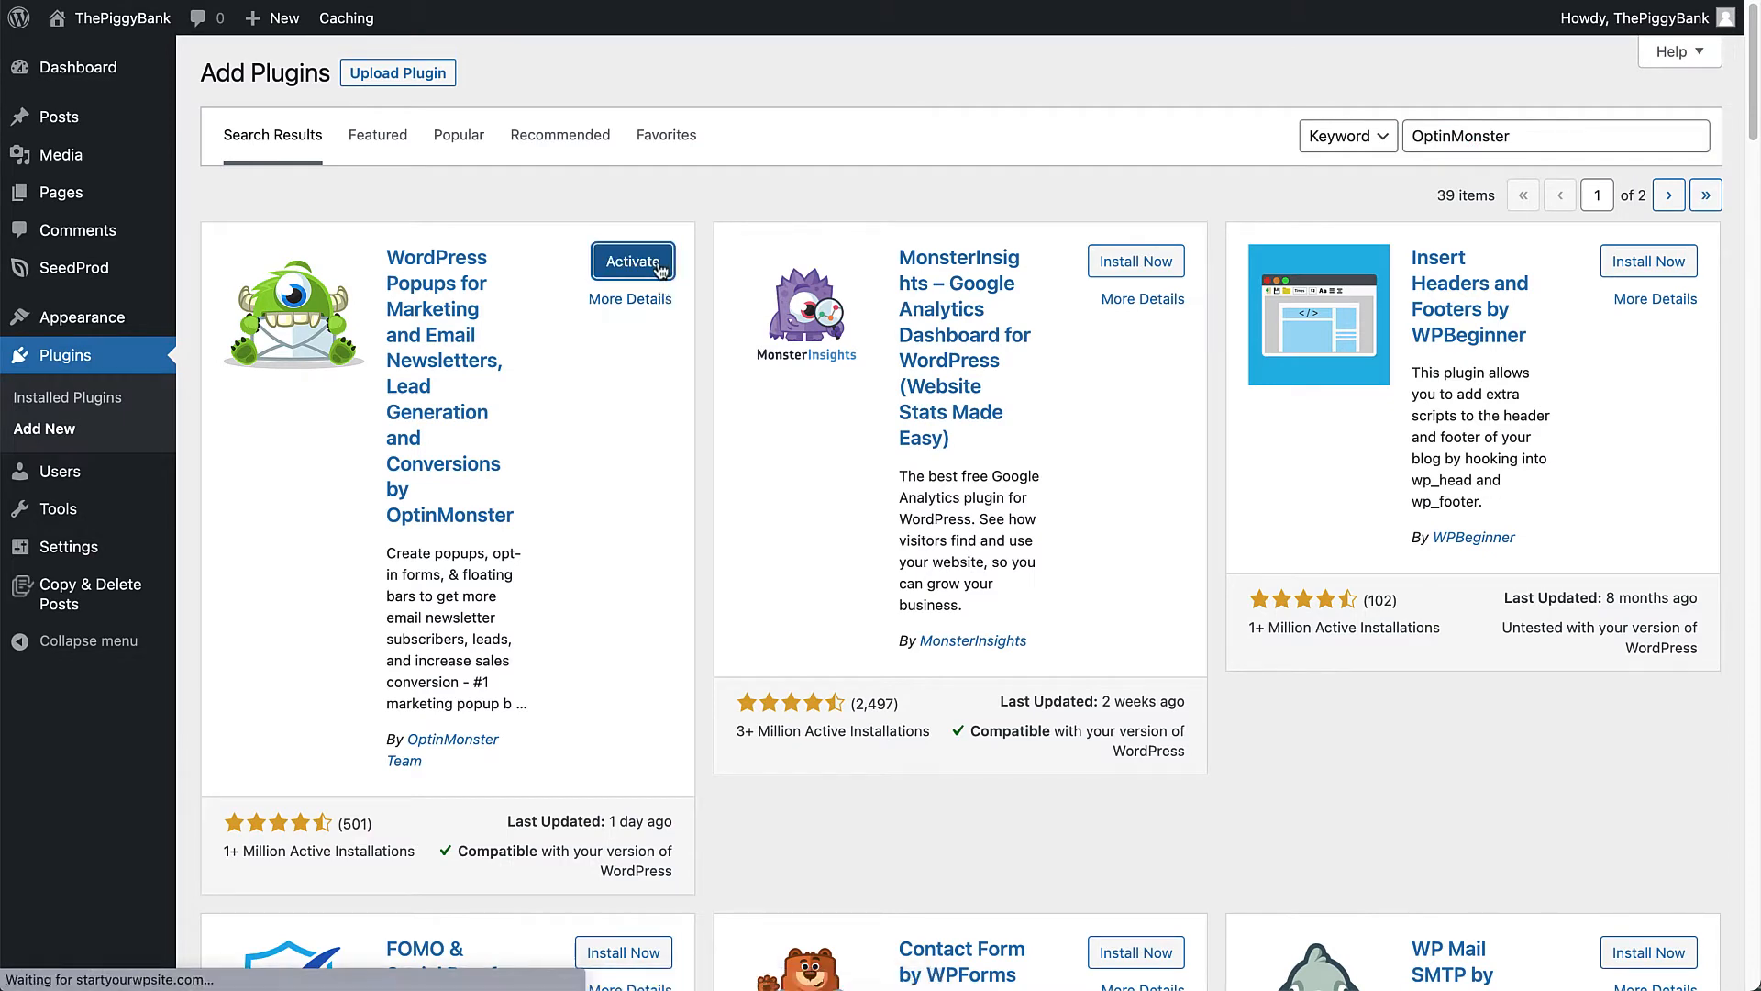
pyautogui.click(633, 261)
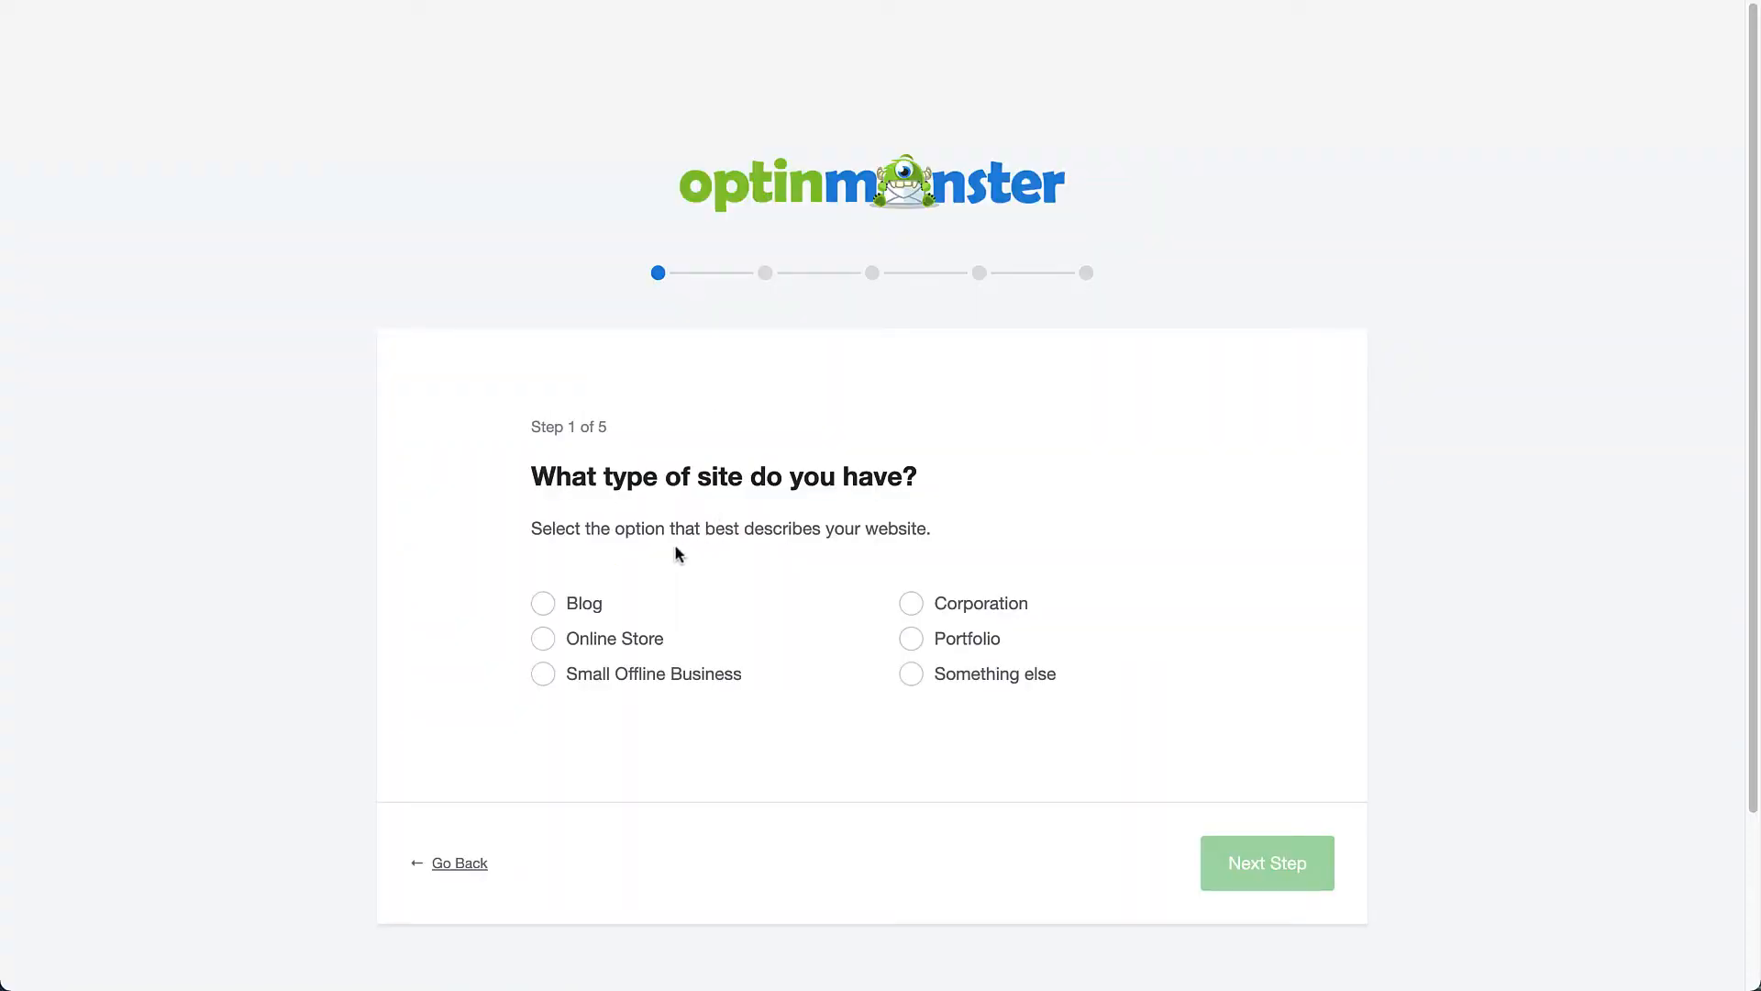
# Answer the wizard as a Blog site, the email service question, and create a free OptinMonster account.
pyautogui.click(543, 603)
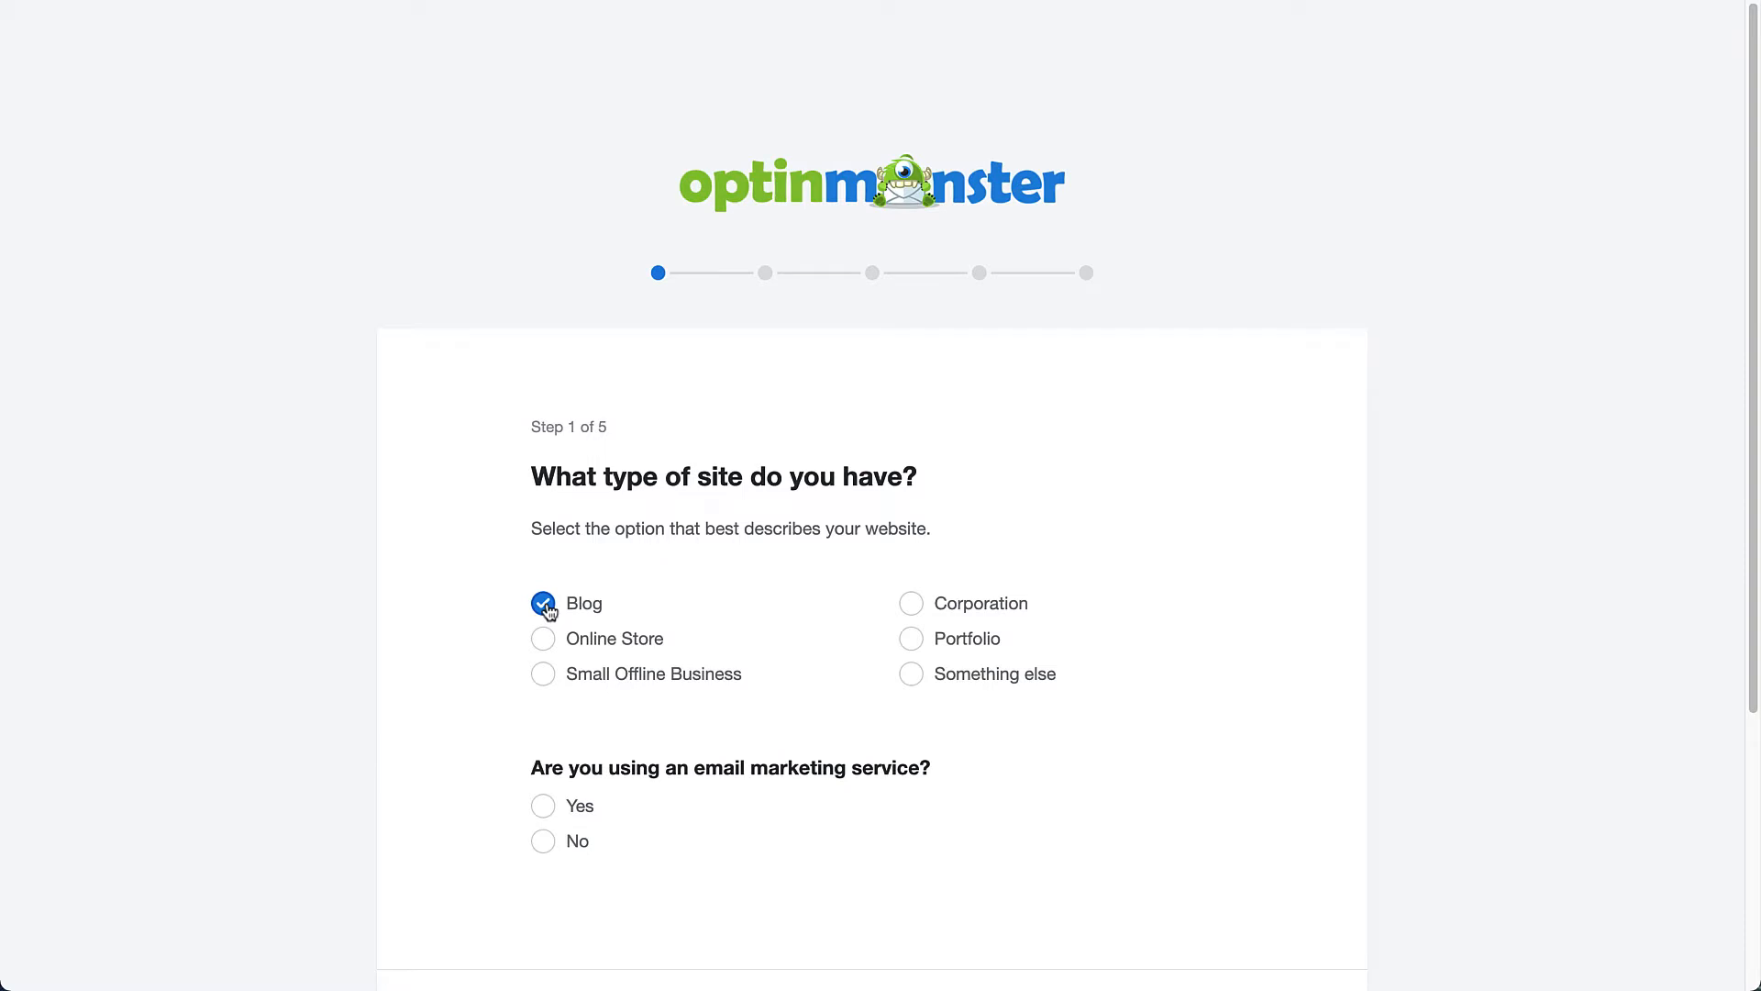
pyautogui.click(543, 807)
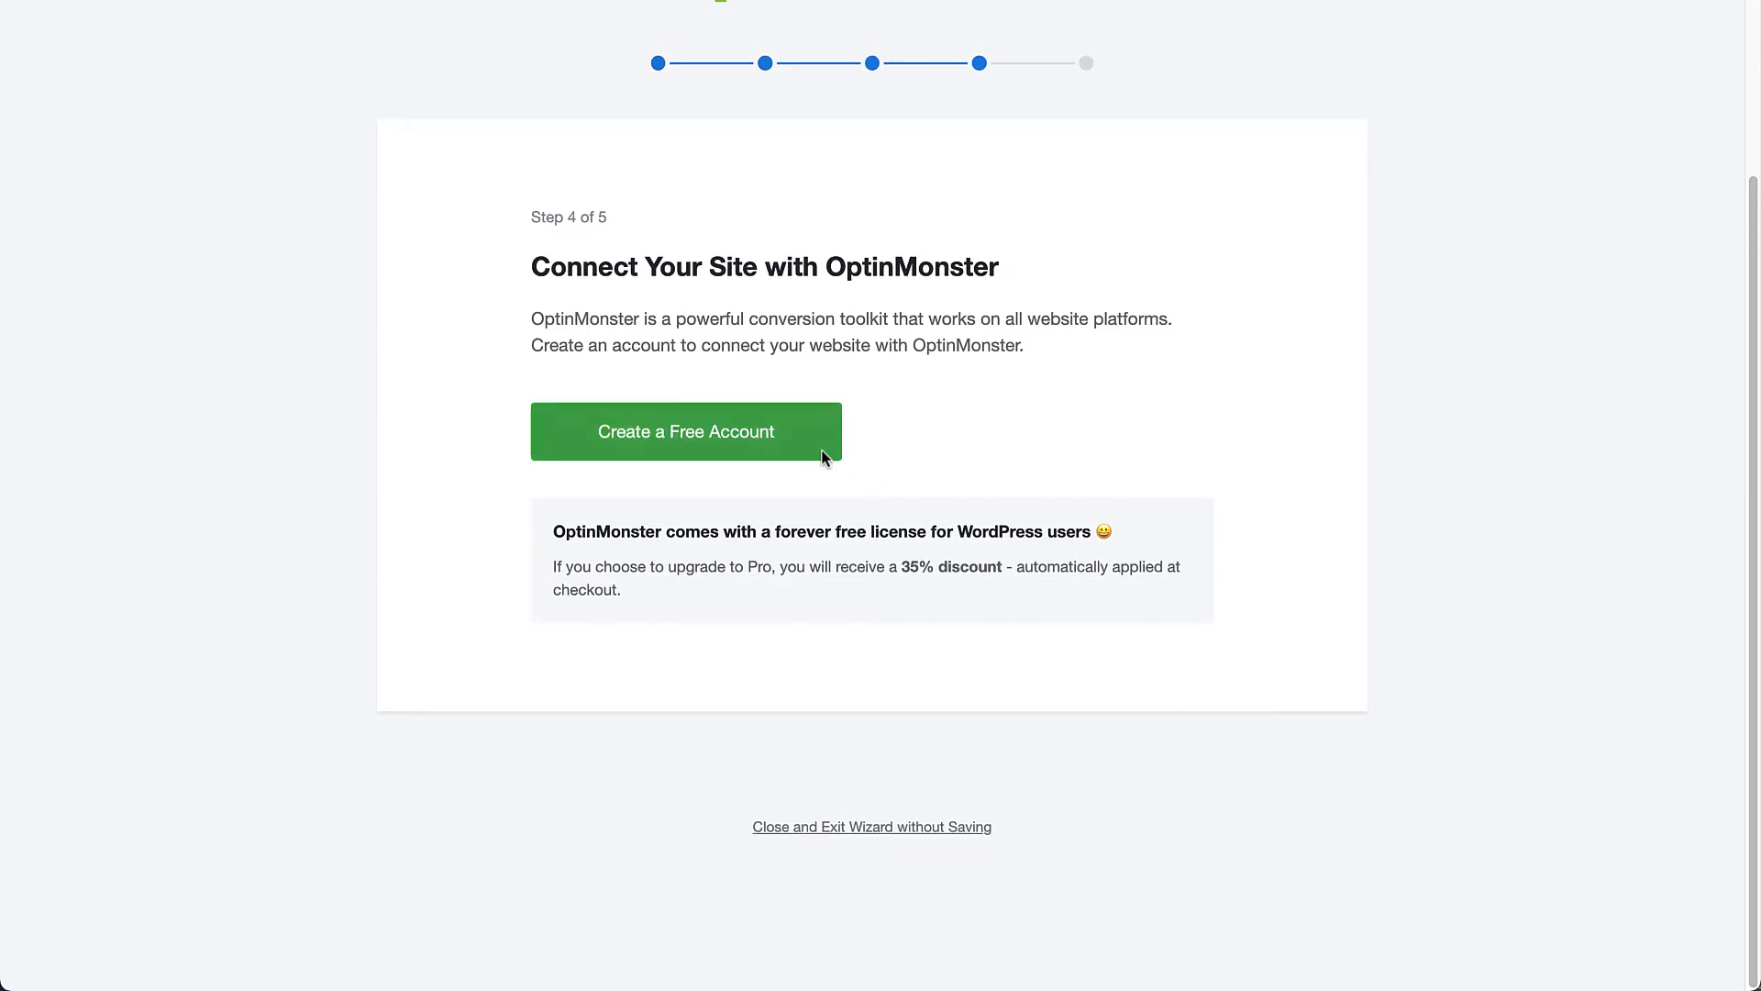
pyautogui.click(684, 431)
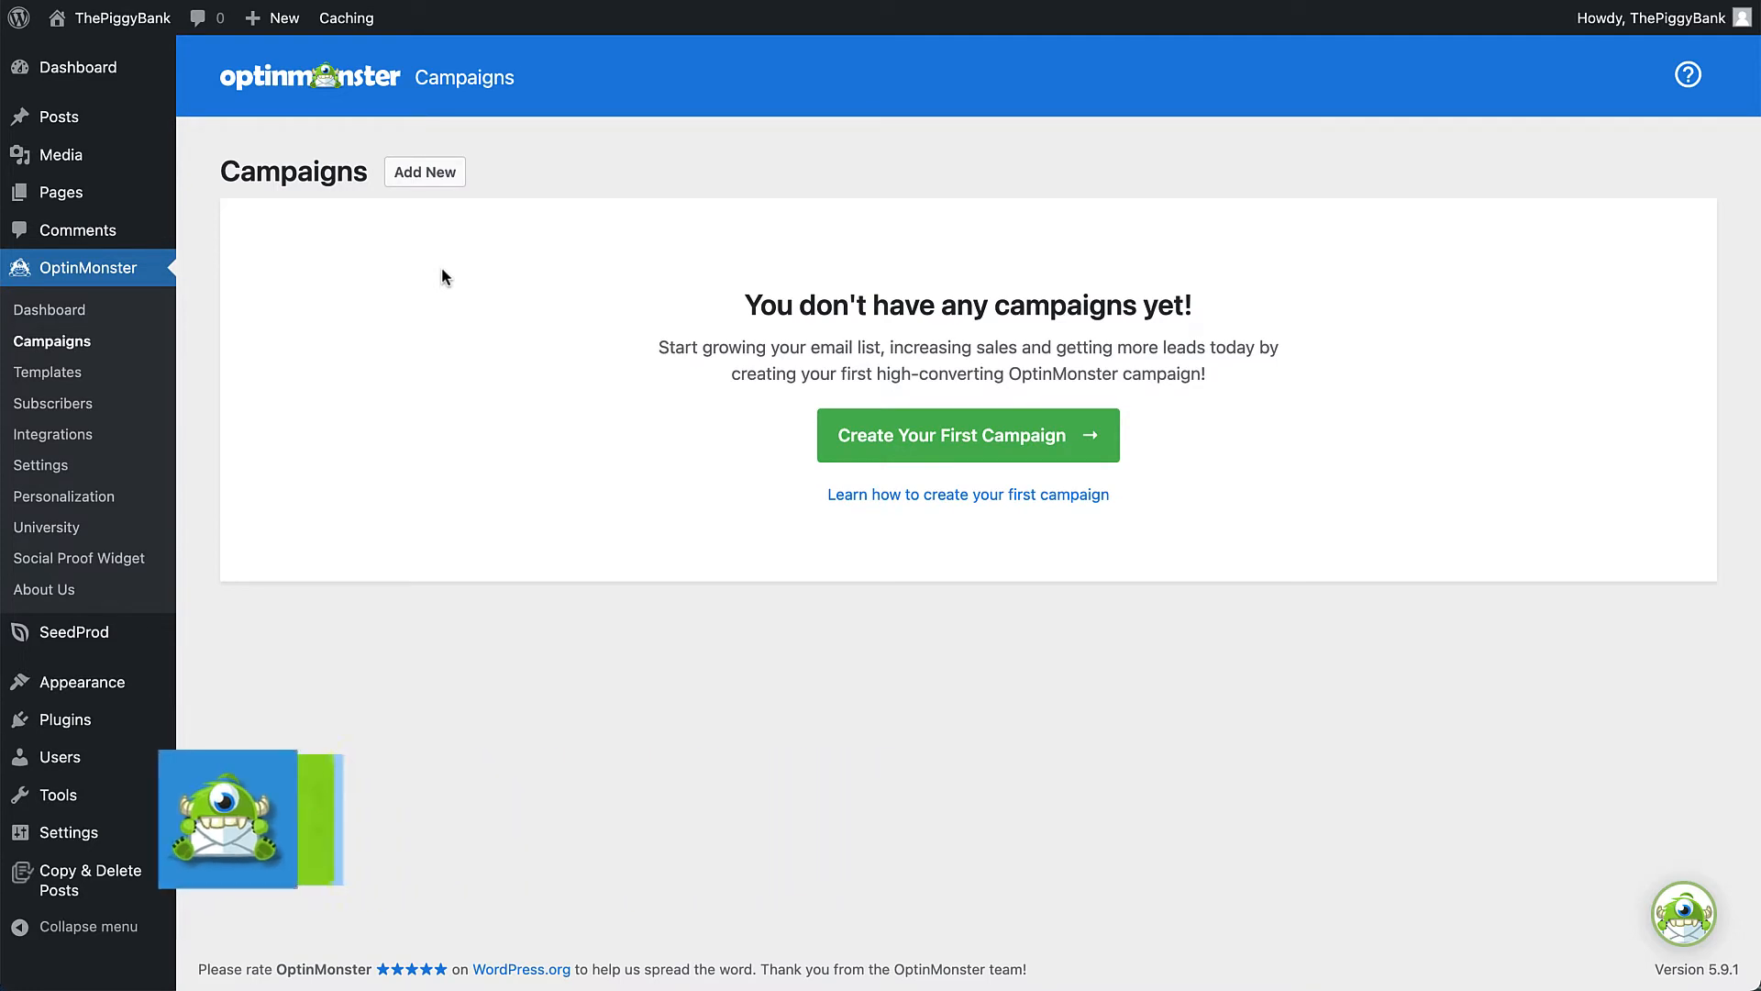
# Start a first Popup campaign, preview the Offer template, then close the preview.
pyautogui.click(48, 373)
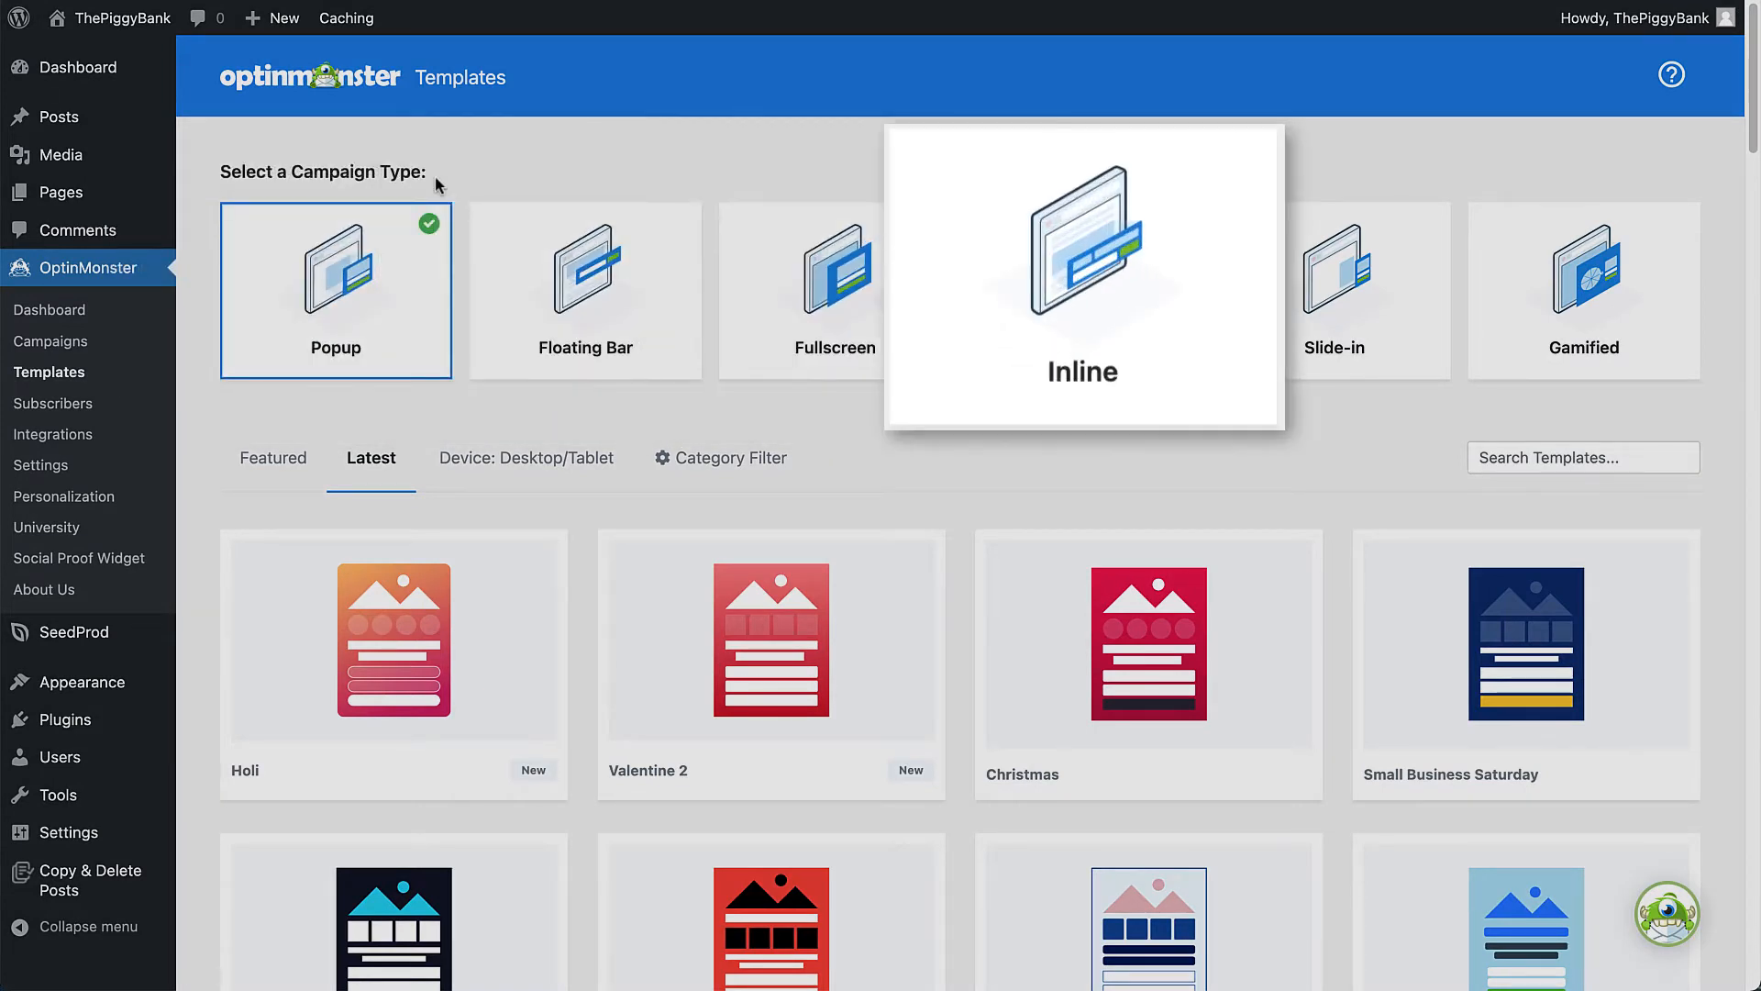
pyautogui.moveTo(1334, 286)
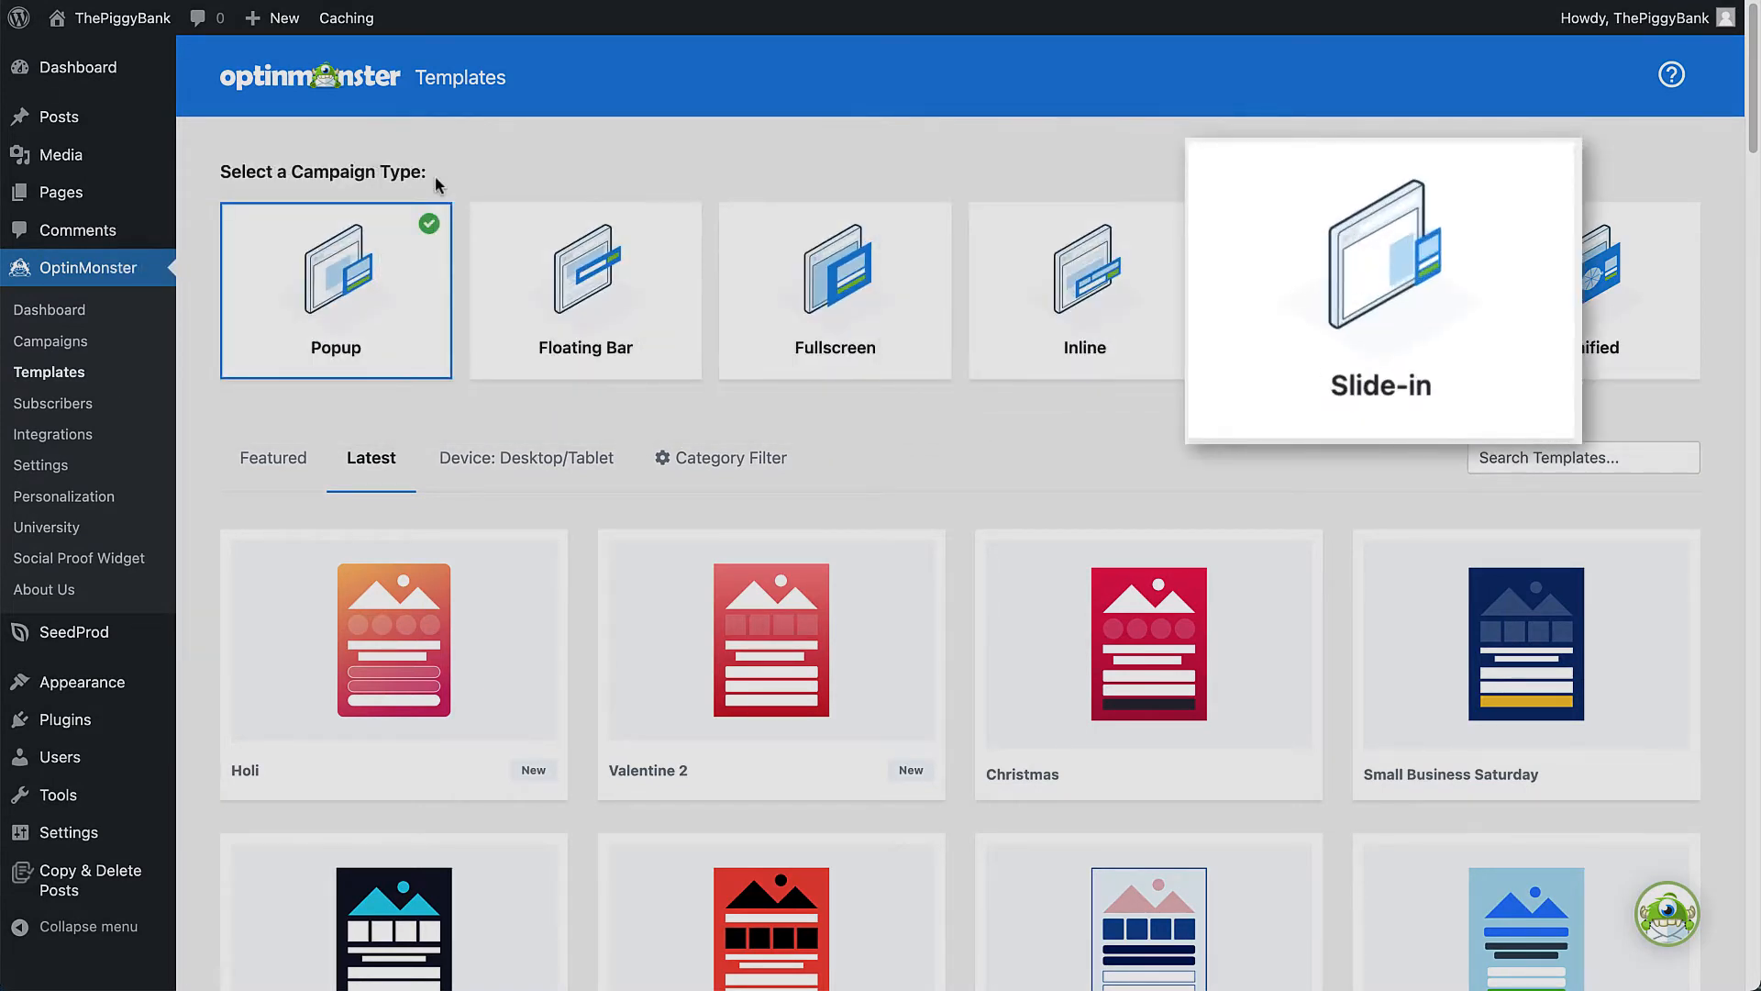
pyautogui.moveTo(1594, 286)
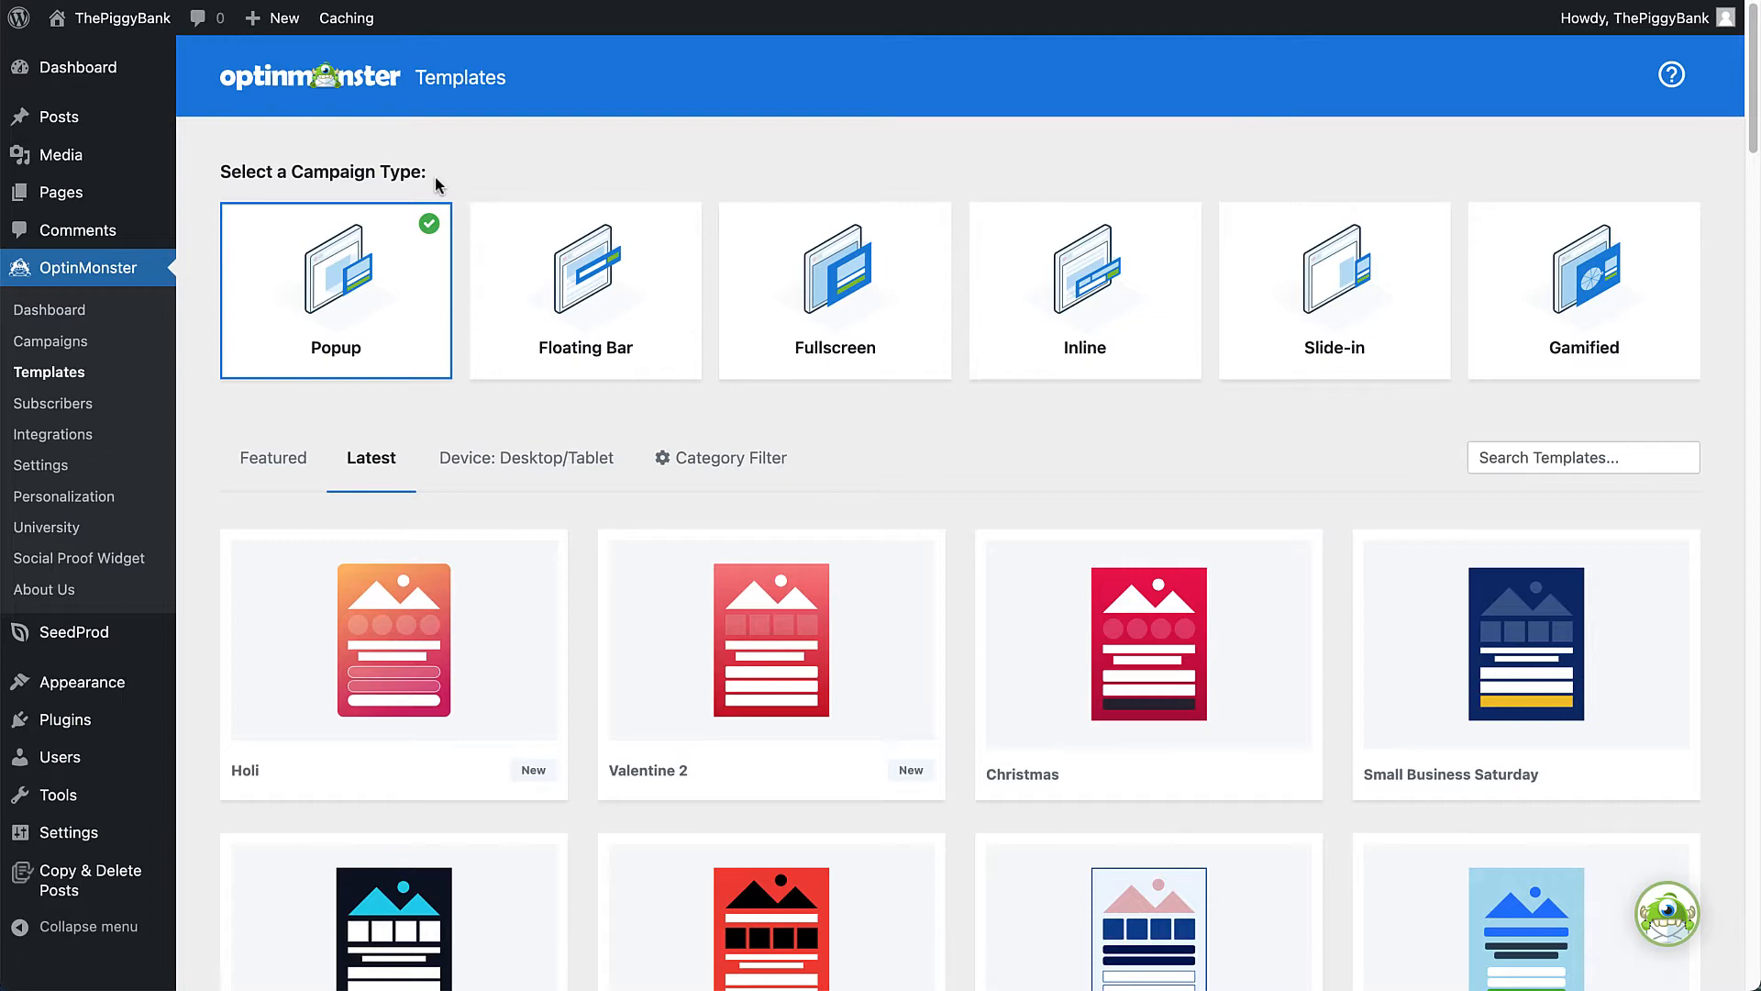
pyautogui.moveTo(1612, 492)
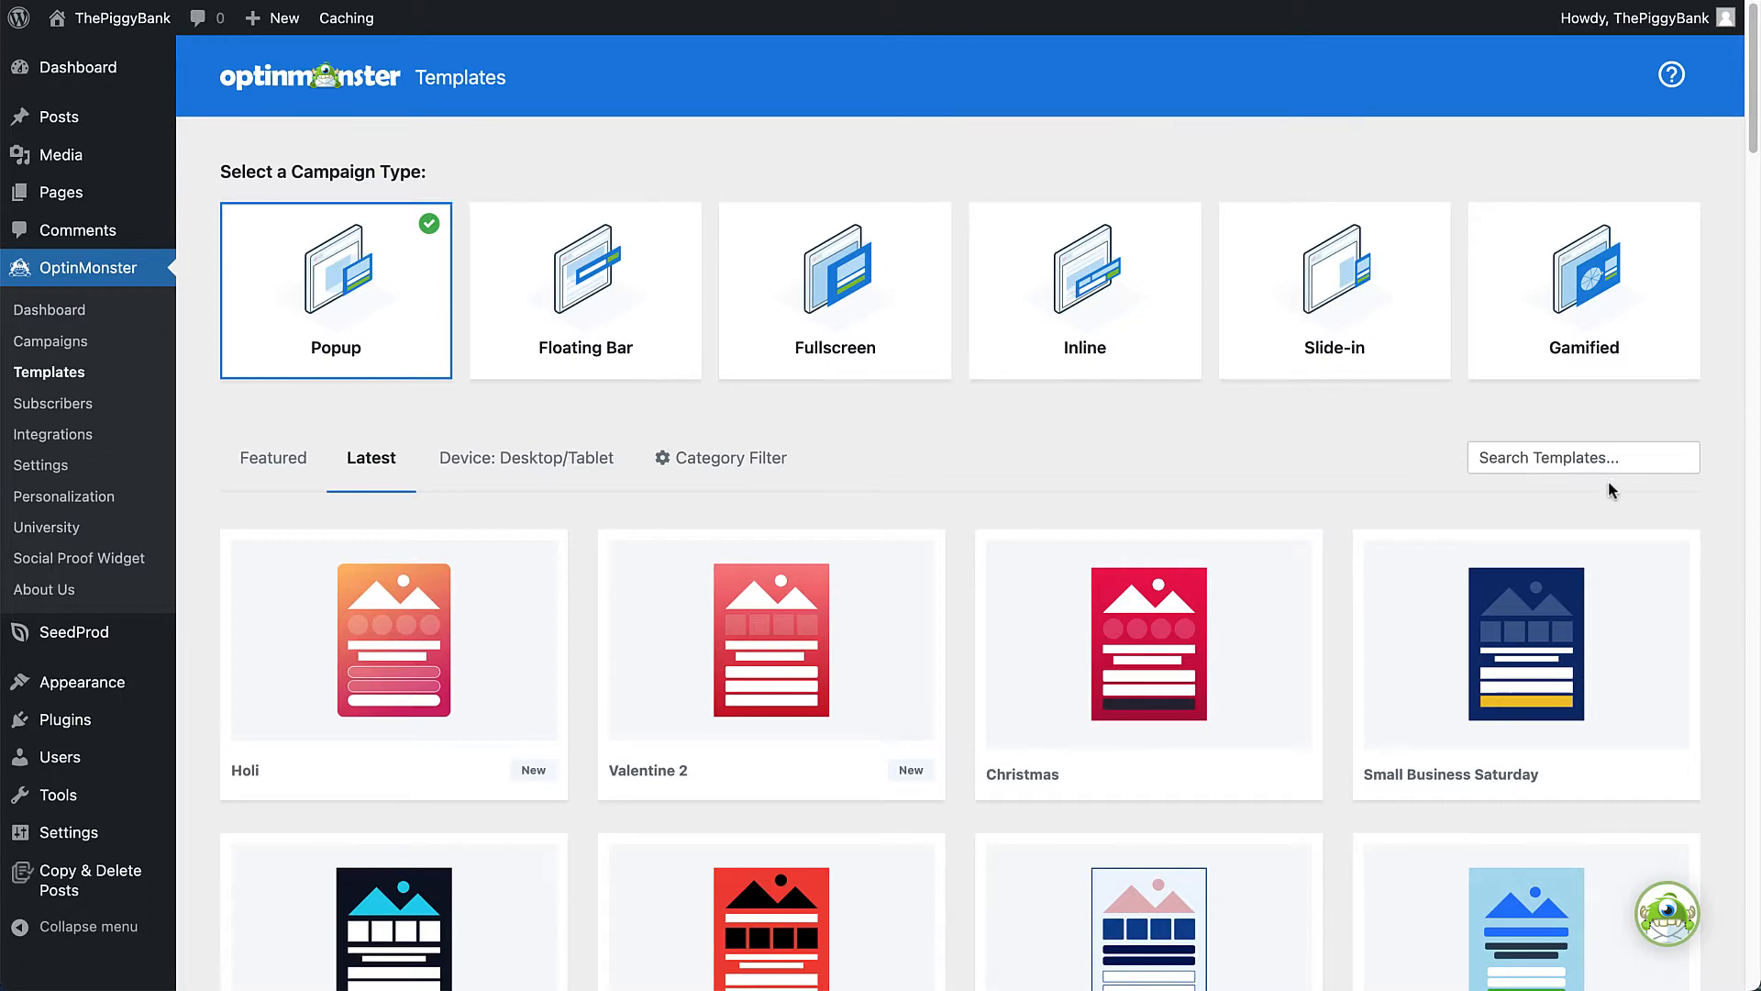
pyautogui.scroll(-3)
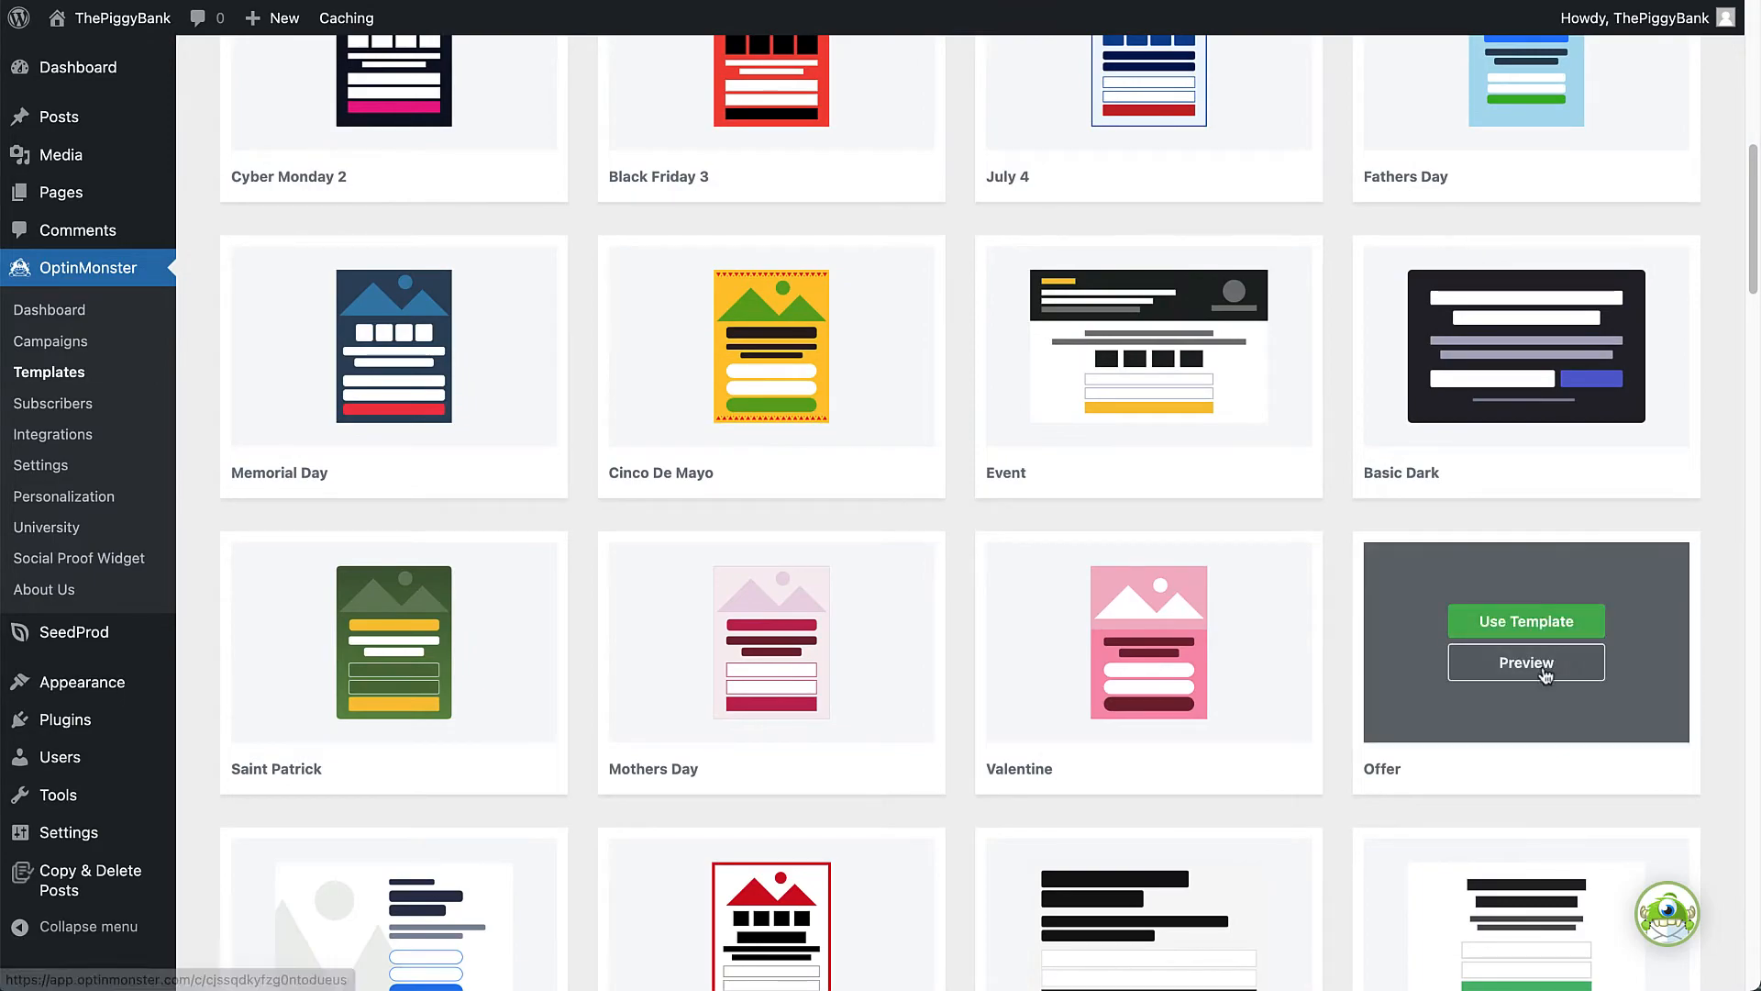
pyautogui.click(1525, 662)
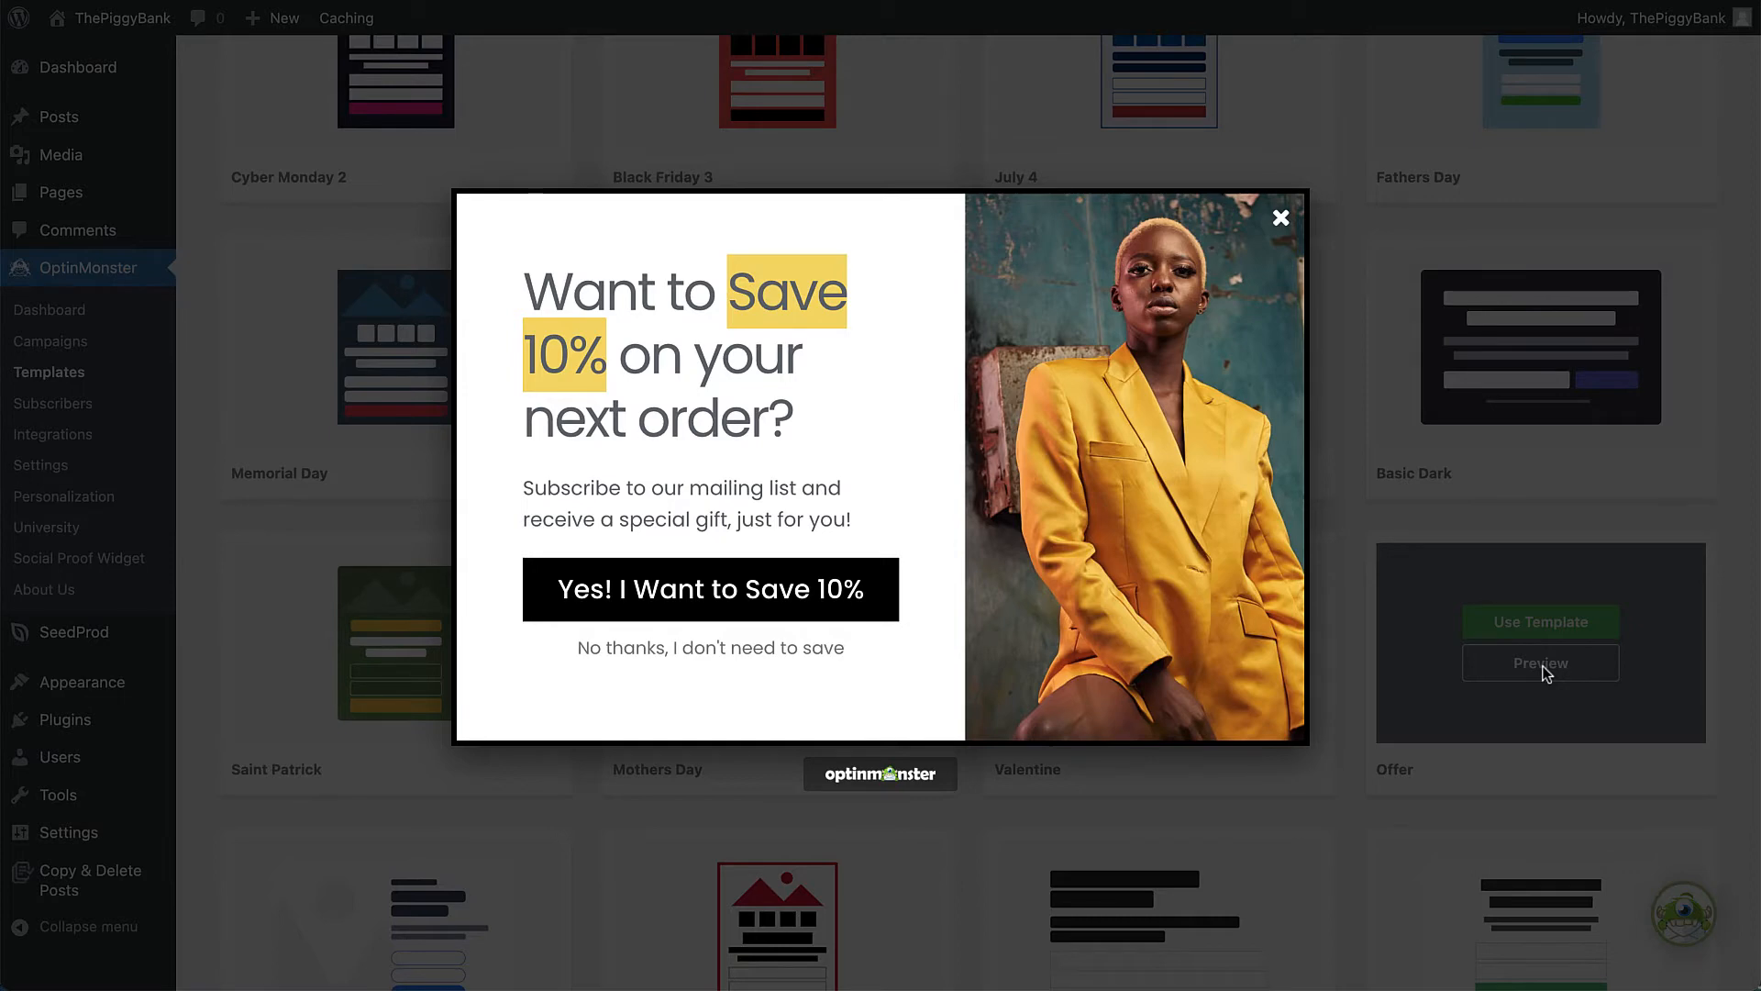
pyautogui.click(1279, 217)
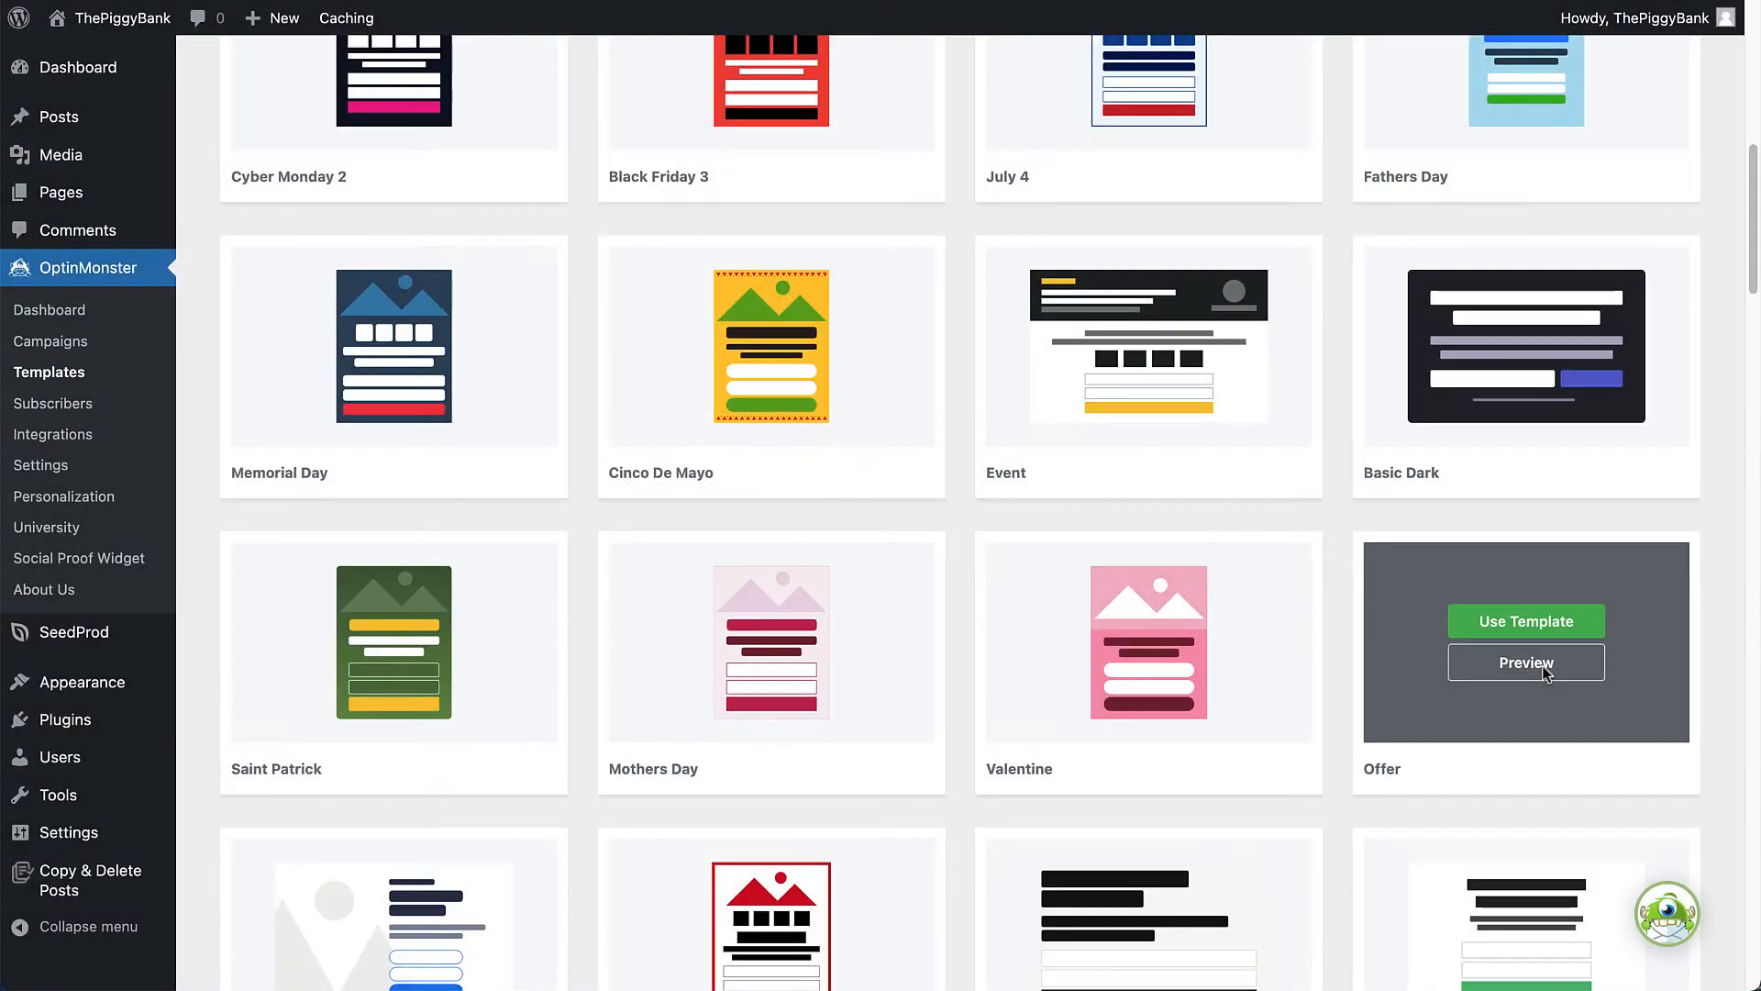
# Use the Basic template for a campaign named 'Email List Signup' and start building it.
pyautogui.scroll(-3)
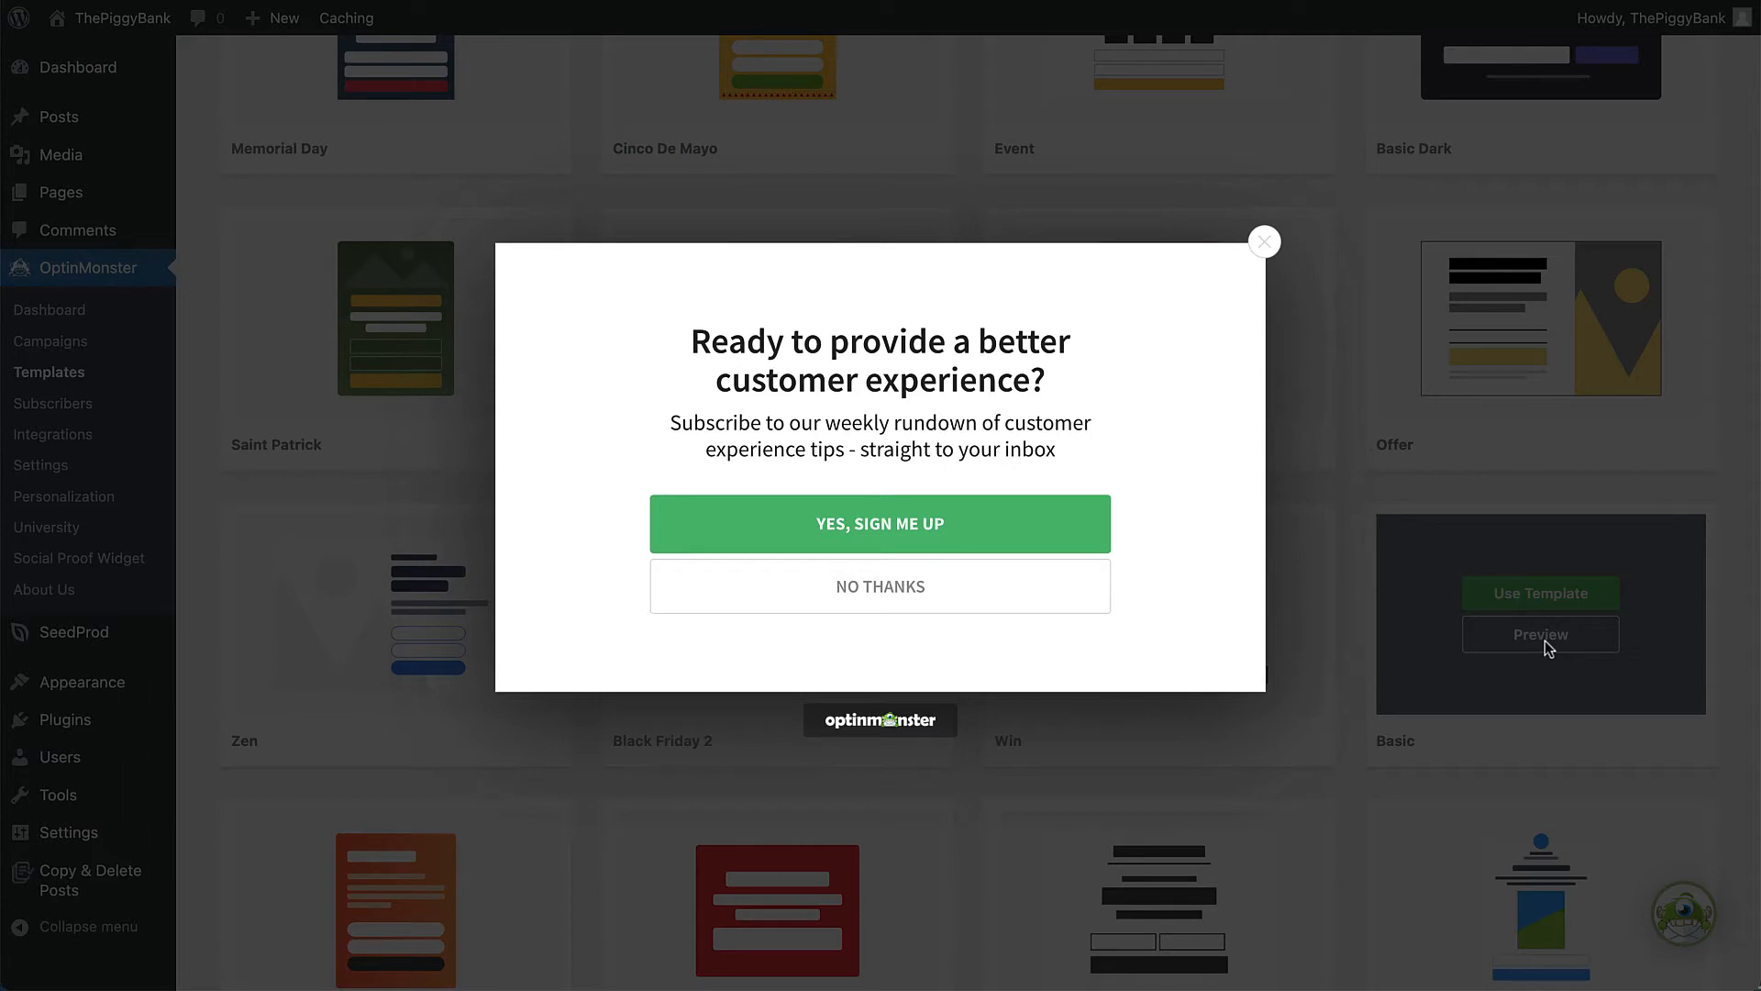
pyautogui.click(1262, 243)
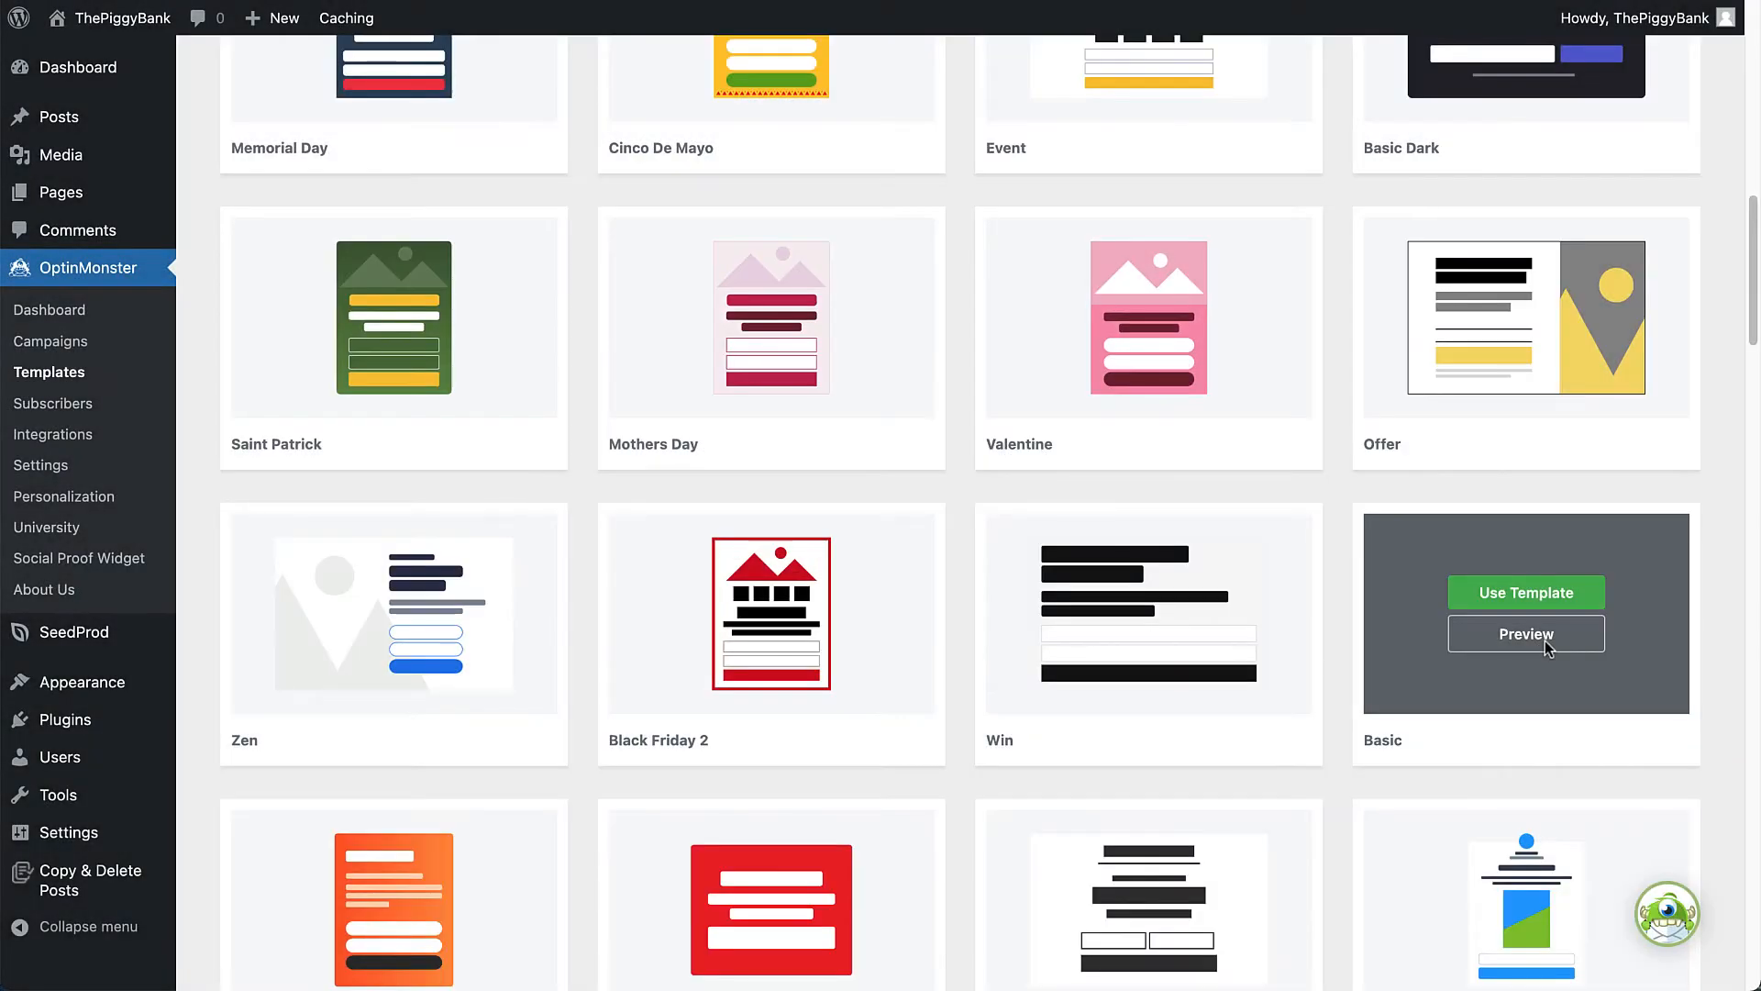
pyautogui.click(1524, 592)
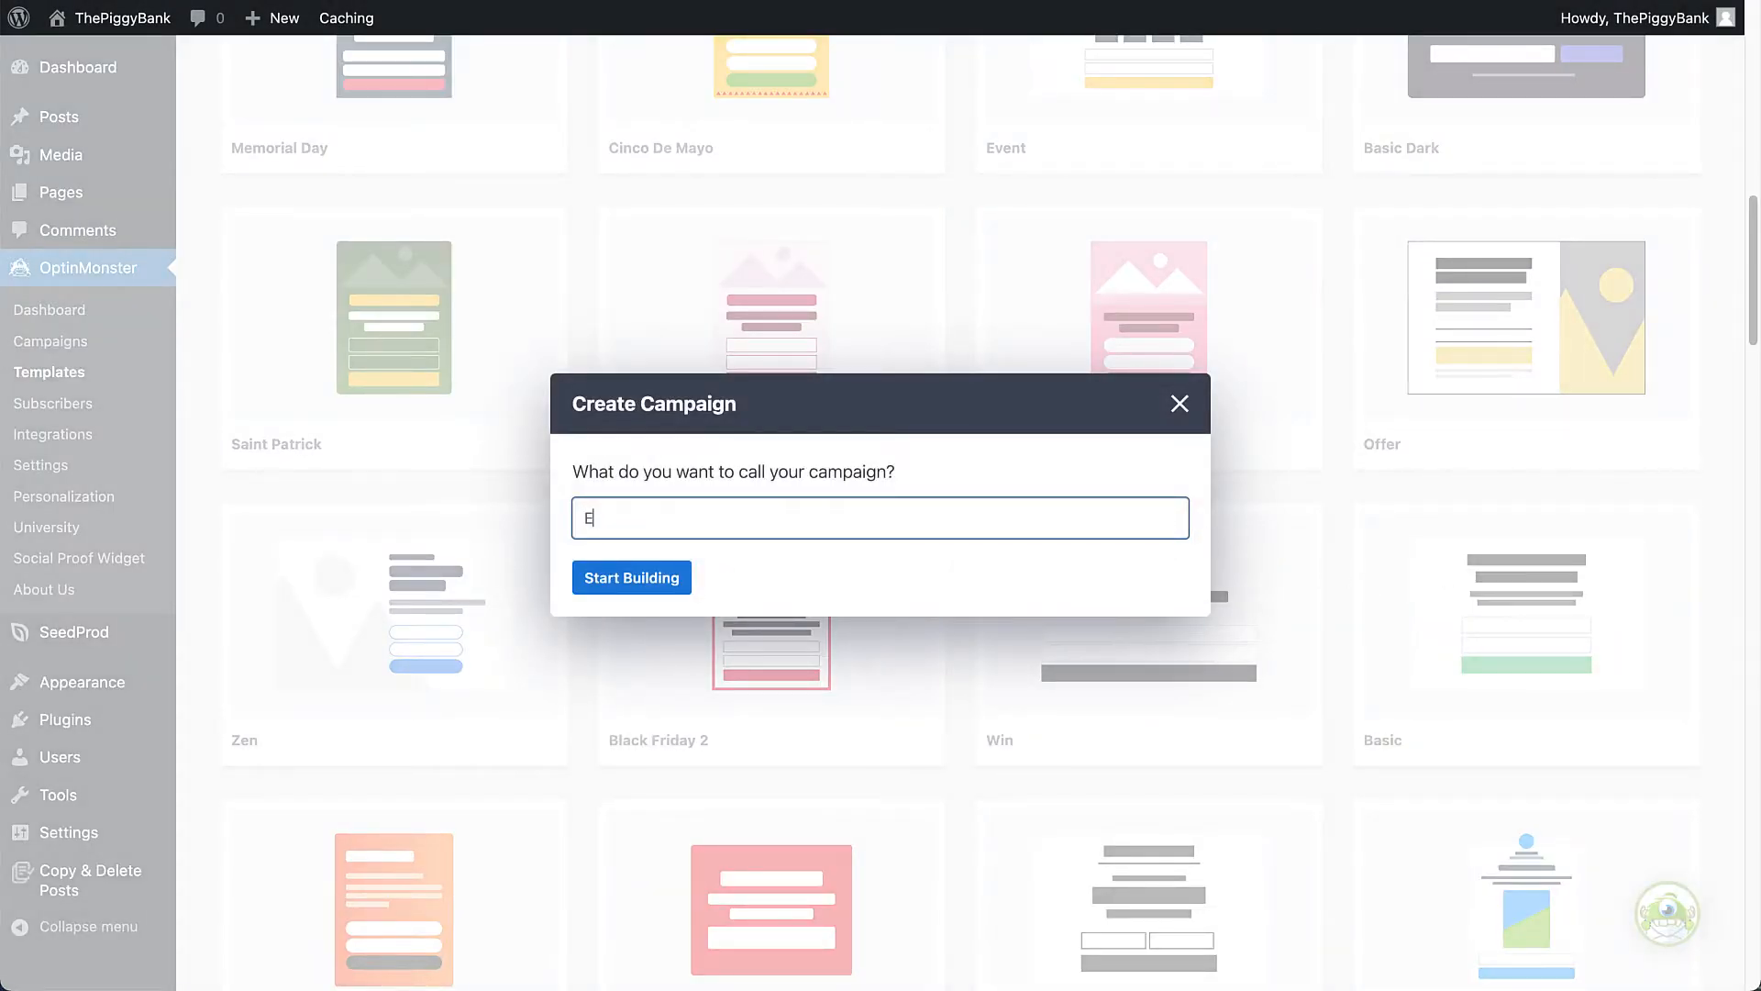
pyautogui.write('Email List Si')
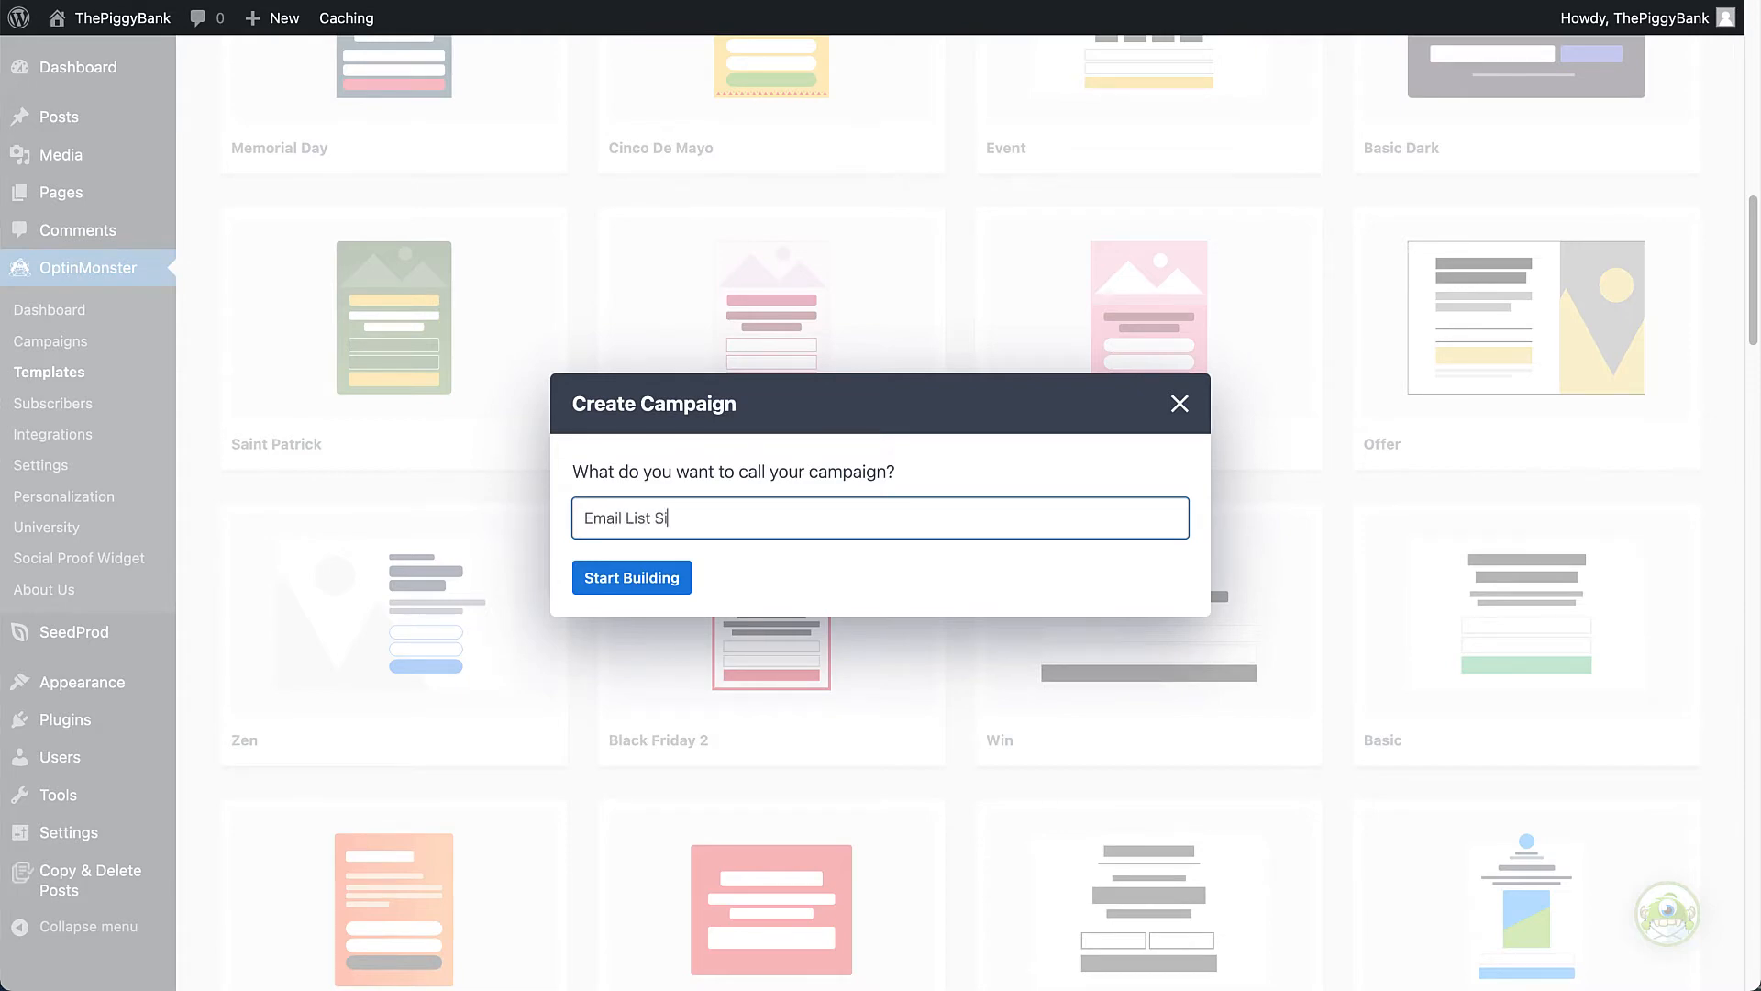
pyautogui.write('gnup')
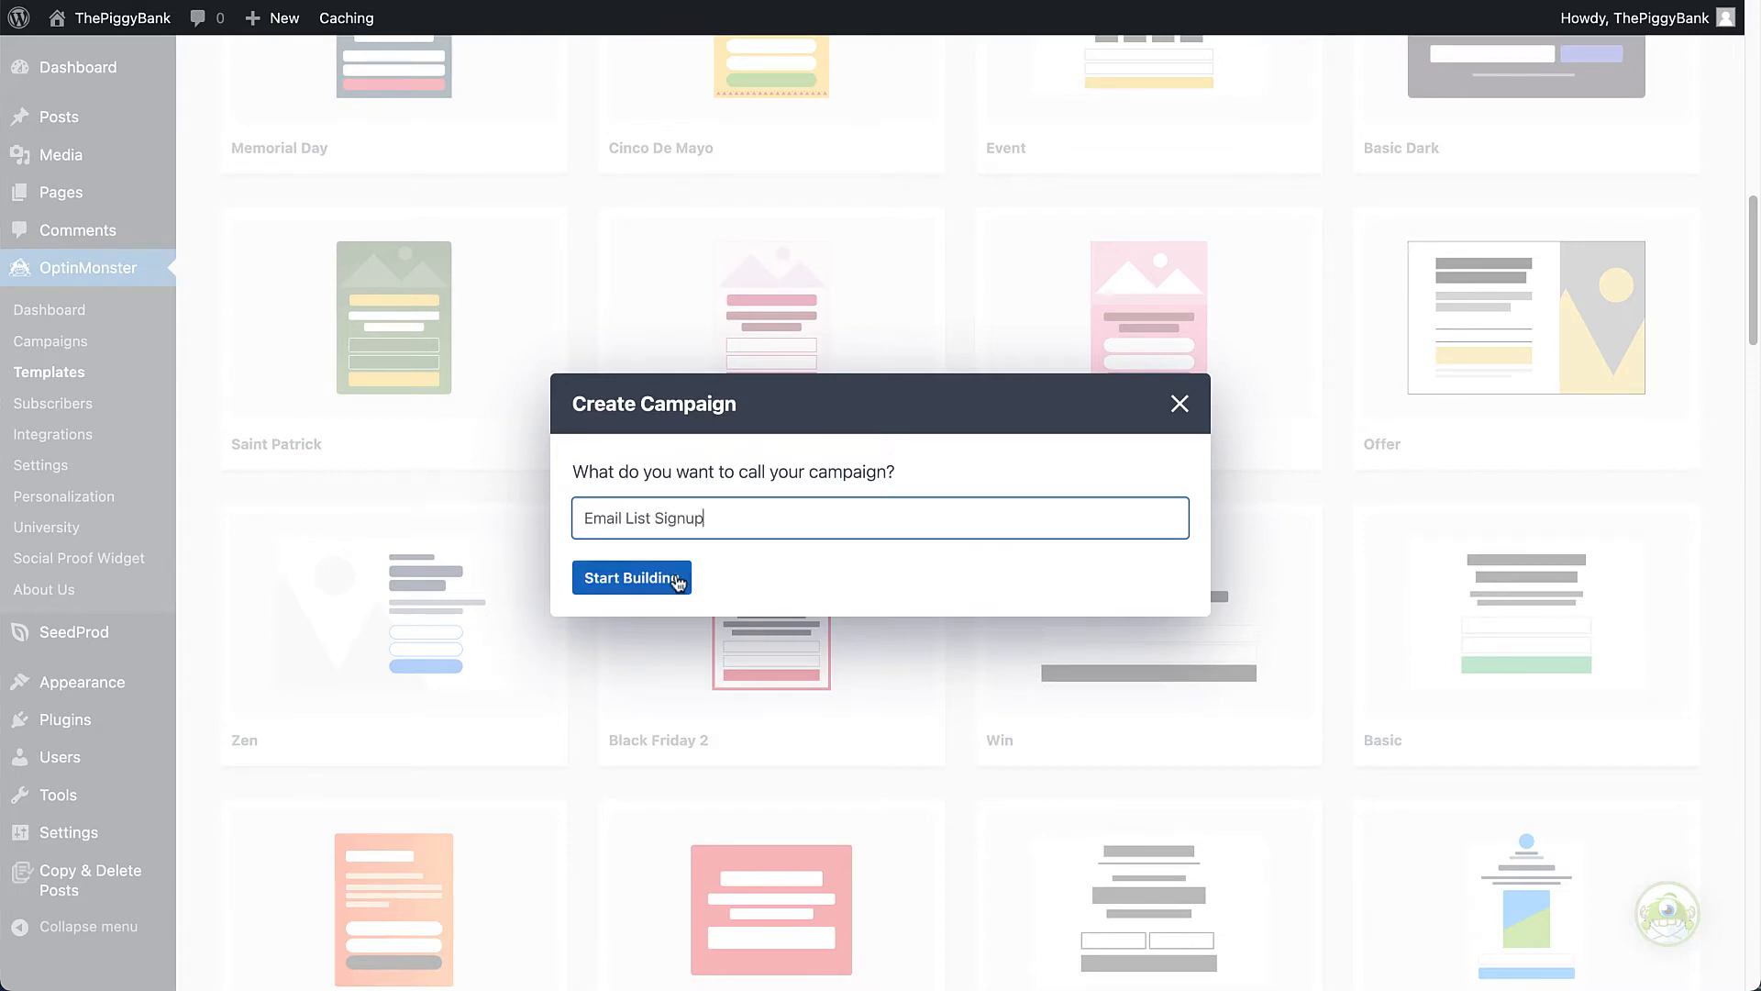
pyautogui.click(631, 578)
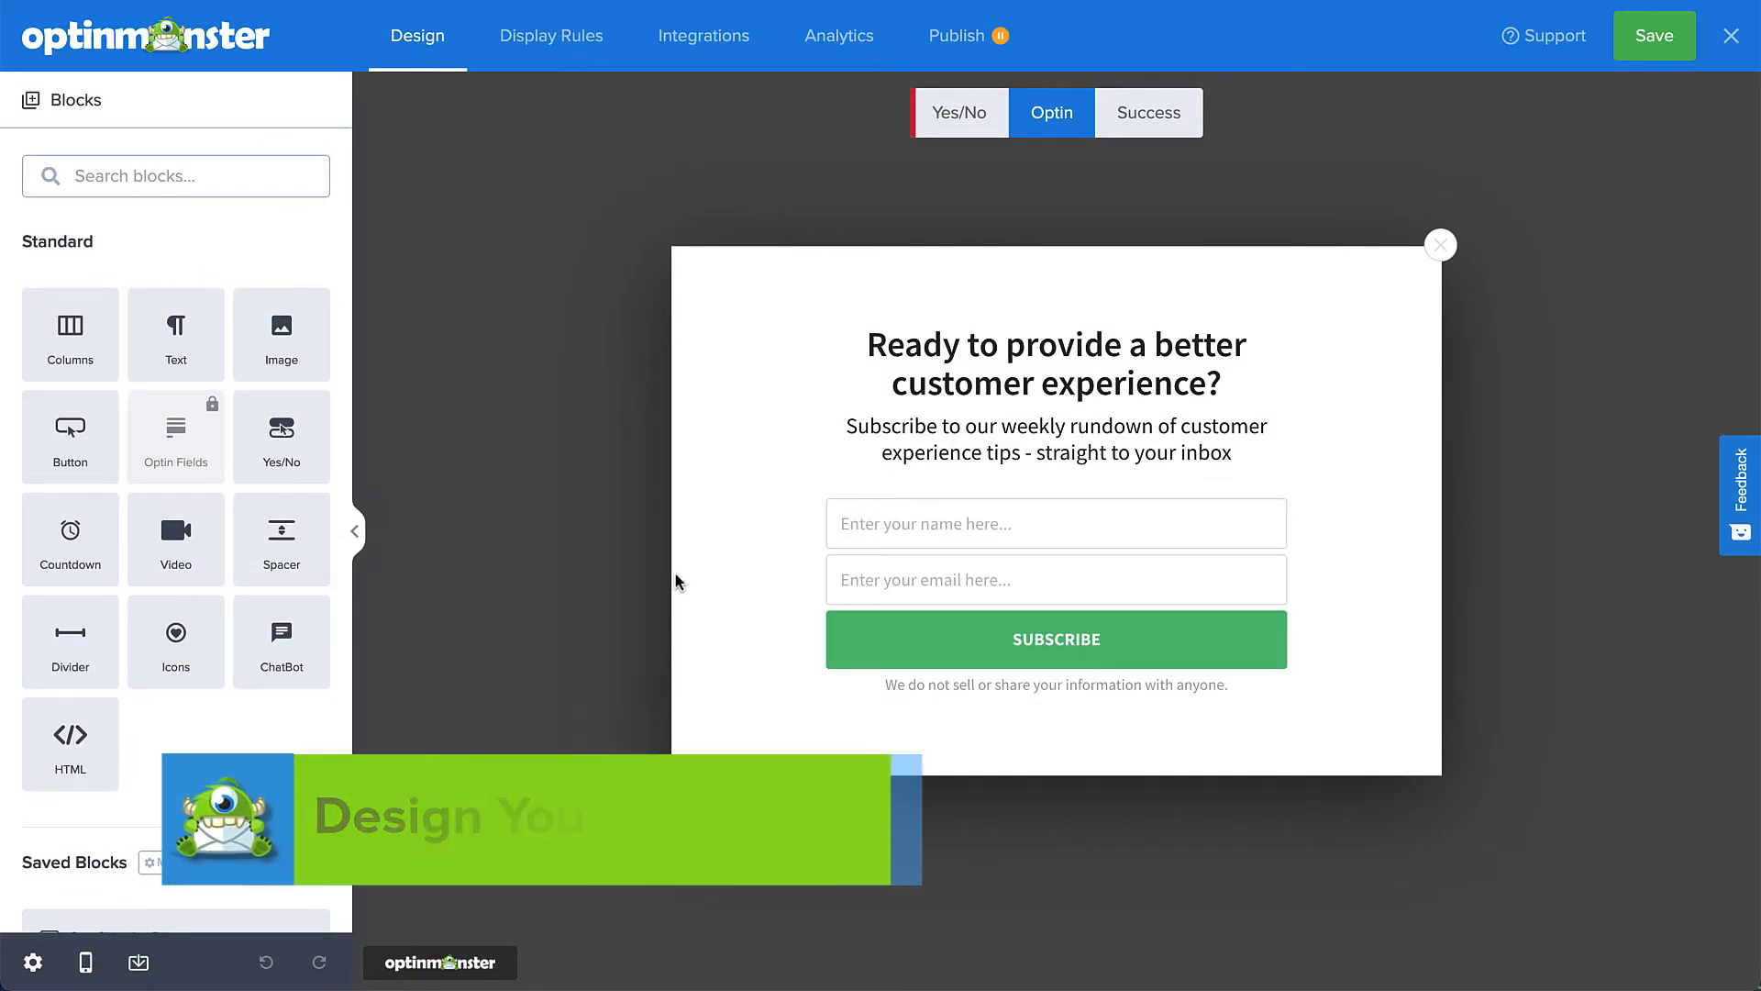
# View the campaign's Yes/No, Optin and Success views, ending on the signup confirmation message.
pyautogui.click(416, 35)
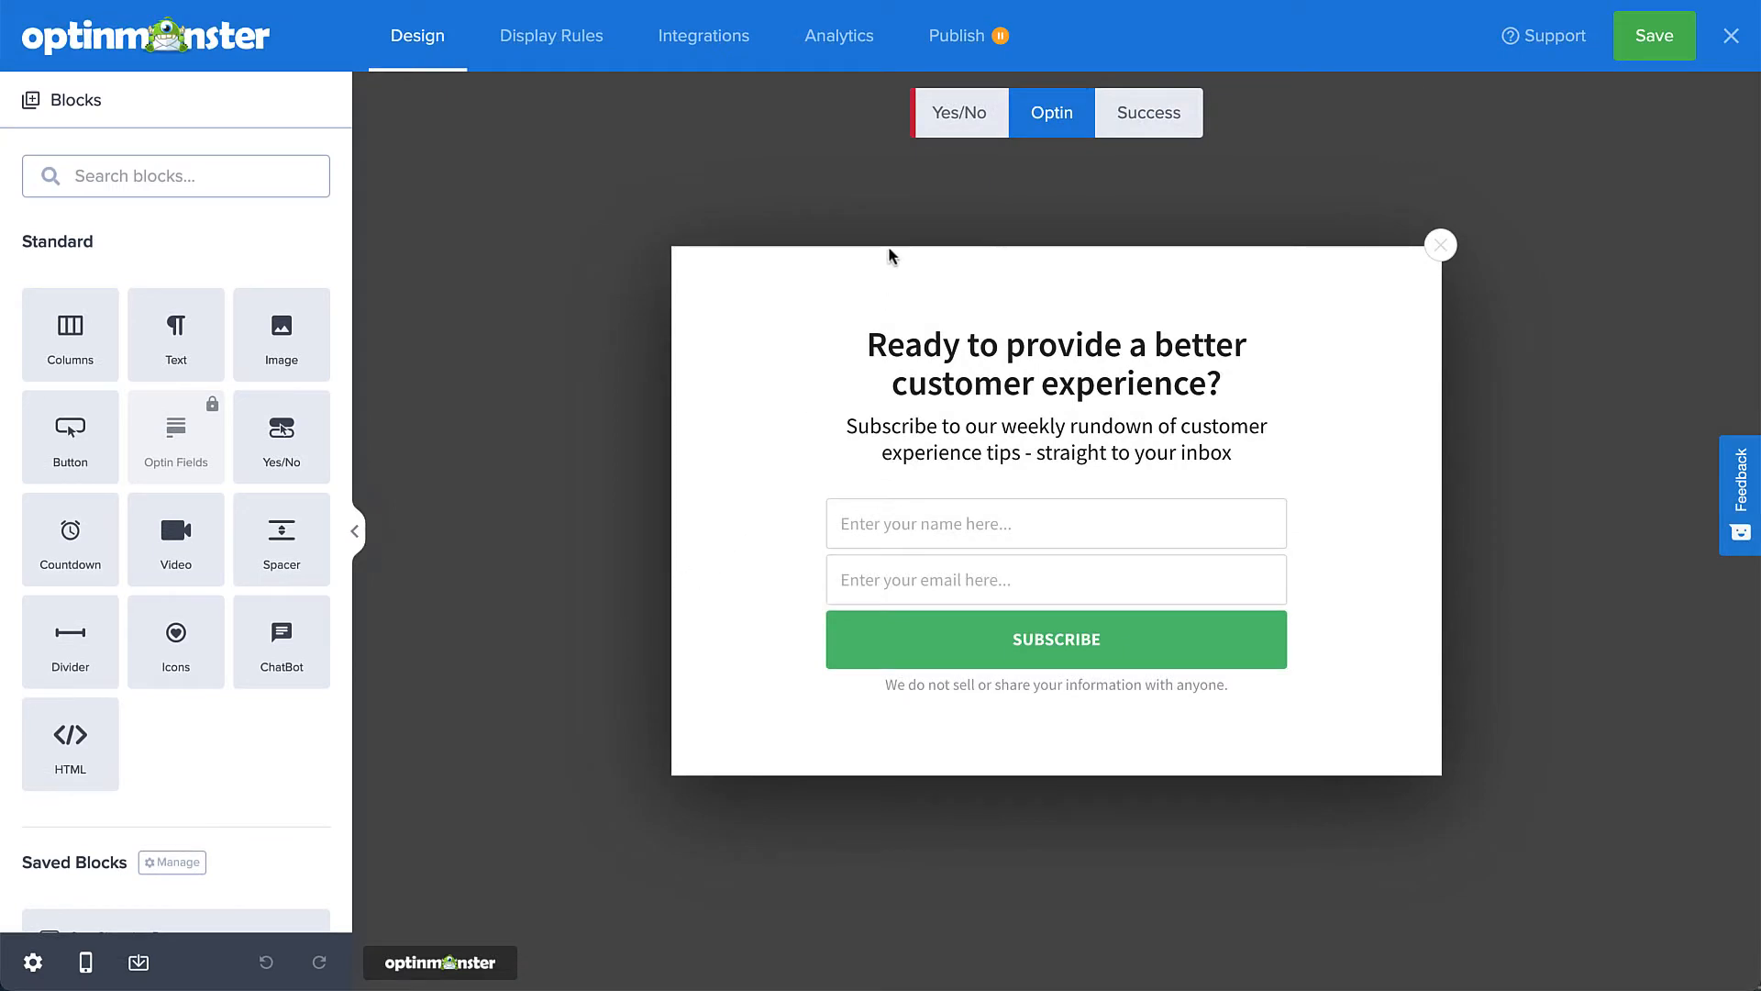
pyautogui.click(959, 112)
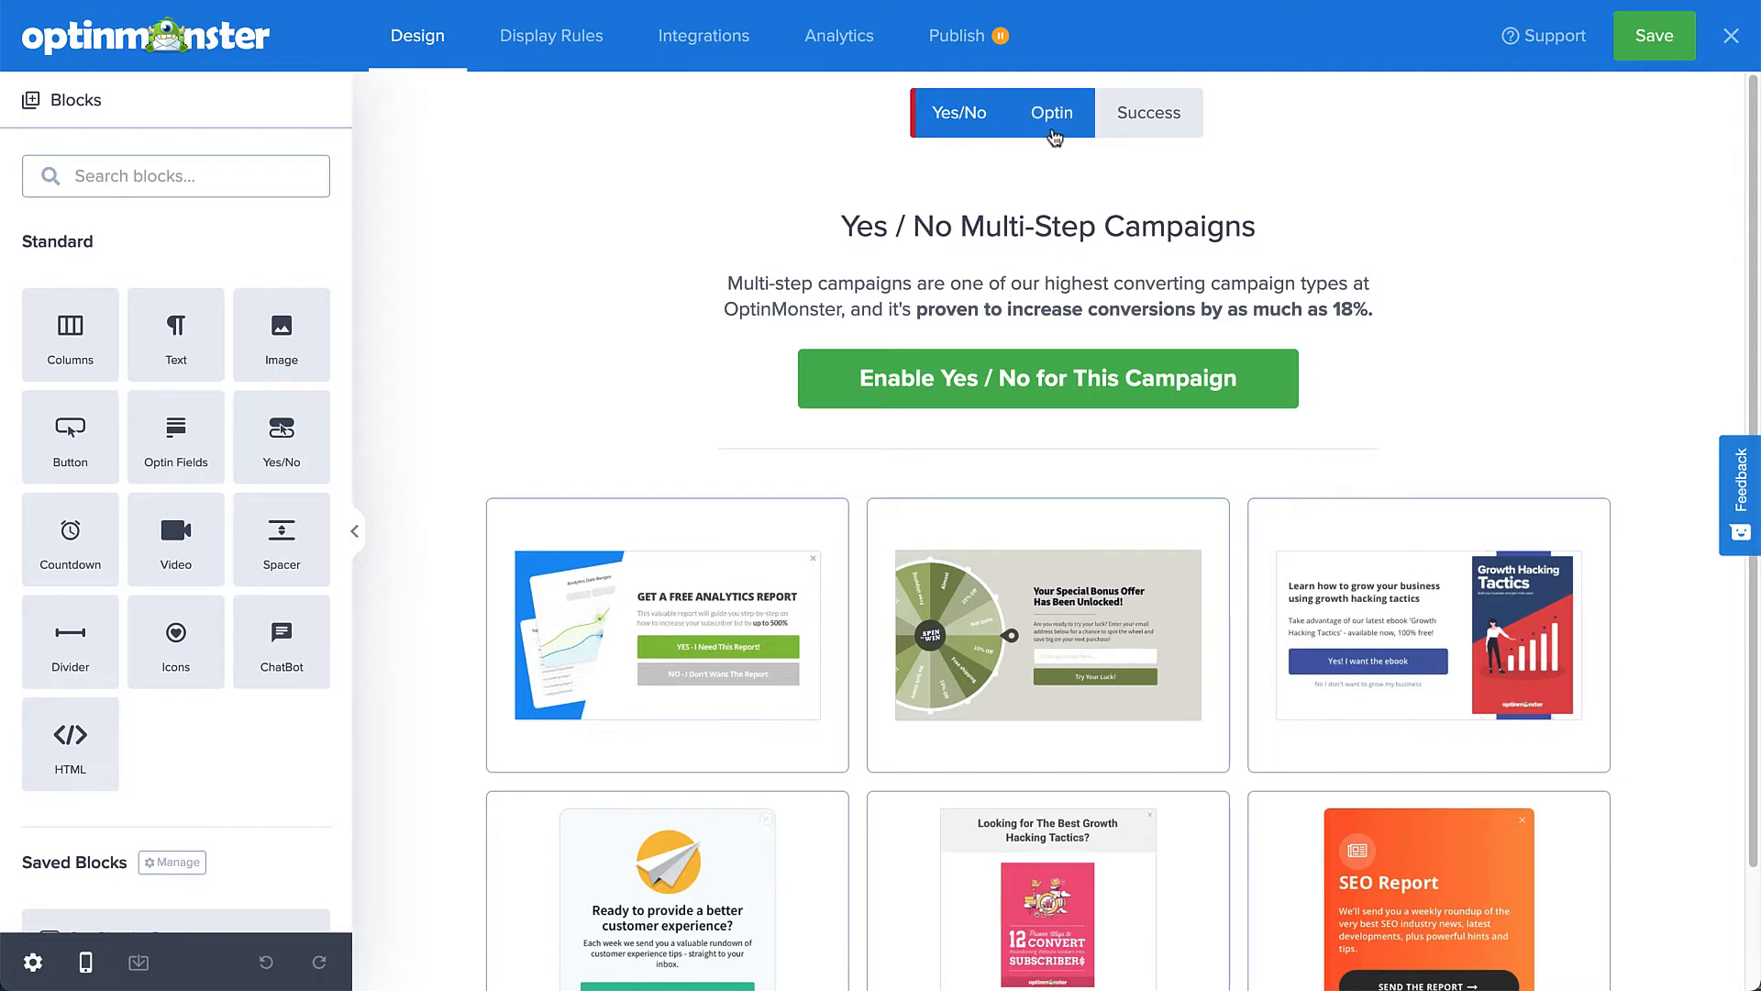
pyautogui.click(1050, 112)
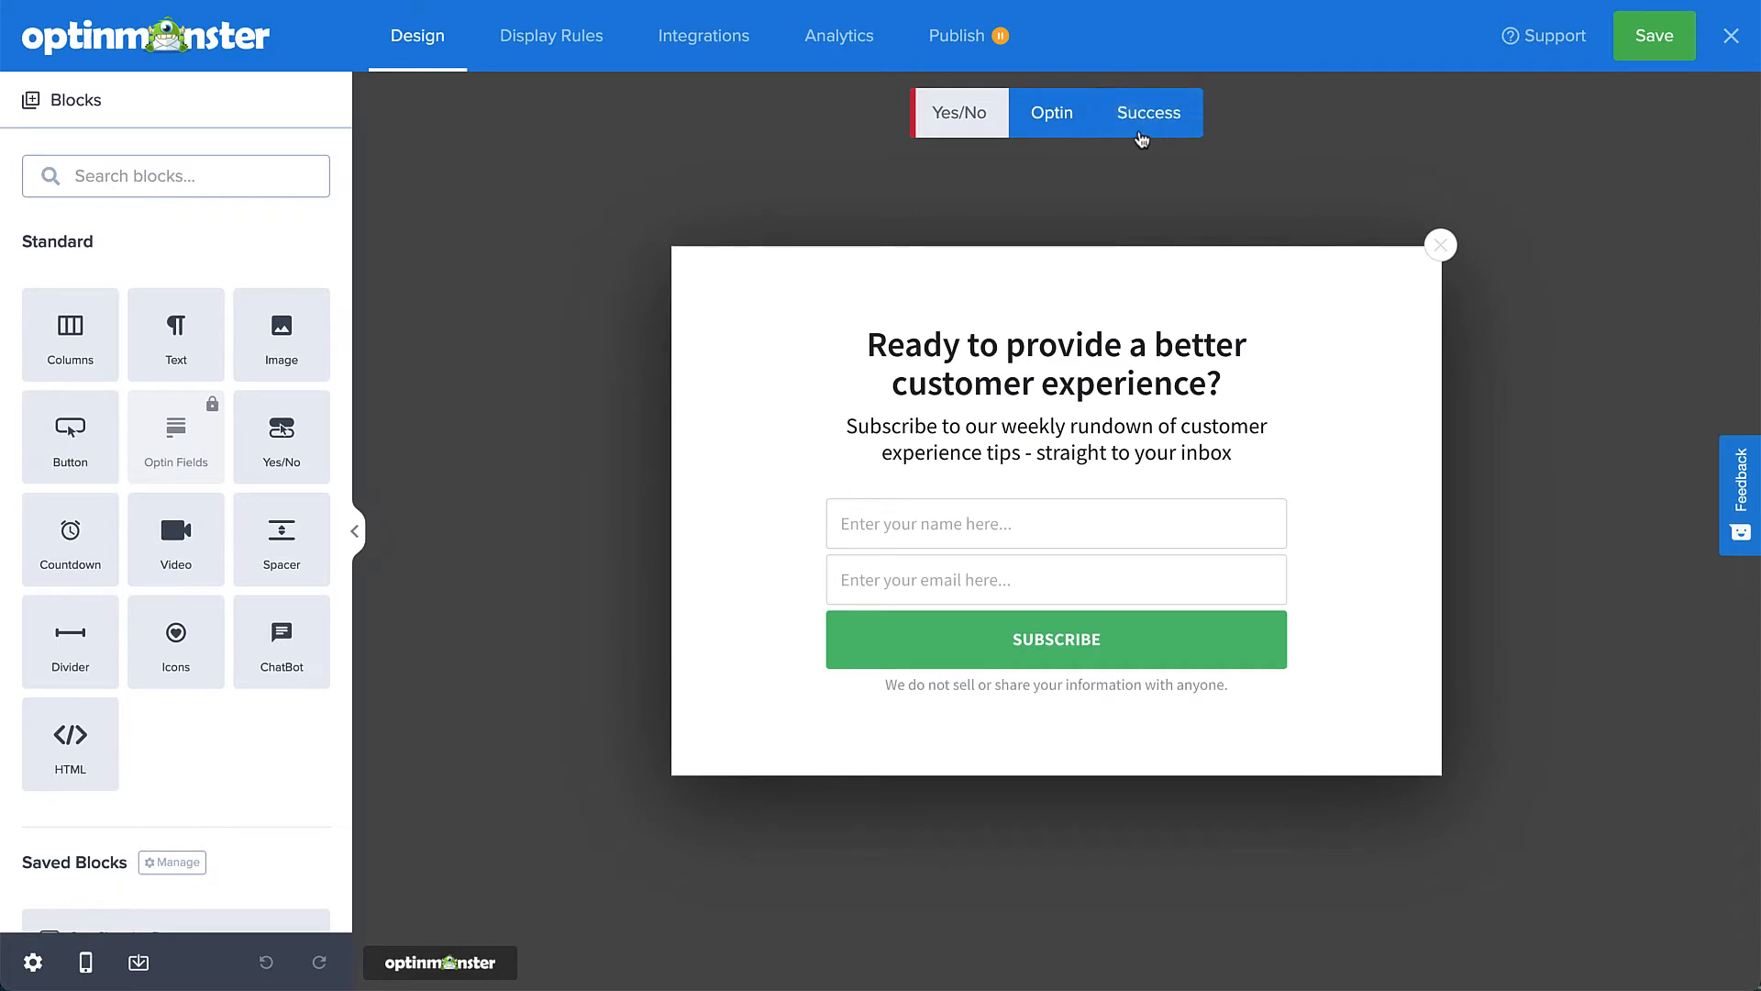
pyautogui.click(1146, 112)
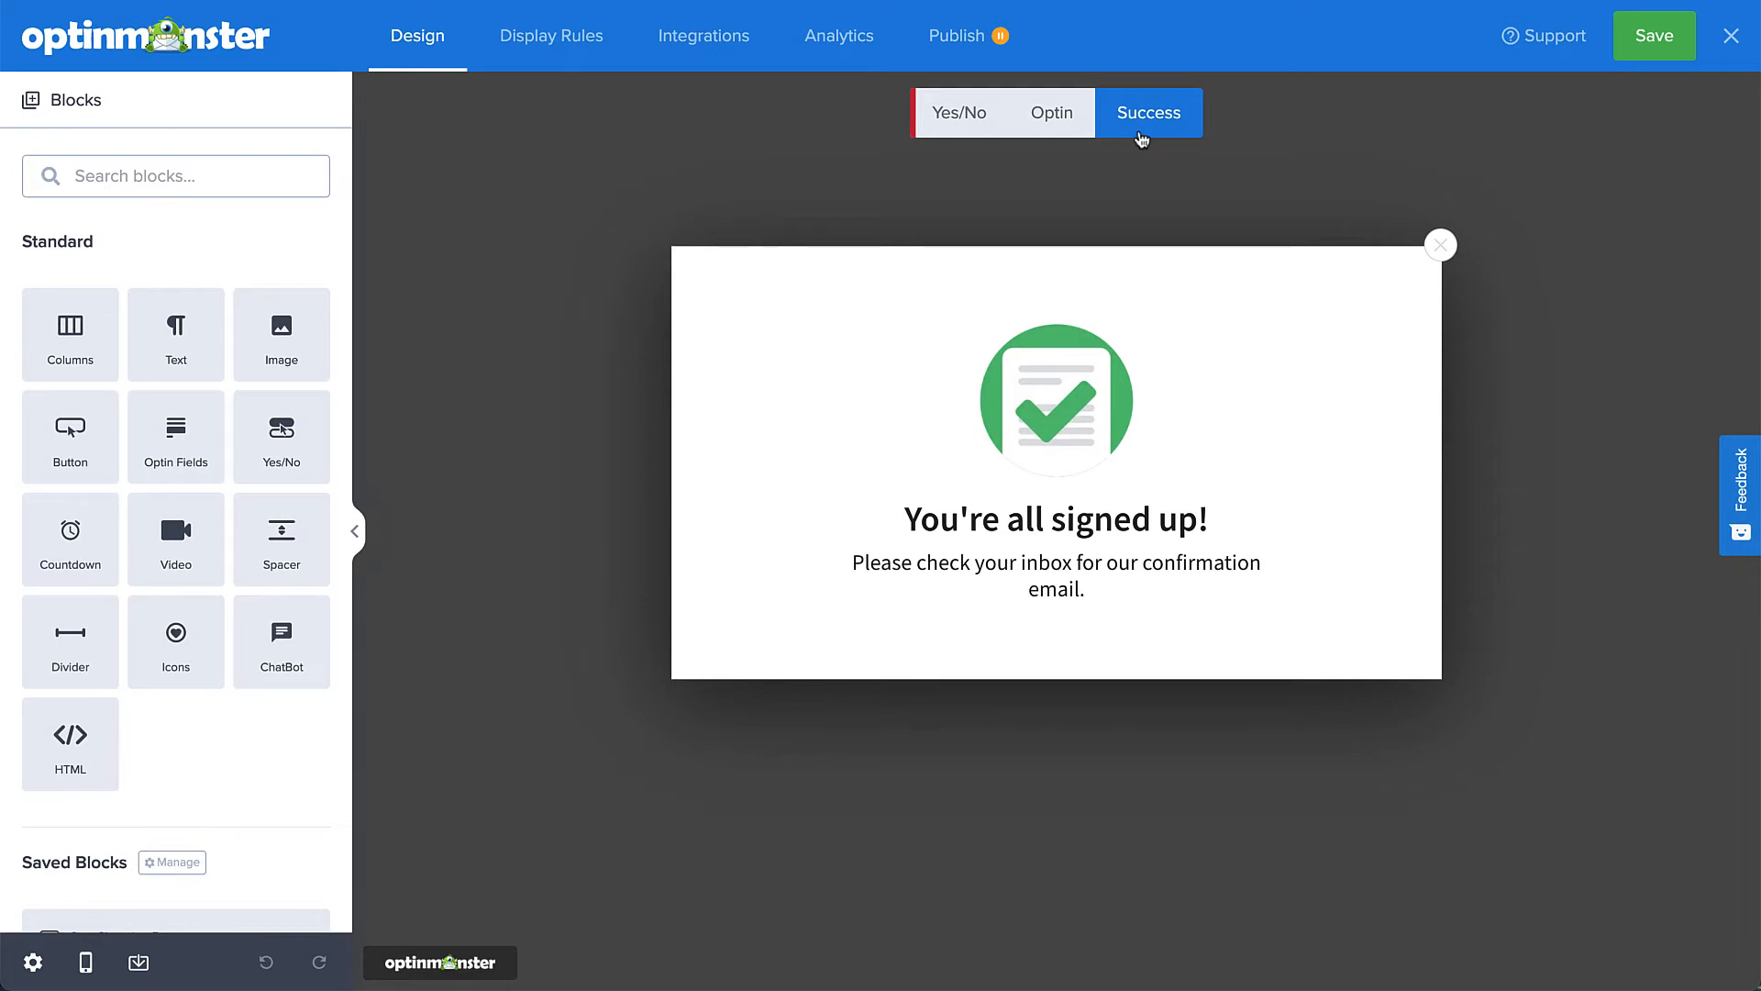
# Rewrite the success headline as 'Thanks for signing up, {{form_first_name}}!' using the first-name smart tag.
pyautogui.click(1053, 519)
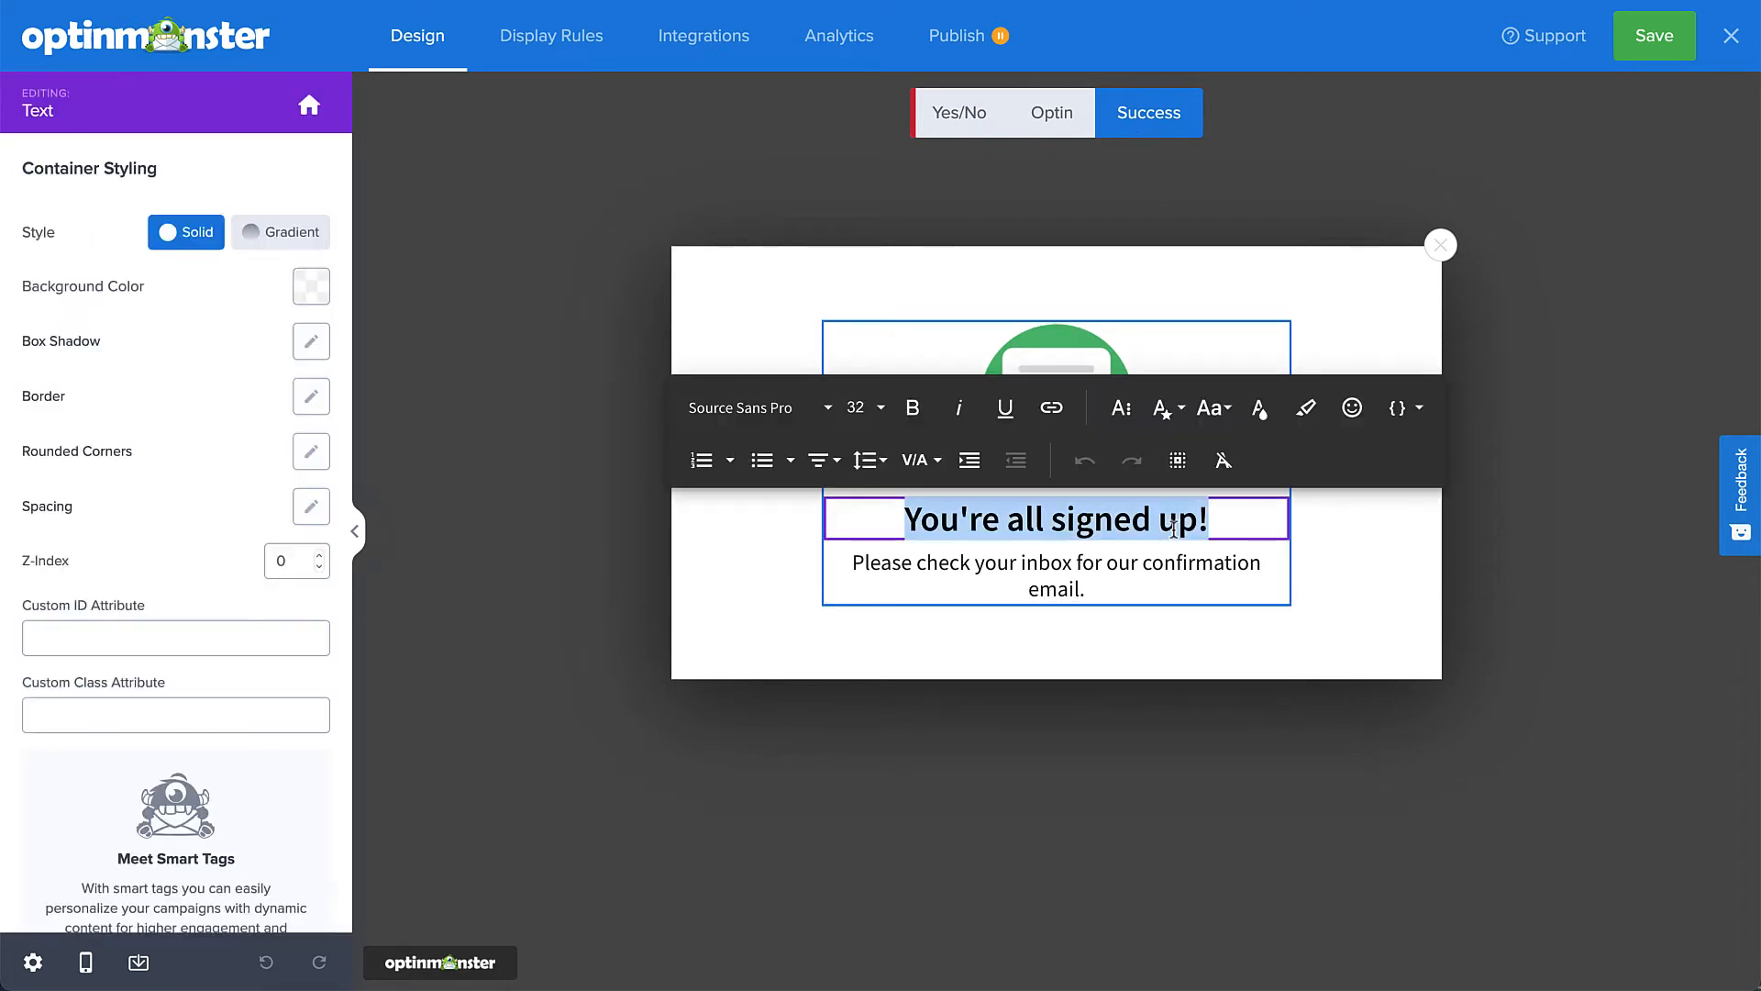
pyautogui.write('Thanks for signing up,')
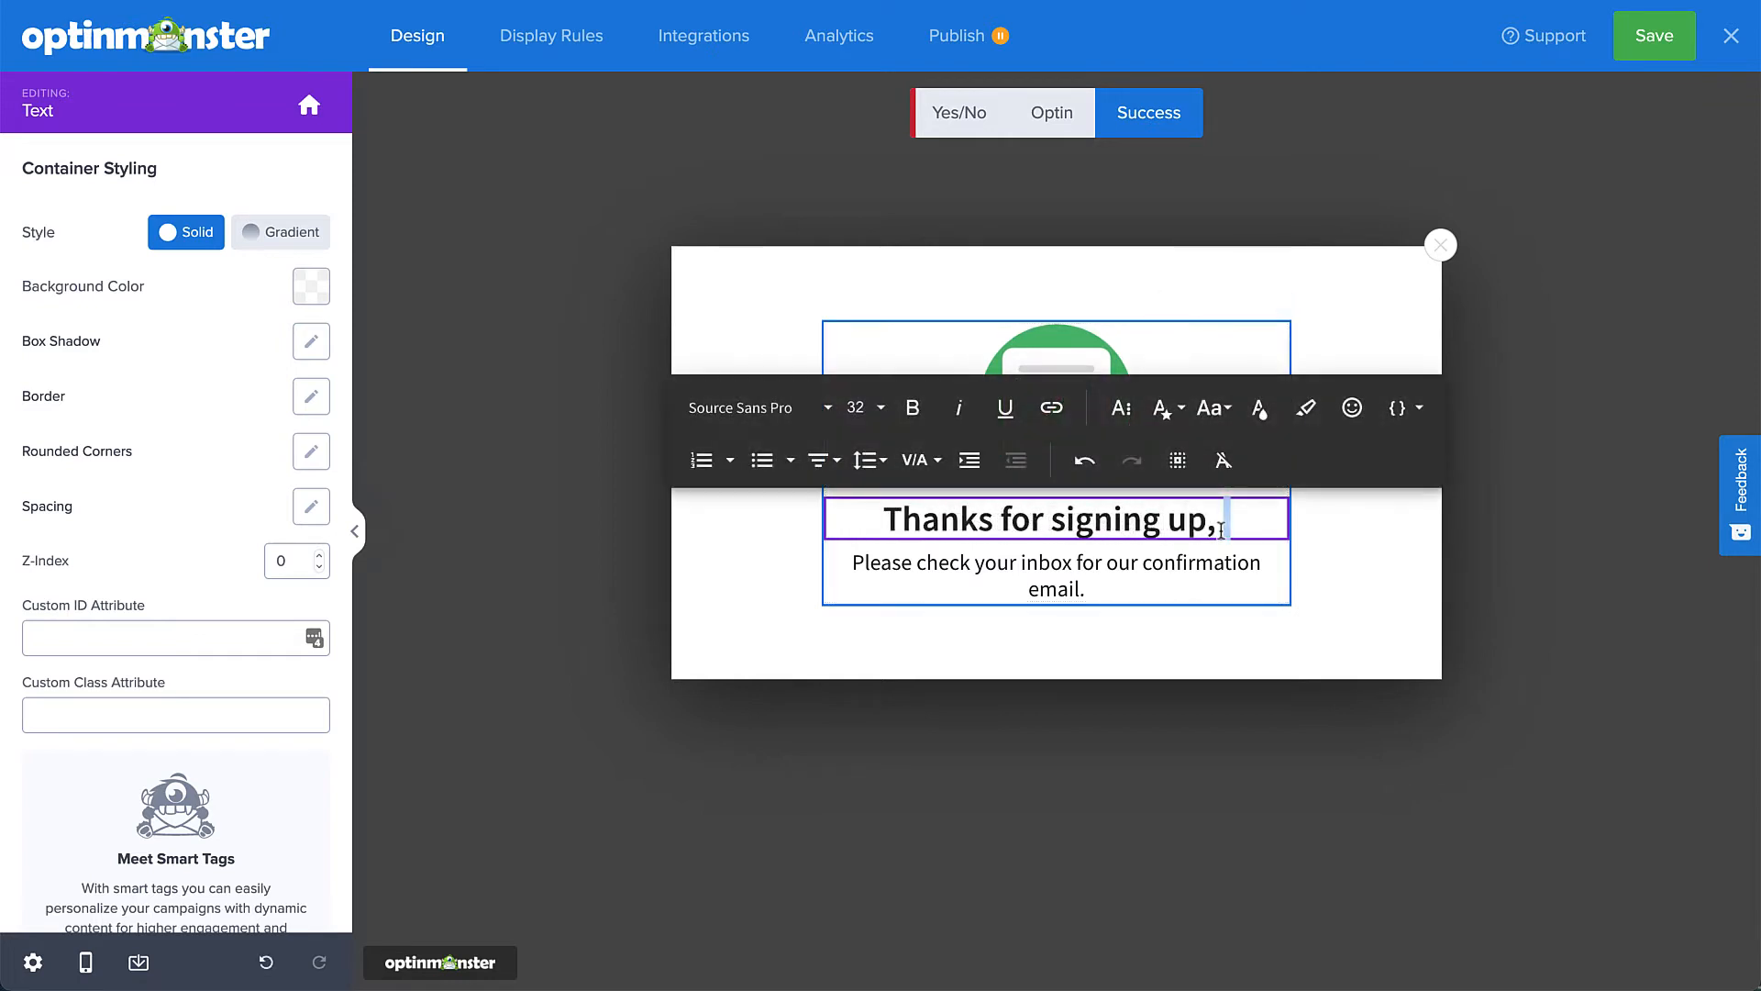
pyautogui.moveTo(1082, 459)
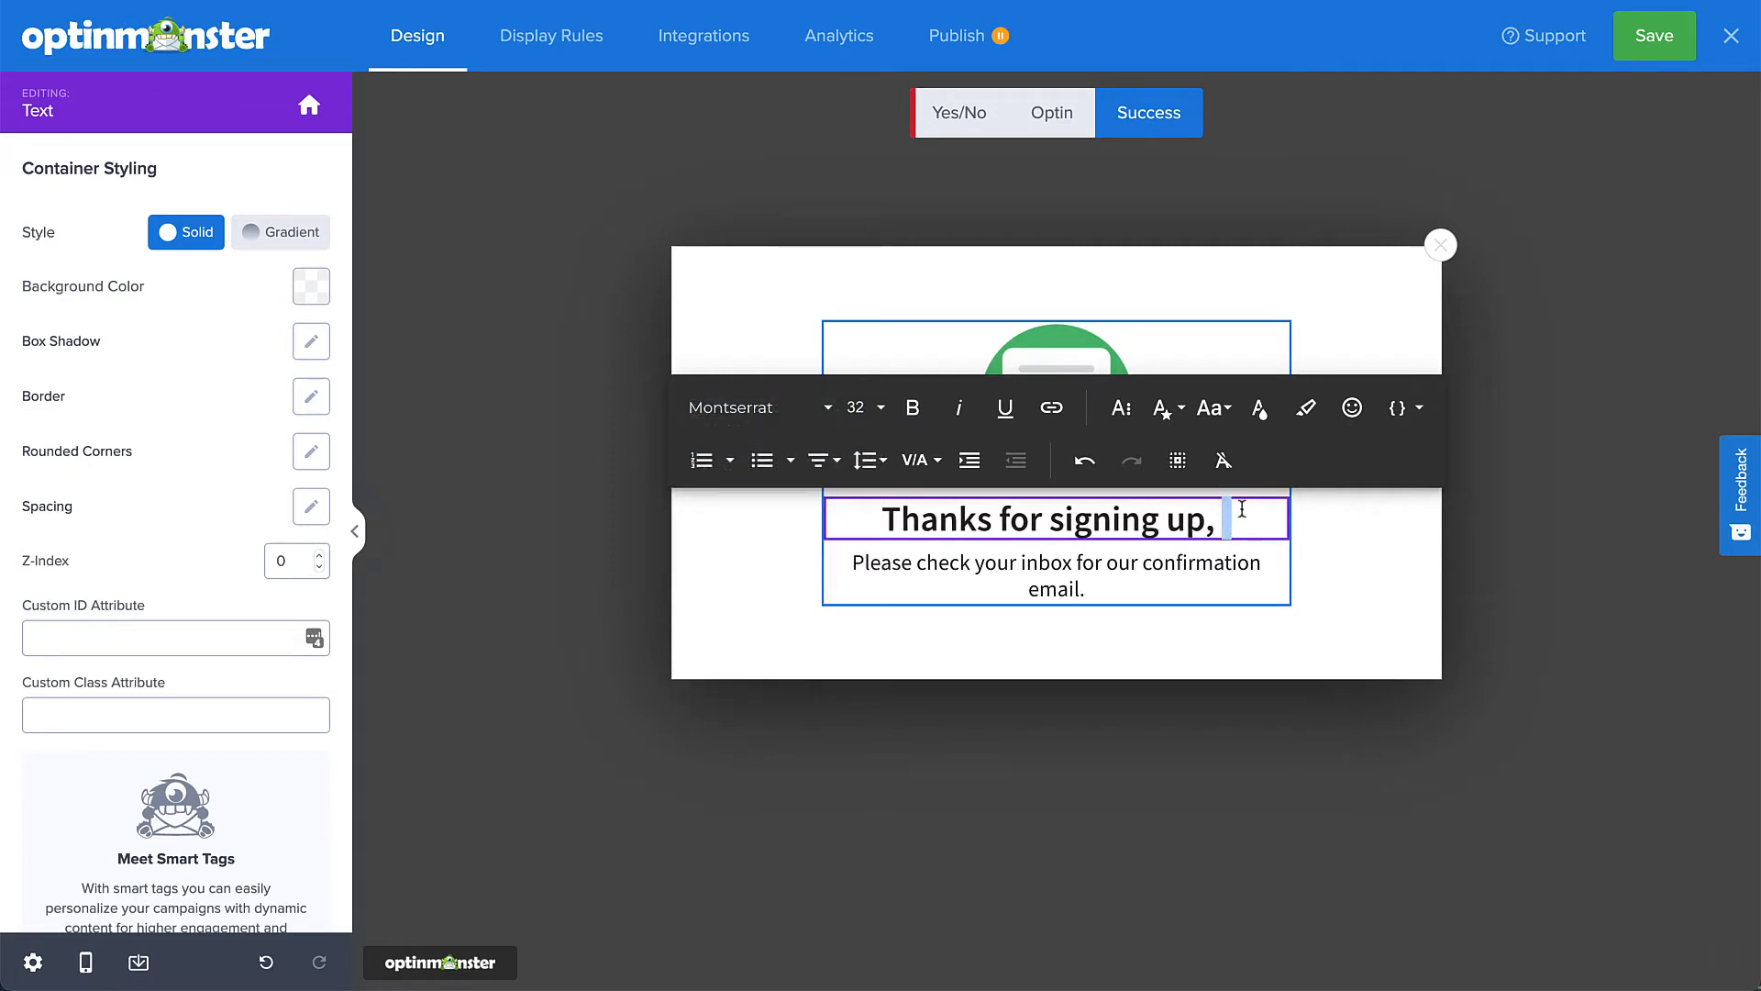
pyautogui.click(1398, 407)
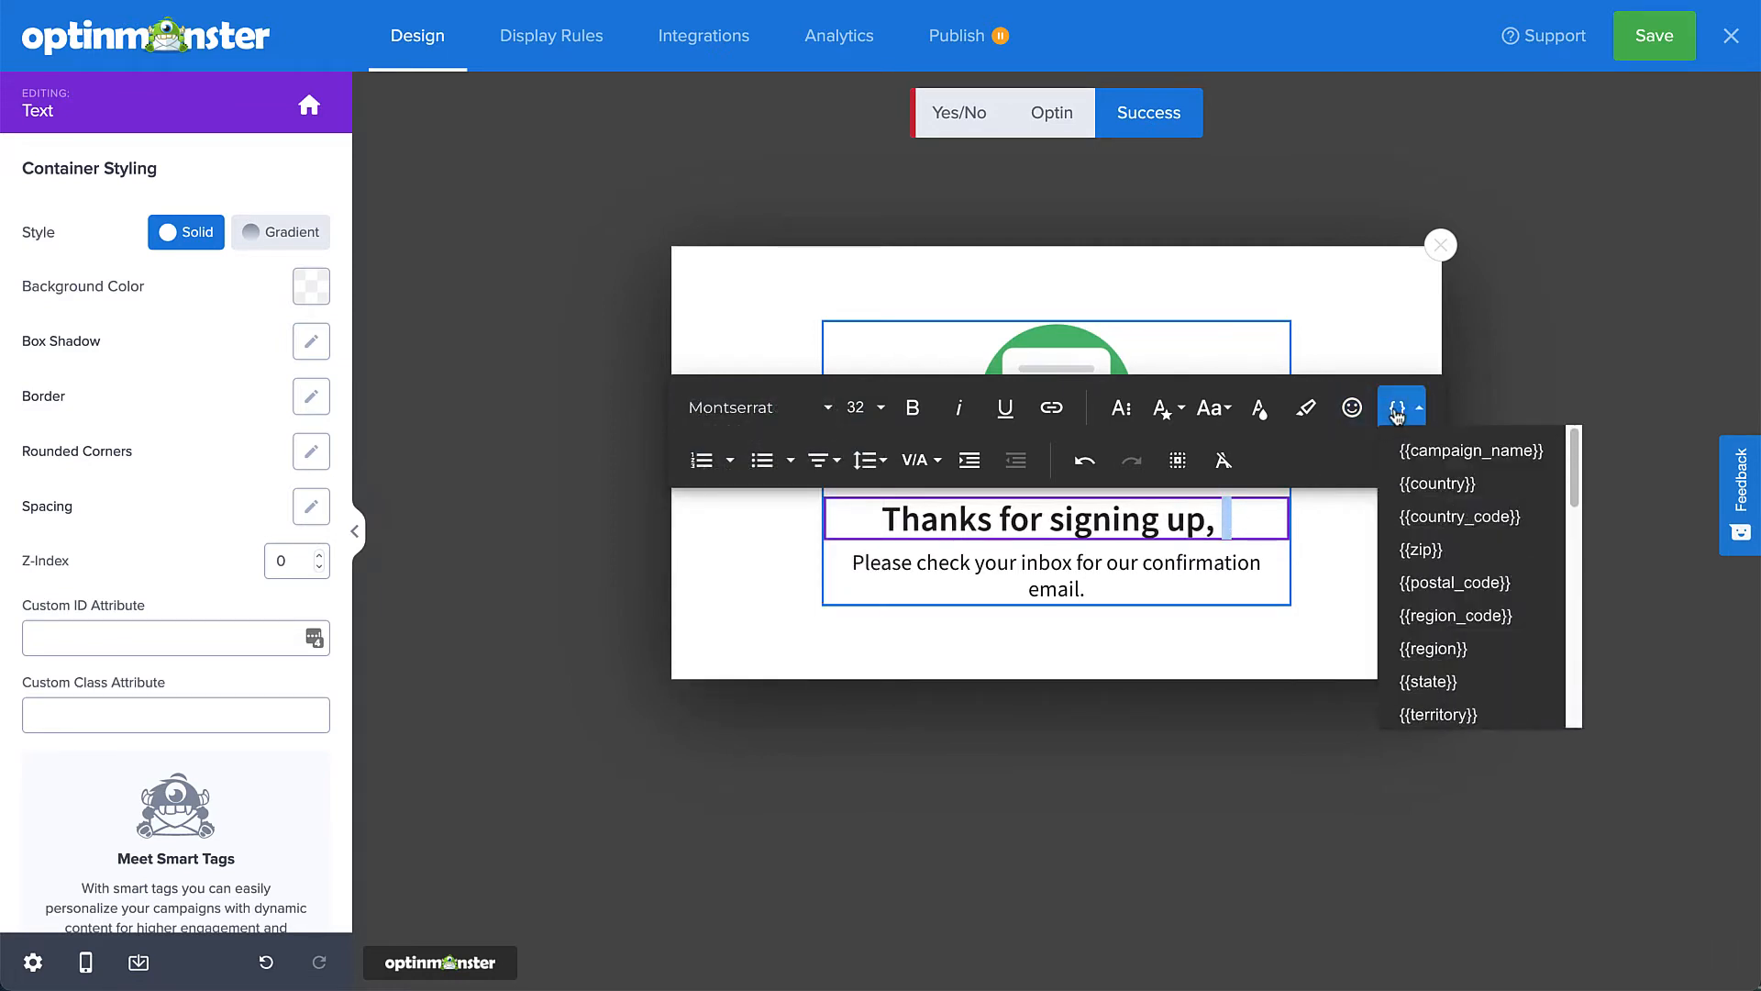
pyautogui.moveTo(1471, 452)
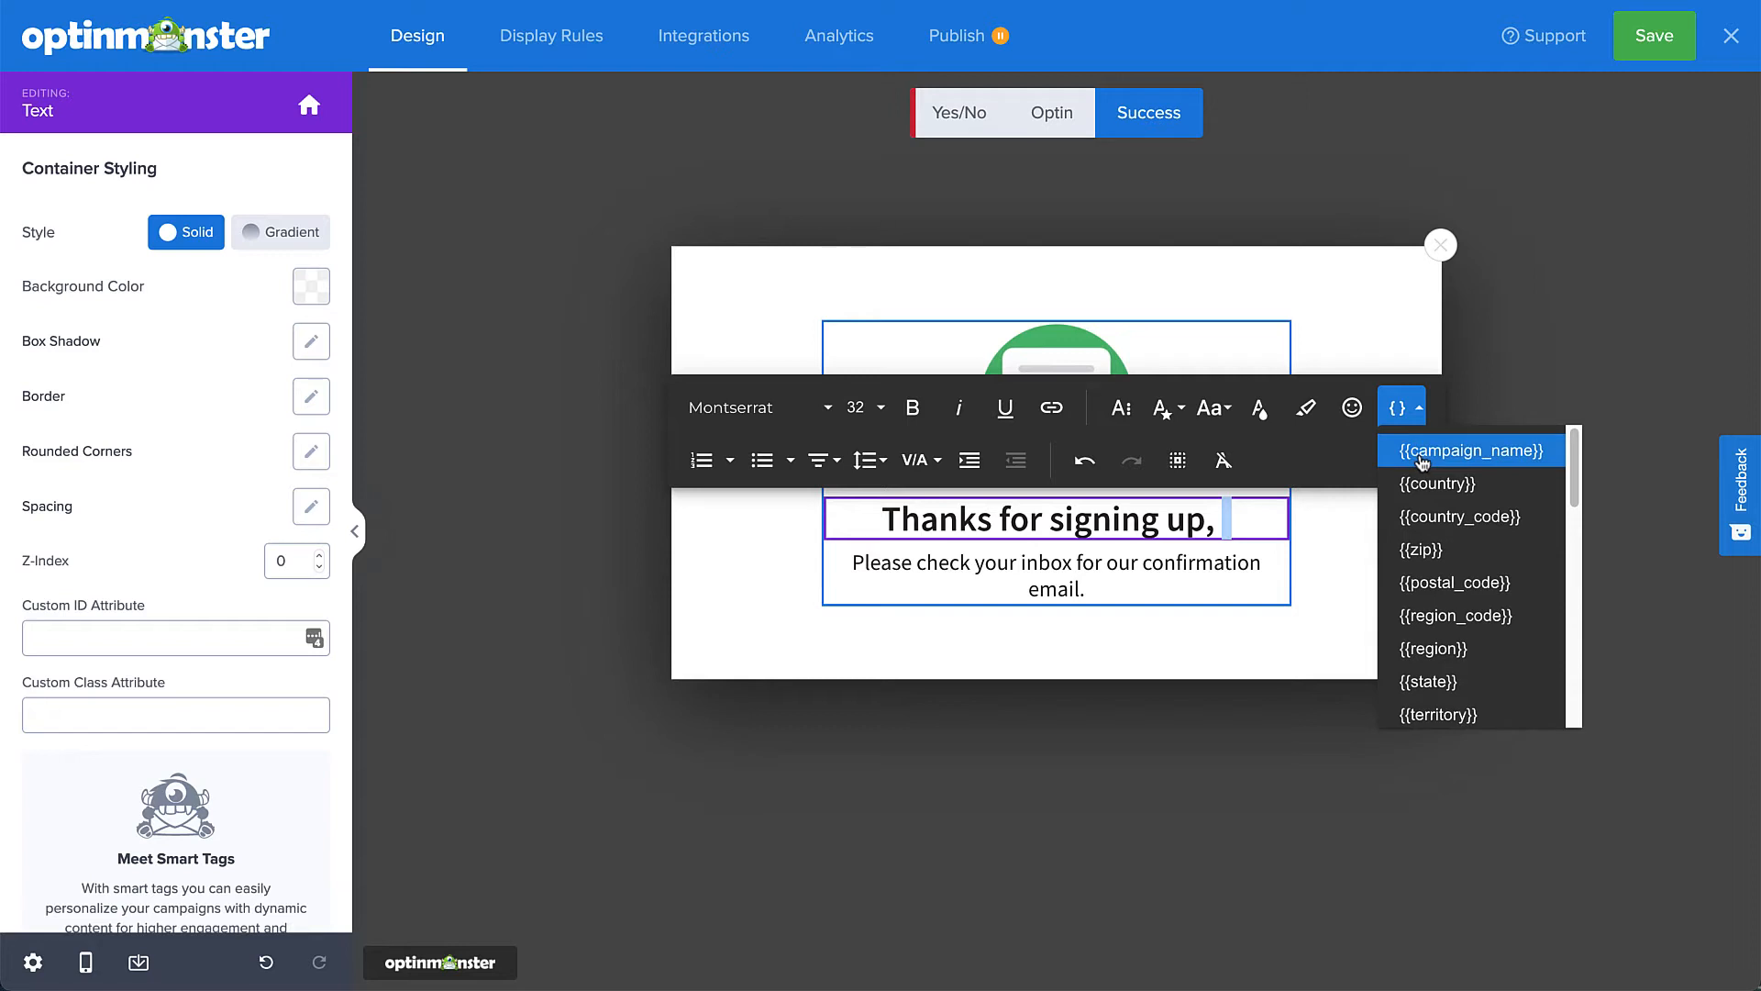
pyautogui.scroll(-3)
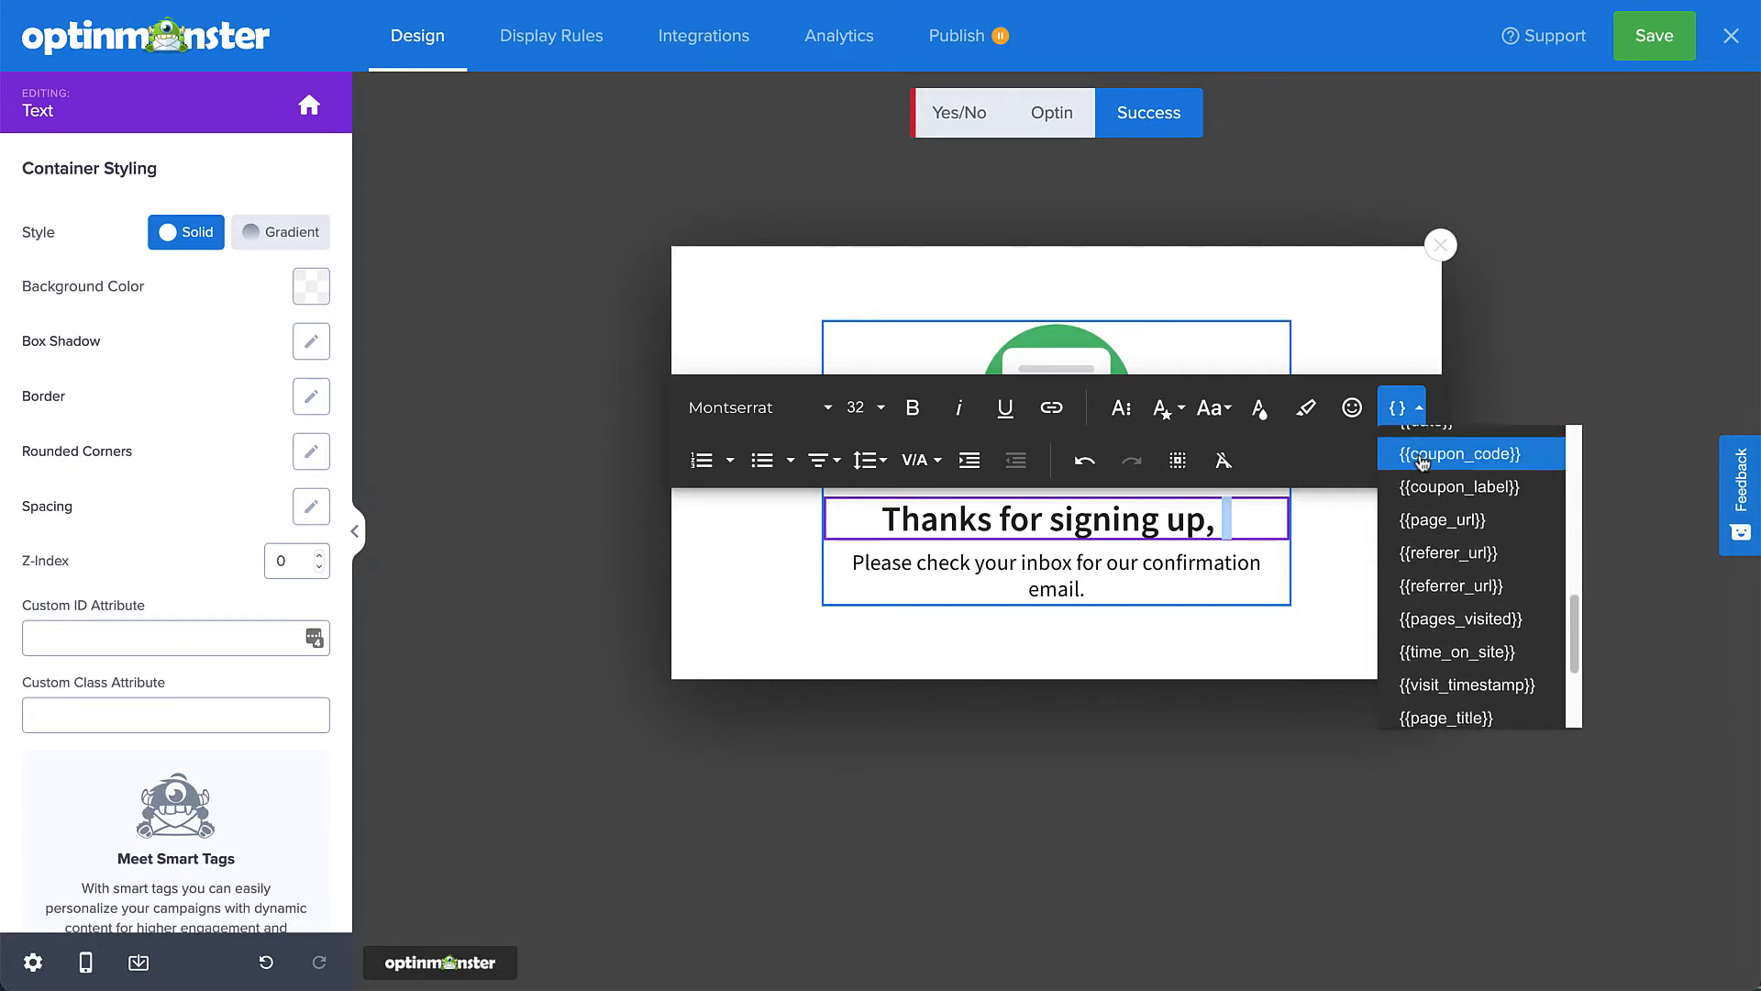
pyautogui.scroll(-3)
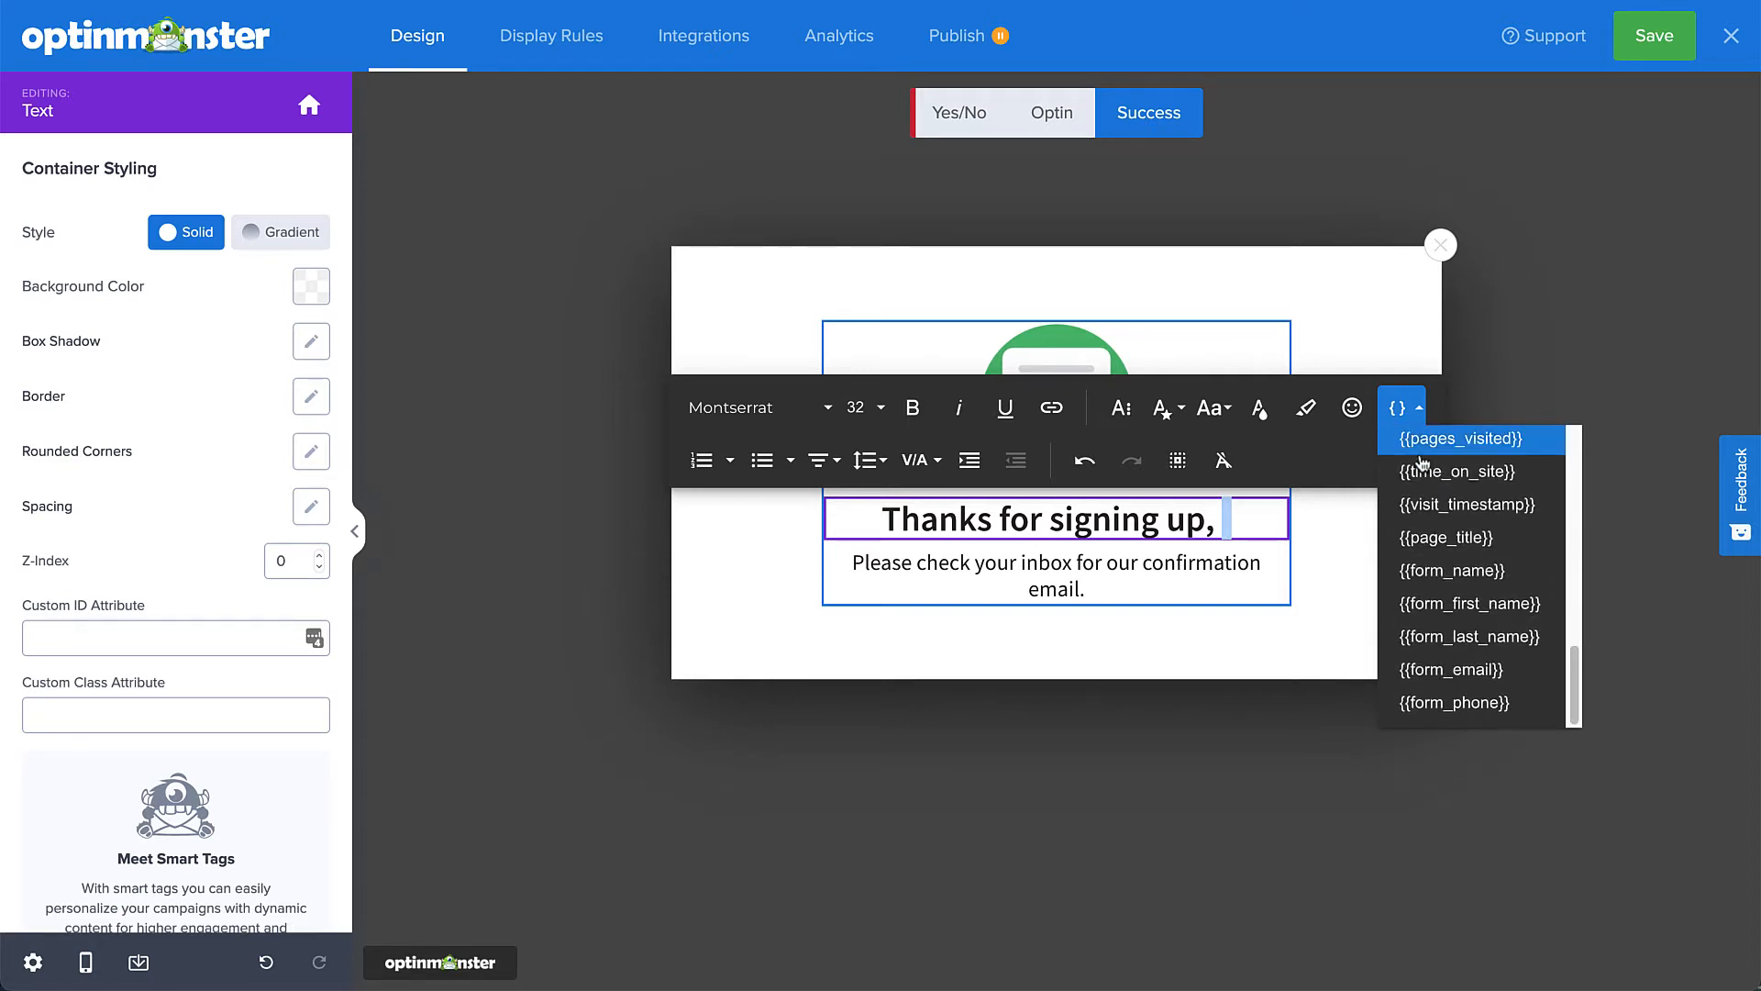
pyautogui.moveTo(1471, 603)
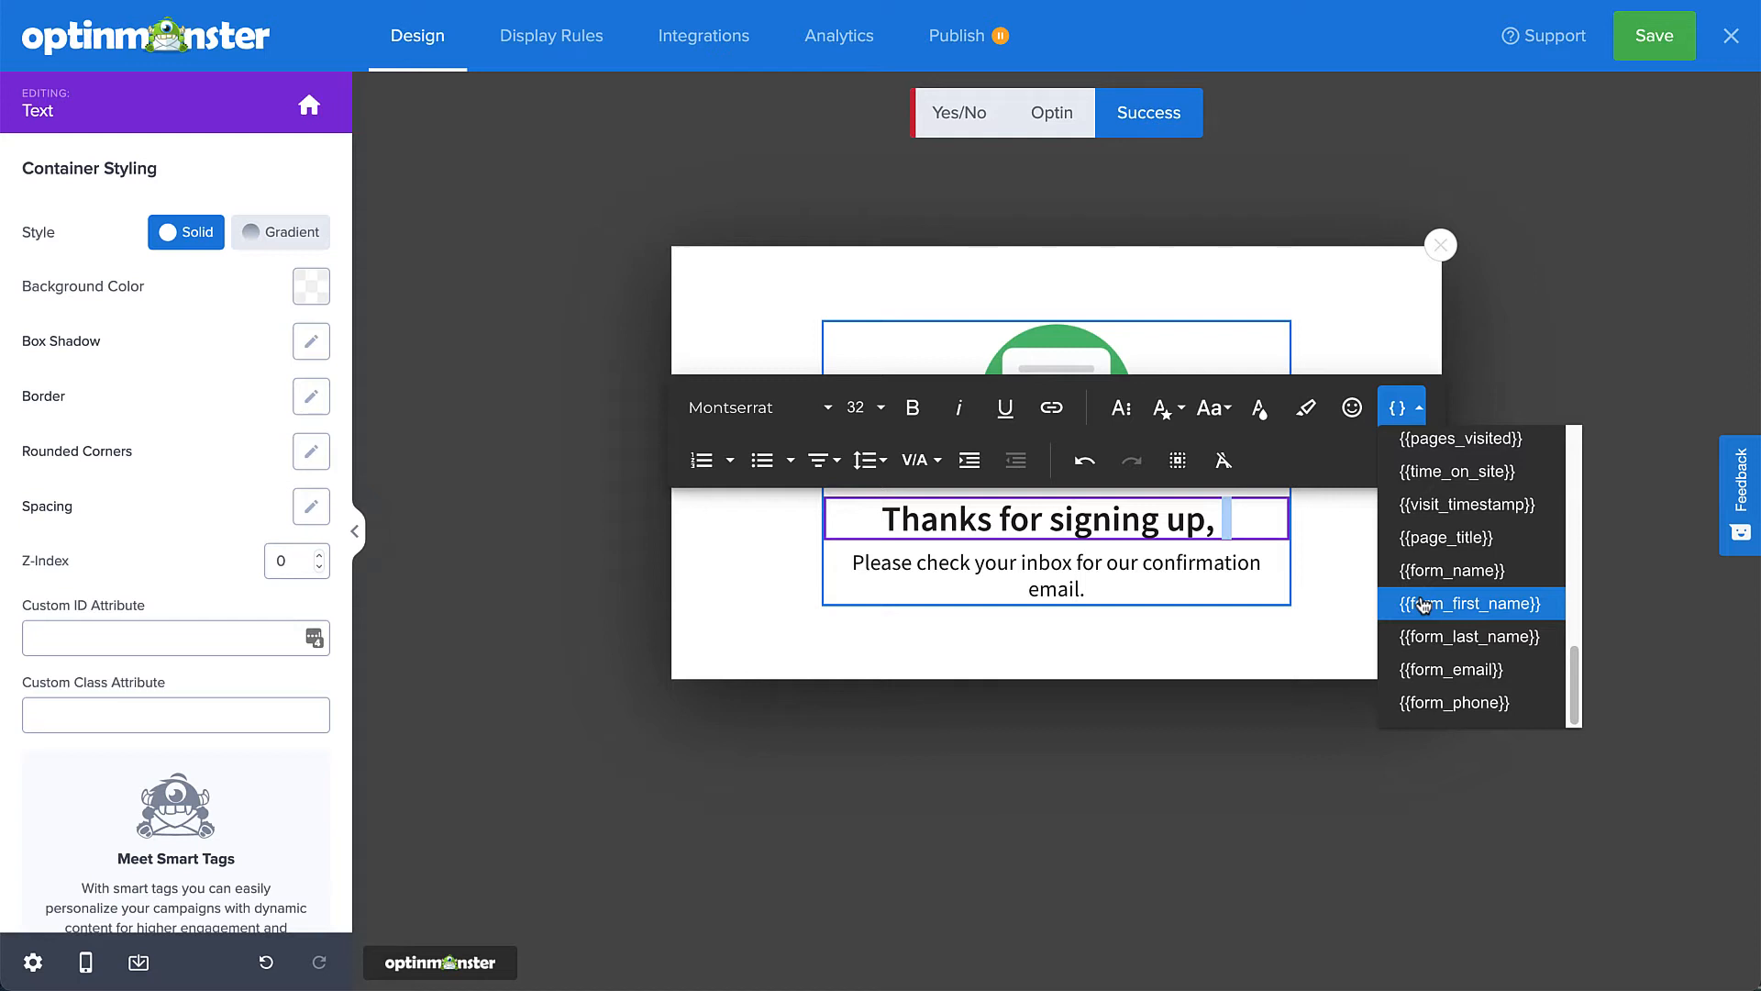
pyautogui.click(1470, 604)
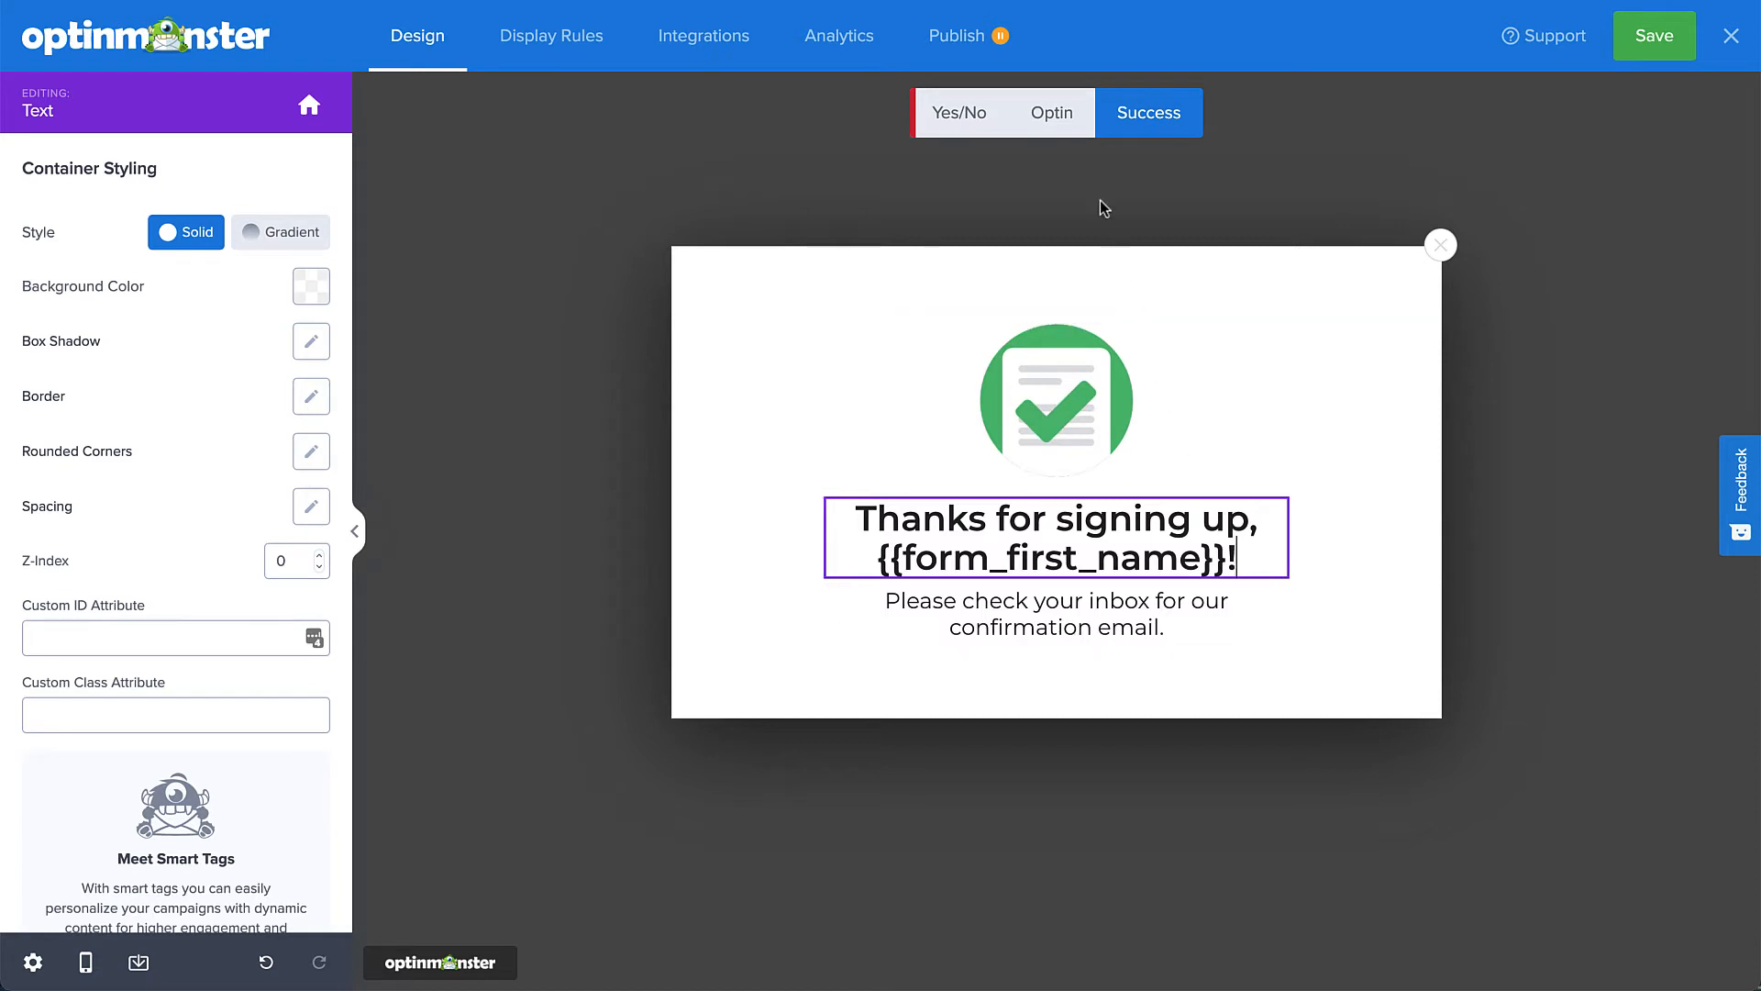
# On the optin view, relabel the button 'SUBSCRIBE NOW!' with a red #FF2600 background.
pyautogui.click(1050, 112)
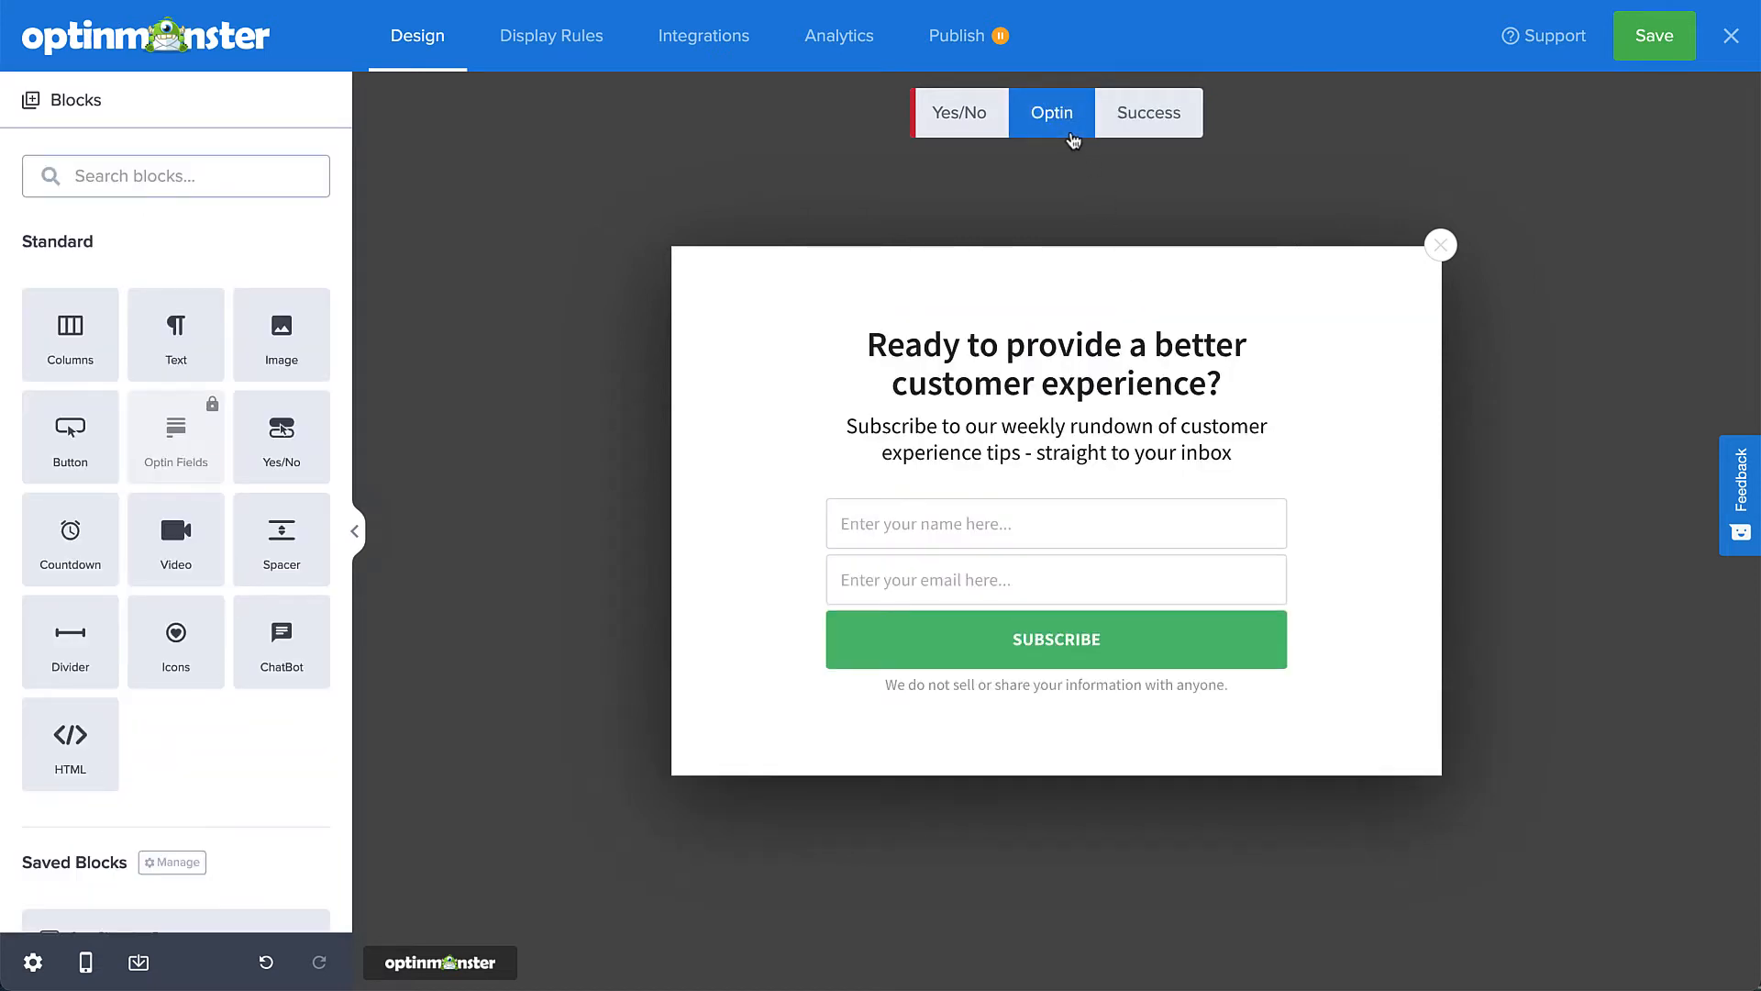
pyautogui.click(1053, 522)
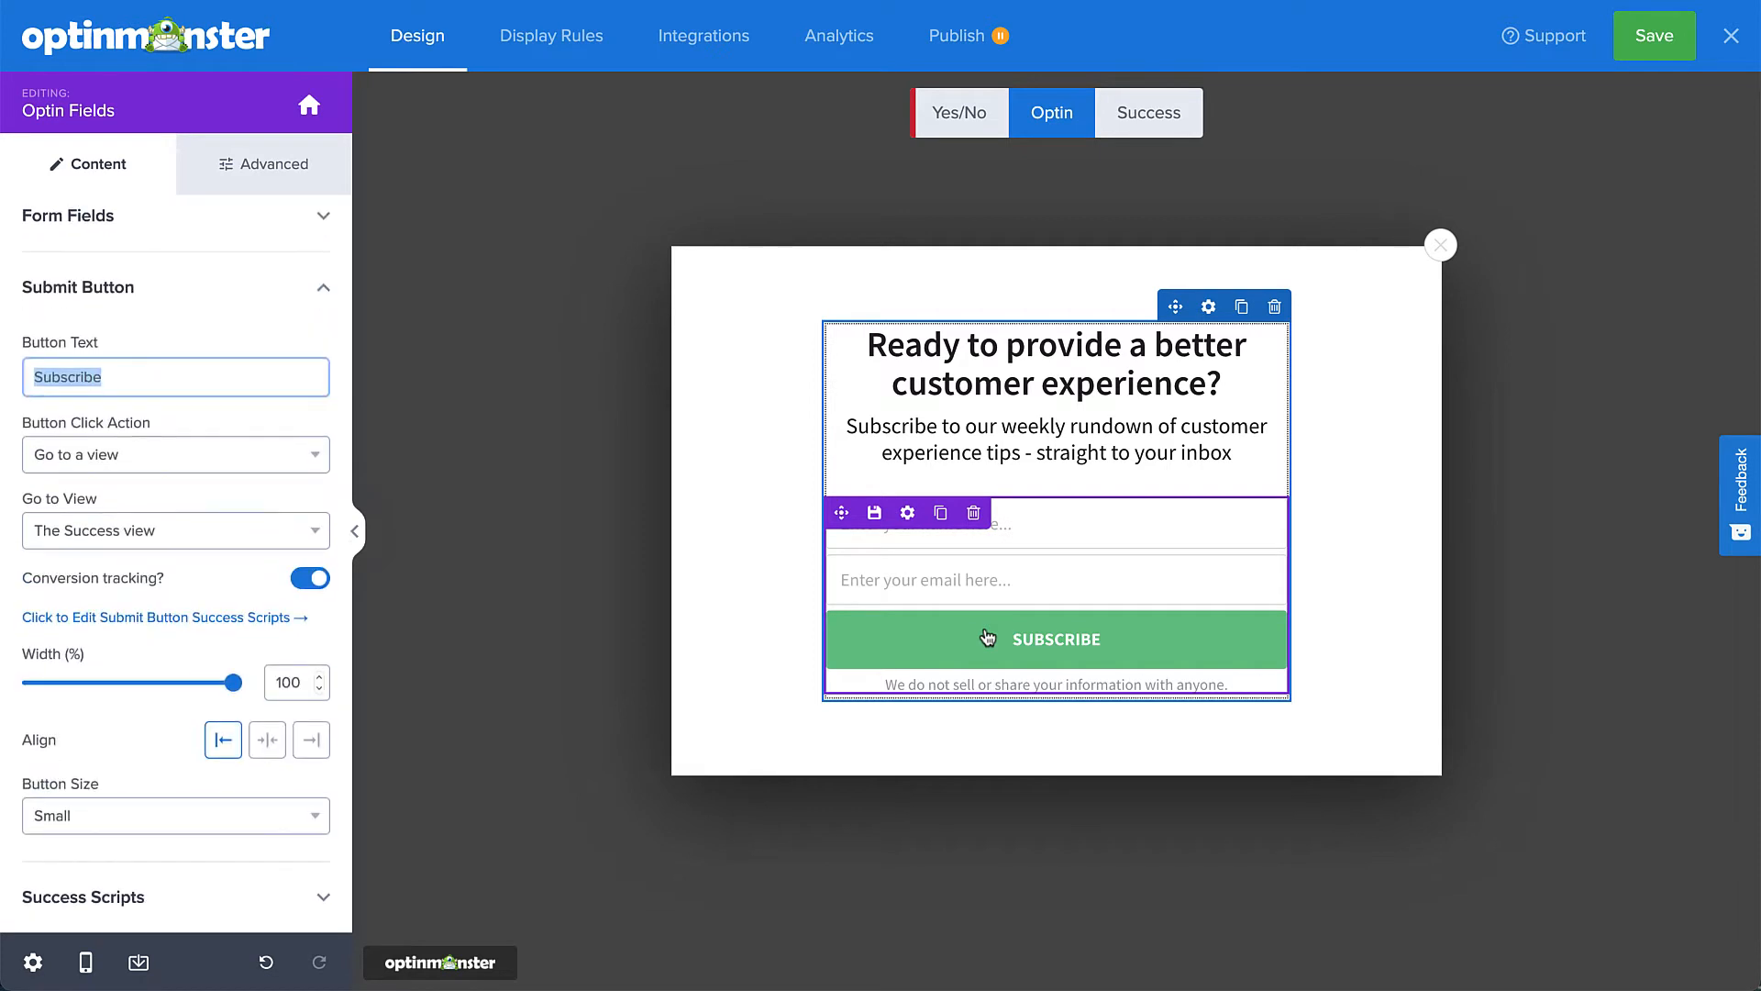
pyautogui.click(265, 163)
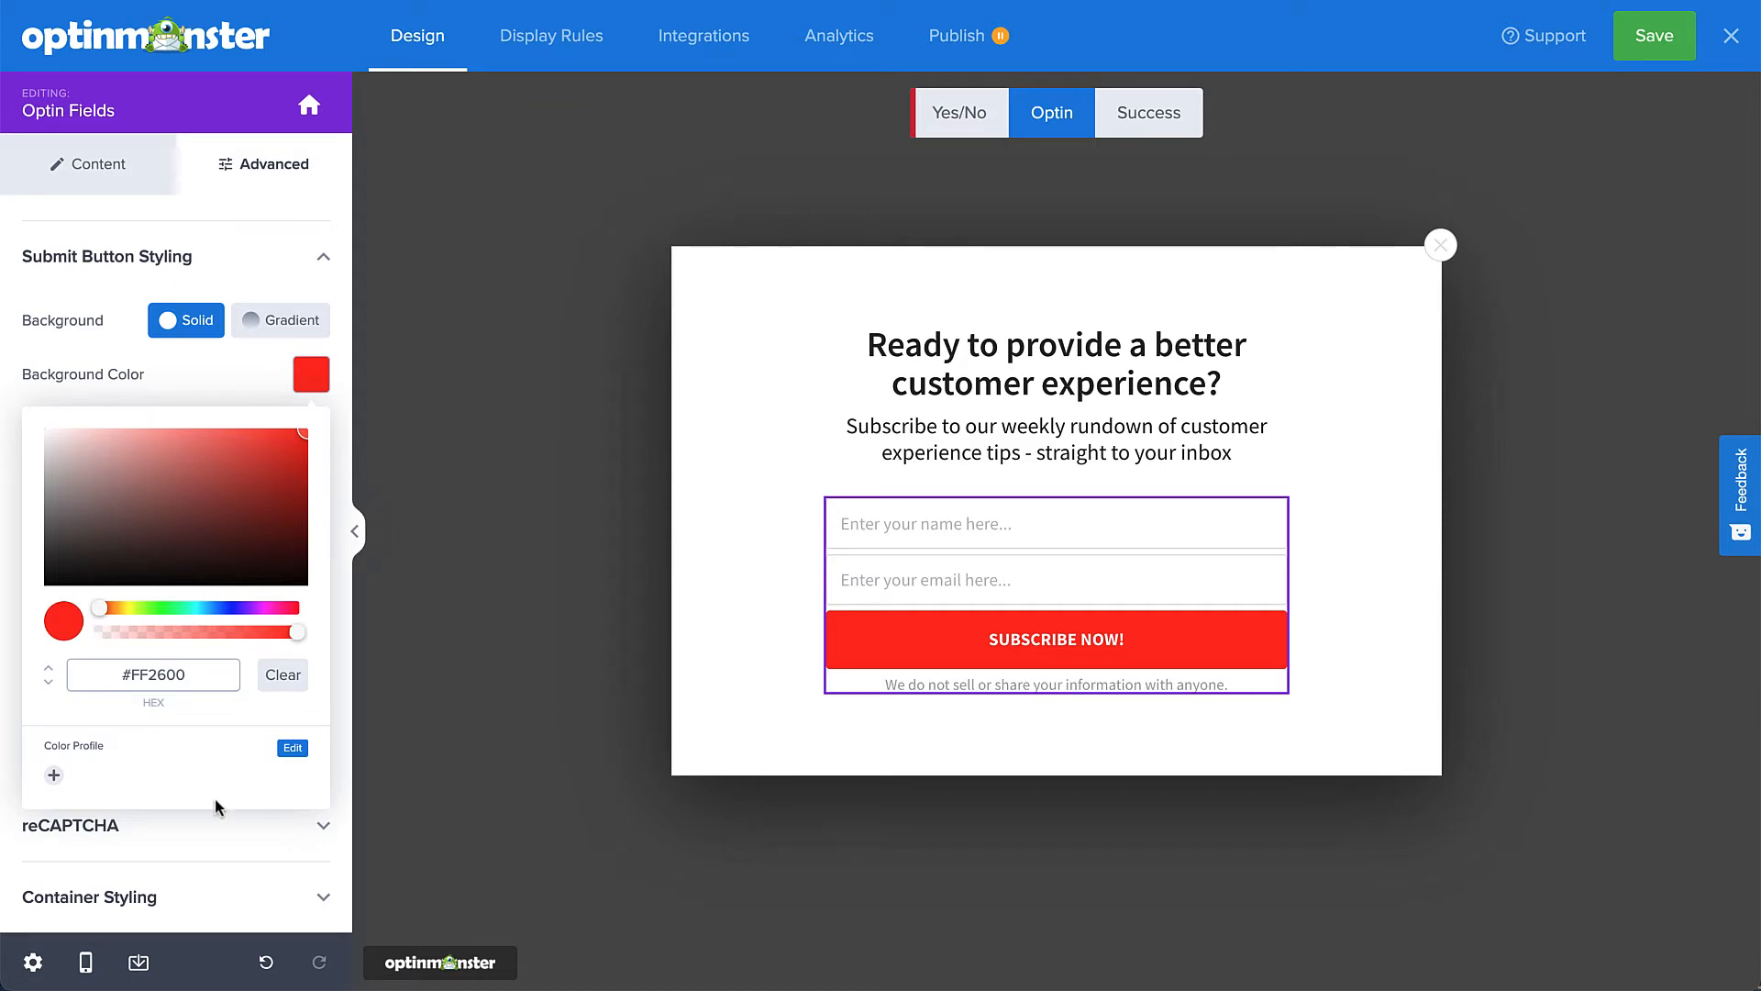
# Pull the campaign colours into theme colours and save them as the 'Brand Color Palette' profile.
pyautogui.click(32, 961)
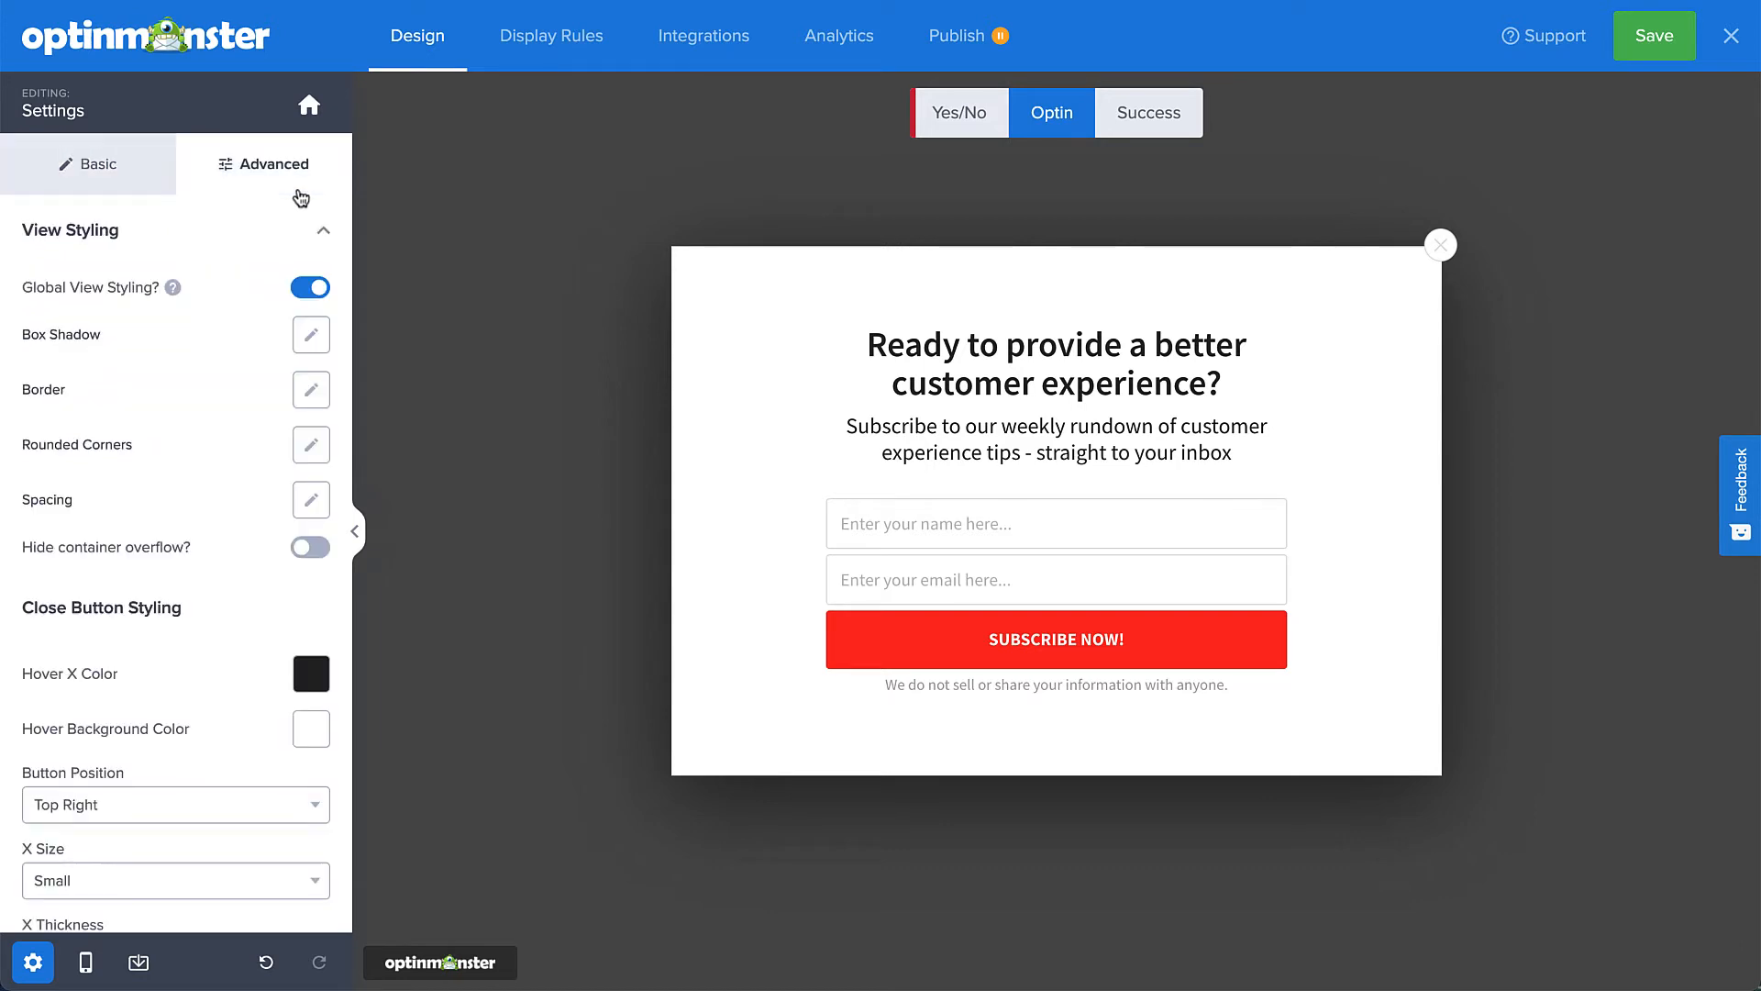
pyautogui.click(321, 231)
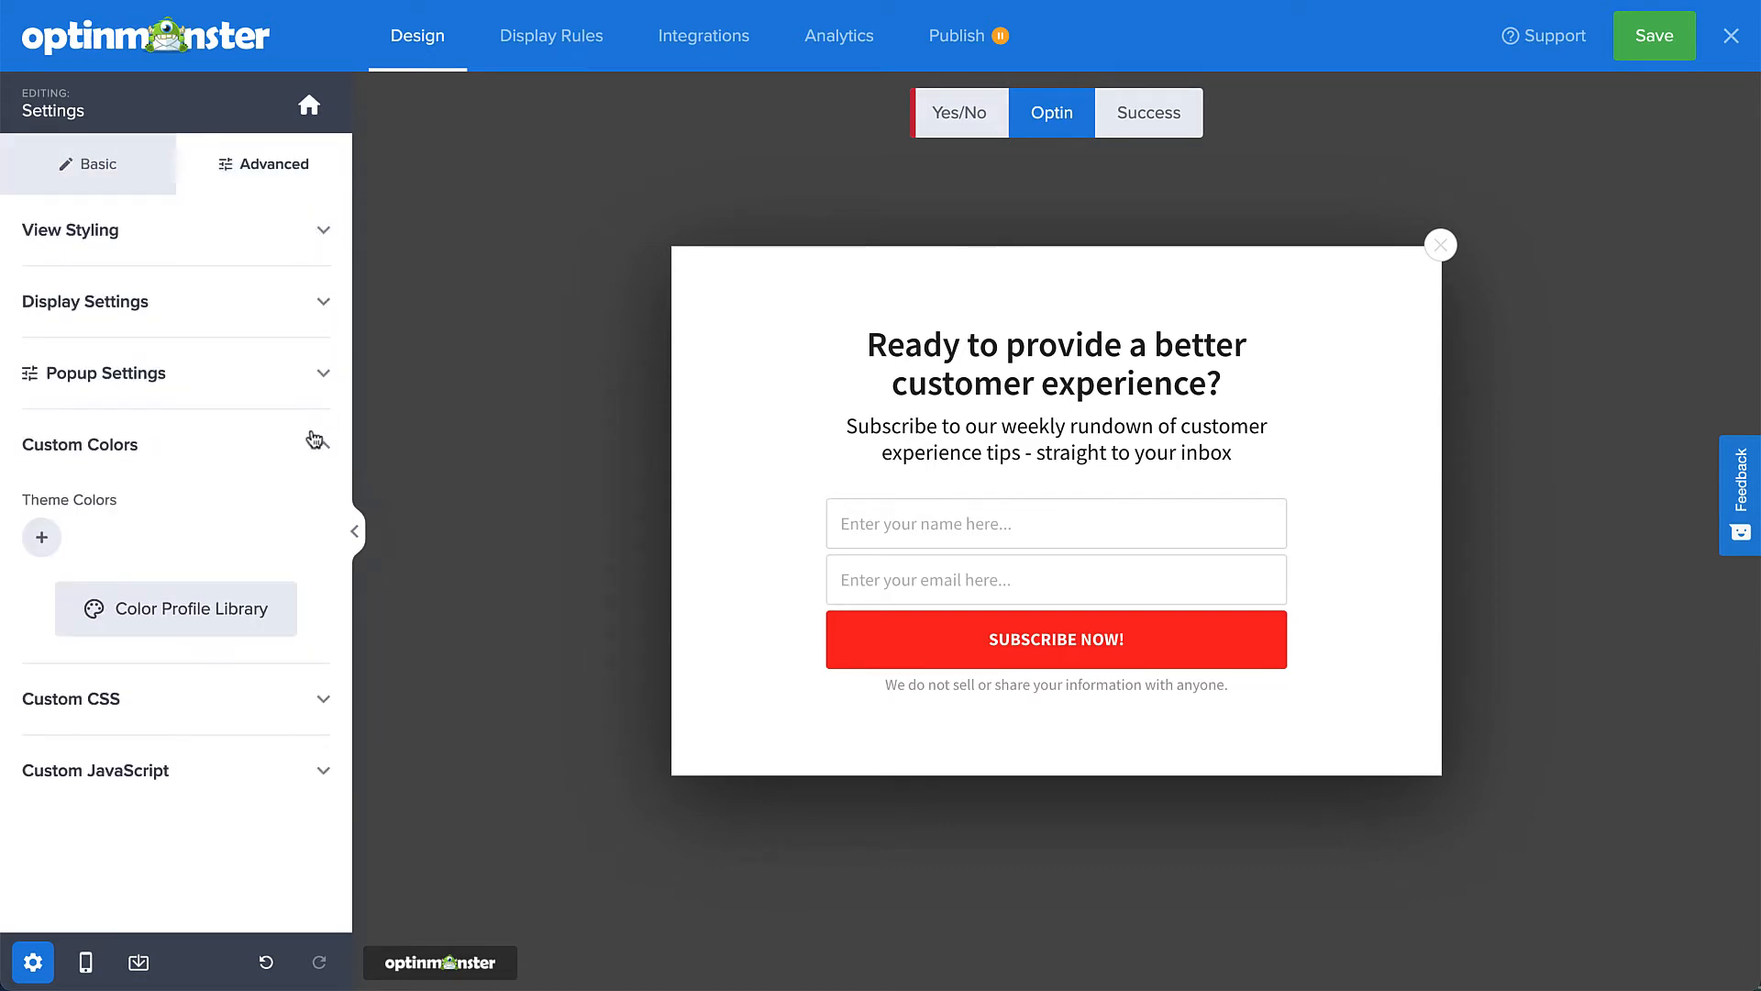
pyautogui.click(318, 444)
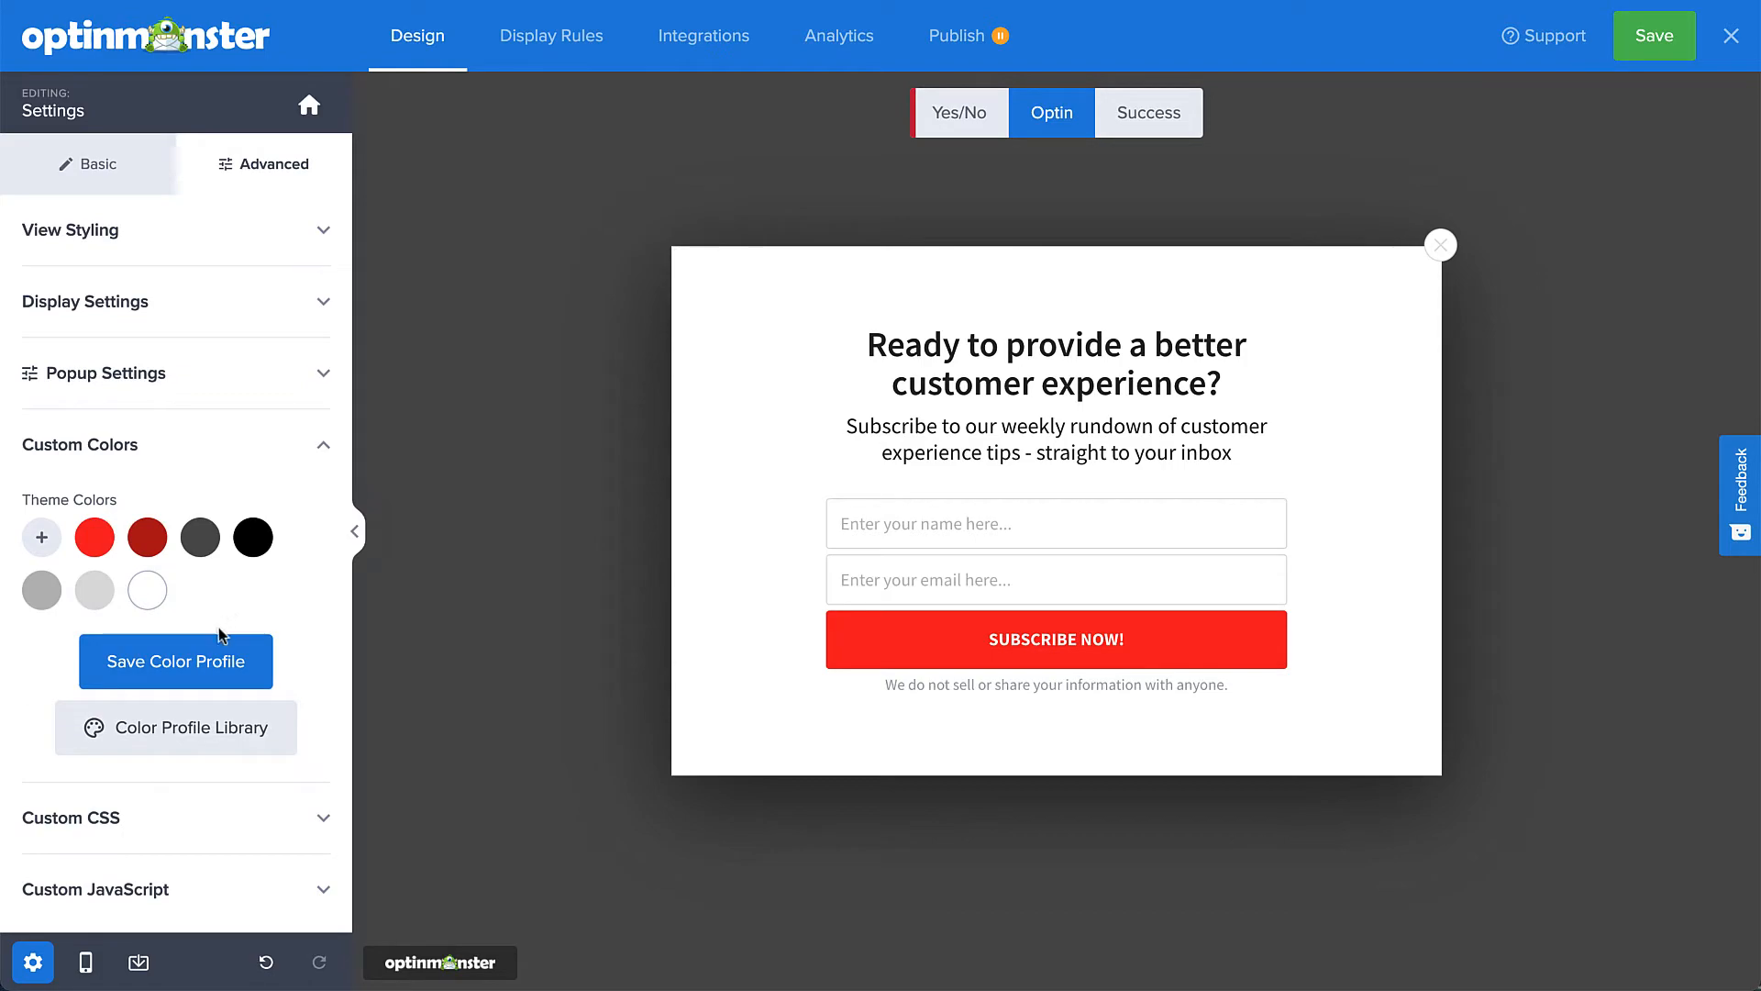
pyautogui.click(176, 661)
pyautogui.write('Brand Color Palette')
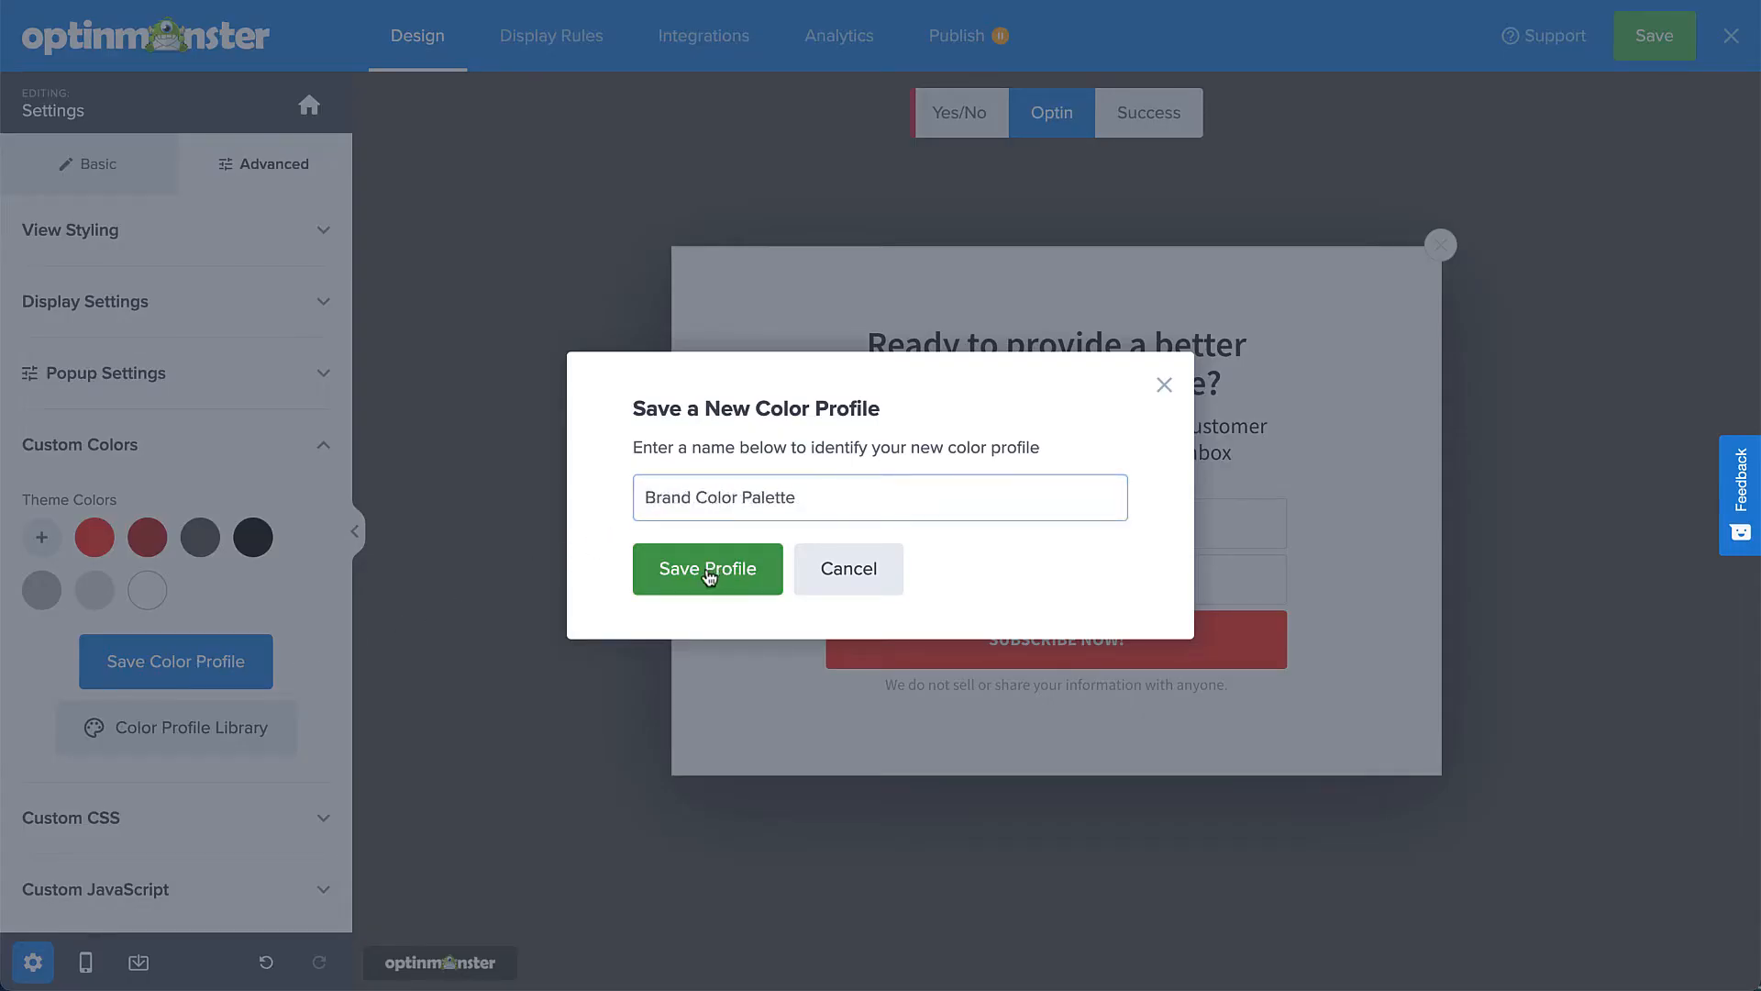
pyautogui.click(706, 569)
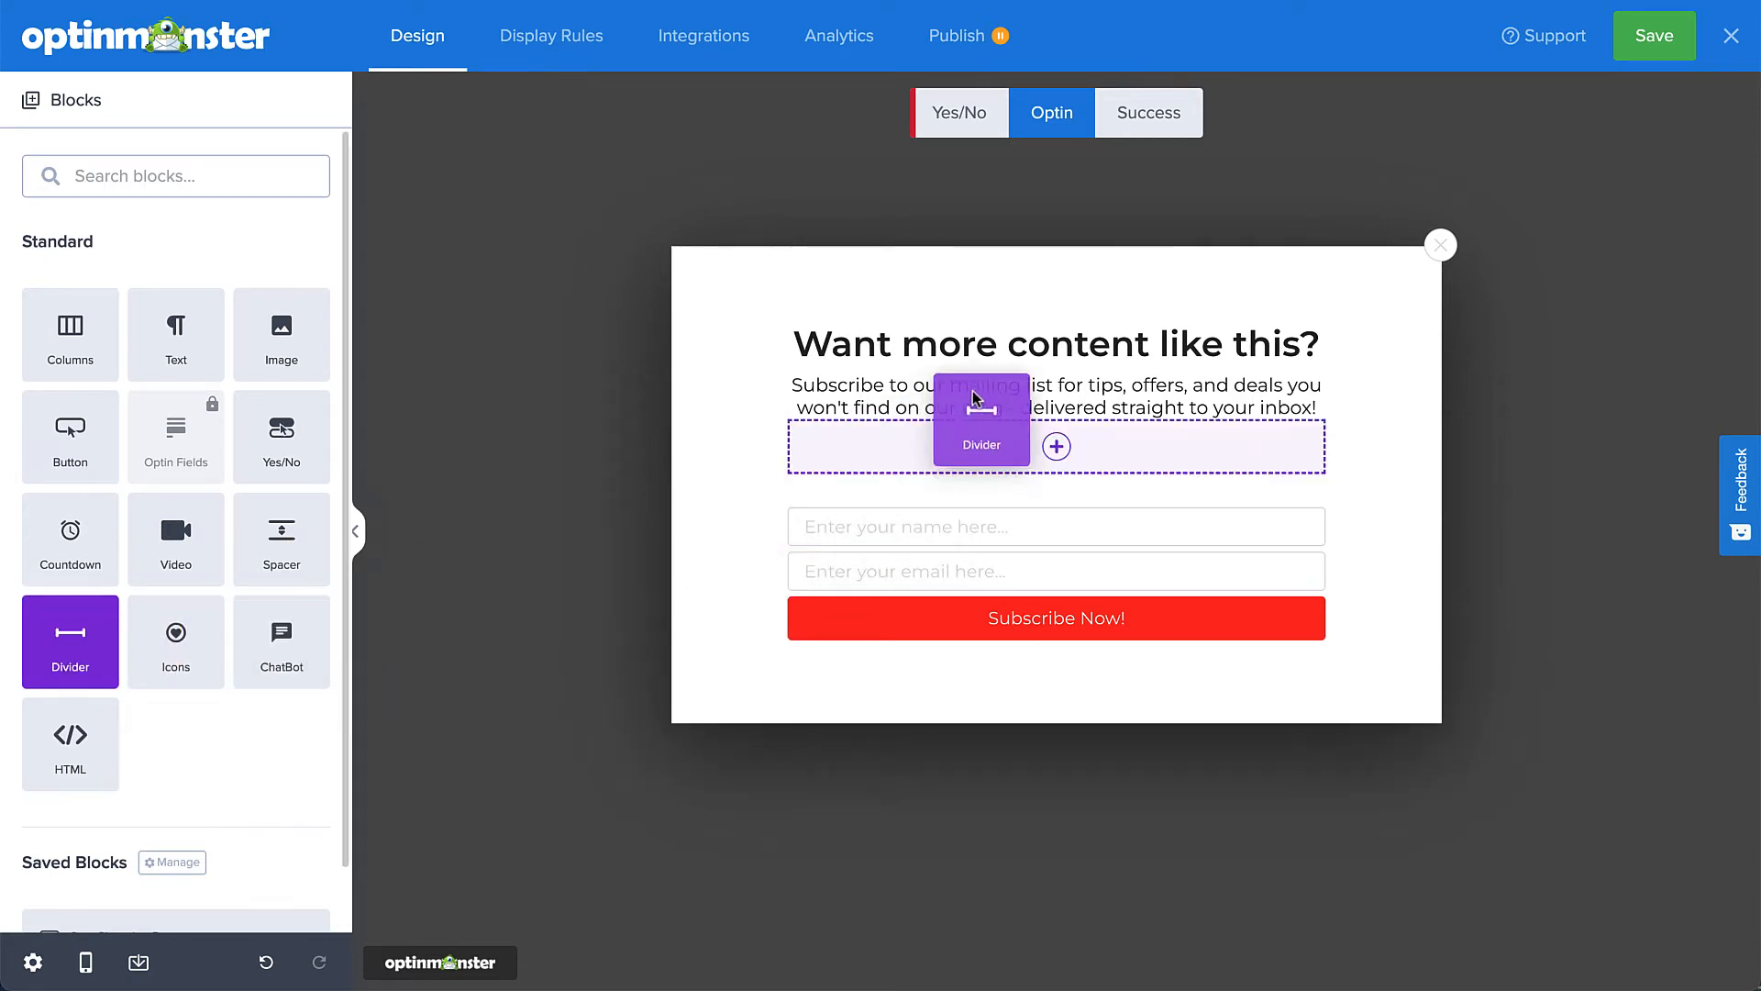
# Add a divider under the headline and set an Unsplash 'finance' piggy-bank photo as the popup background.
pyautogui.click(980, 422)
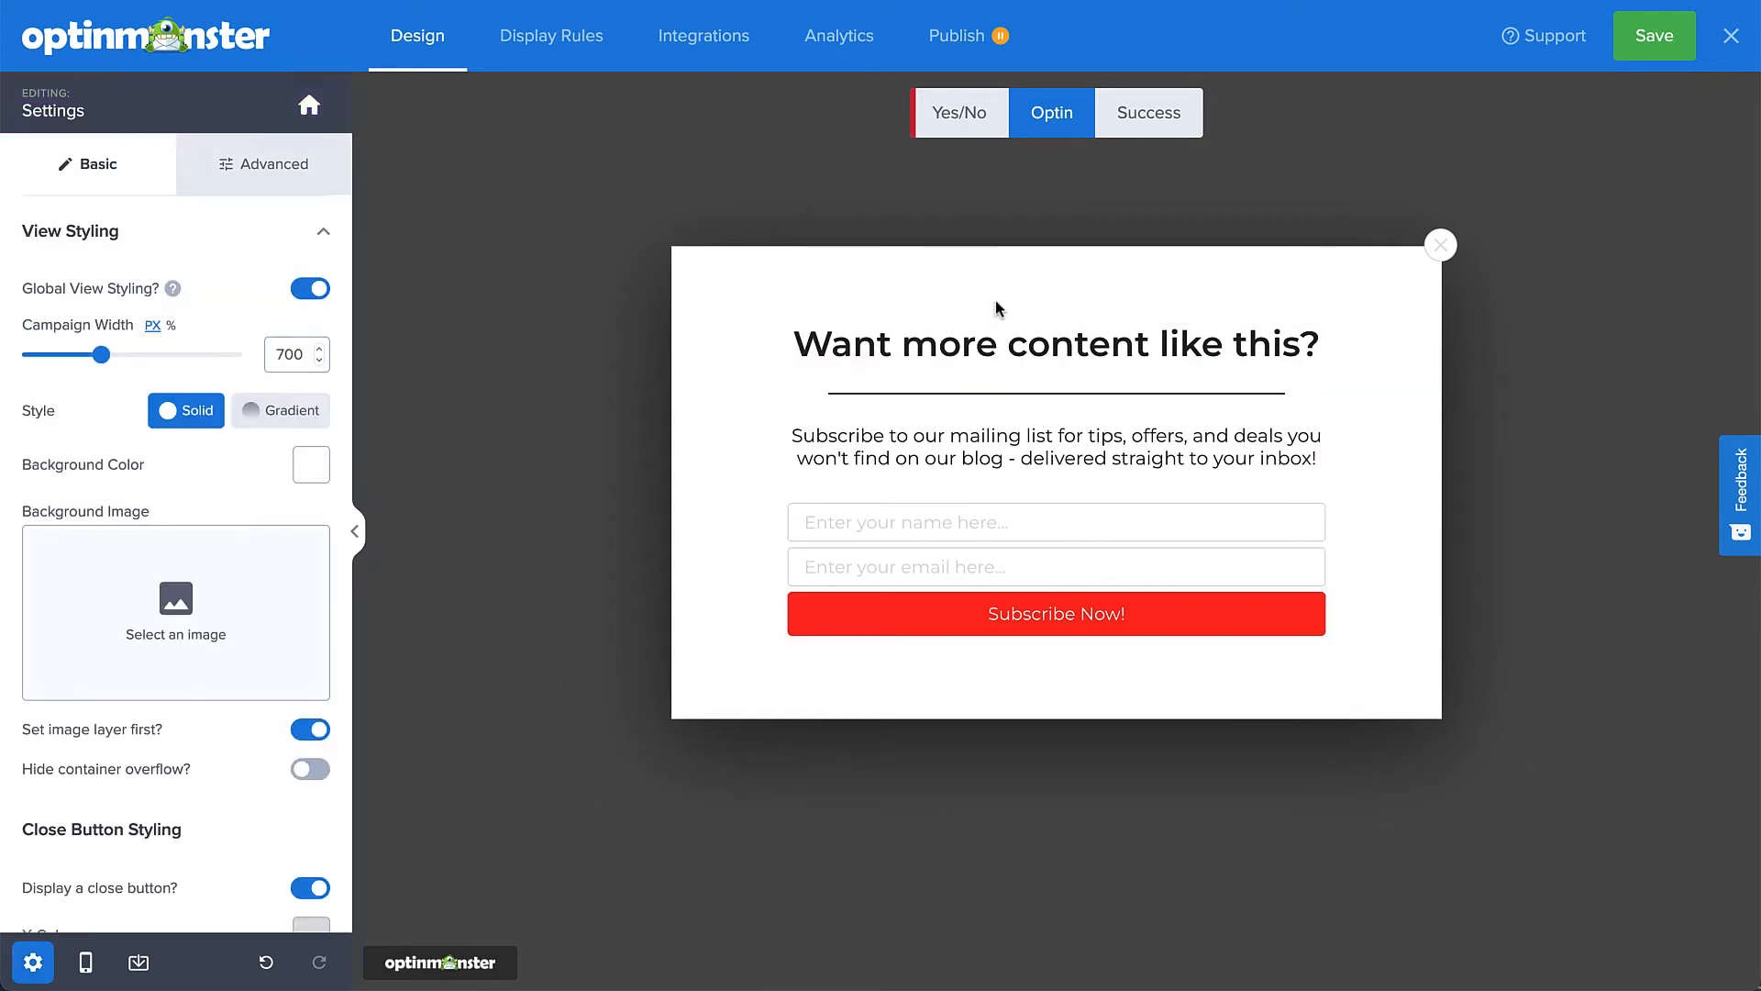
pyautogui.moveTo(233, 616)
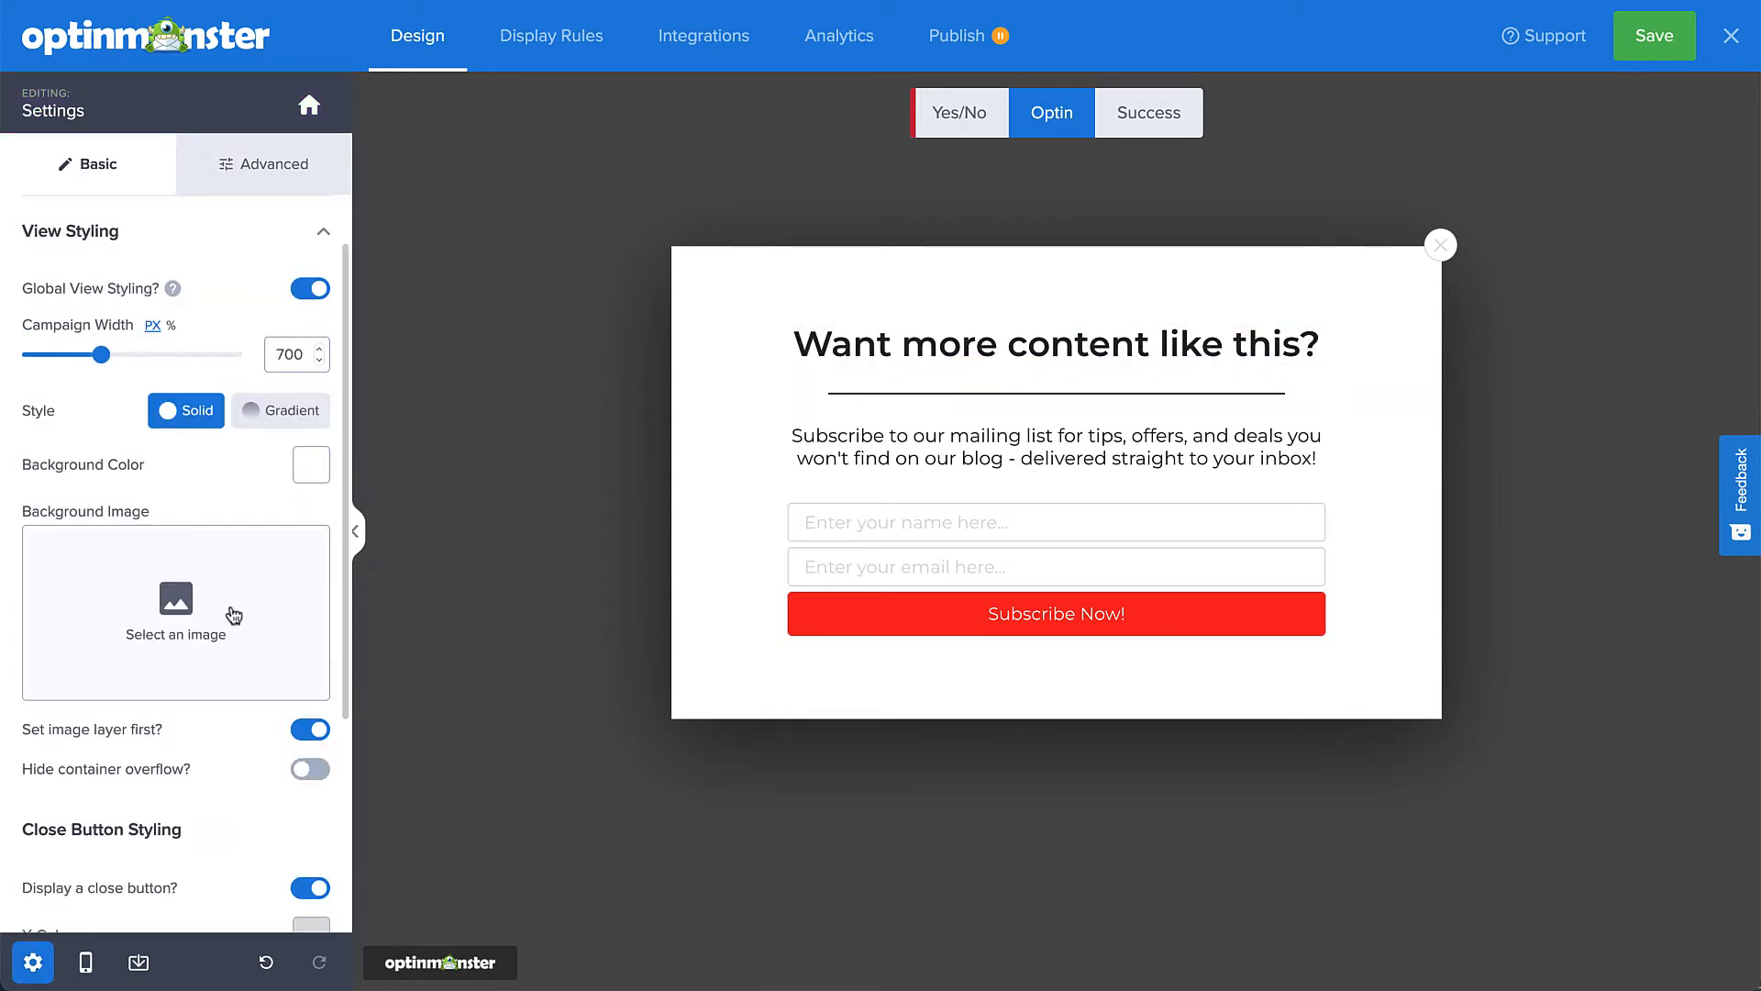
pyautogui.click(176, 613)
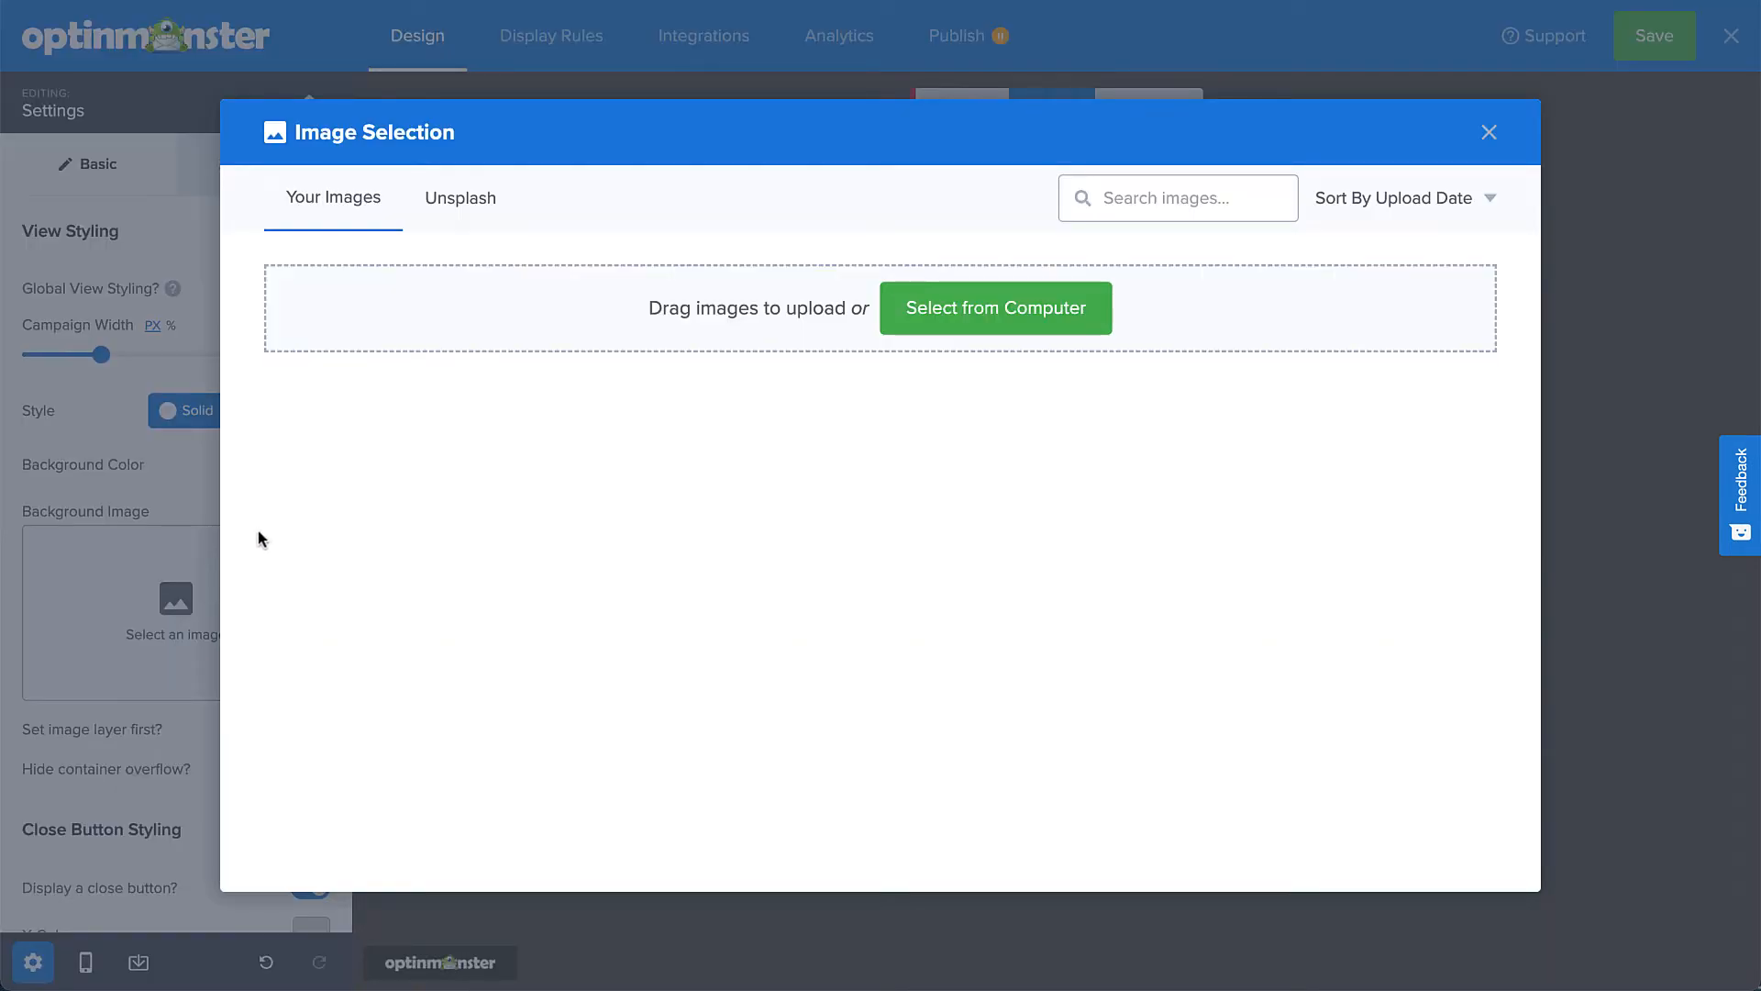
pyautogui.click(459, 198)
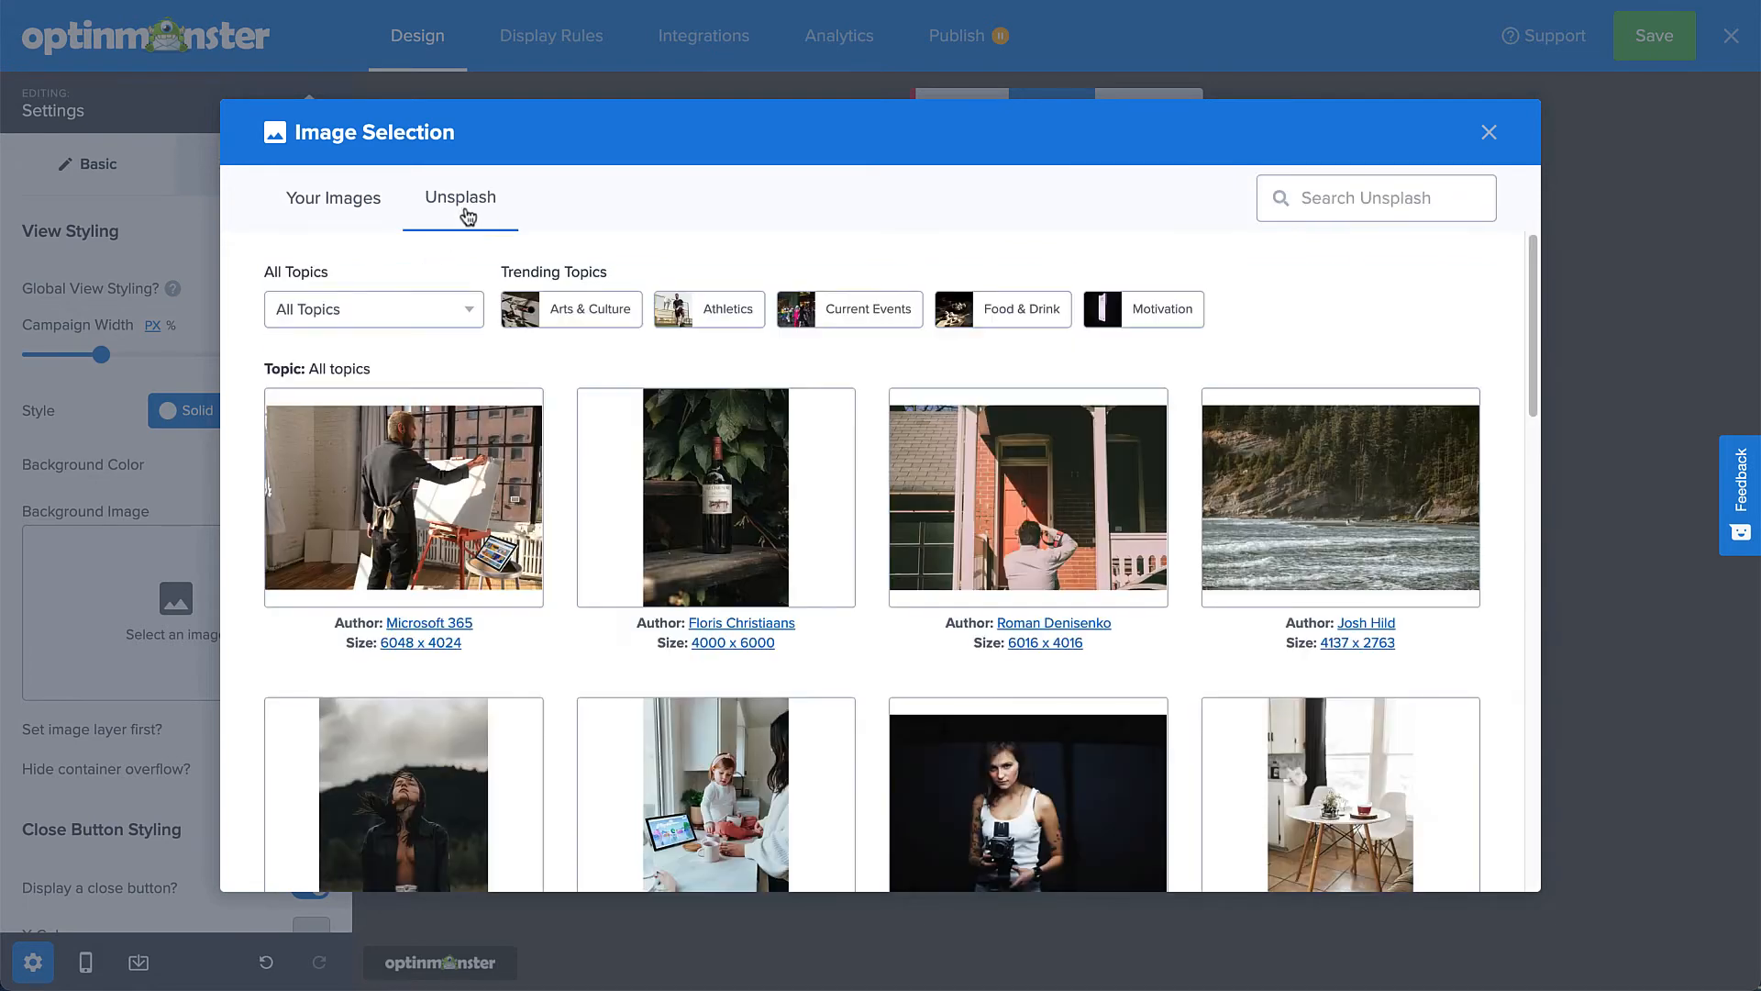
pyautogui.moveTo(1307, 215)
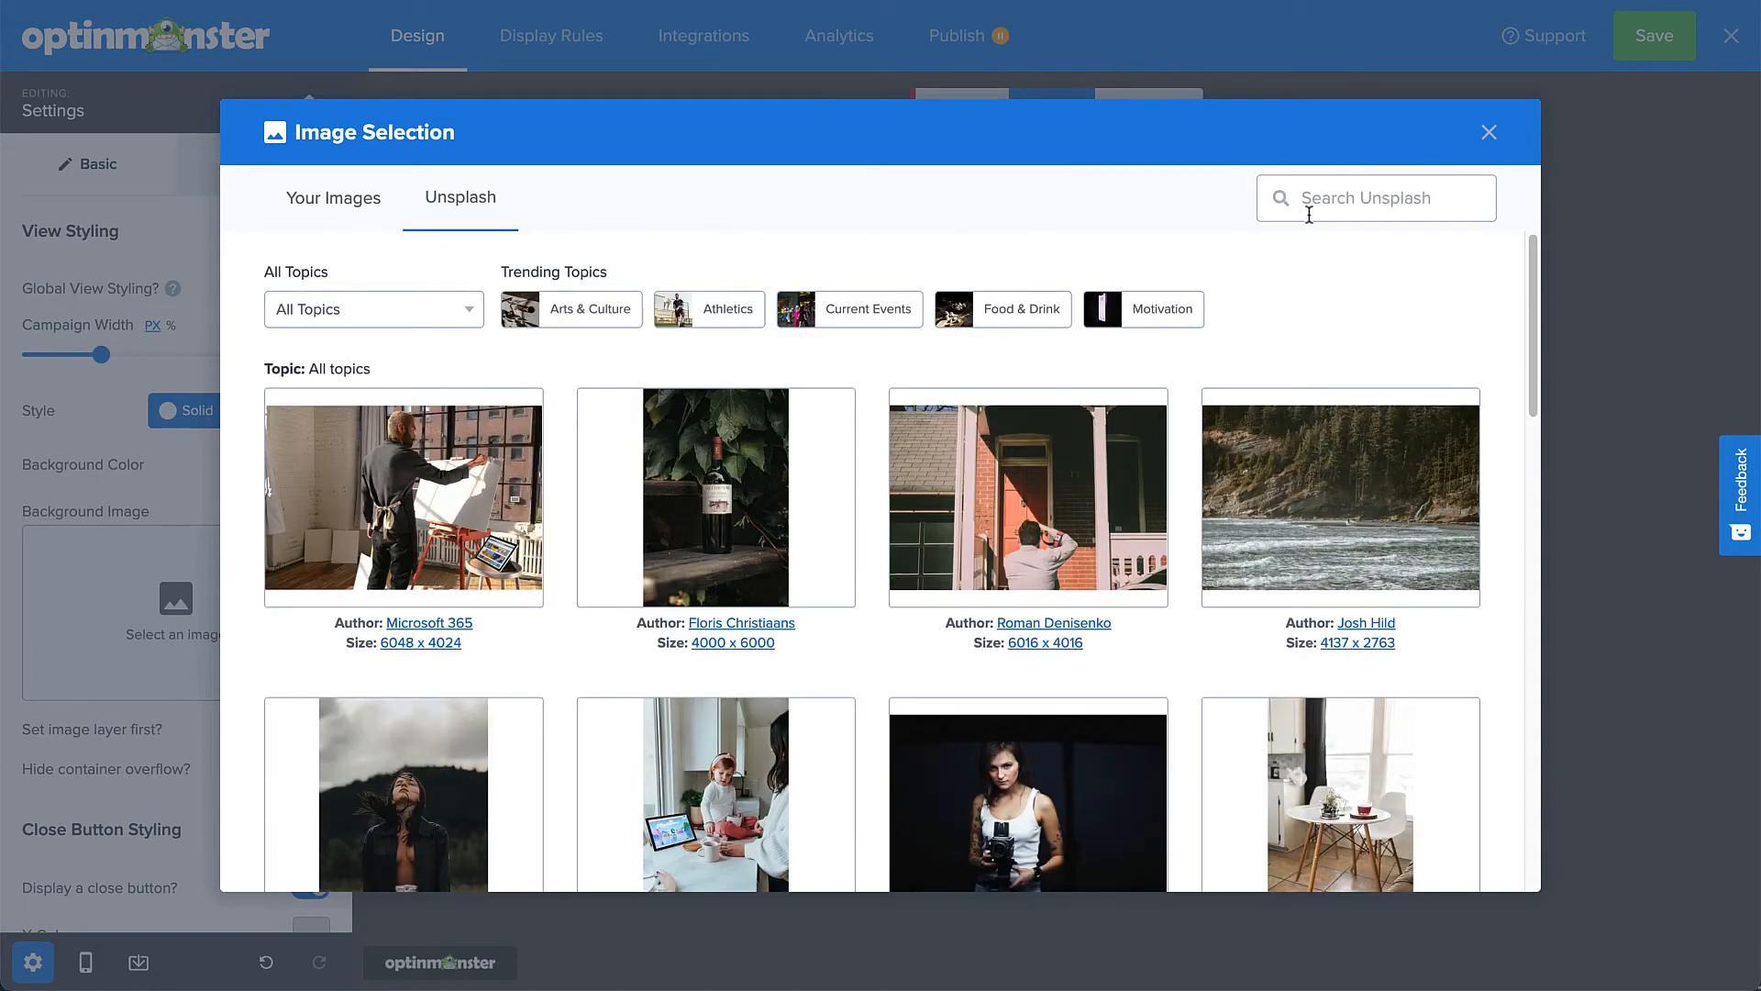
pyautogui.write('finan')
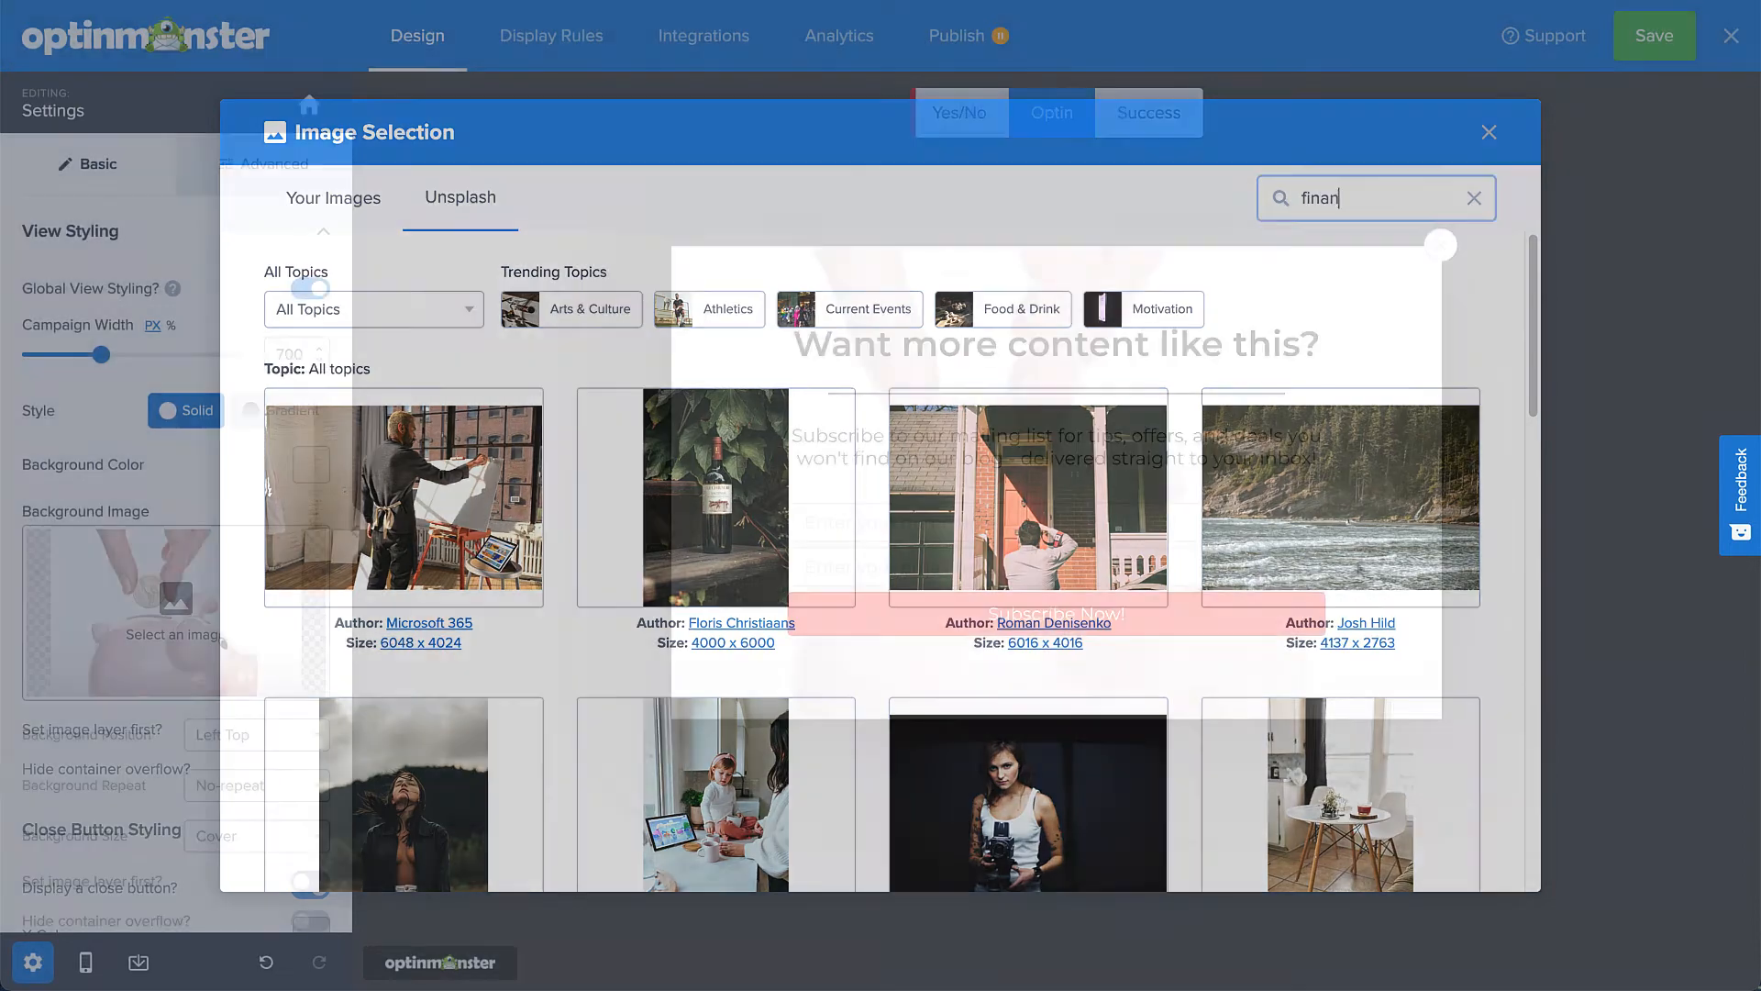
pyautogui.click(1488, 132)
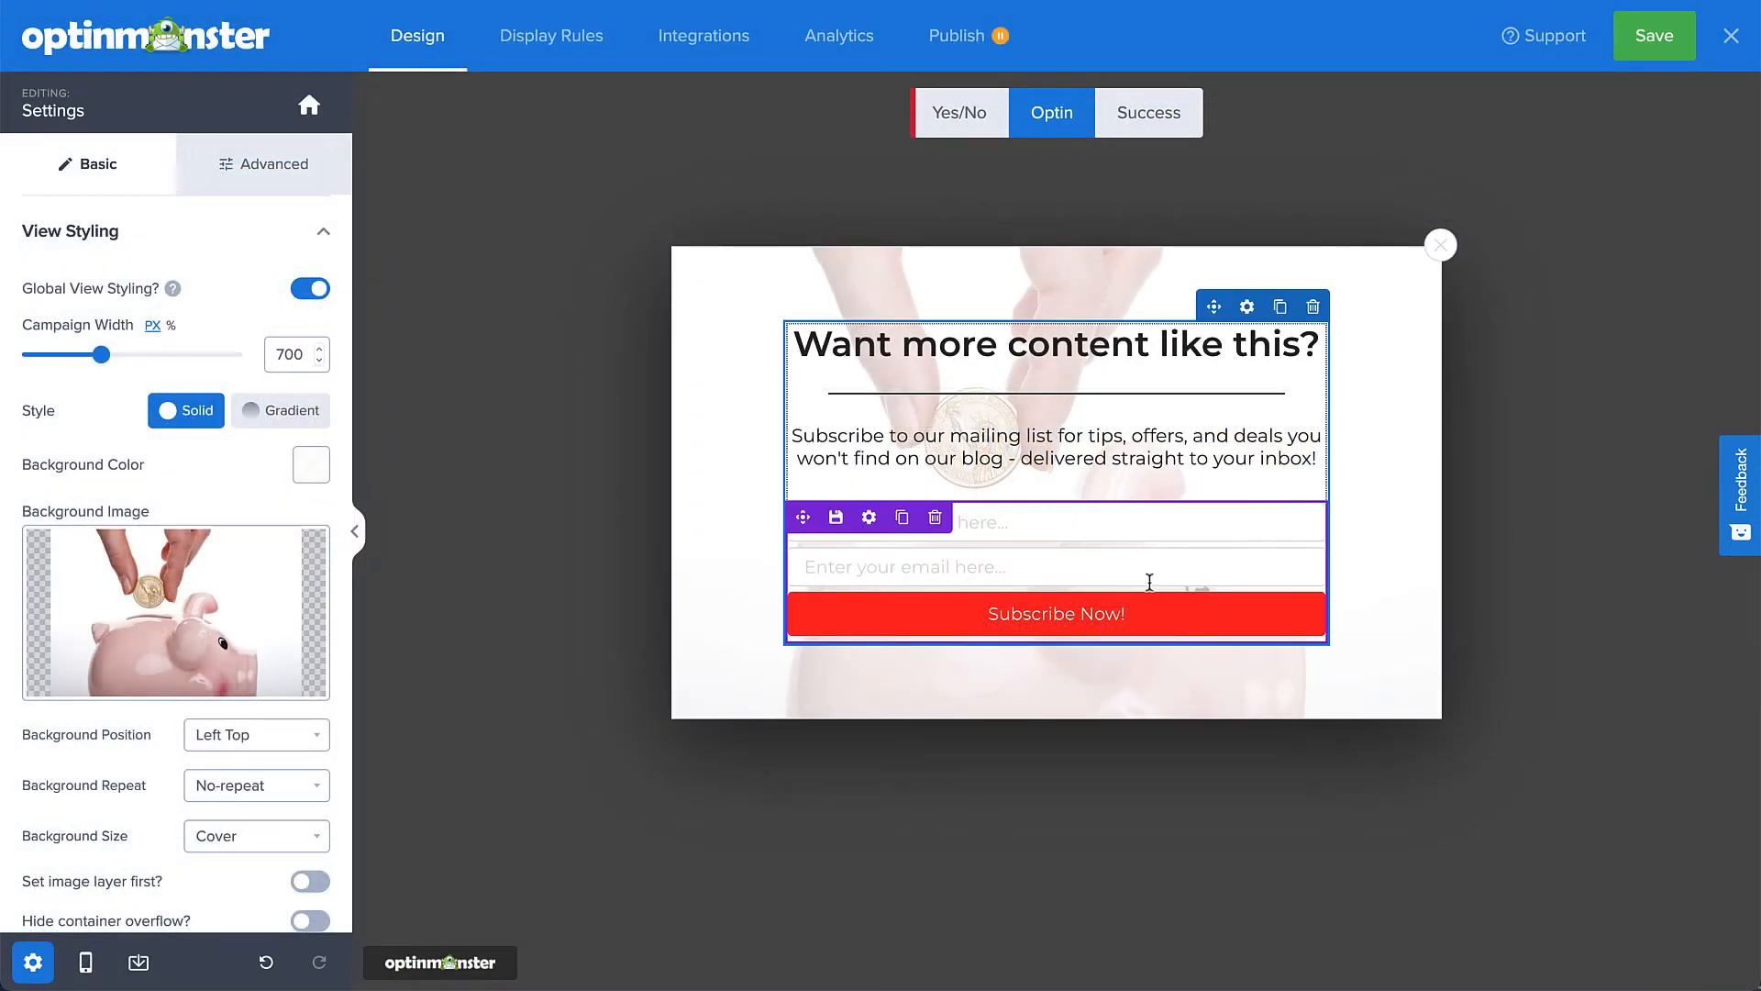
# Save the signup fields as a new Optin Fields block named 'Subscription Form'.
pyautogui.click(837, 517)
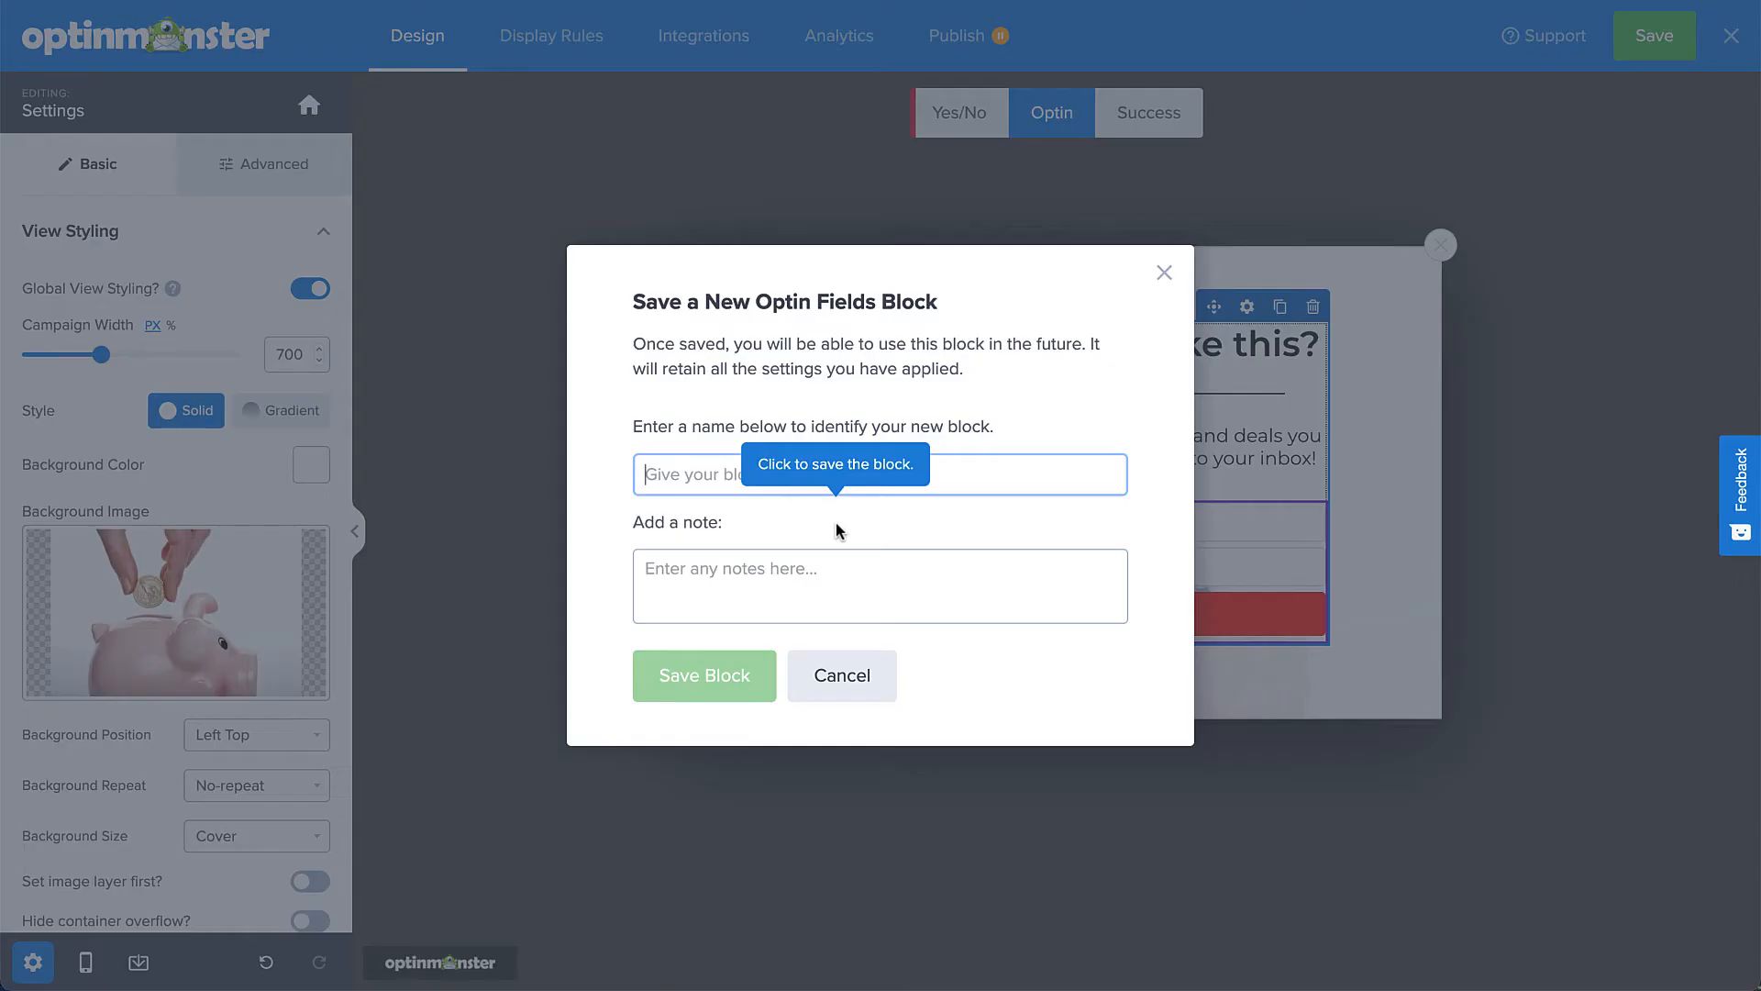
pyautogui.click(879, 473)
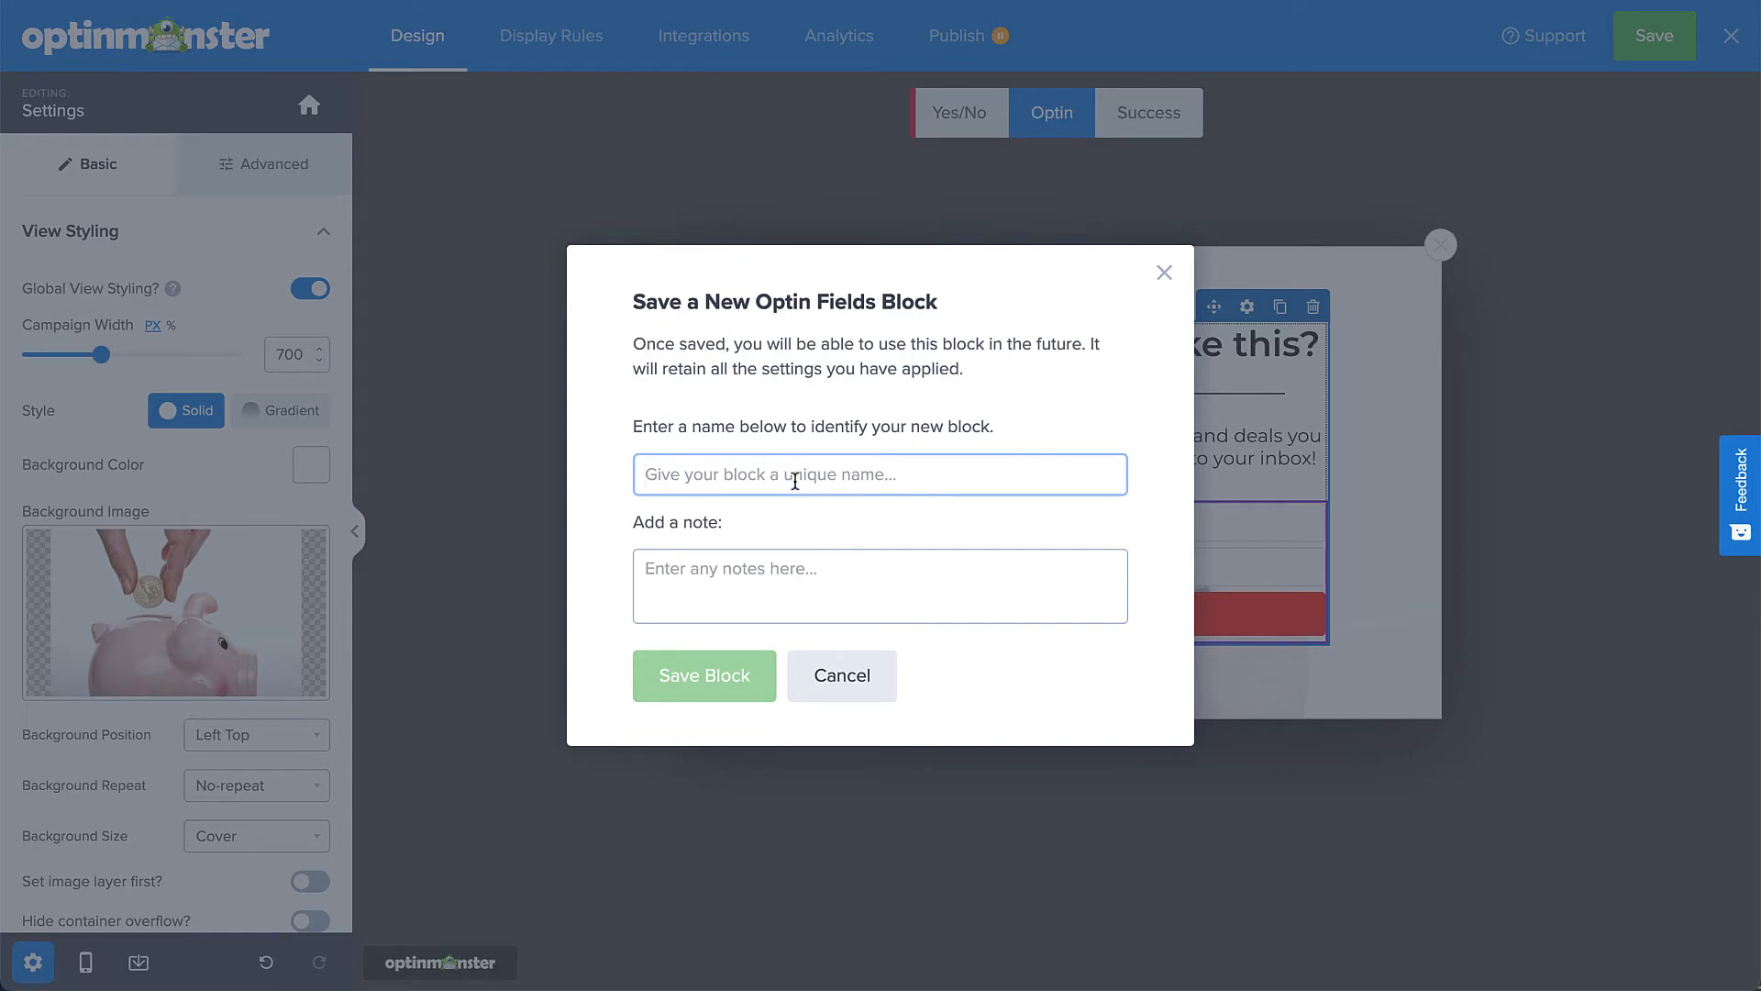
pyautogui.write('Subscr')
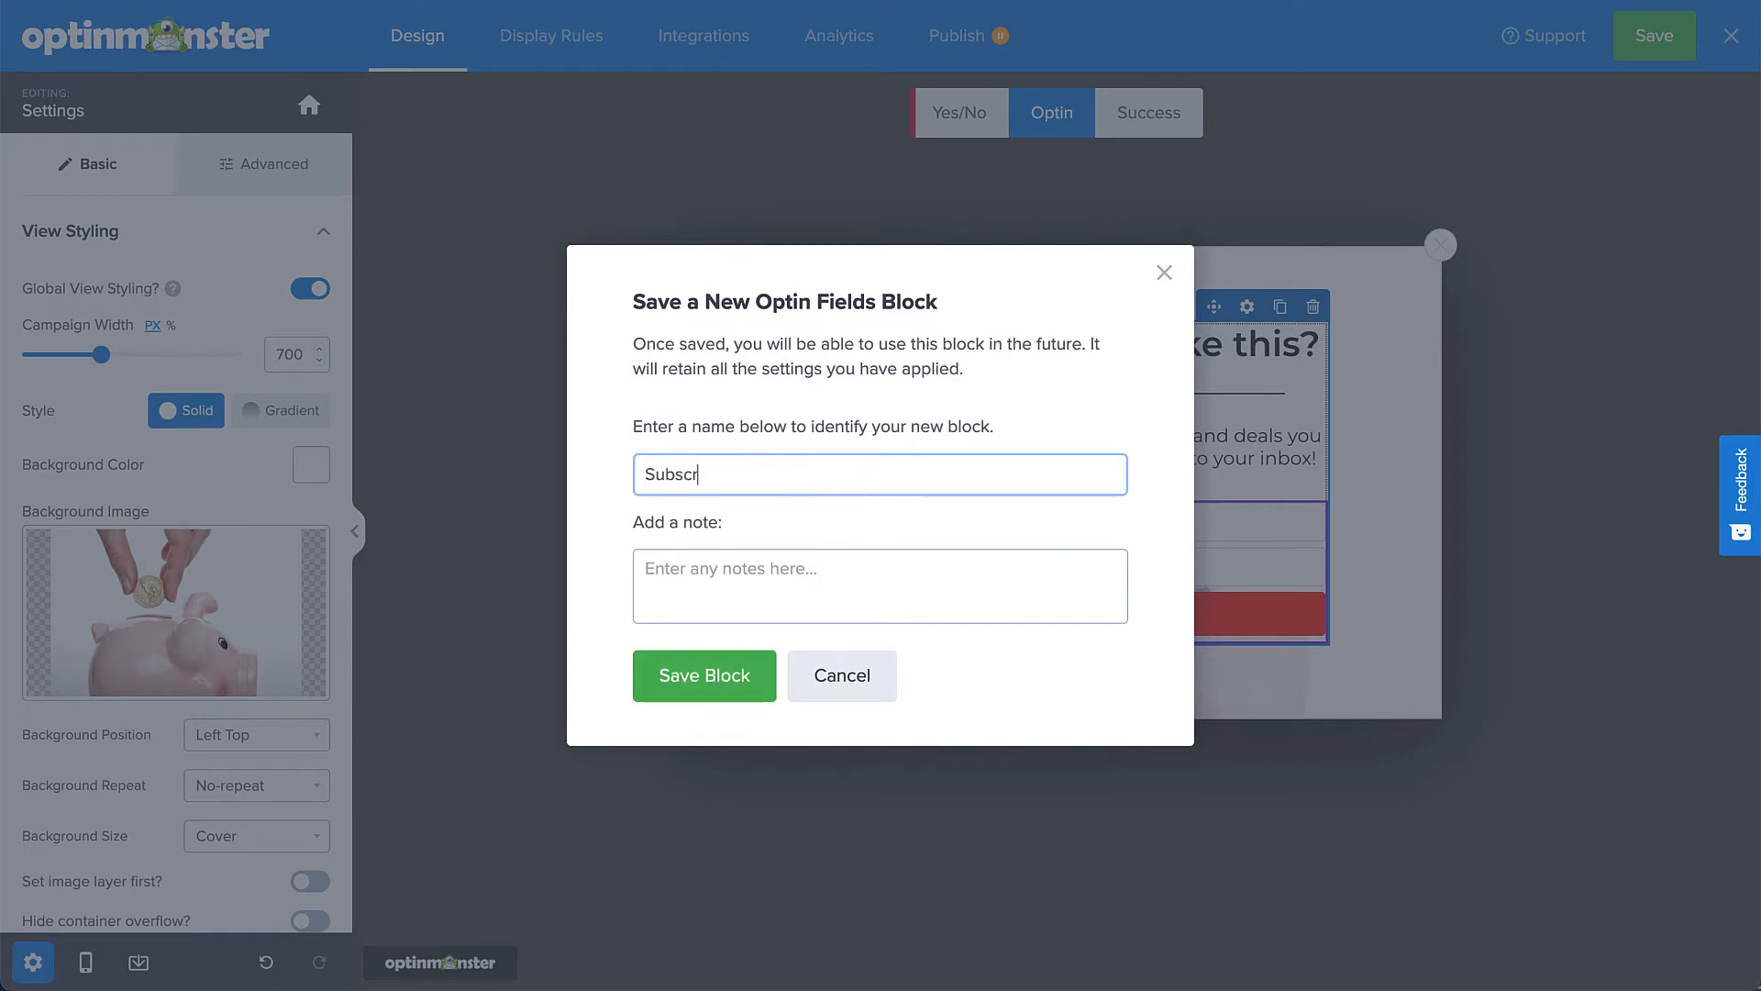
pyautogui.write('iption Form')
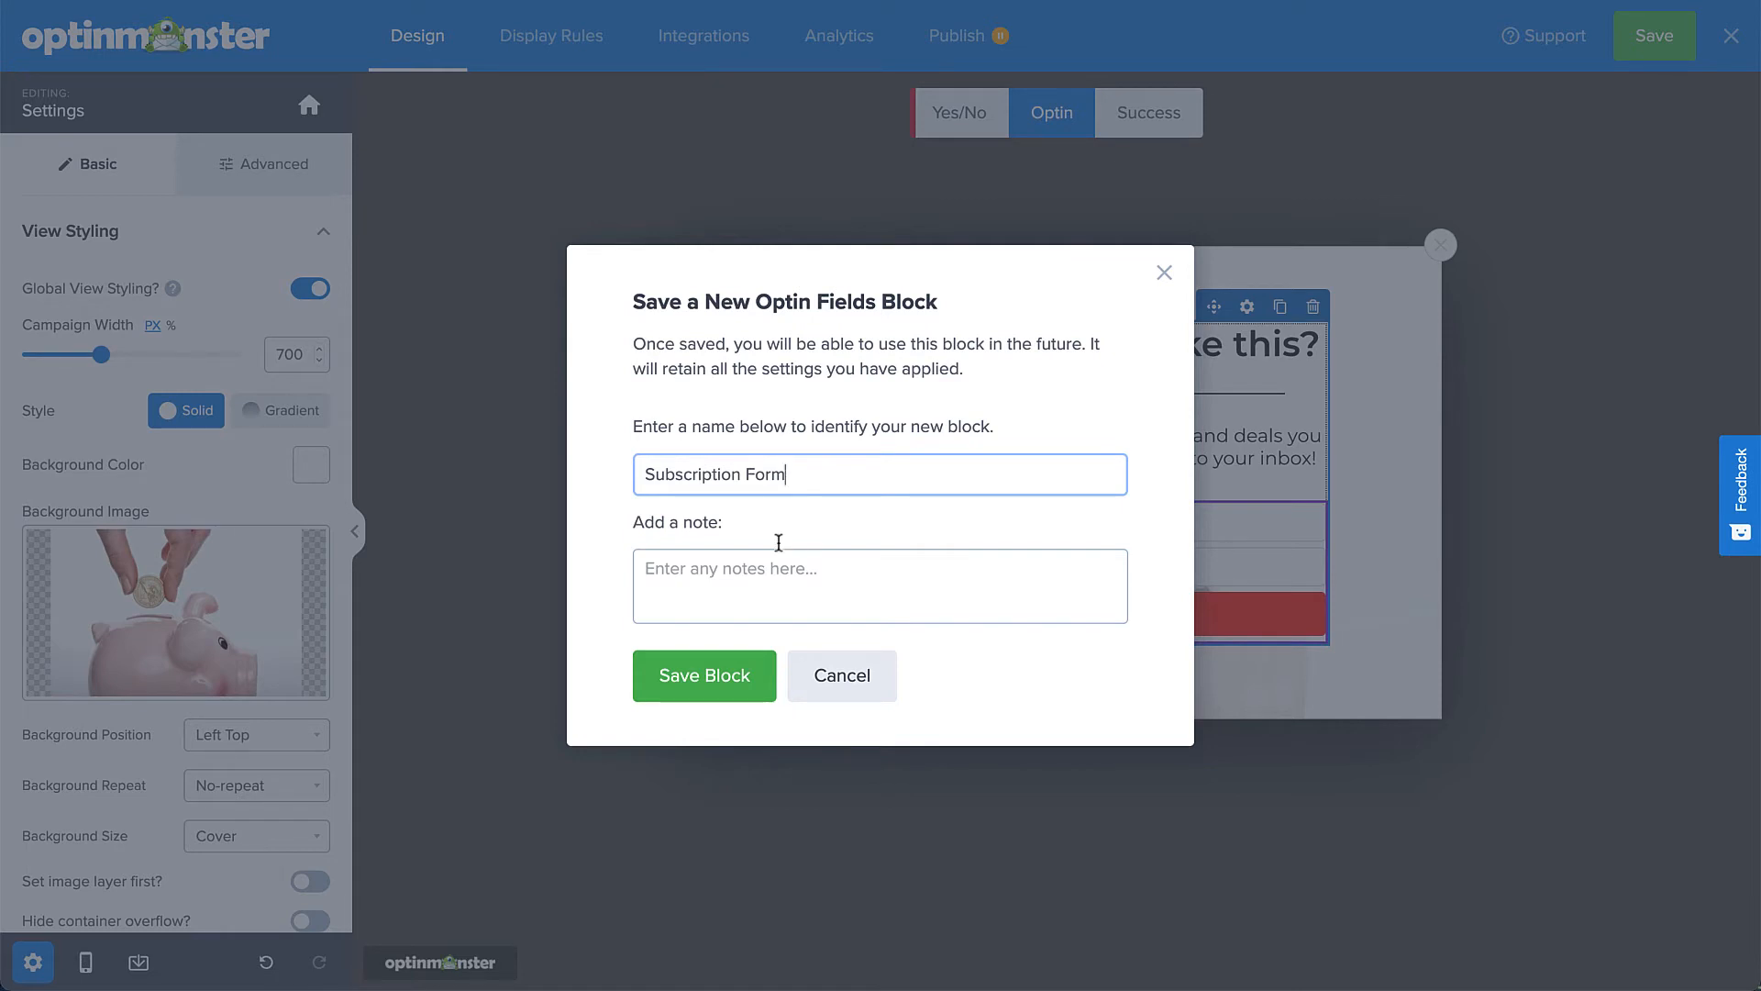
pyautogui.click(704, 675)
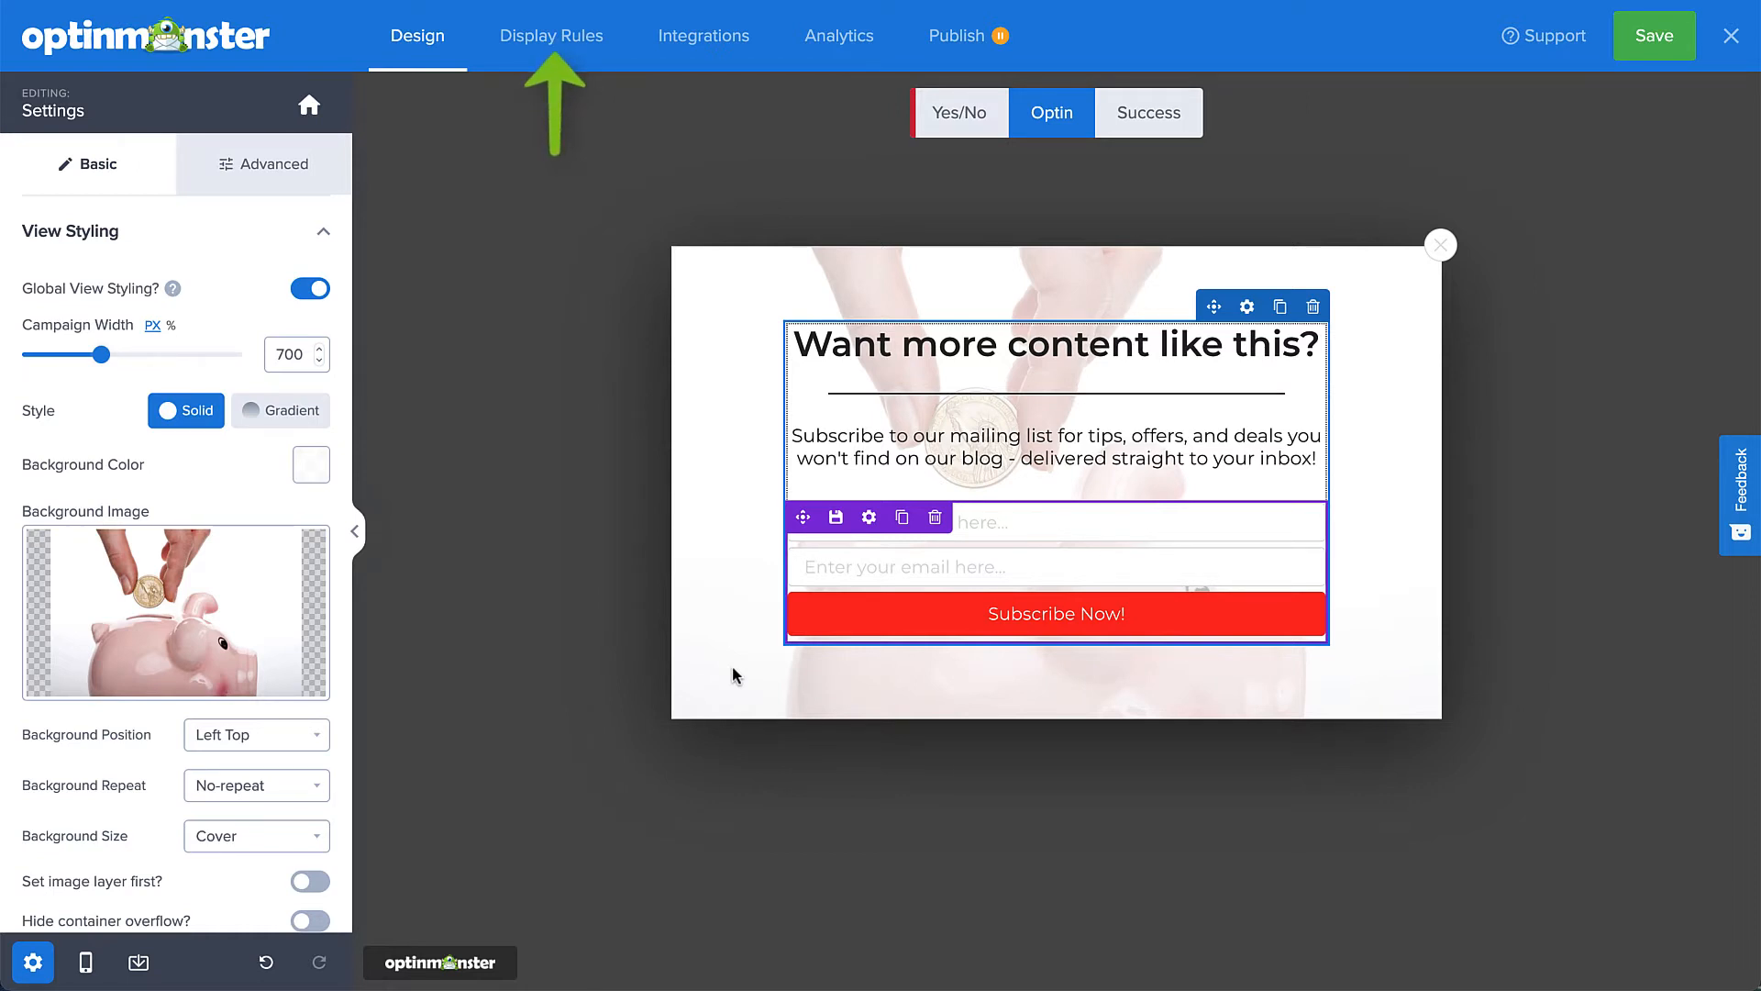
# Switch to the campaign's Display Rules view showing the default ruleset.
pyautogui.click(552, 35)
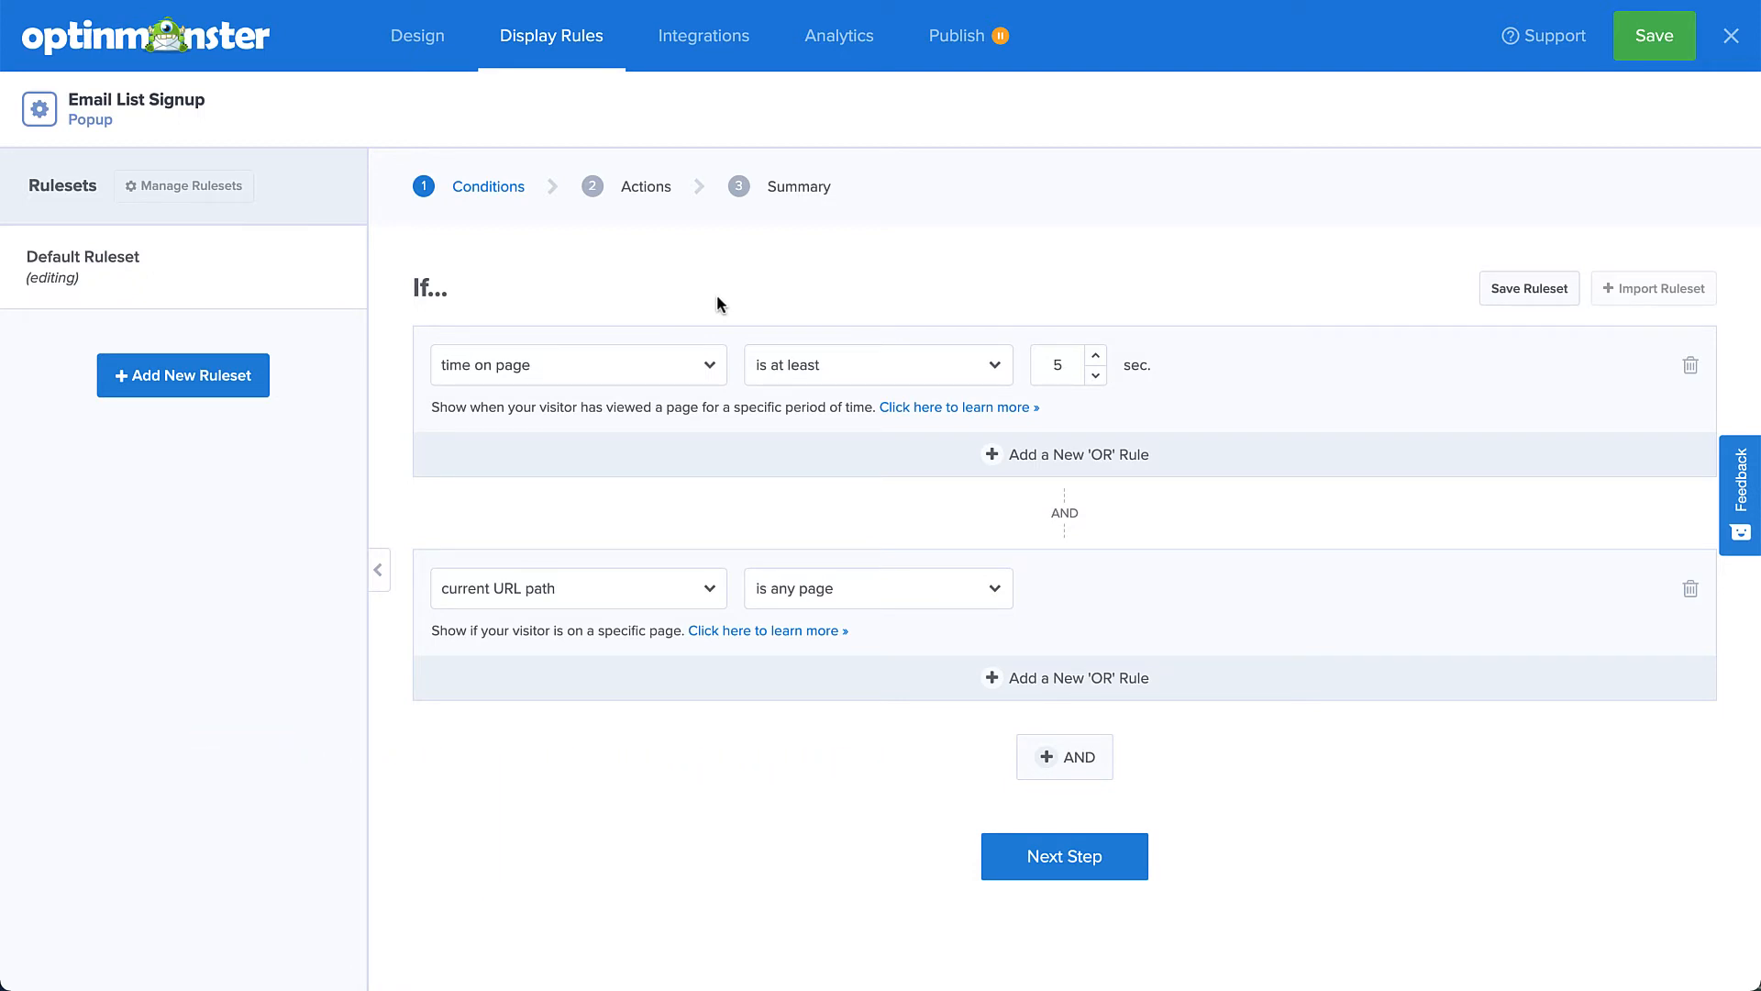
pyautogui.moveTo(648, 373)
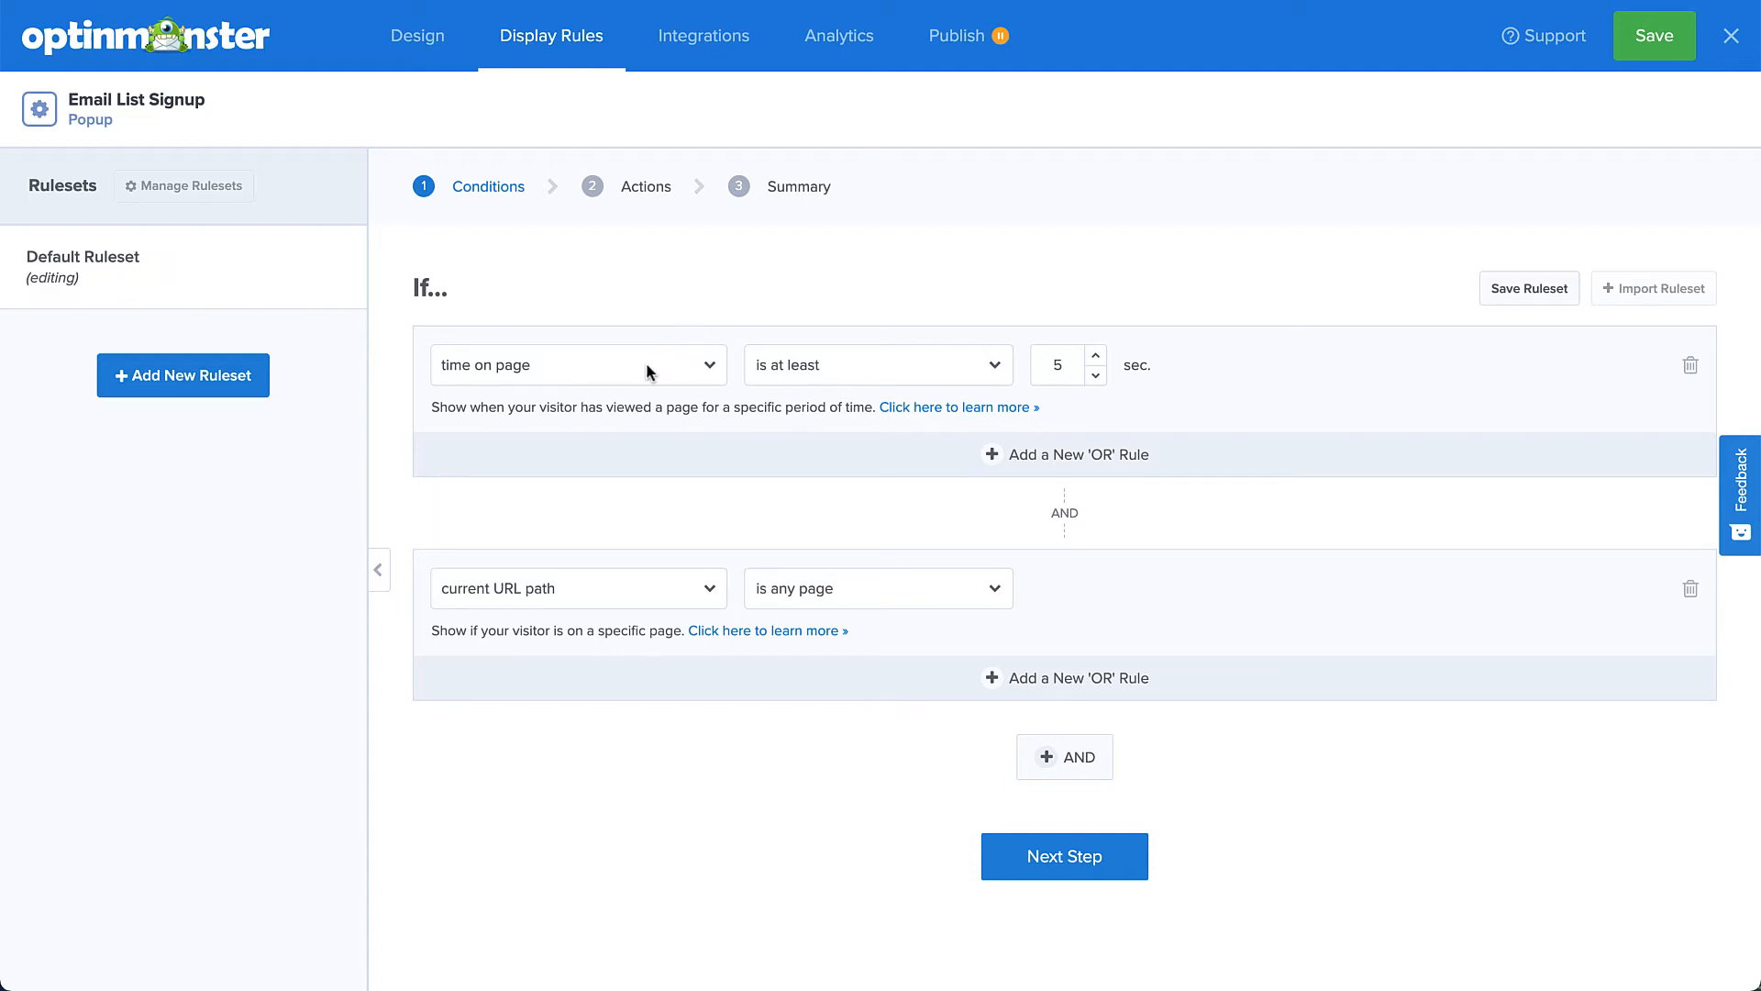
pyautogui.click(574, 363)
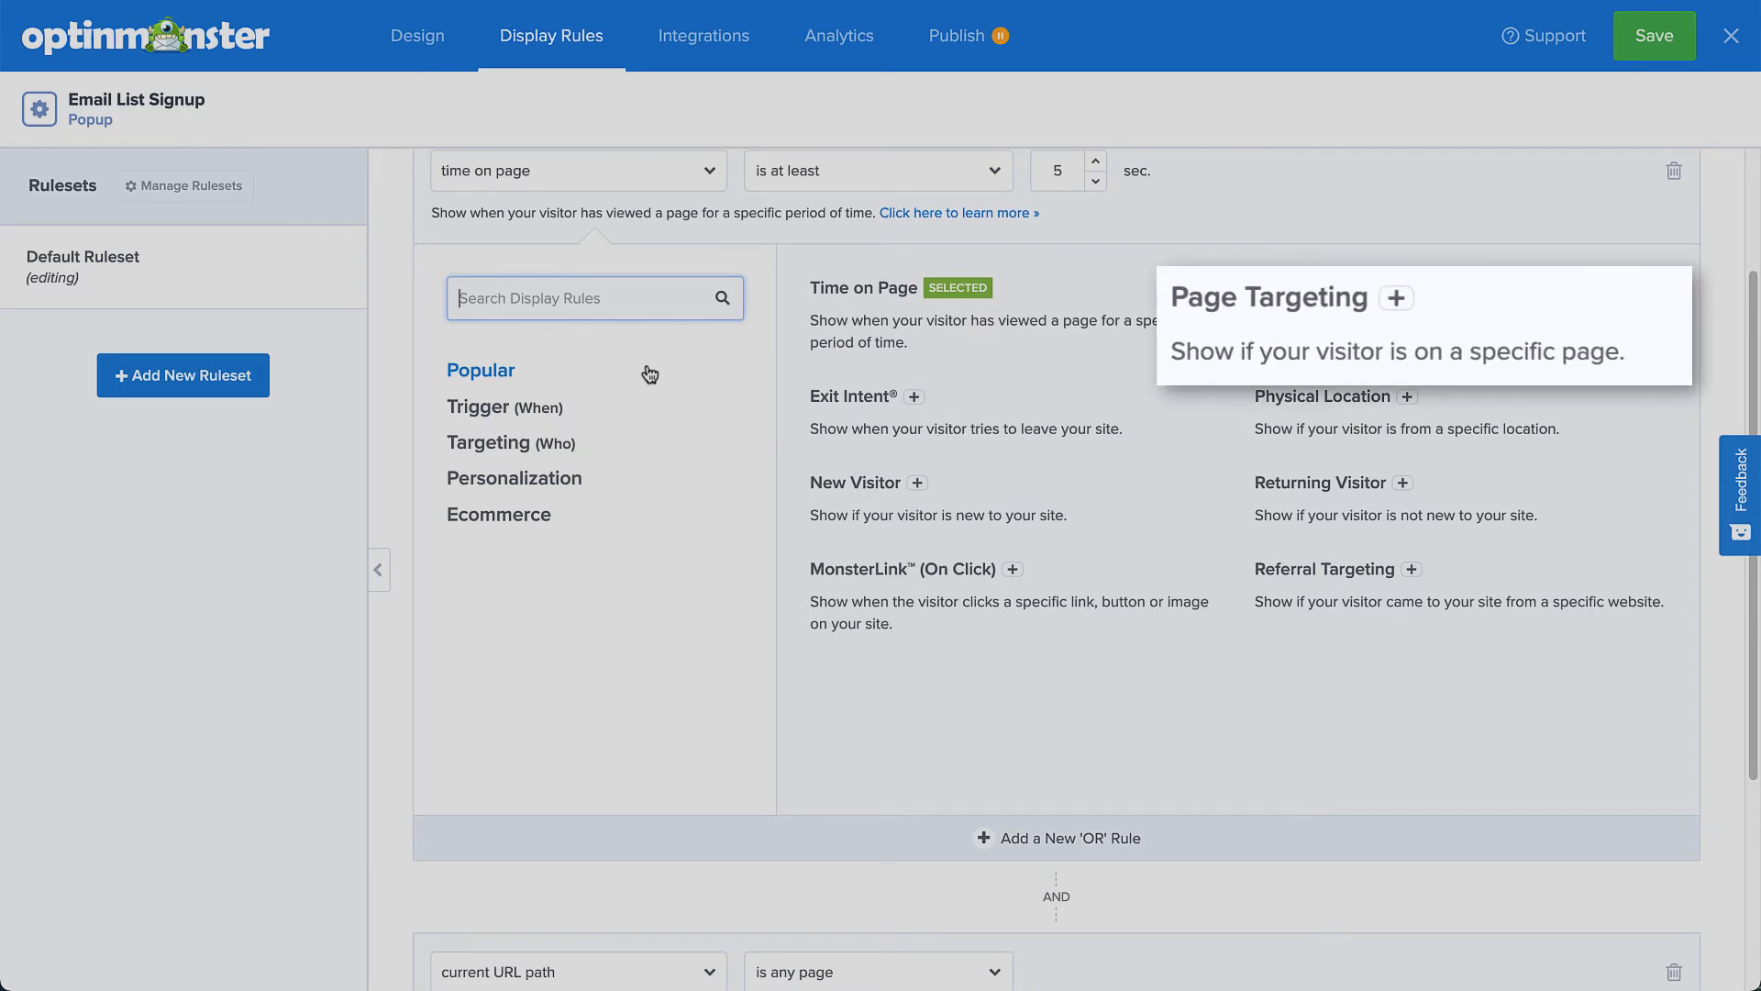
pyautogui.moveTo(1322, 396)
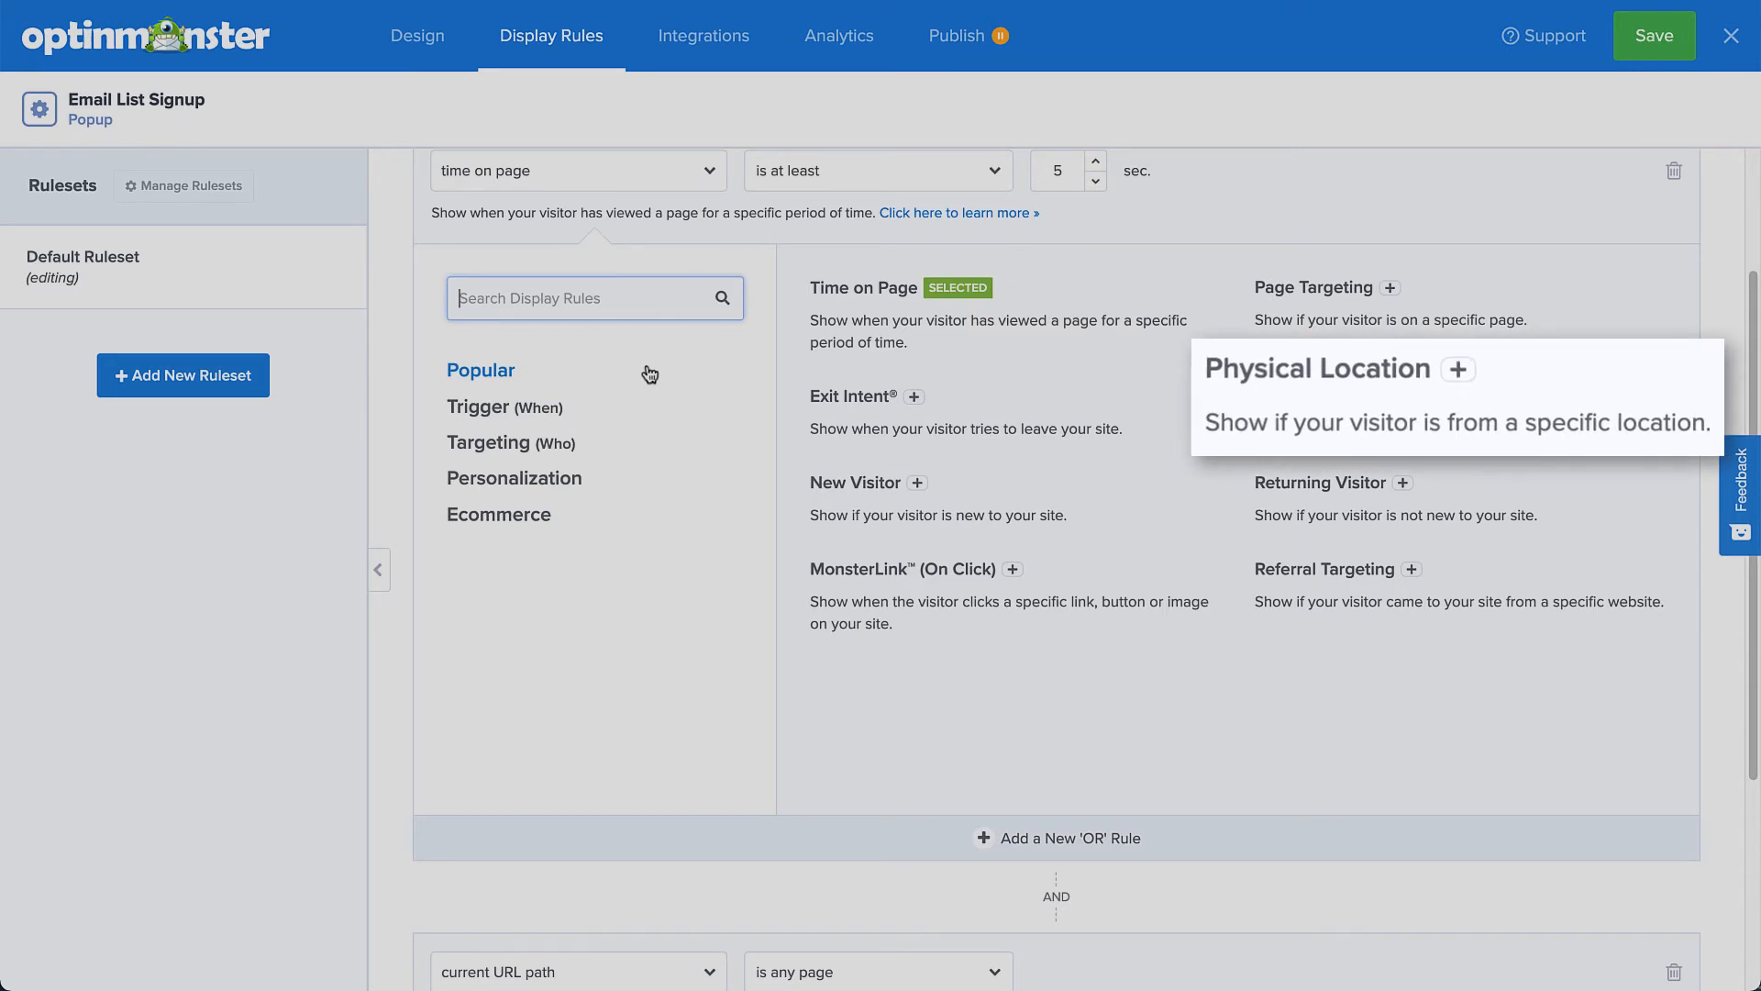
pyautogui.moveTo(1321, 482)
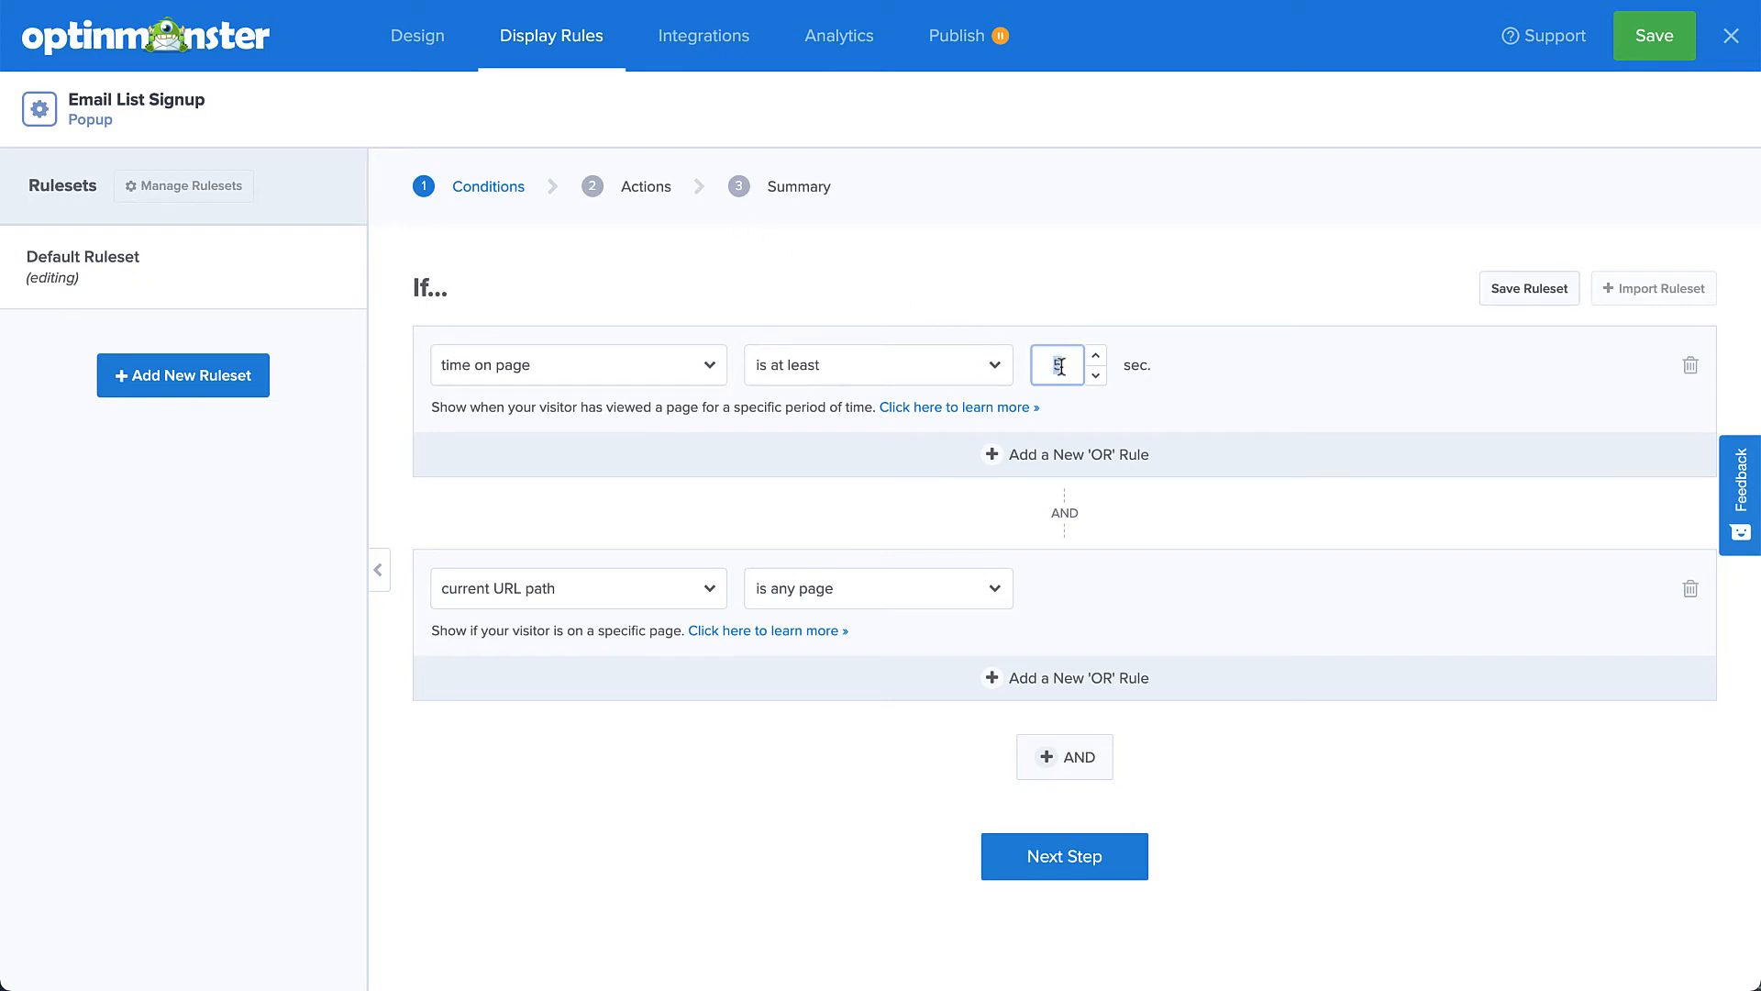
# Require 120 seconds on page OR 80% distance scrolled, and delete the current URL path rule.
pyautogui.write('120')
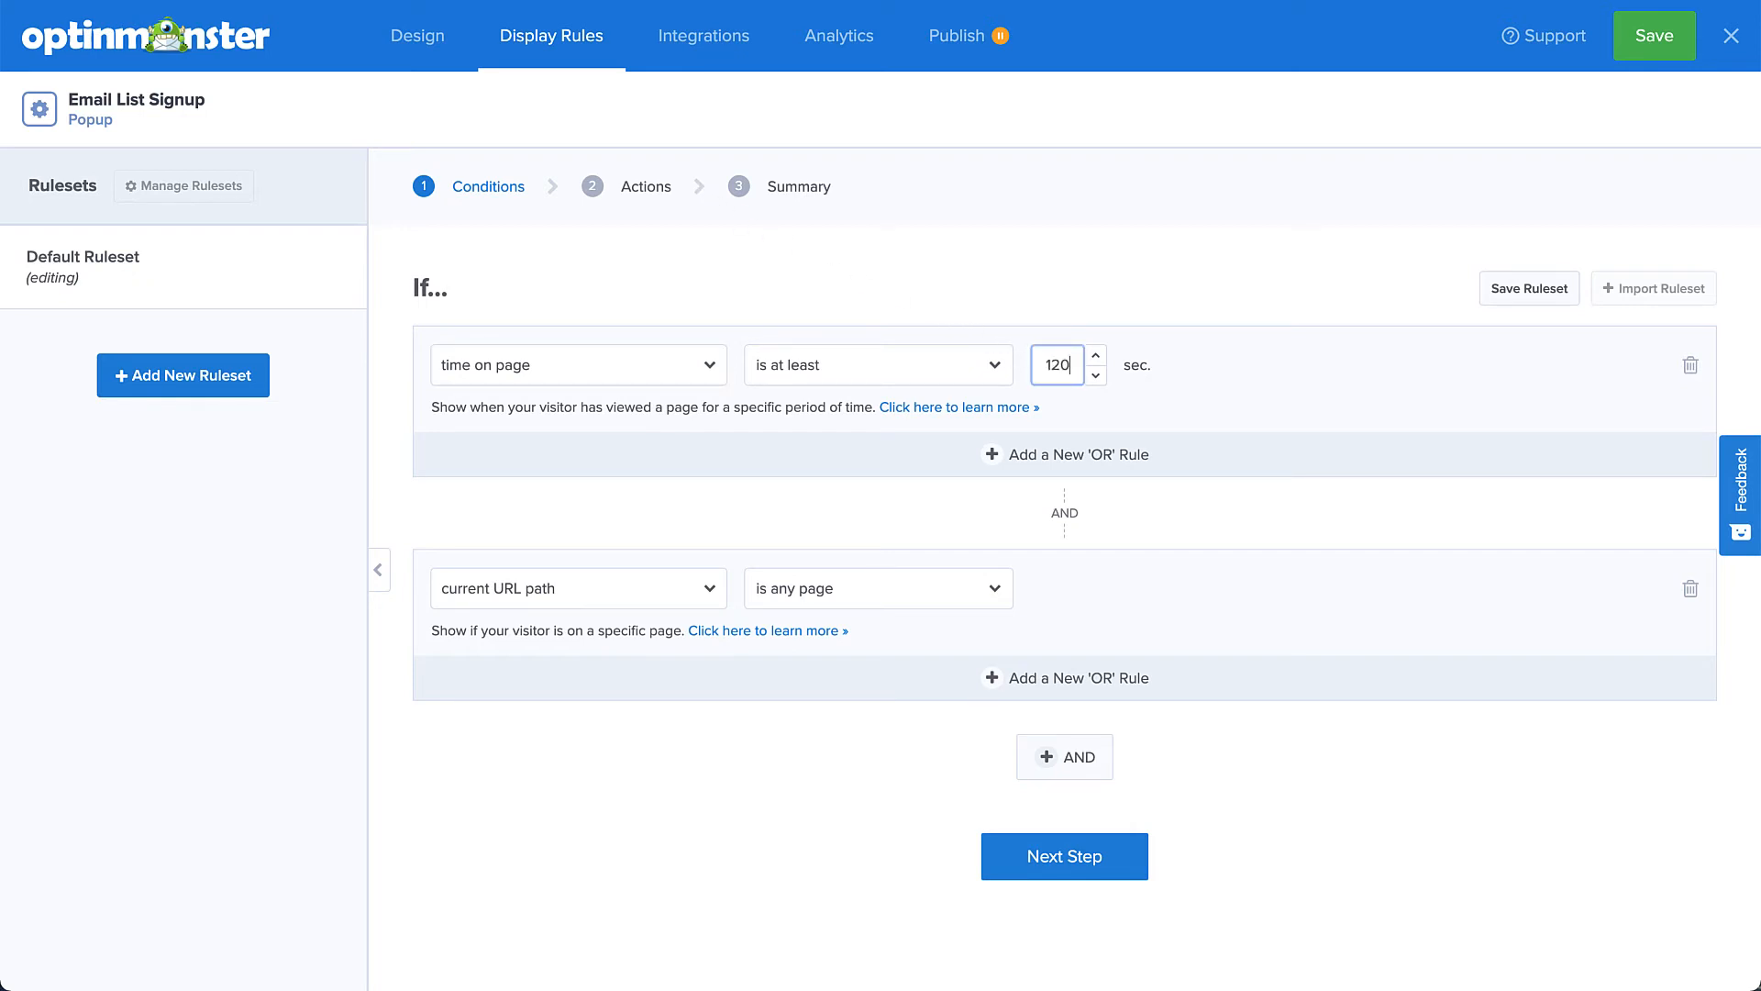
pyautogui.moveTo(1168, 383)
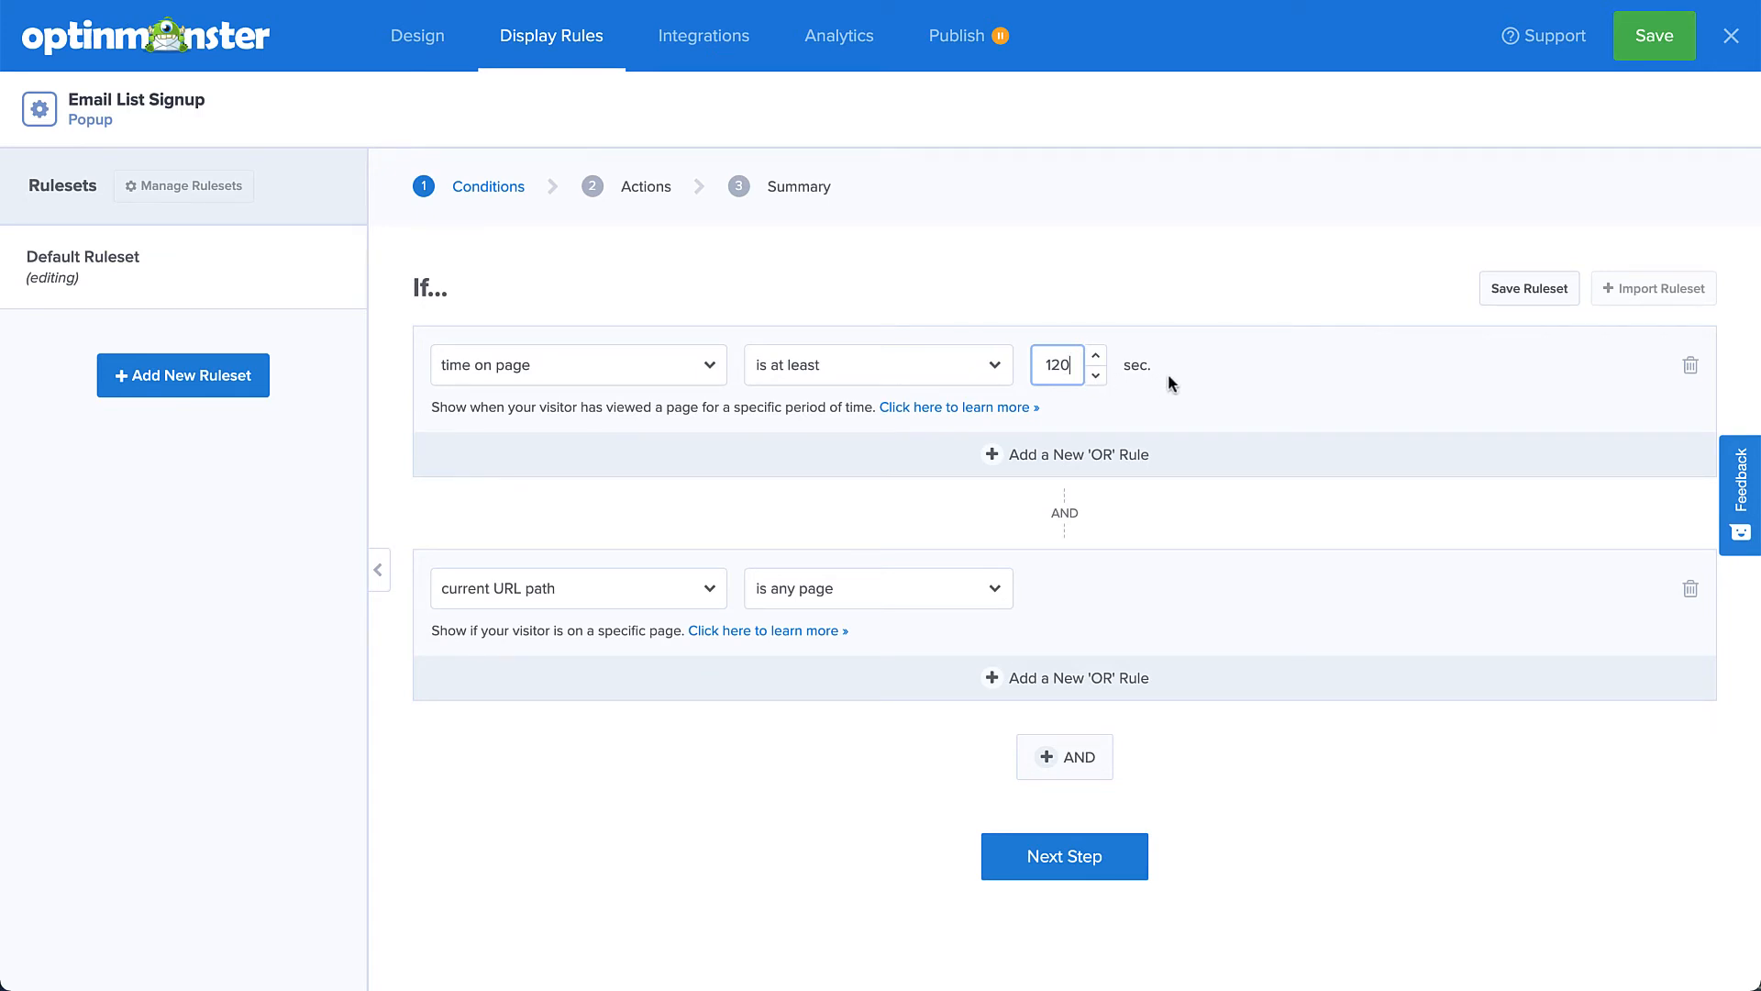
pyautogui.moveTo(1149, 406)
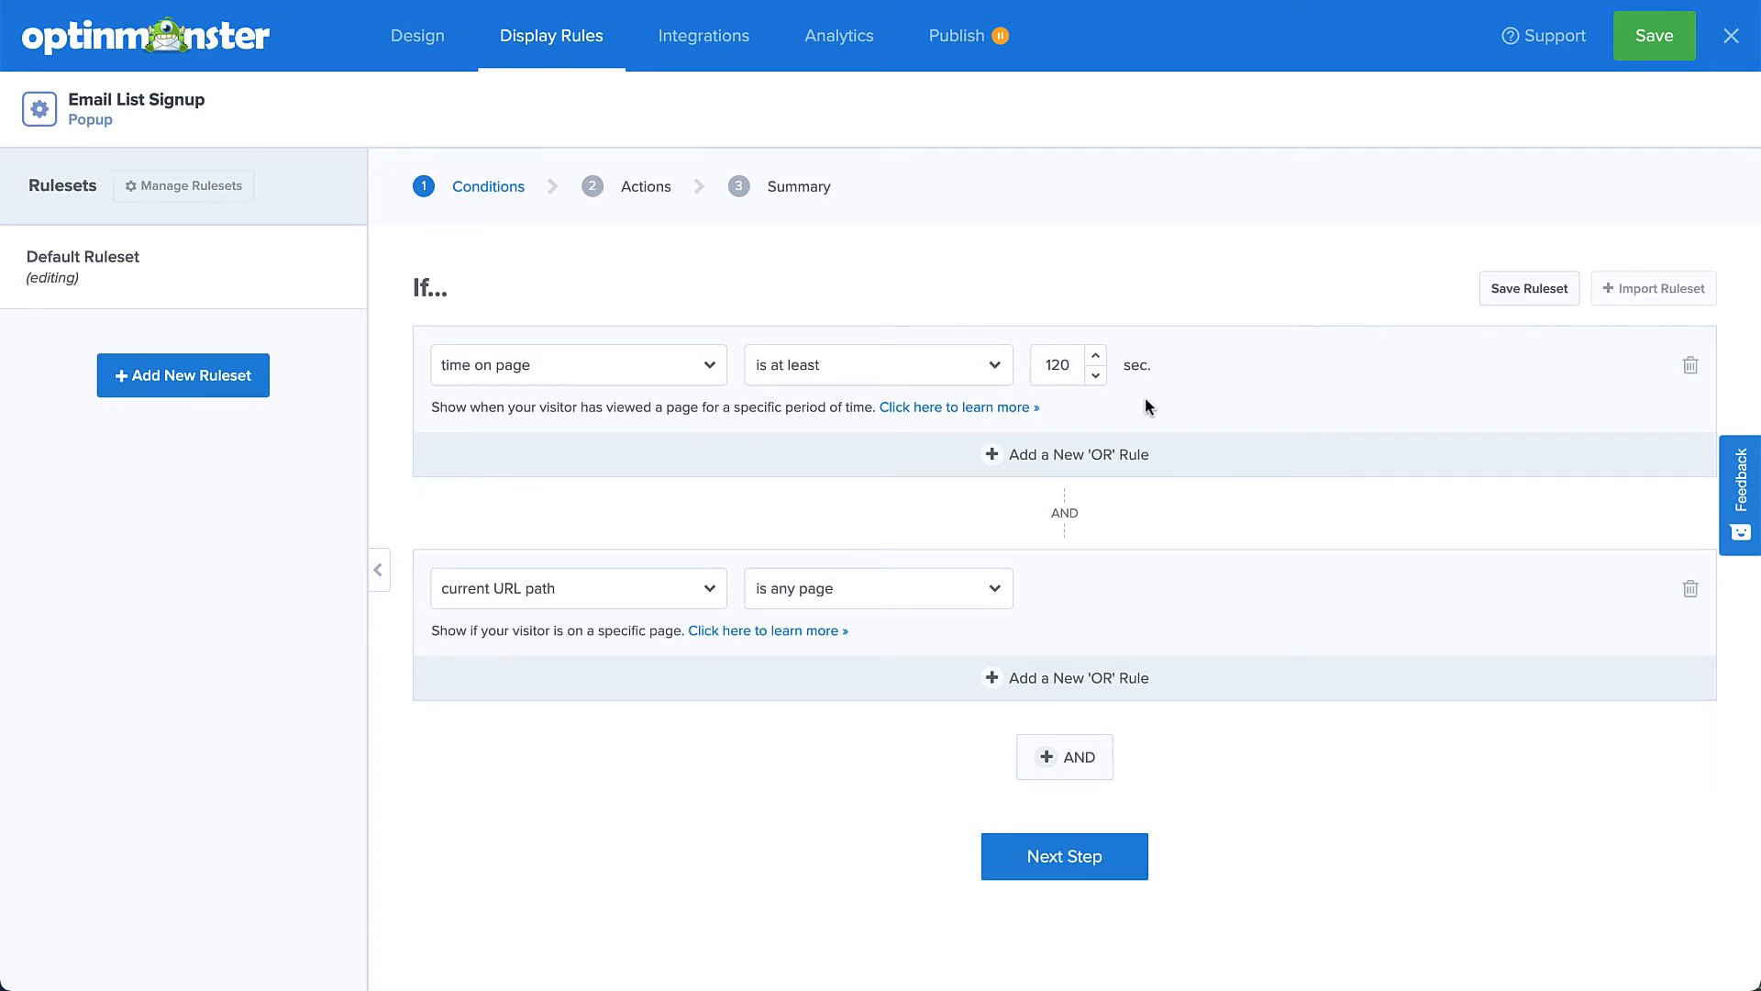
pyautogui.click(1064, 453)
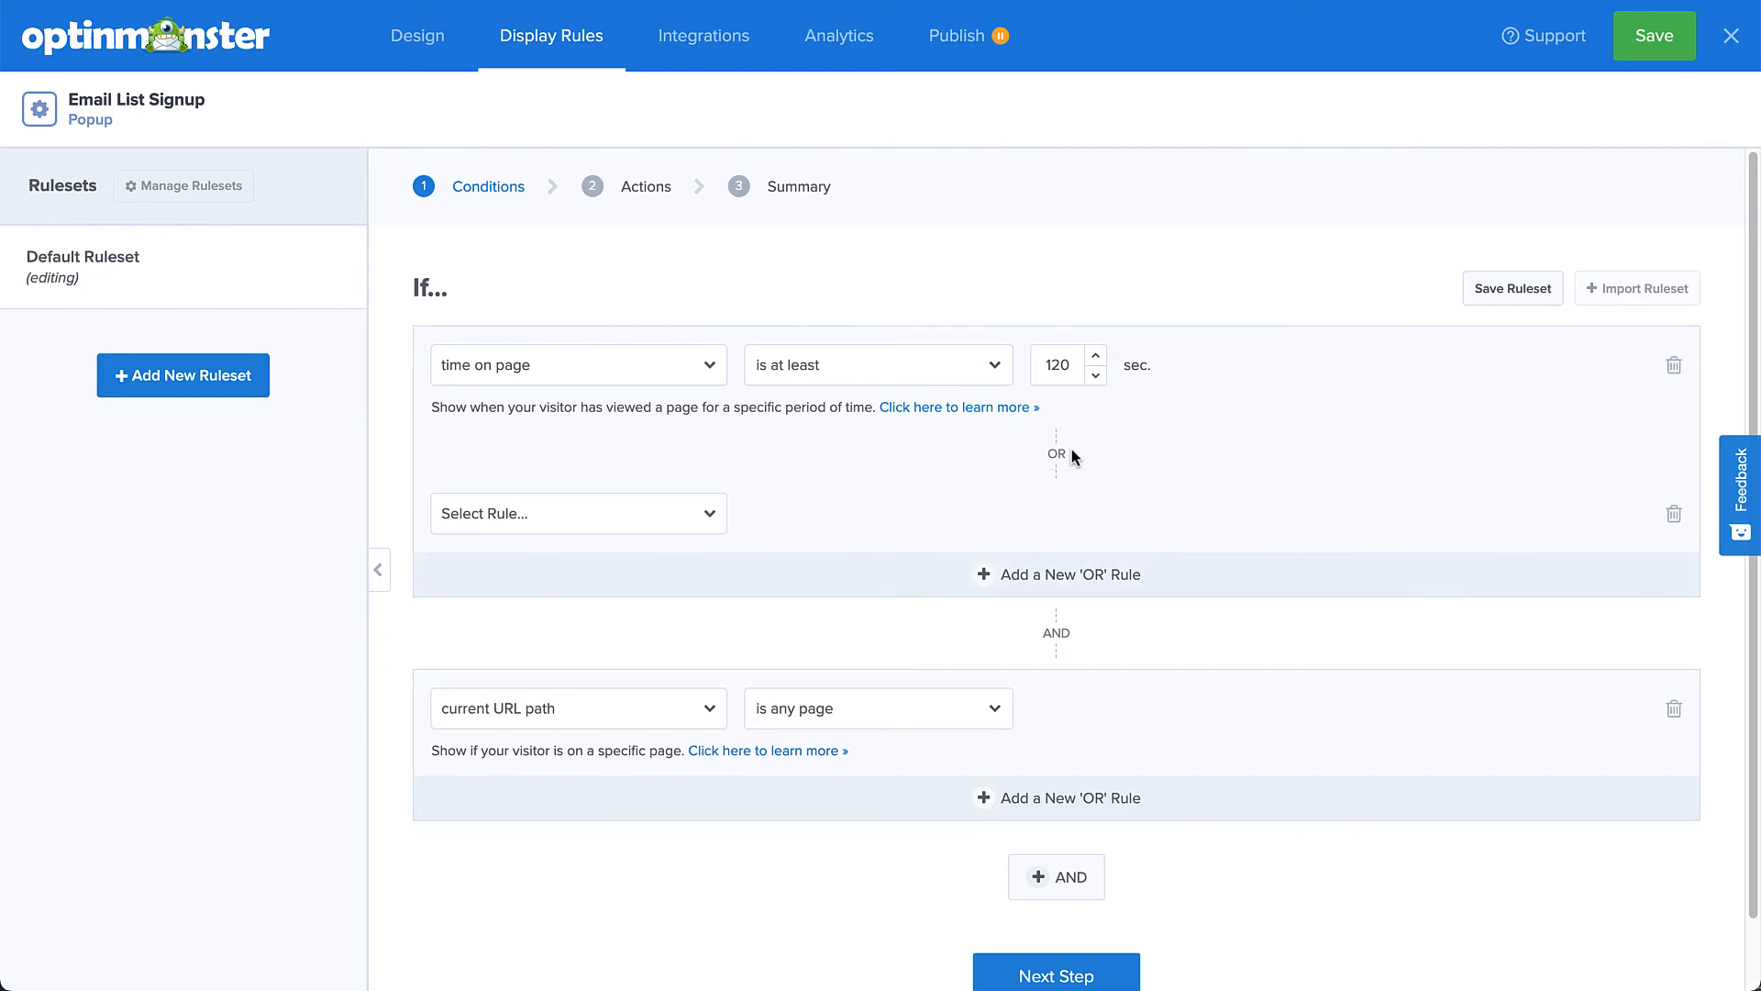
pyautogui.click(578, 514)
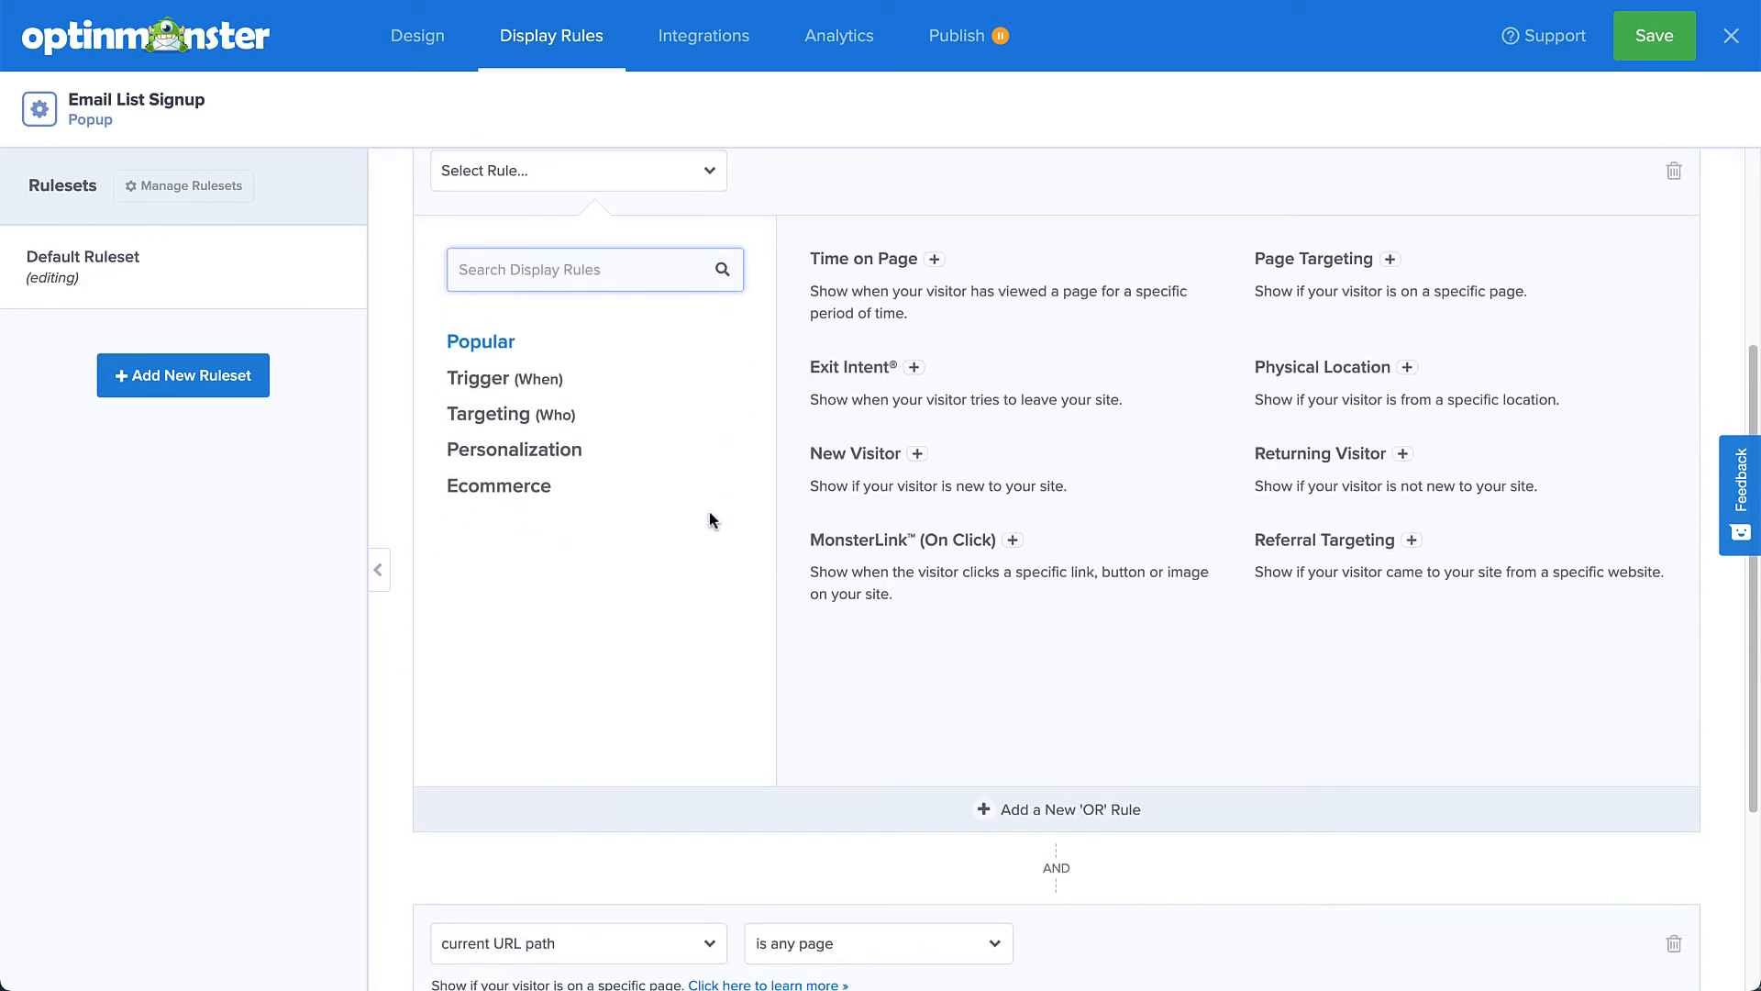
pyautogui.click(510, 413)
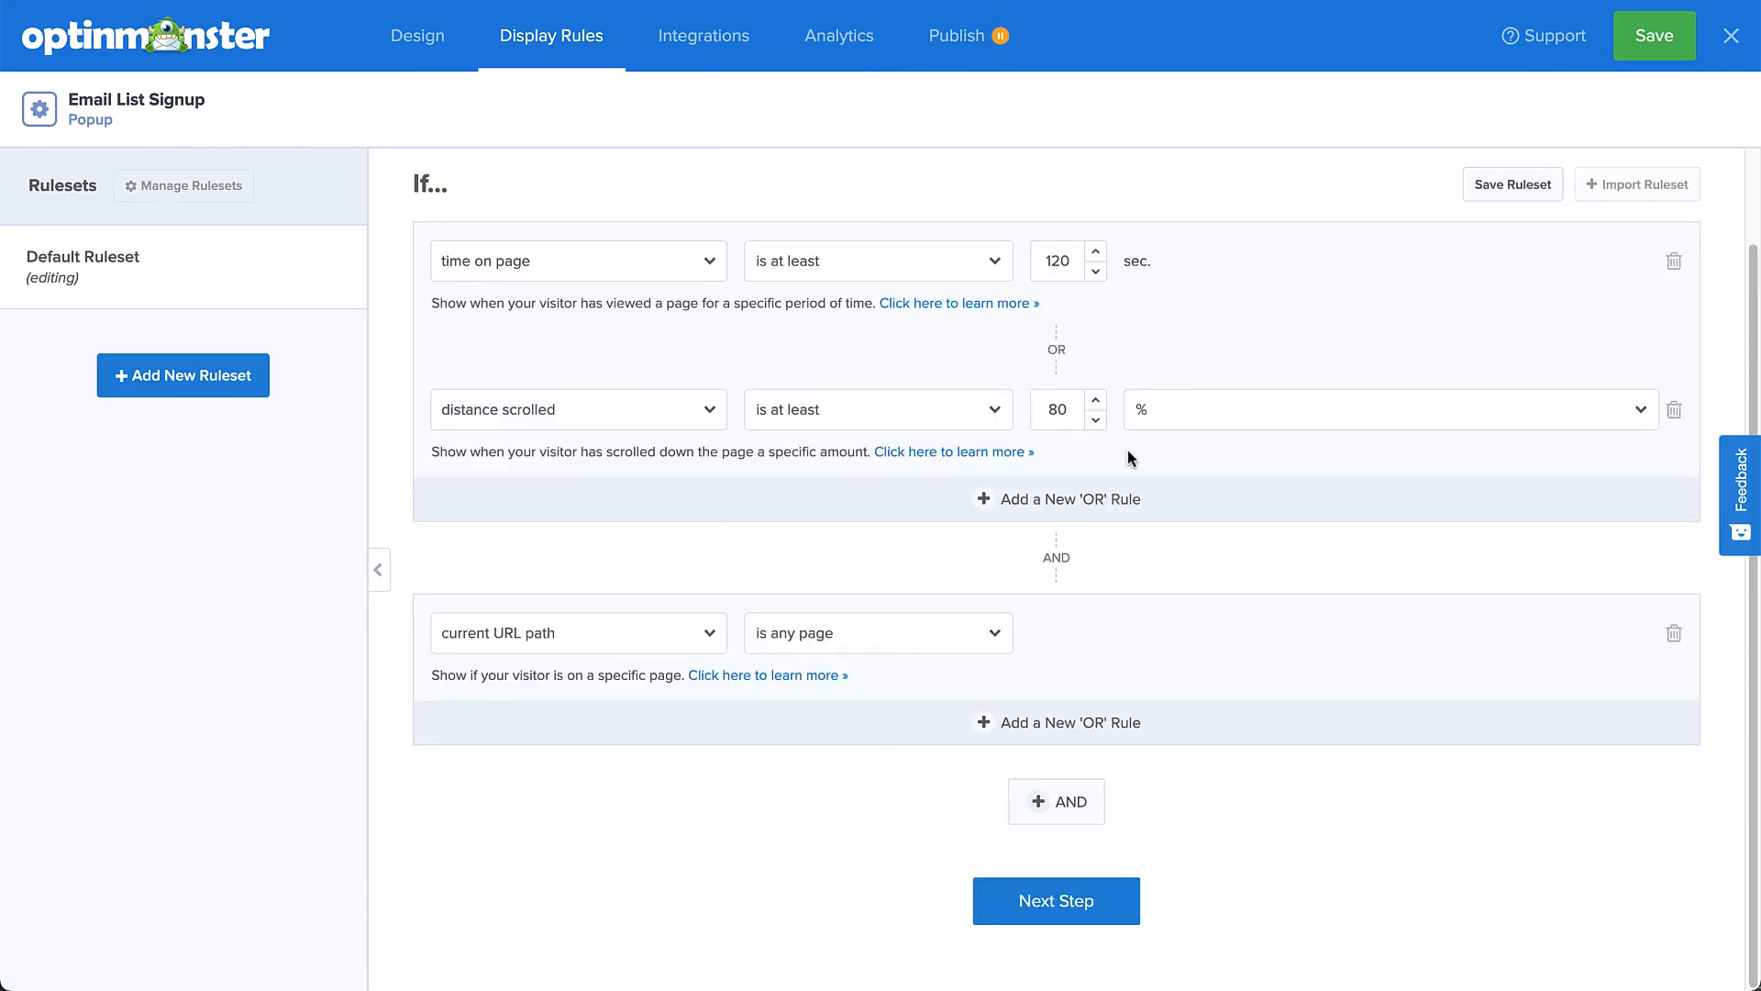
pyautogui.moveTo(1619, 647)
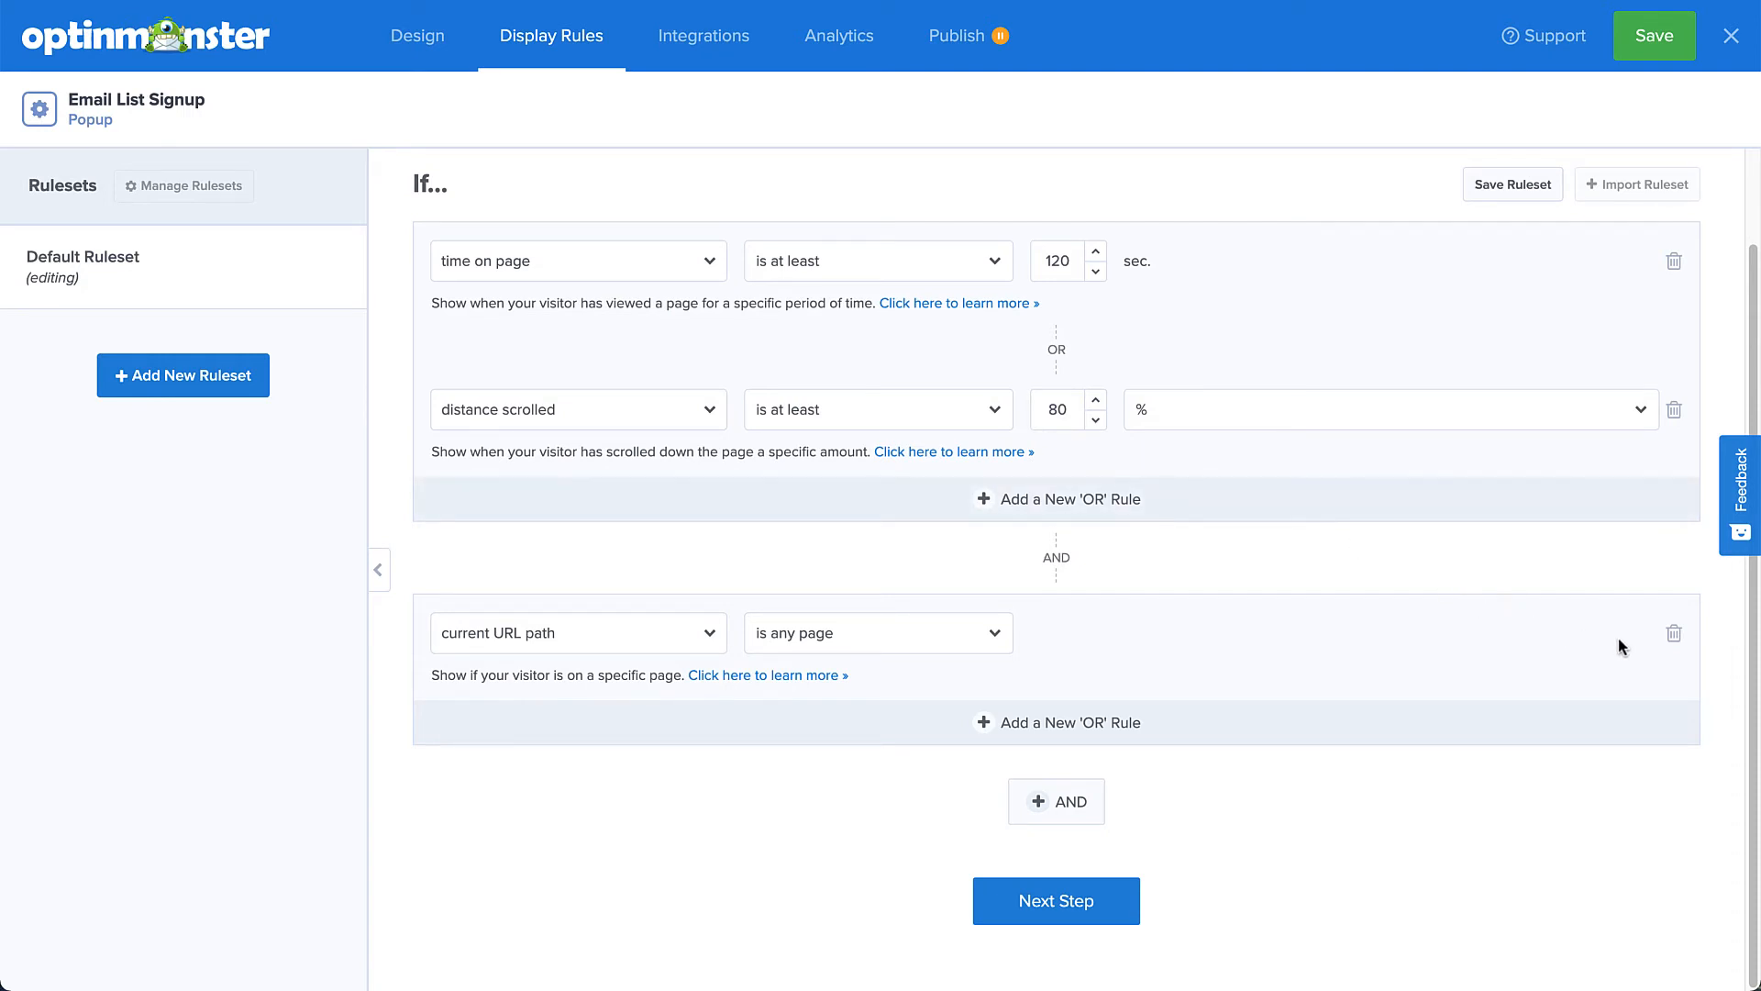
pyautogui.click(1673, 633)
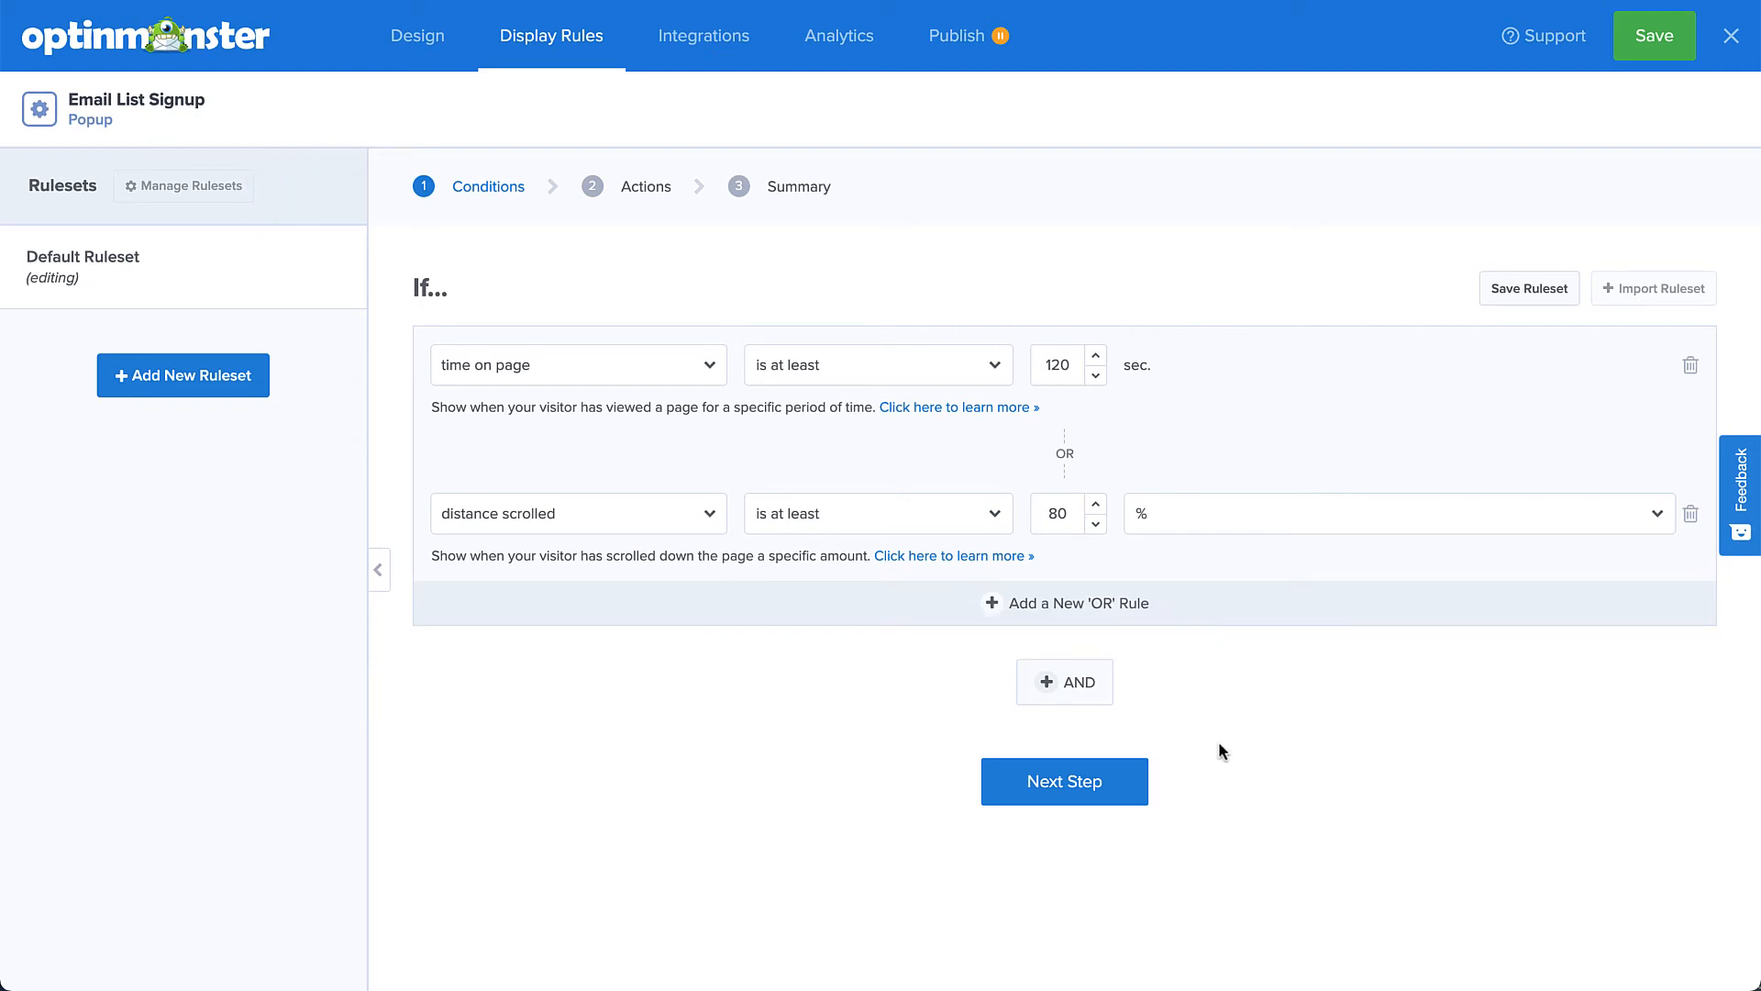
# Set the ruleset actions to a Bounce MonsterEffect and Ping sound, then reach the Summary.
pyautogui.click(1062, 782)
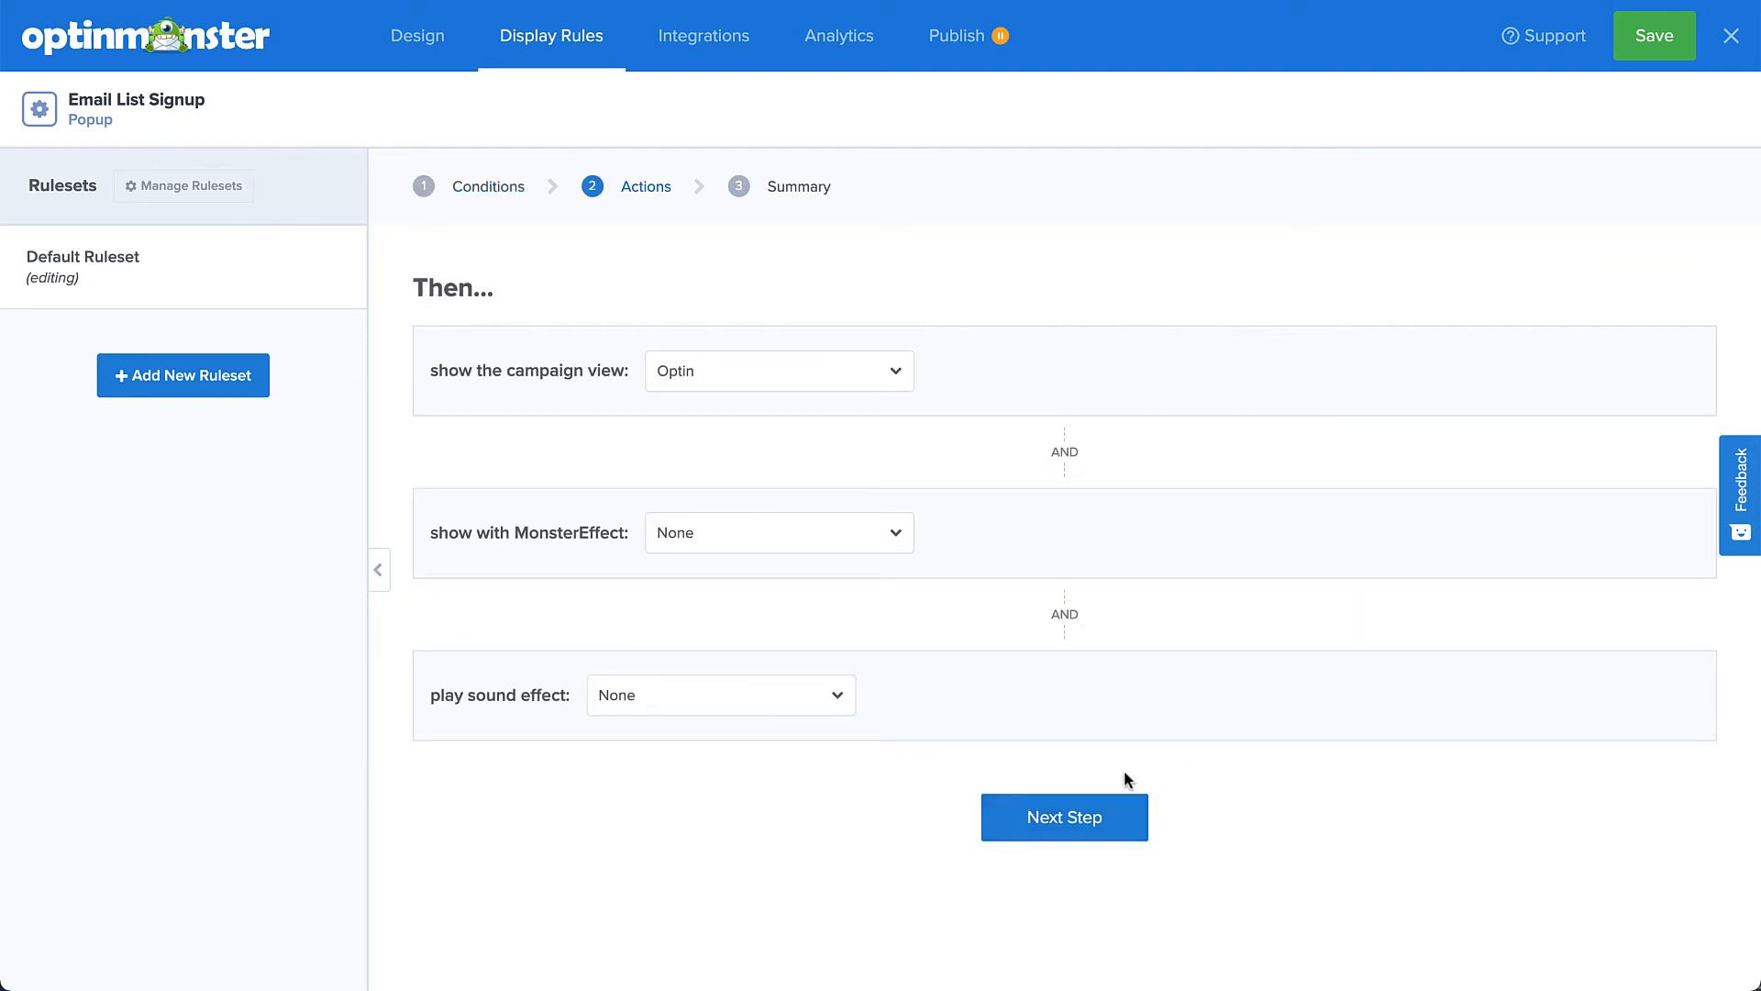
pyautogui.moveTo(983, 684)
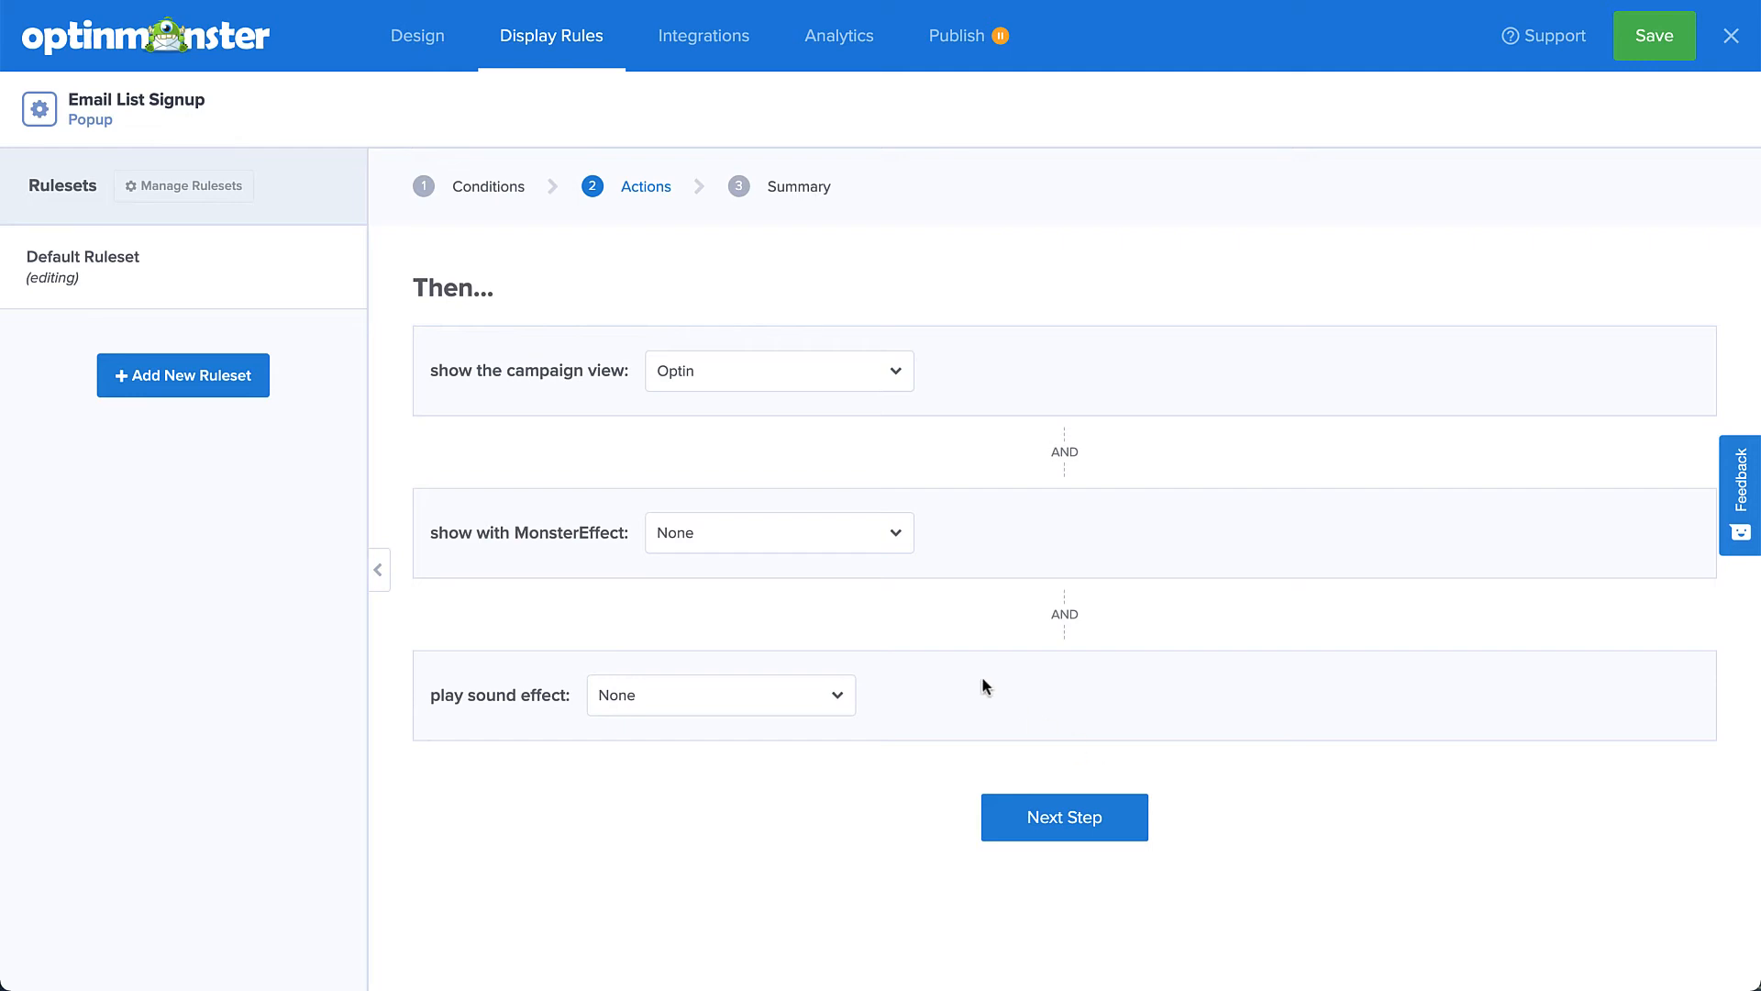
pyautogui.click(778, 532)
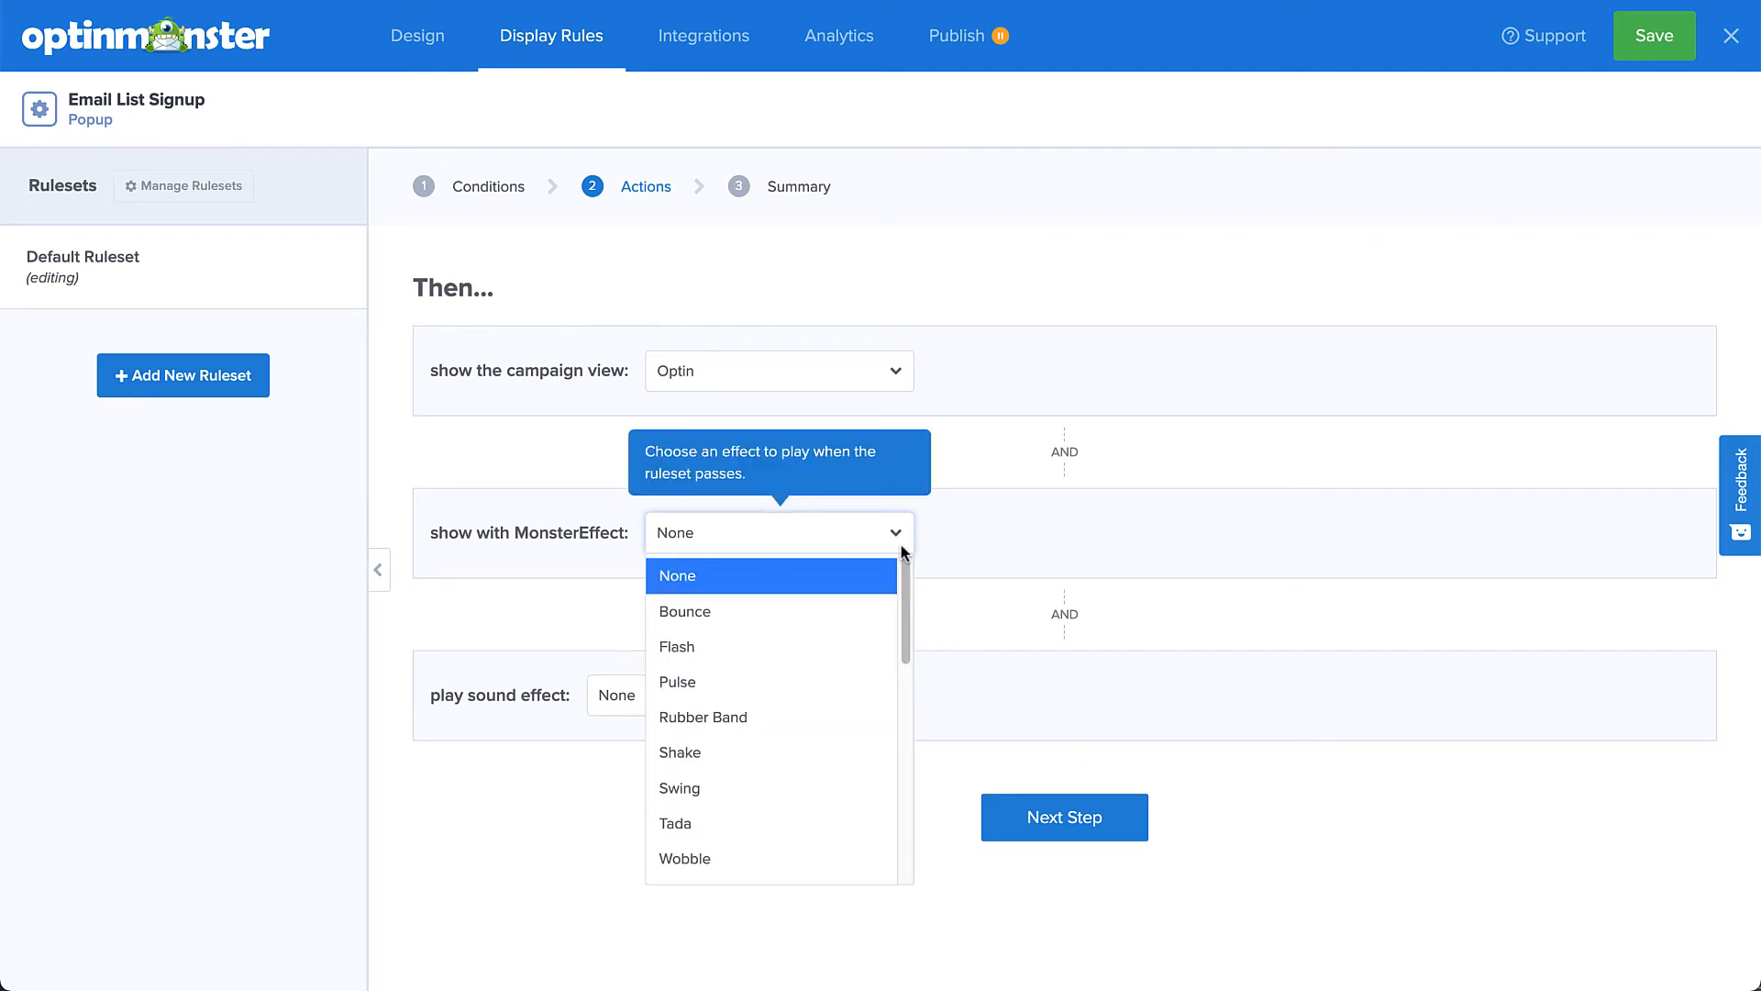
pyautogui.click(684, 610)
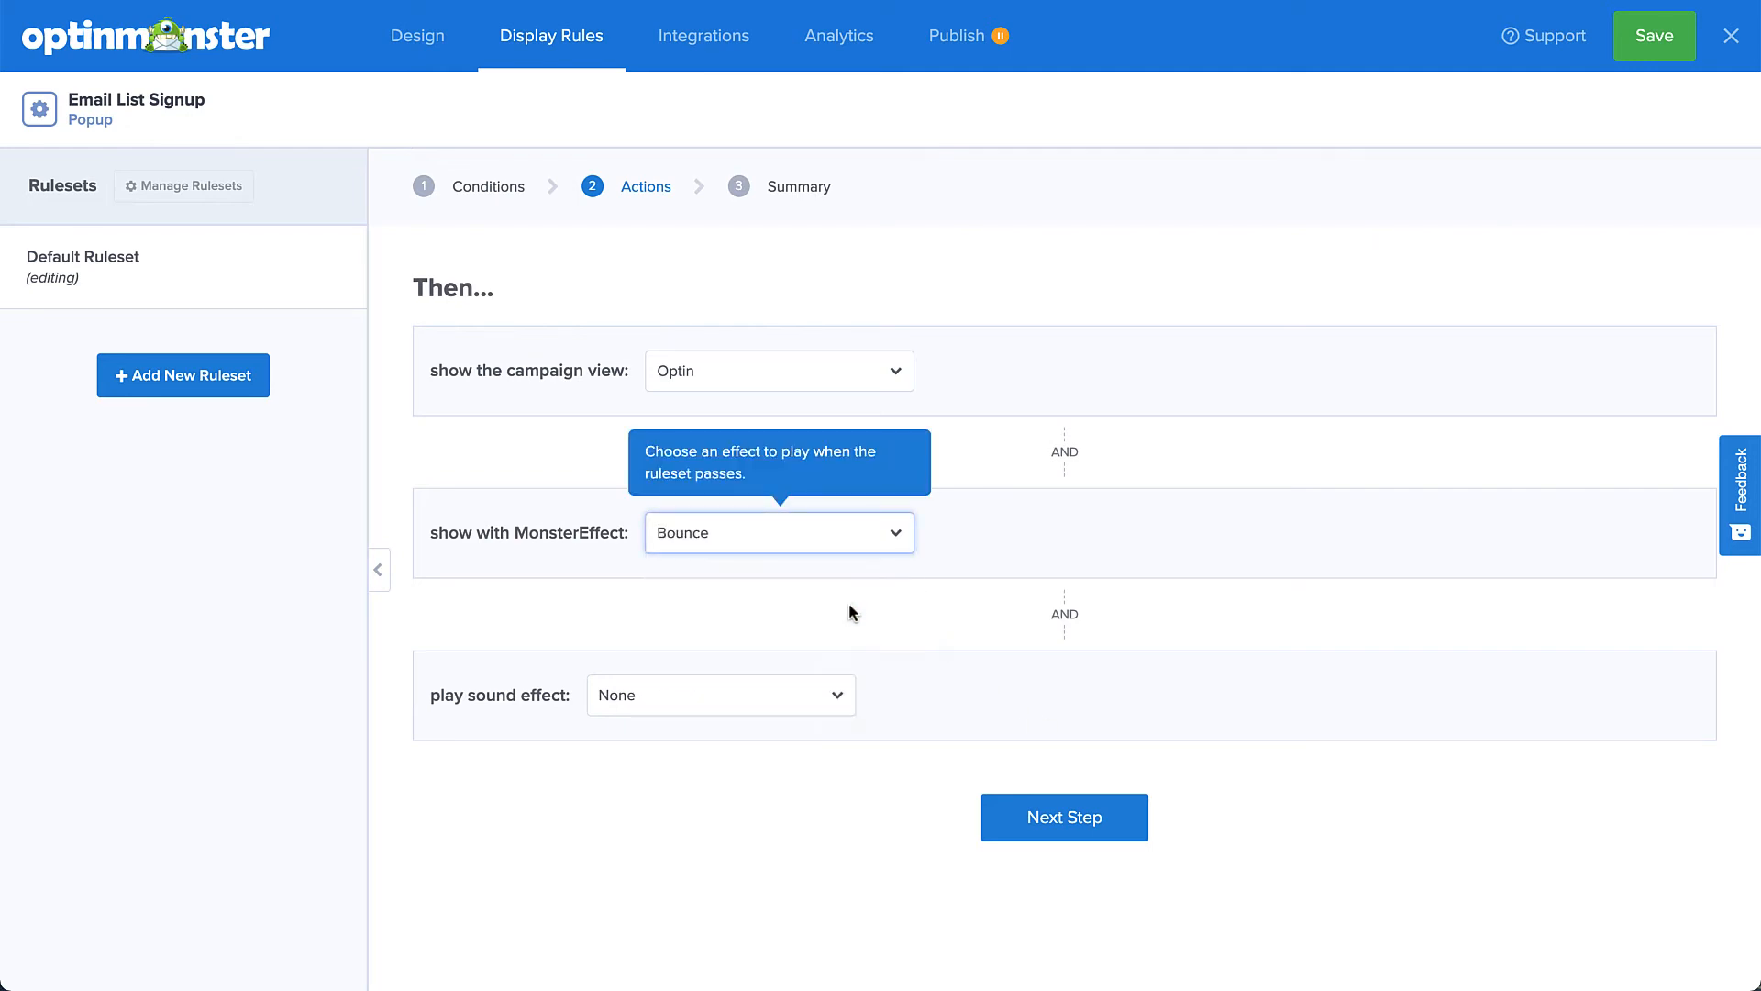
pyautogui.click(719, 694)
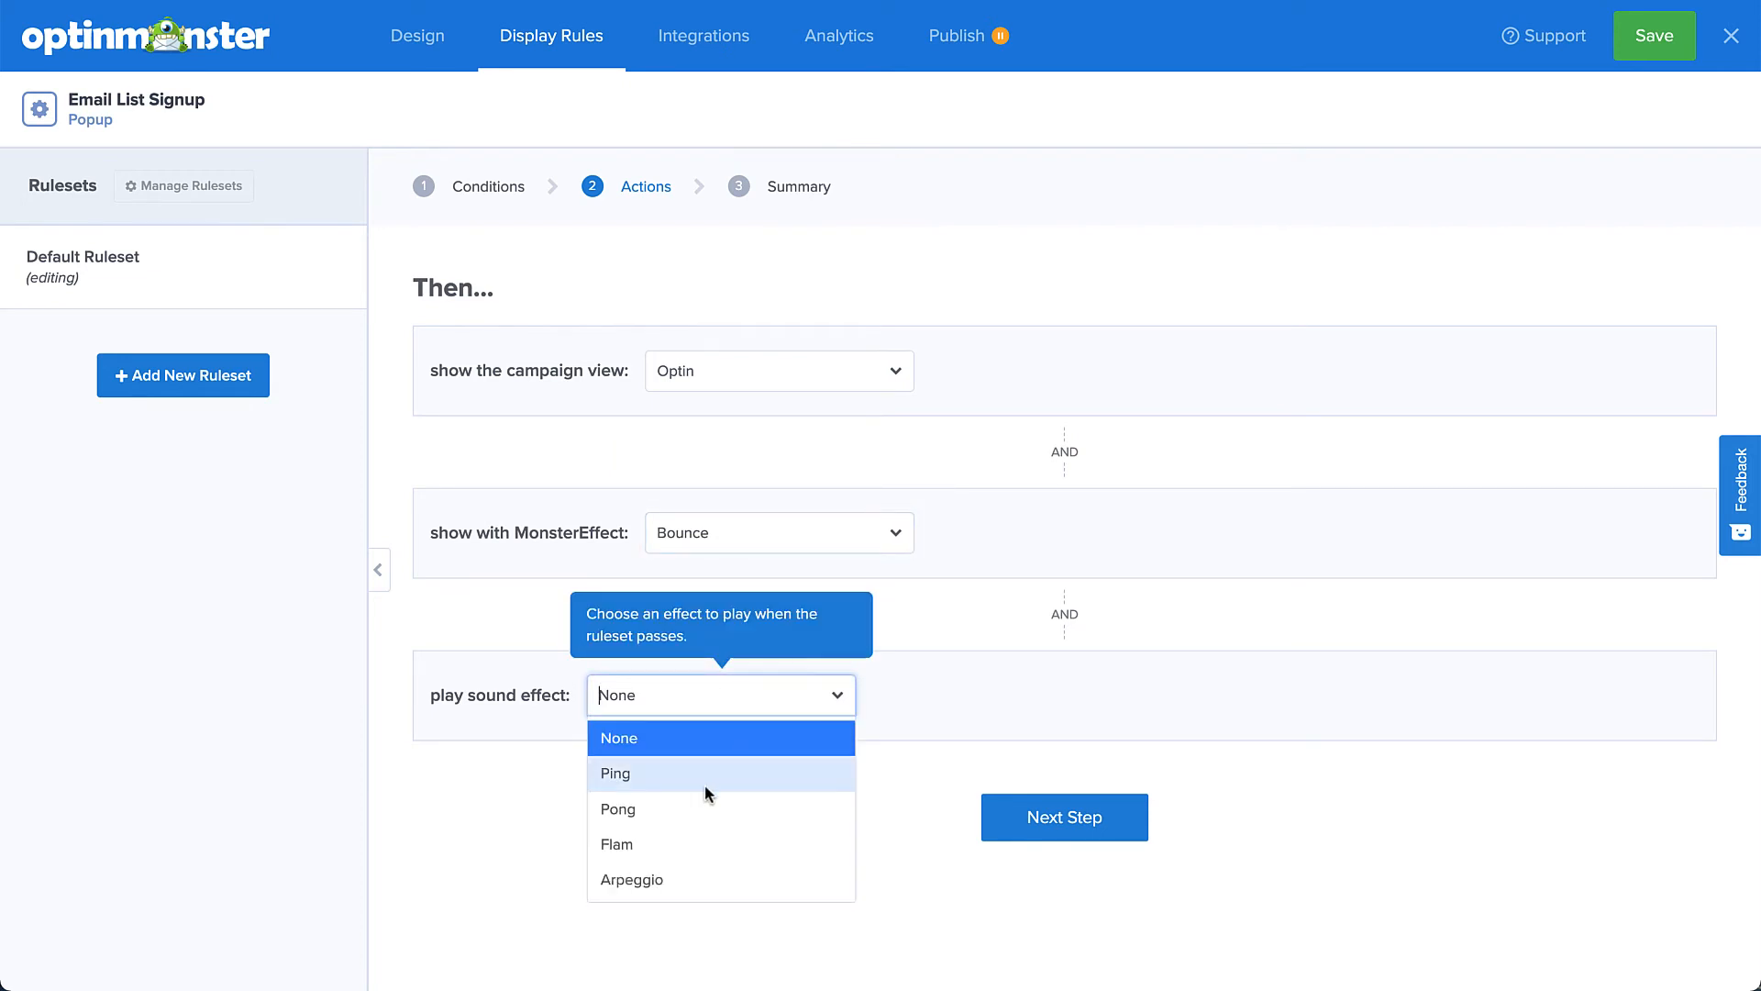
pyautogui.click(615, 772)
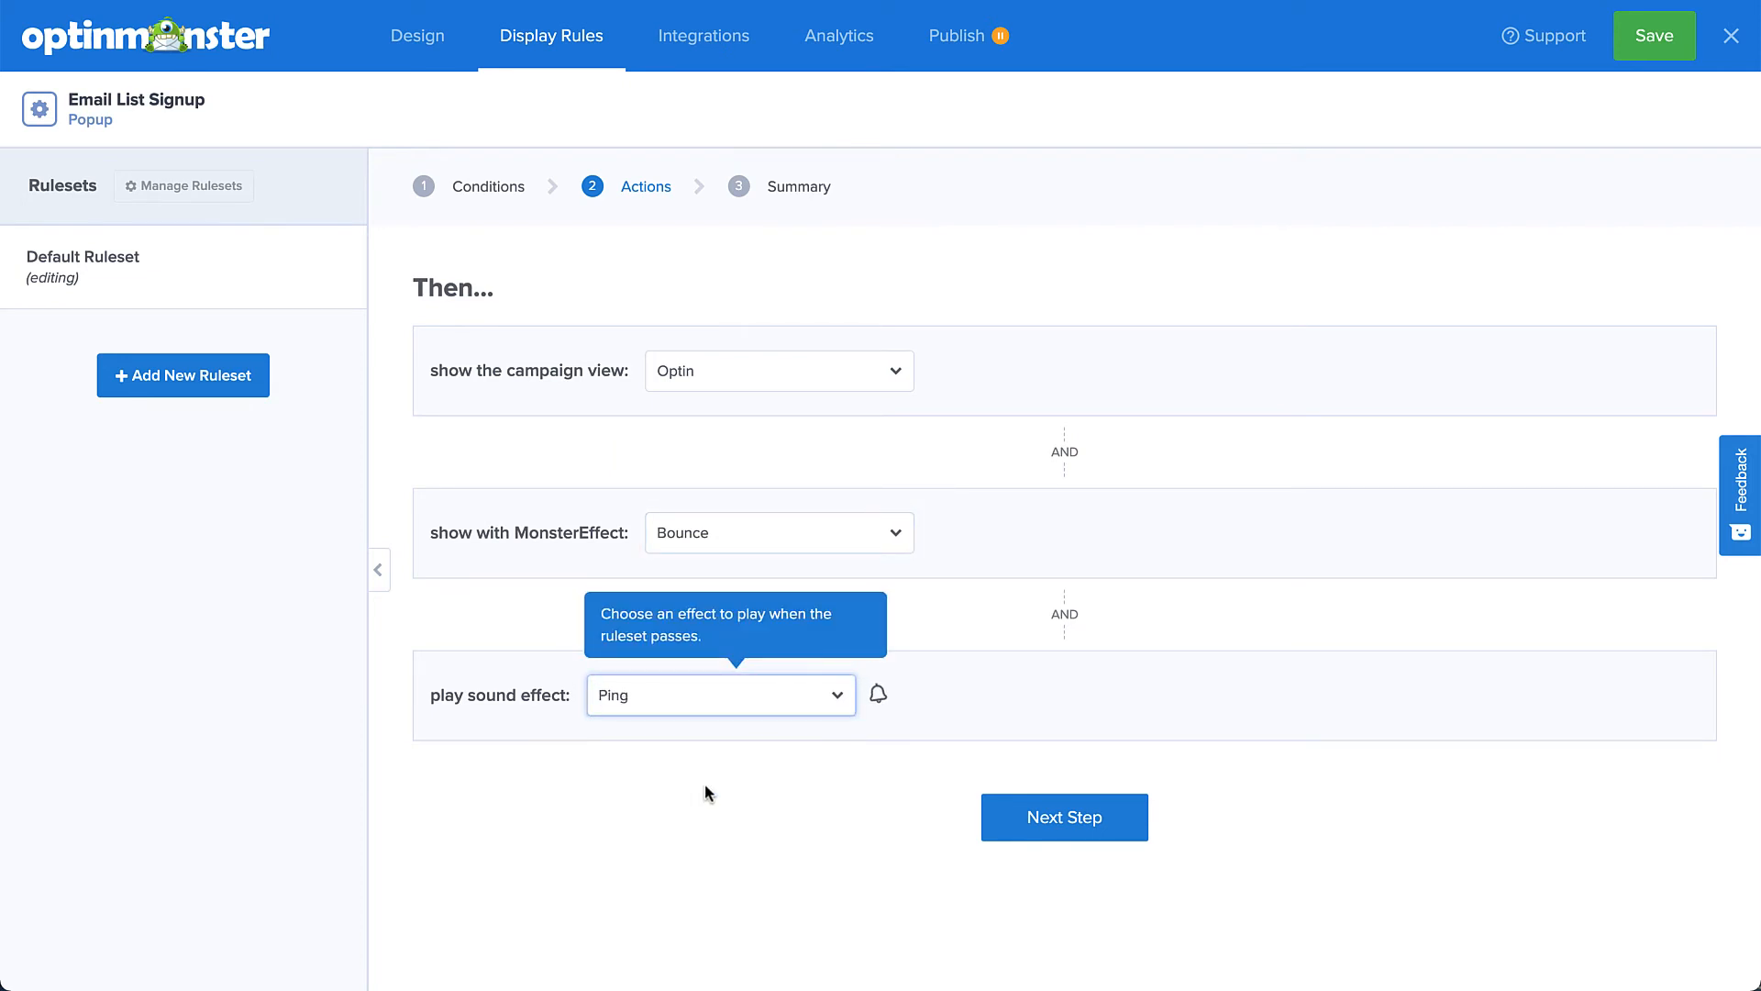
pyautogui.moveTo(1063, 816)
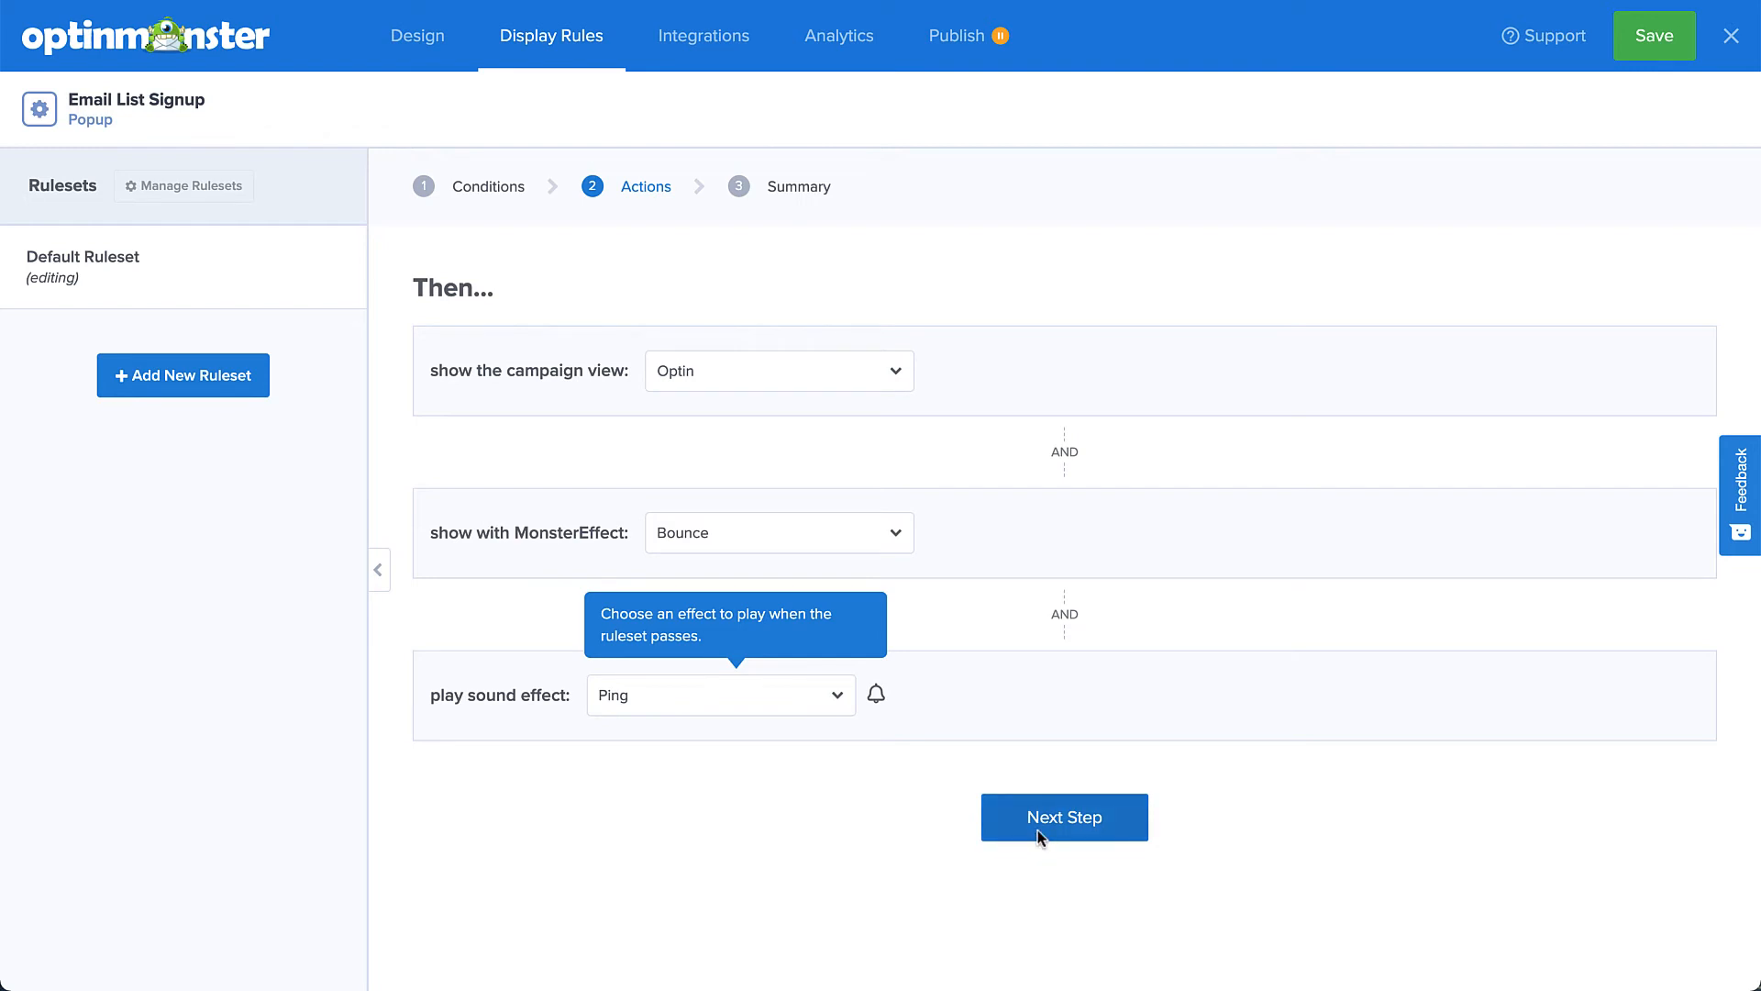
pyautogui.click(1062, 816)
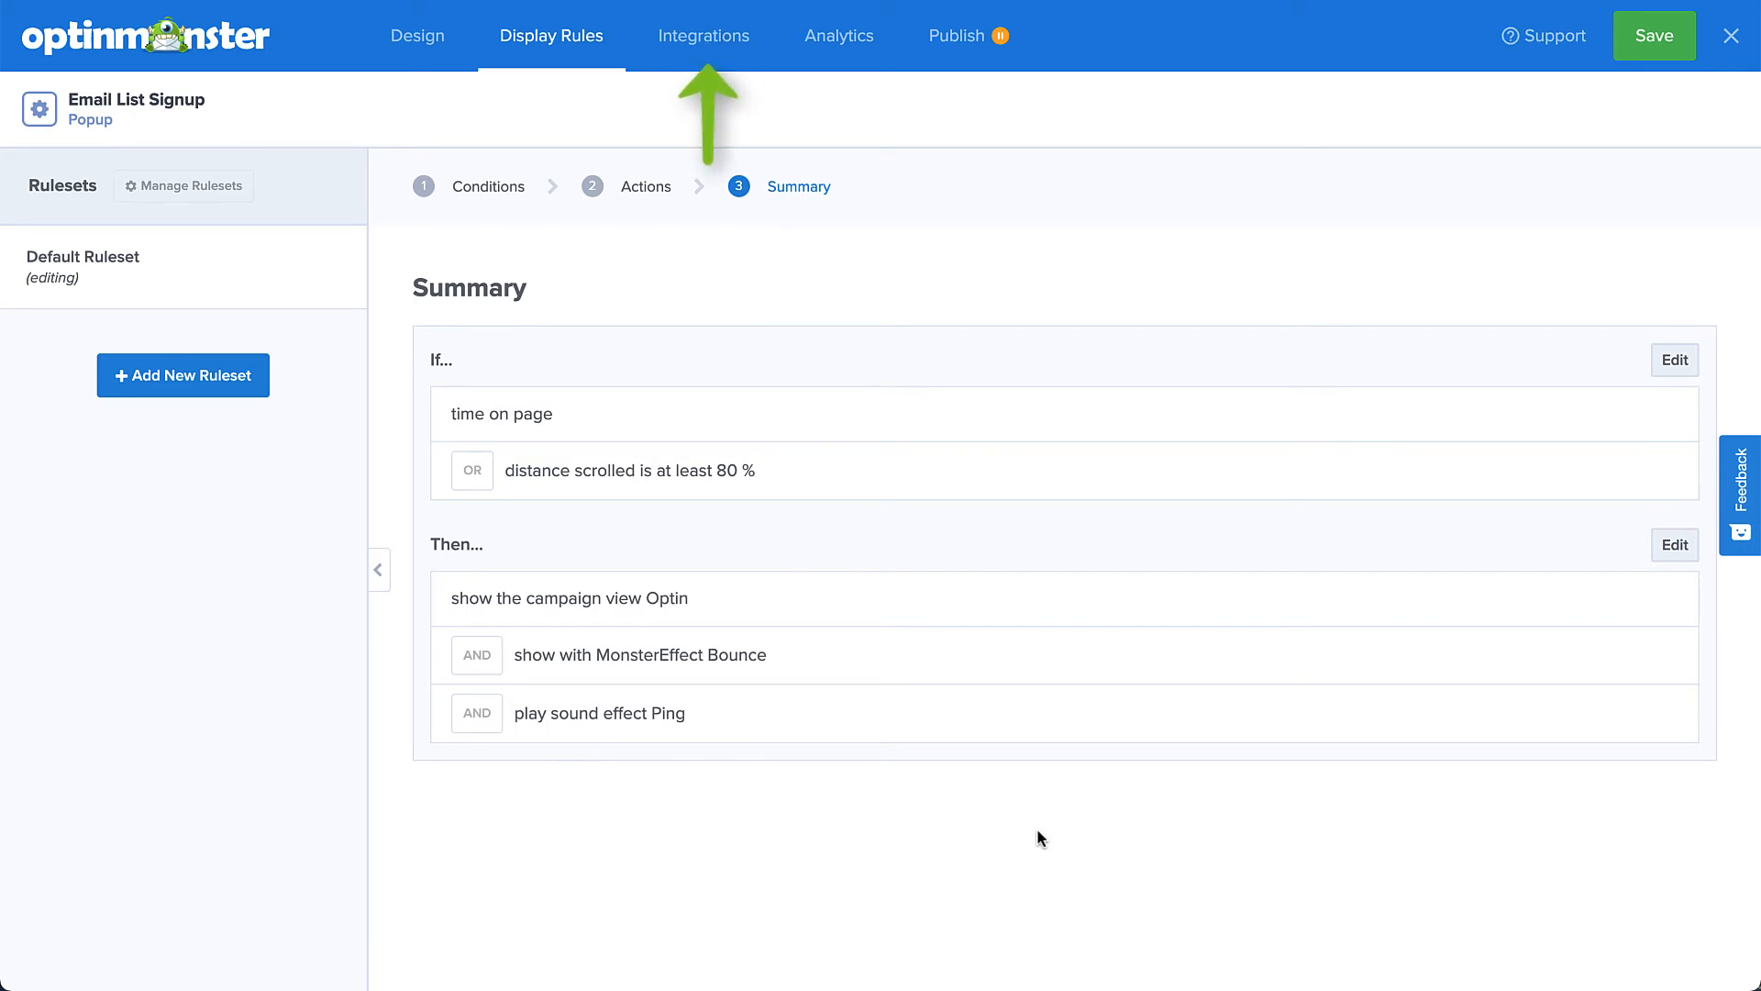
# Start a new email integration under Integrations and choose MailChimp as the provider.
pyautogui.click(705, 35)
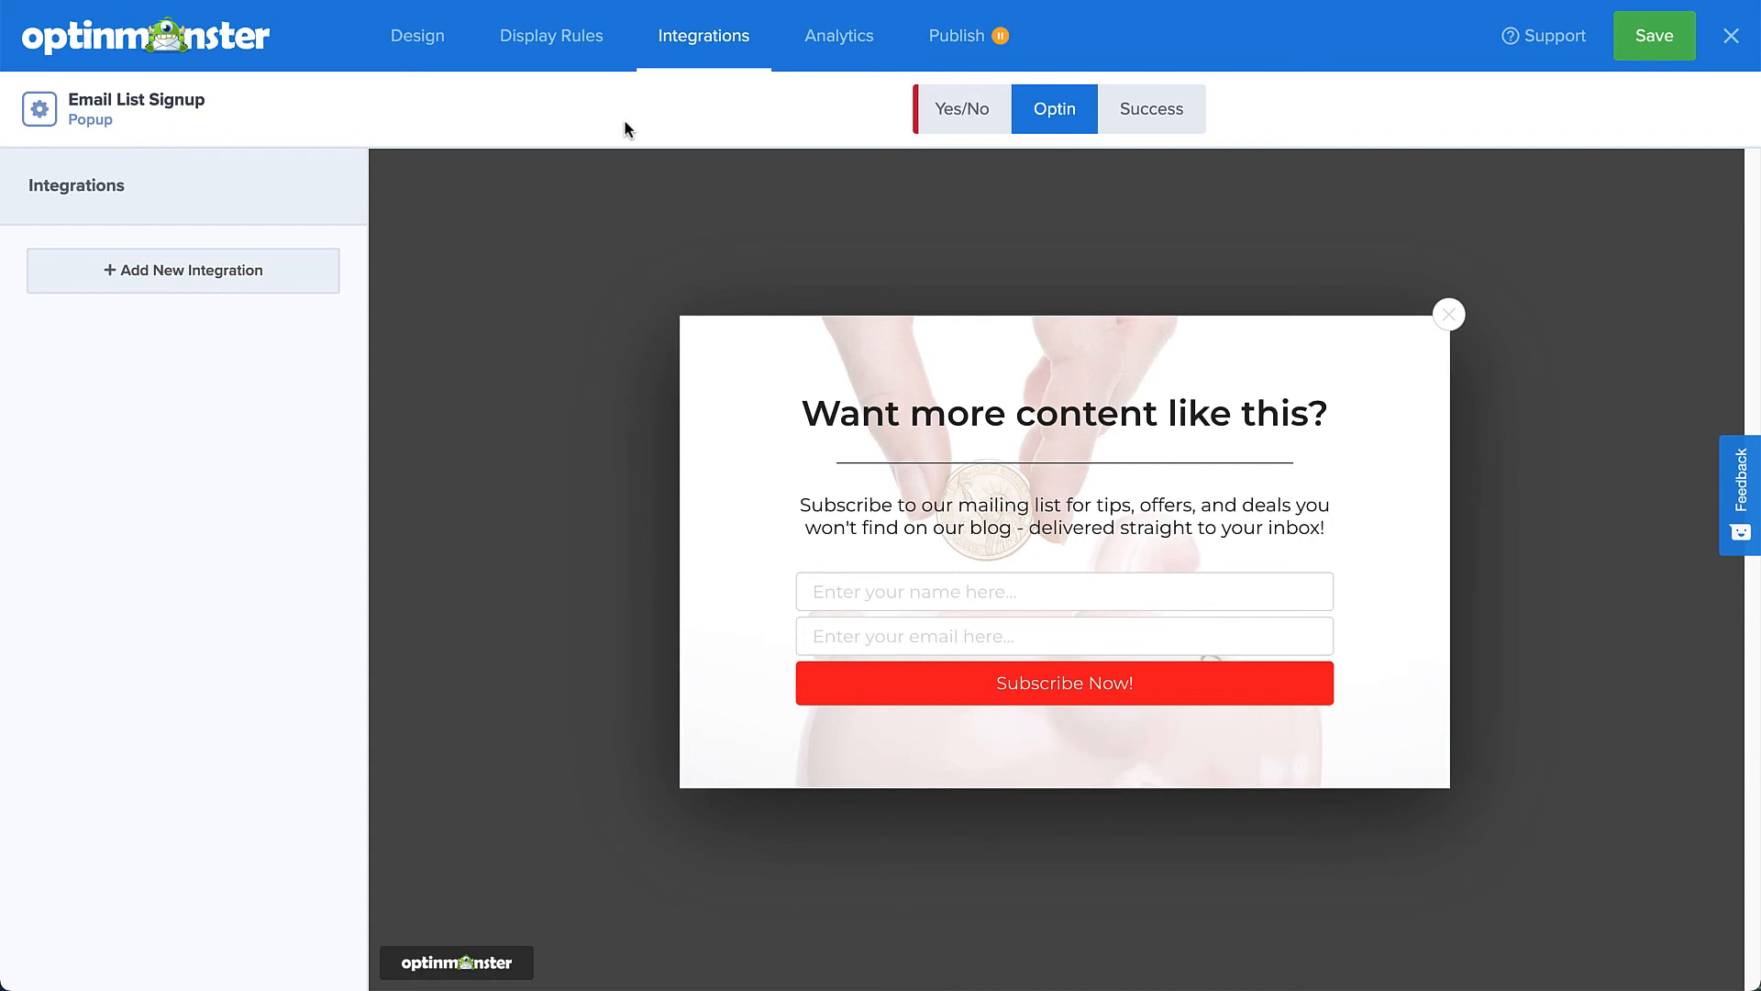
pyautogui.moveTo(416, 209)
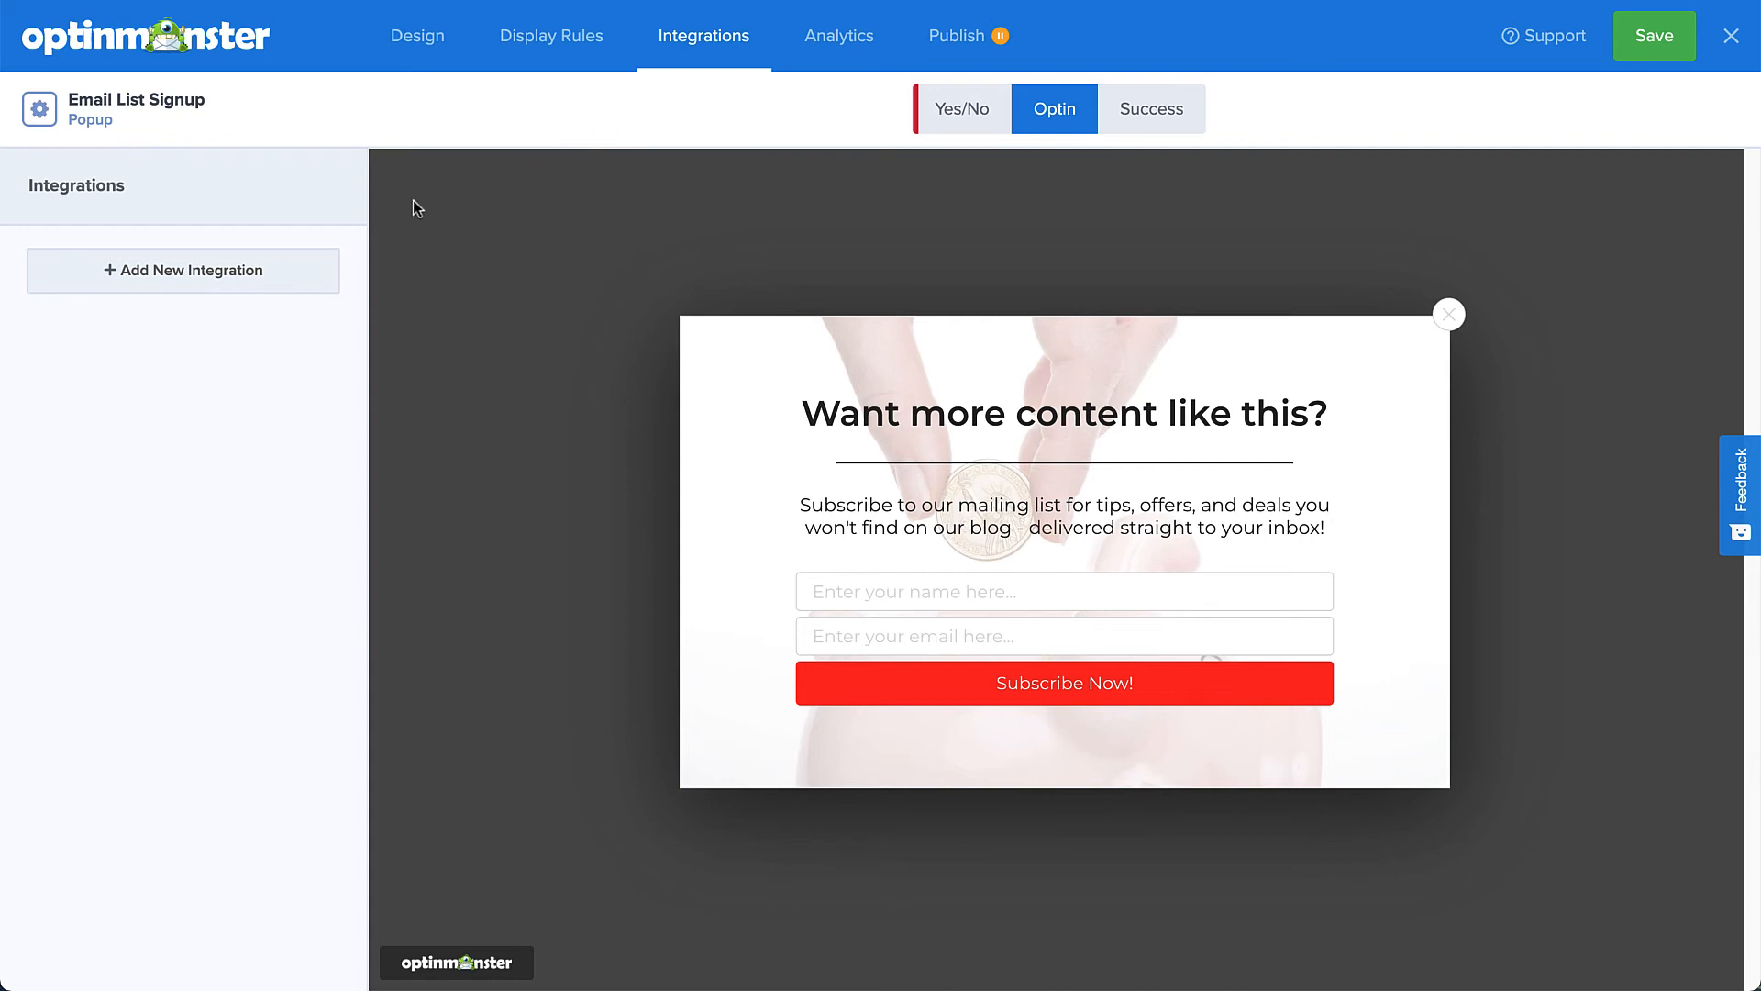
pyautogui.click(182, 269)
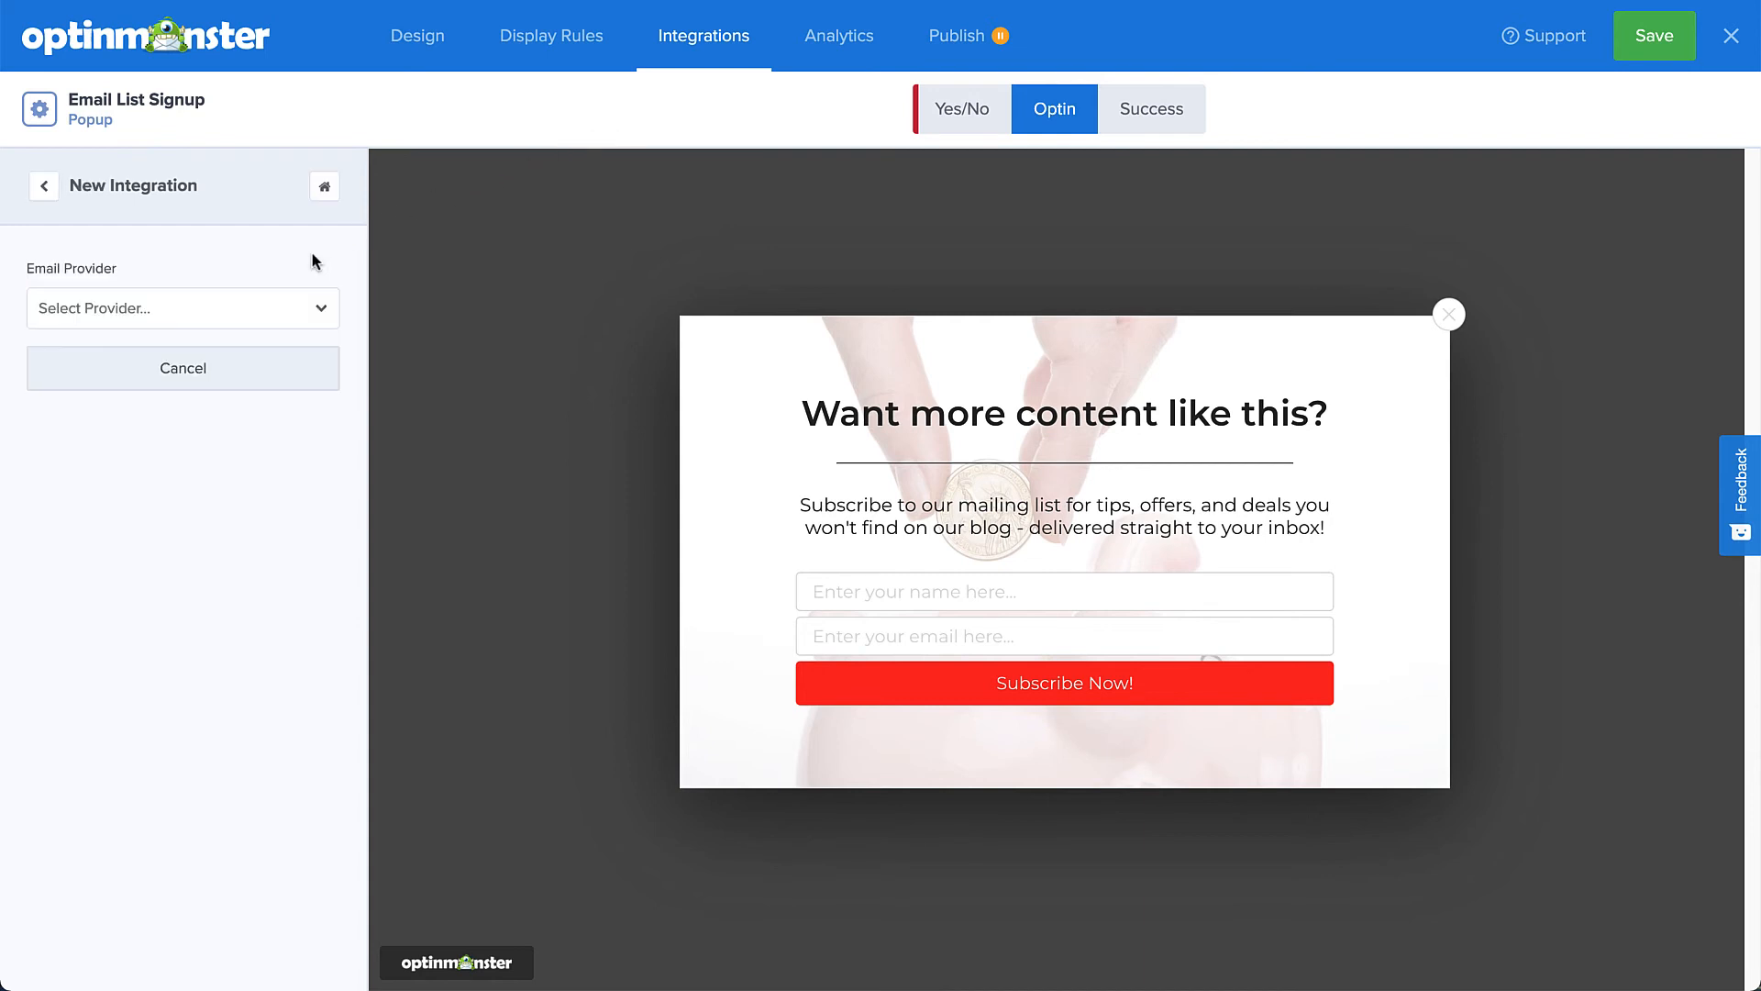
pyautogui.click(182, 308)
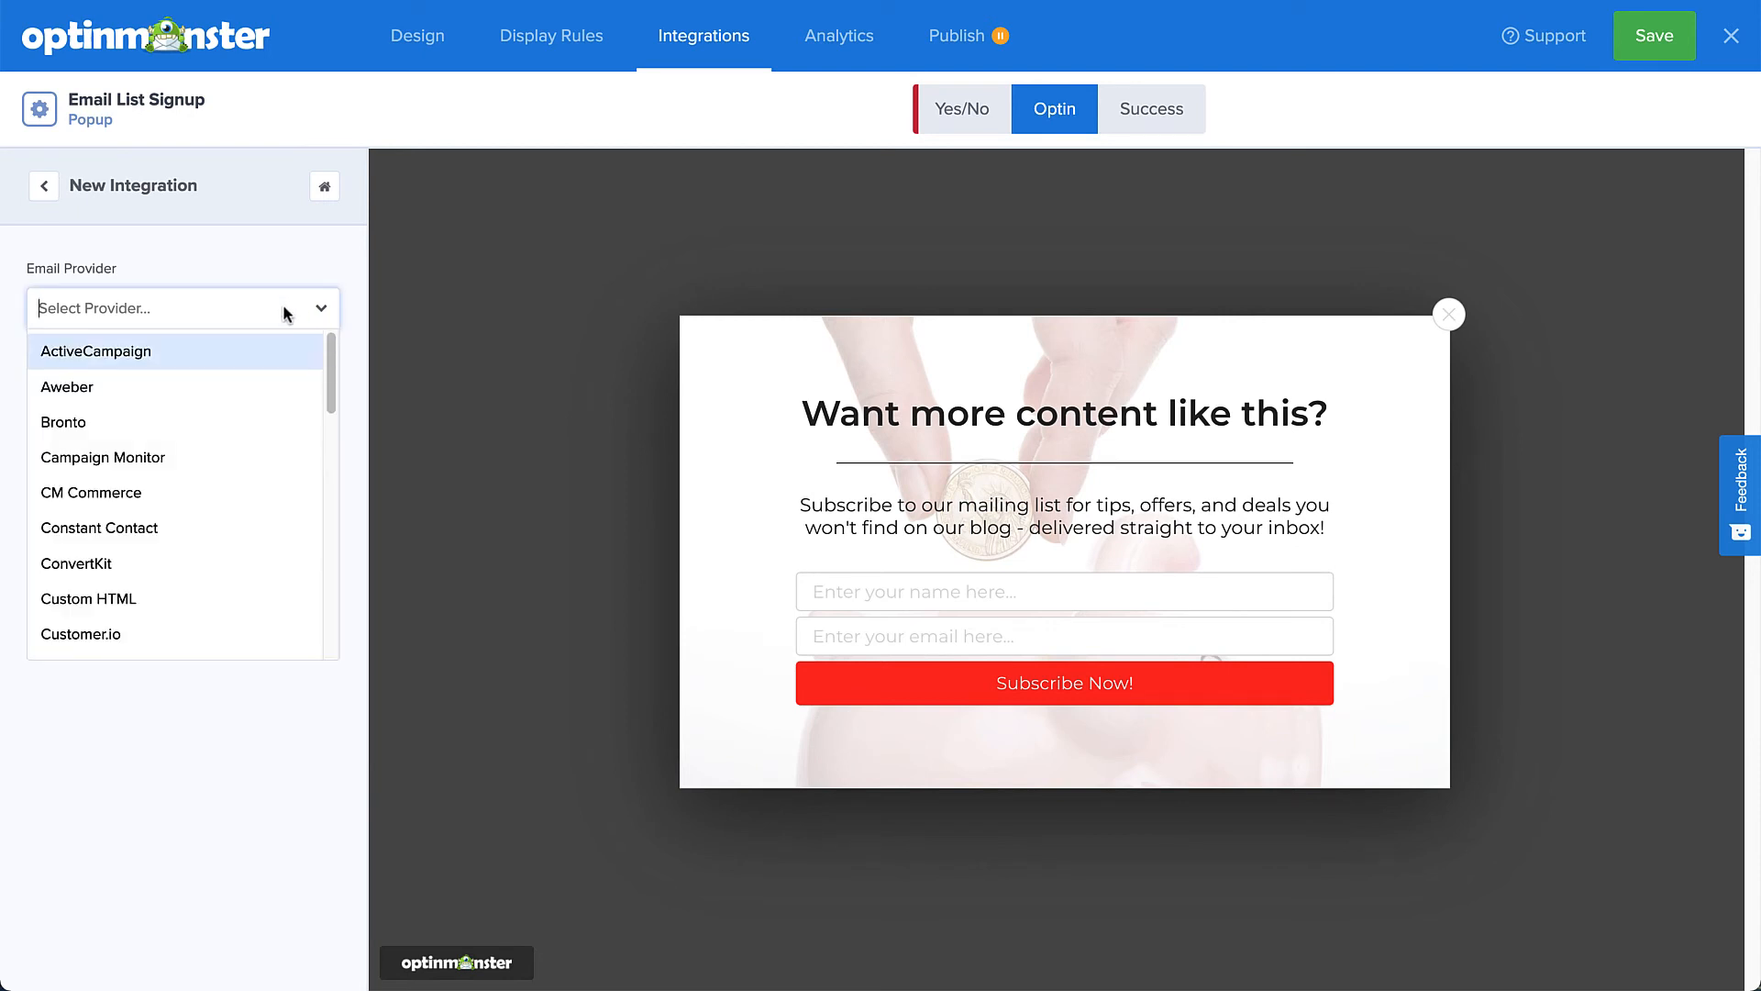
pyautogui.scroll(-3)
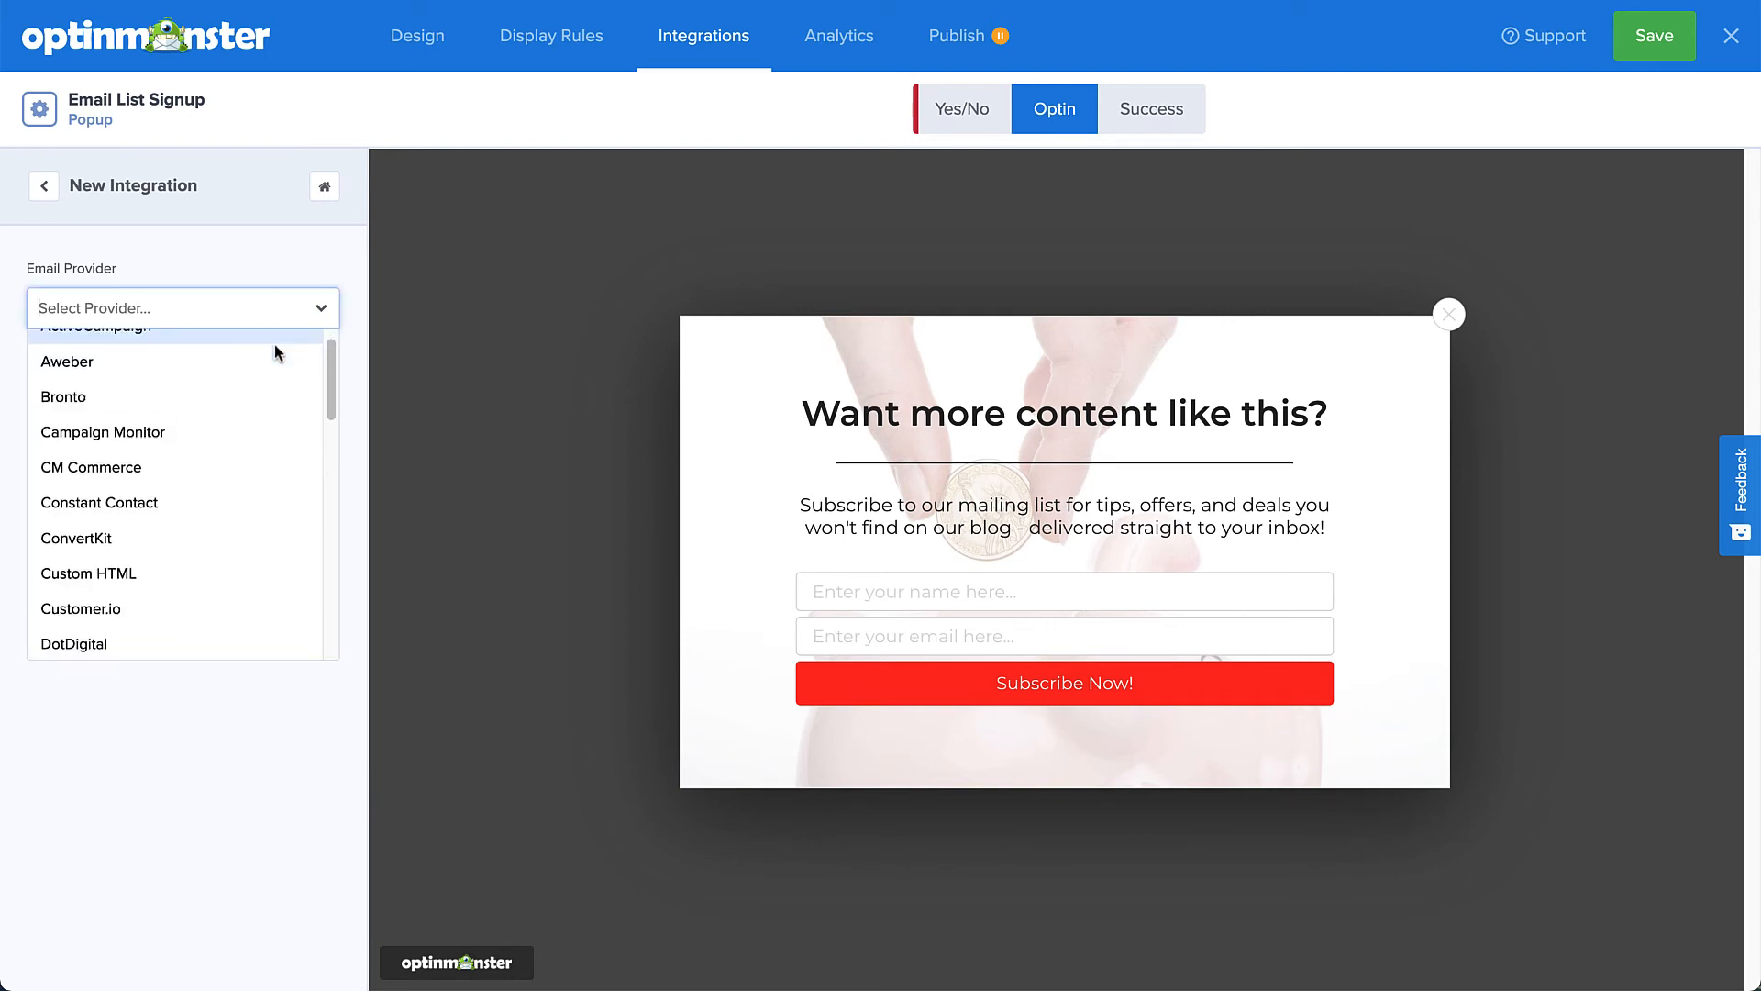
pyautogui.scroll(-3)
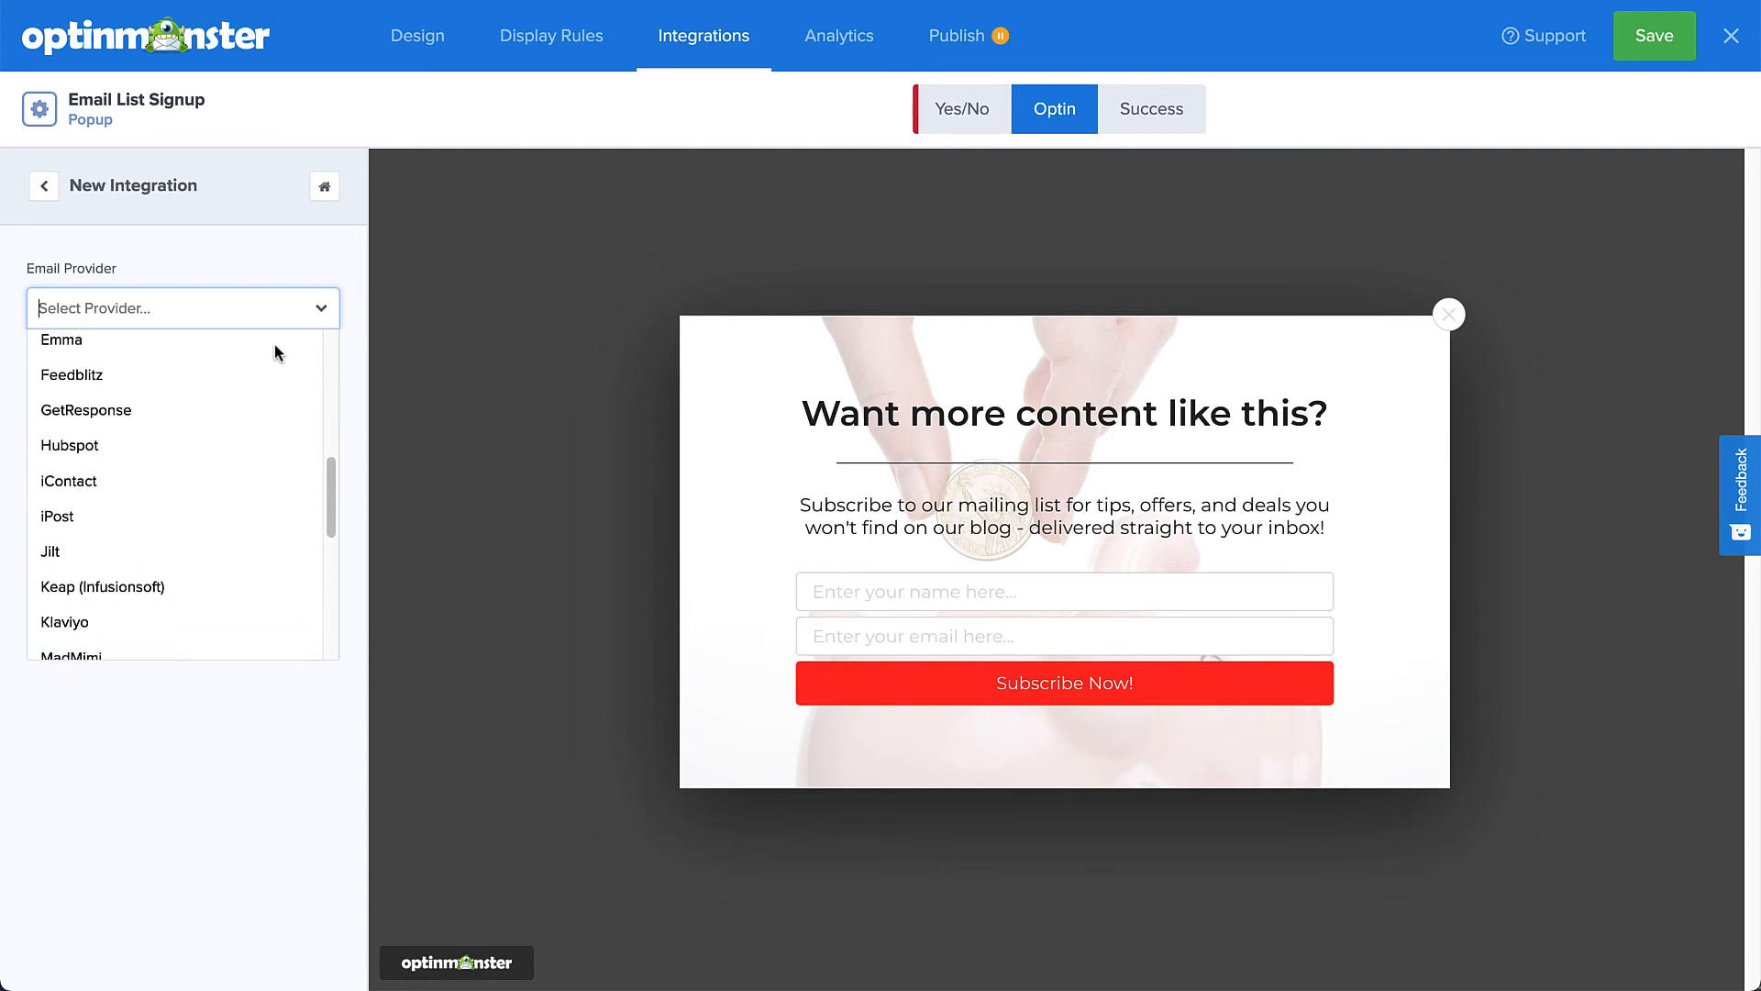
pyautogui.scroll(-3)
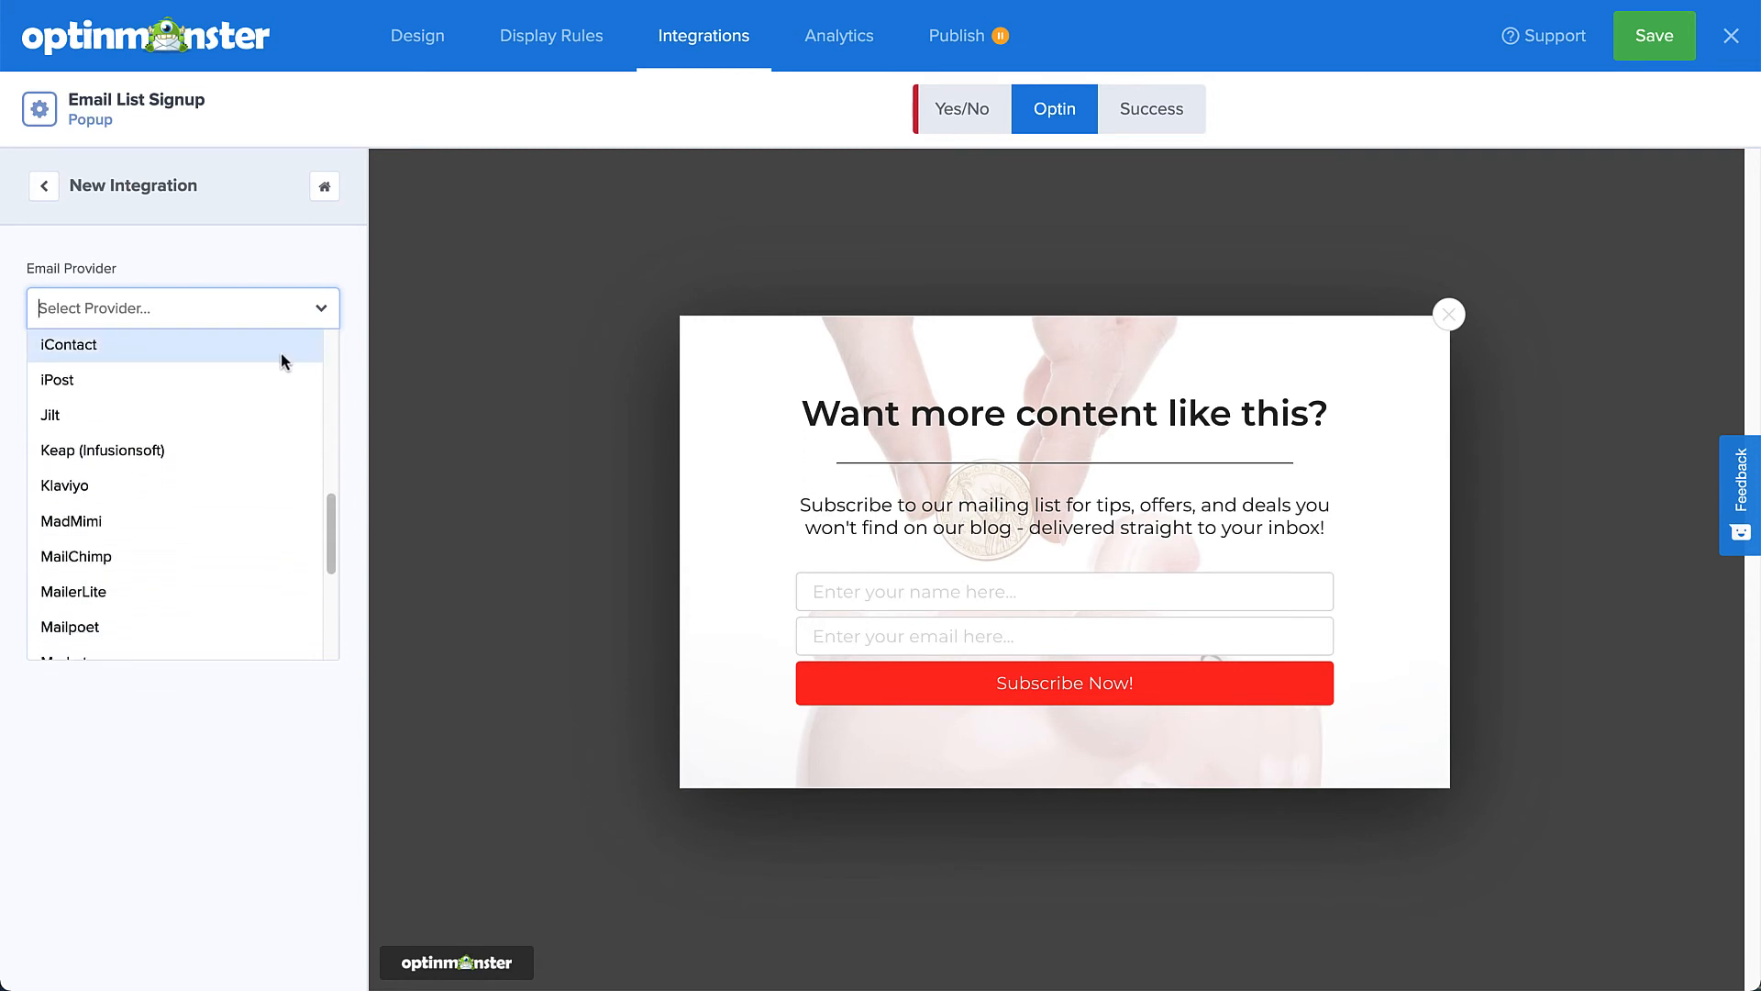
pyautogui.moveTo(96, 556)
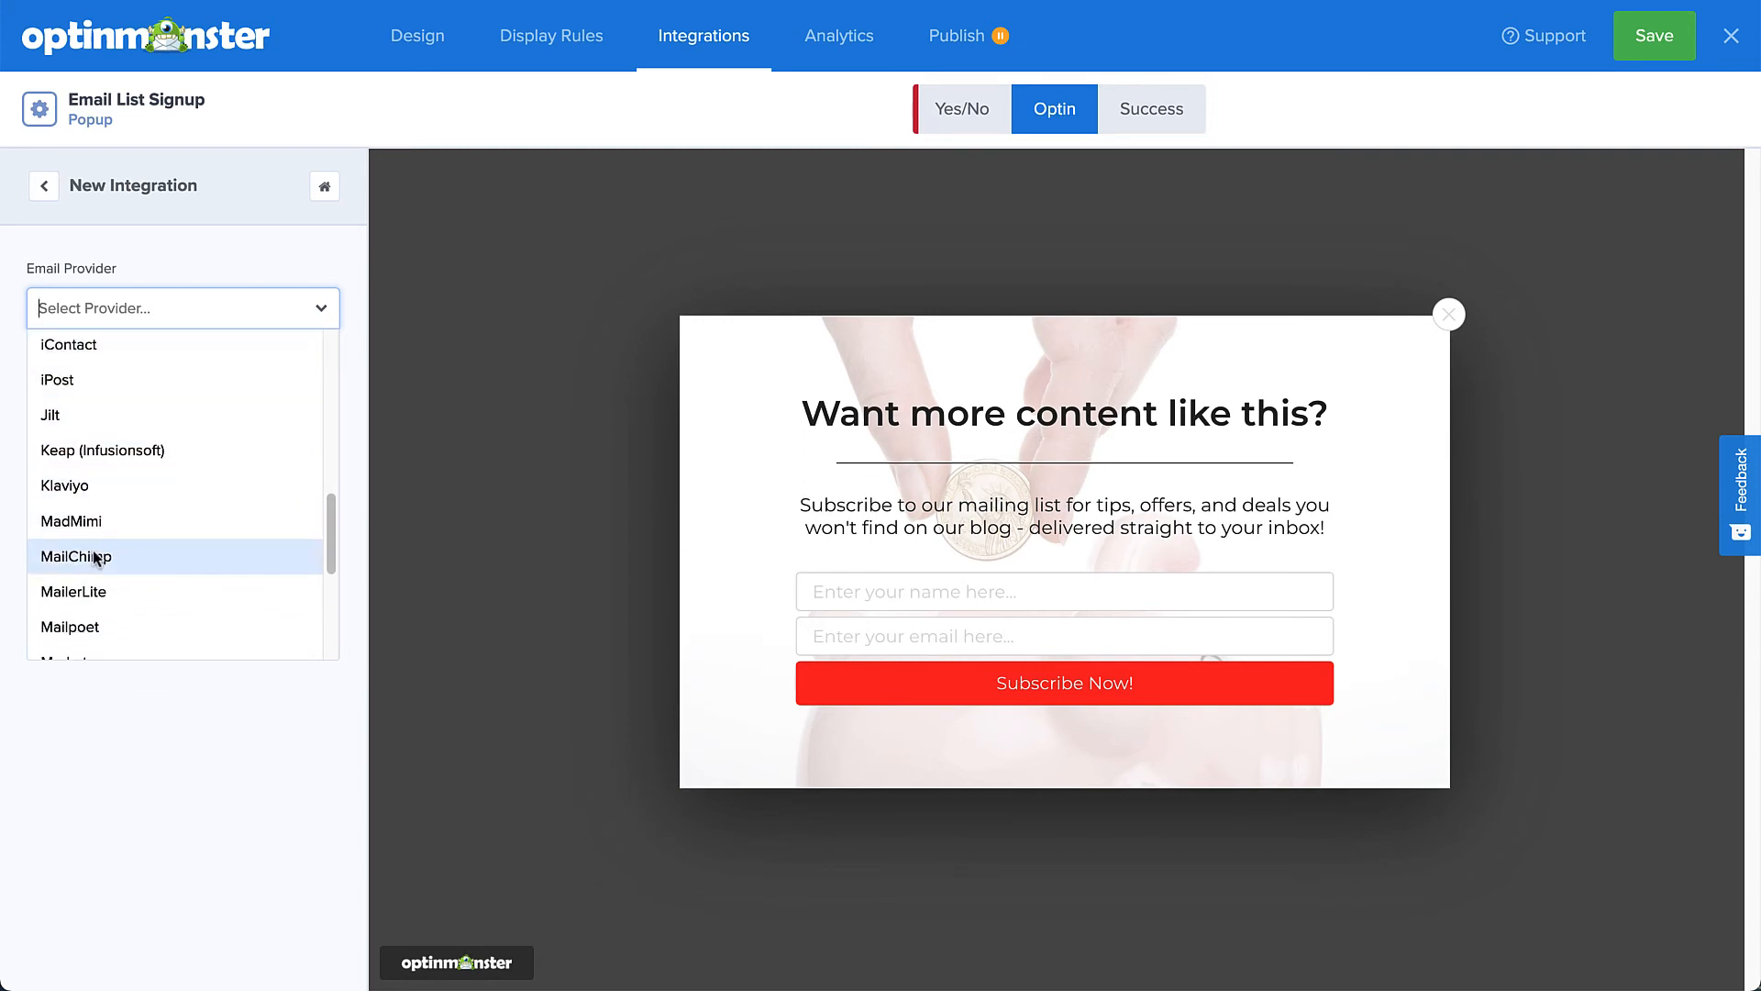
pyautogui.click(78, 556)
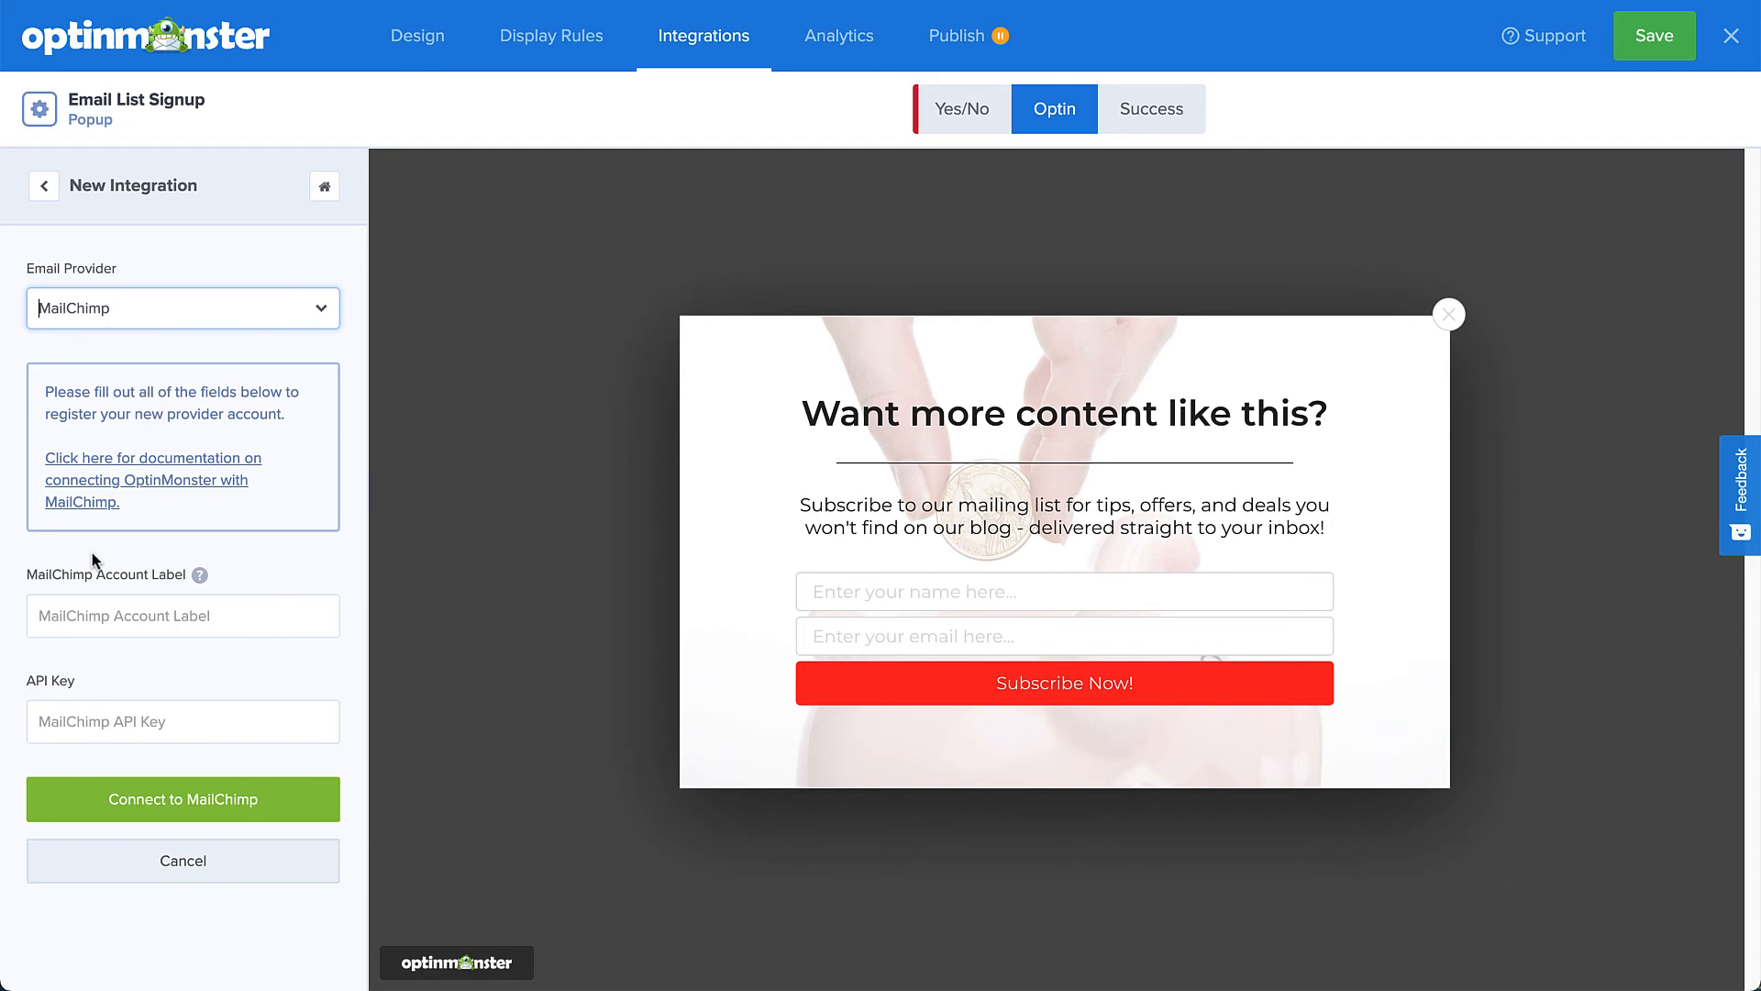
# Change the provider to Webhook, then to Monster Leads with form name 'Email List Signup'.
pyautogui.click(181, 308)
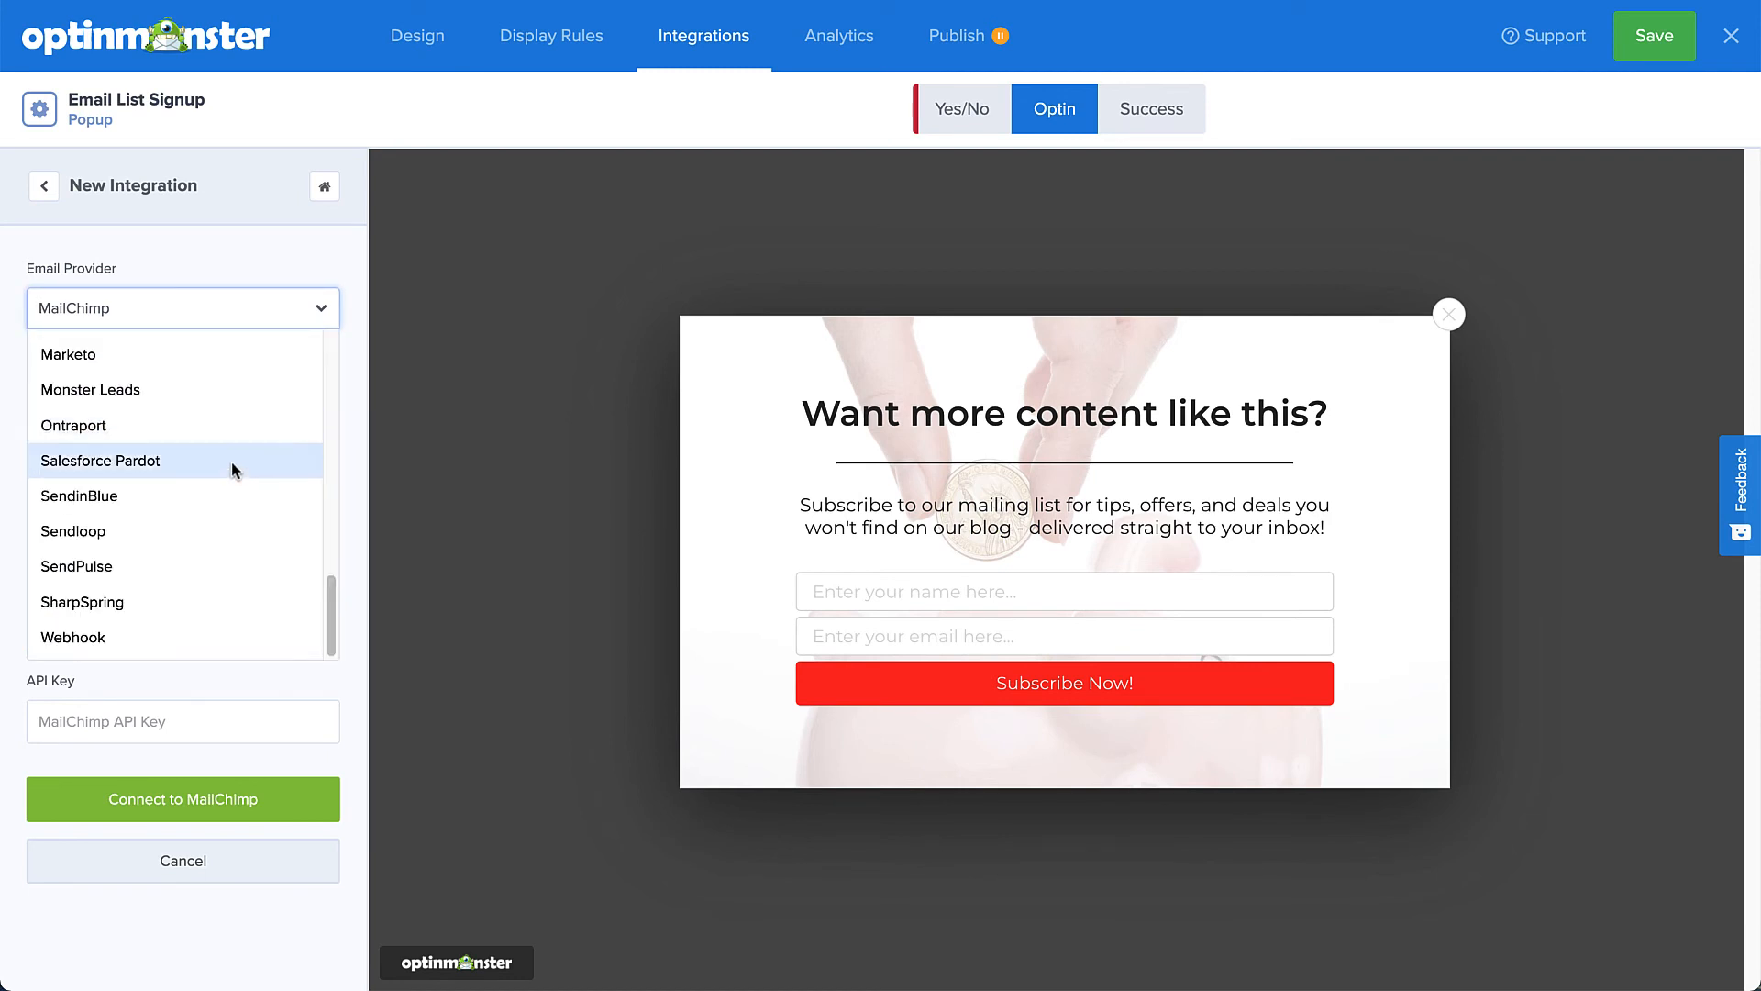
pyautogui.click(71, 637)
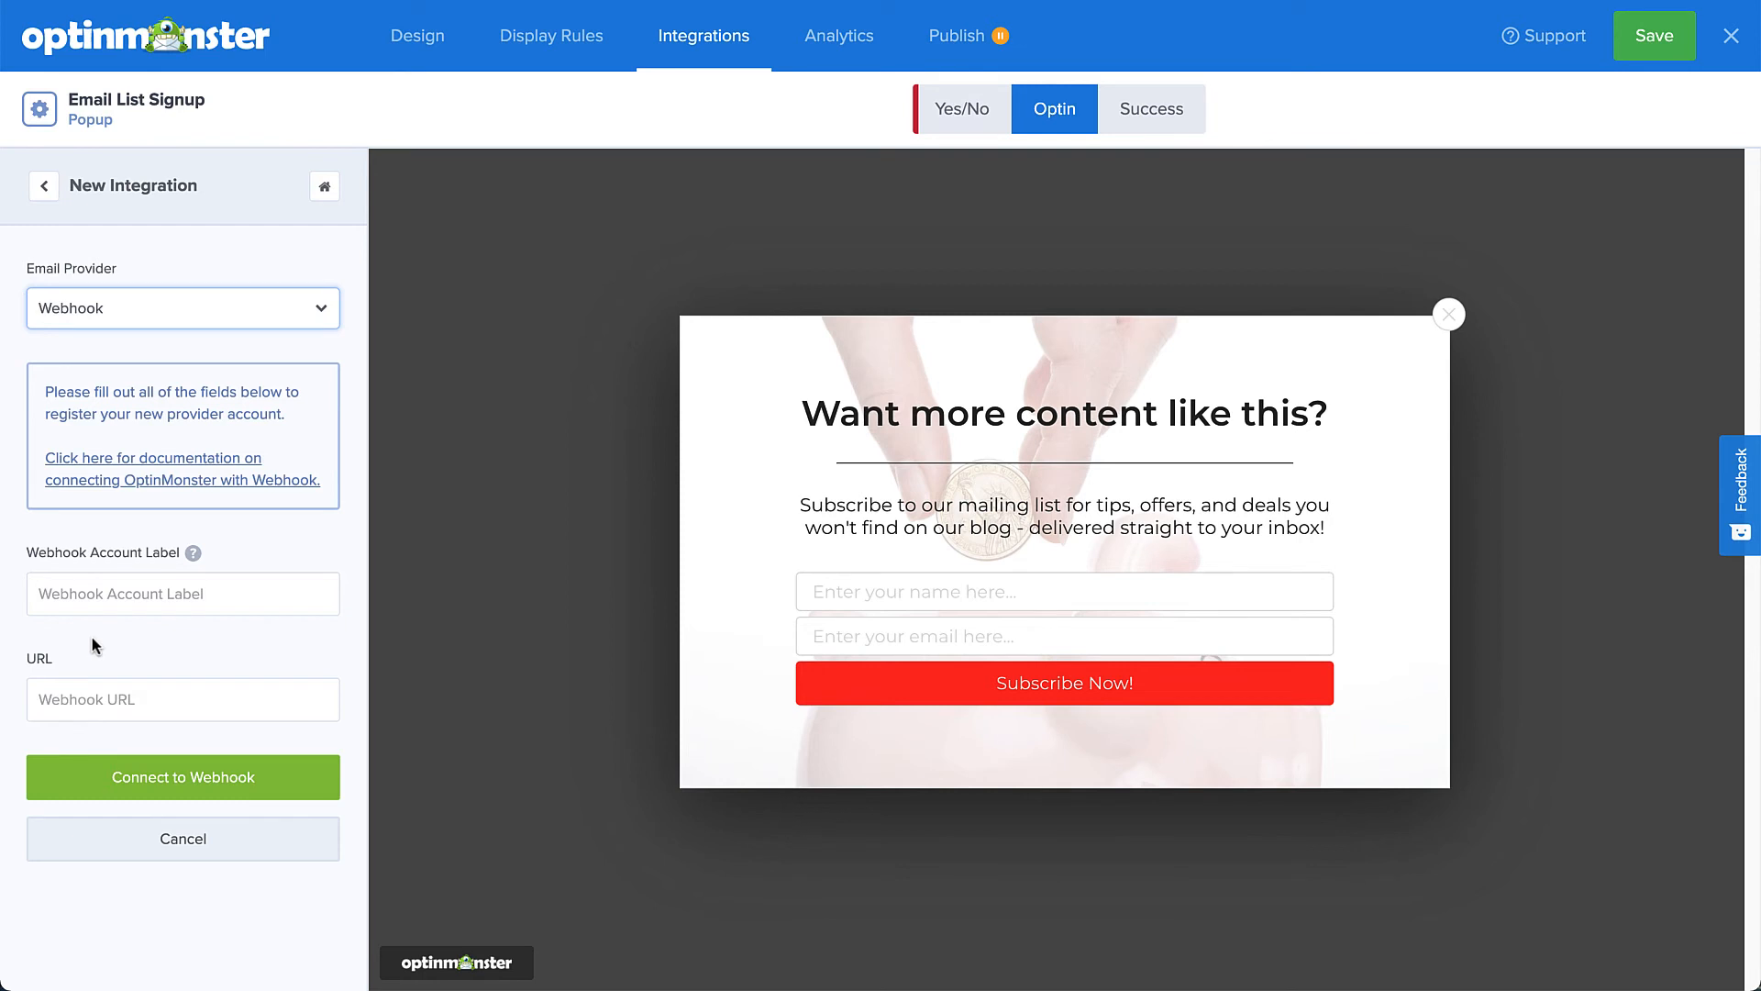
pyautogui.moveTo(213, 472)
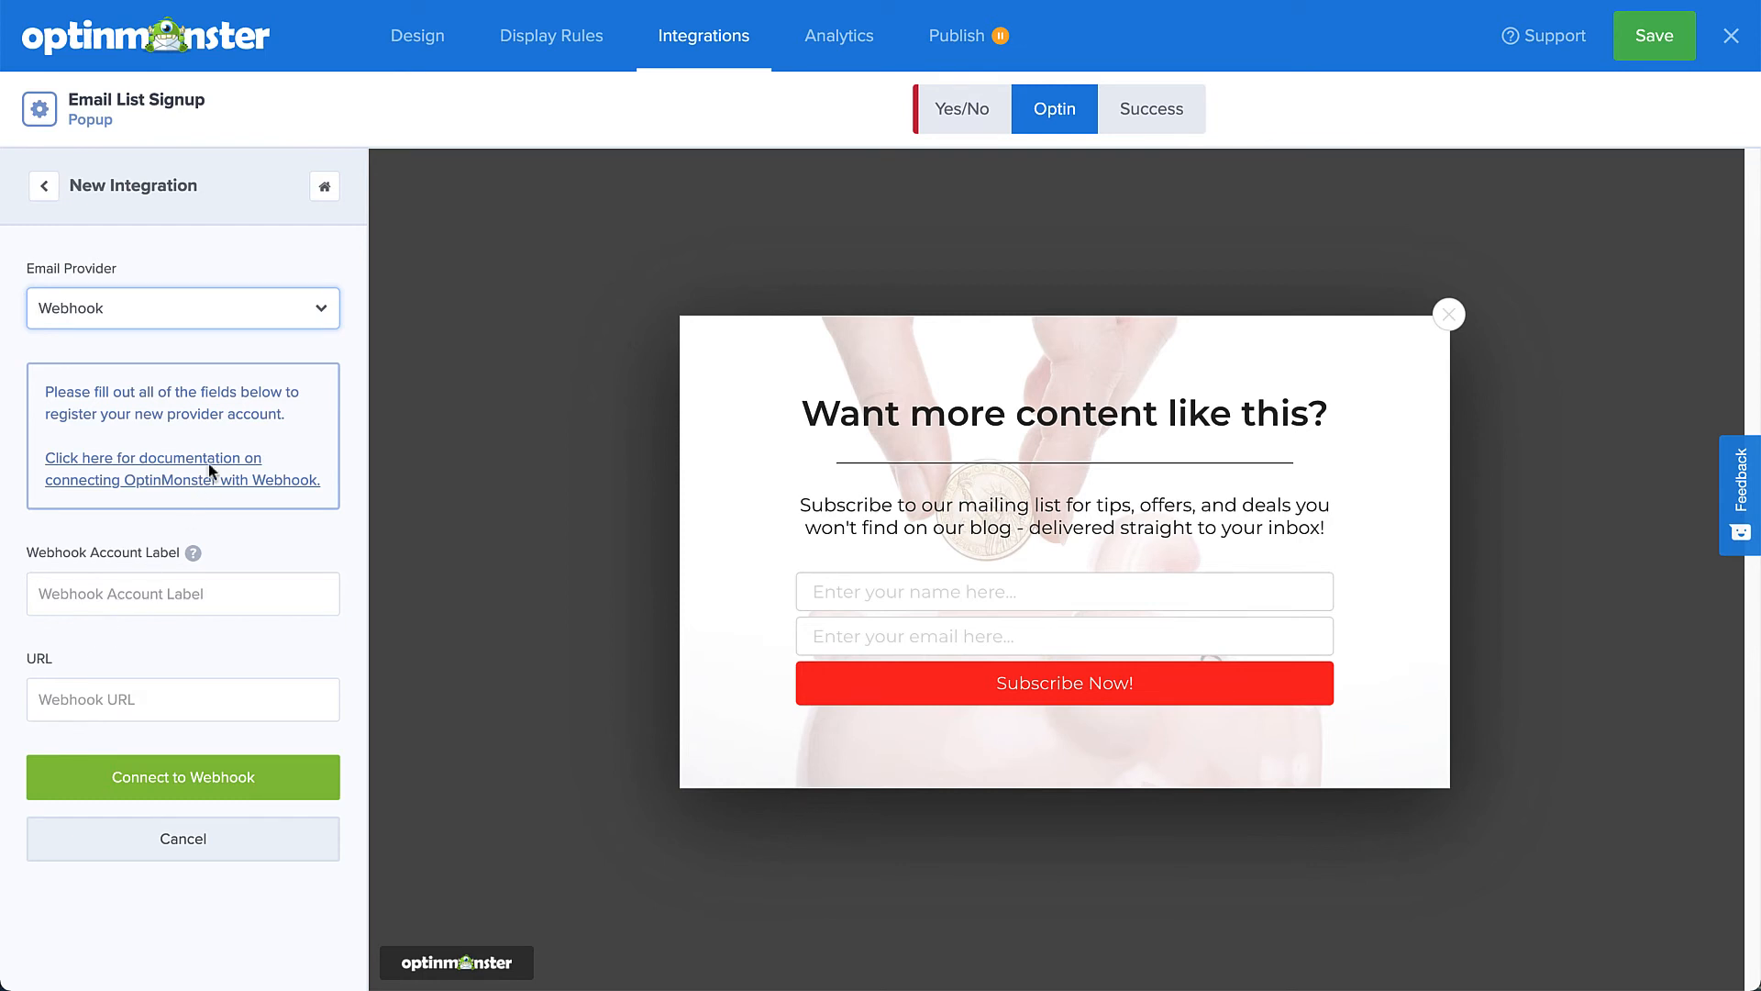
pyautogui.click(181, 309)
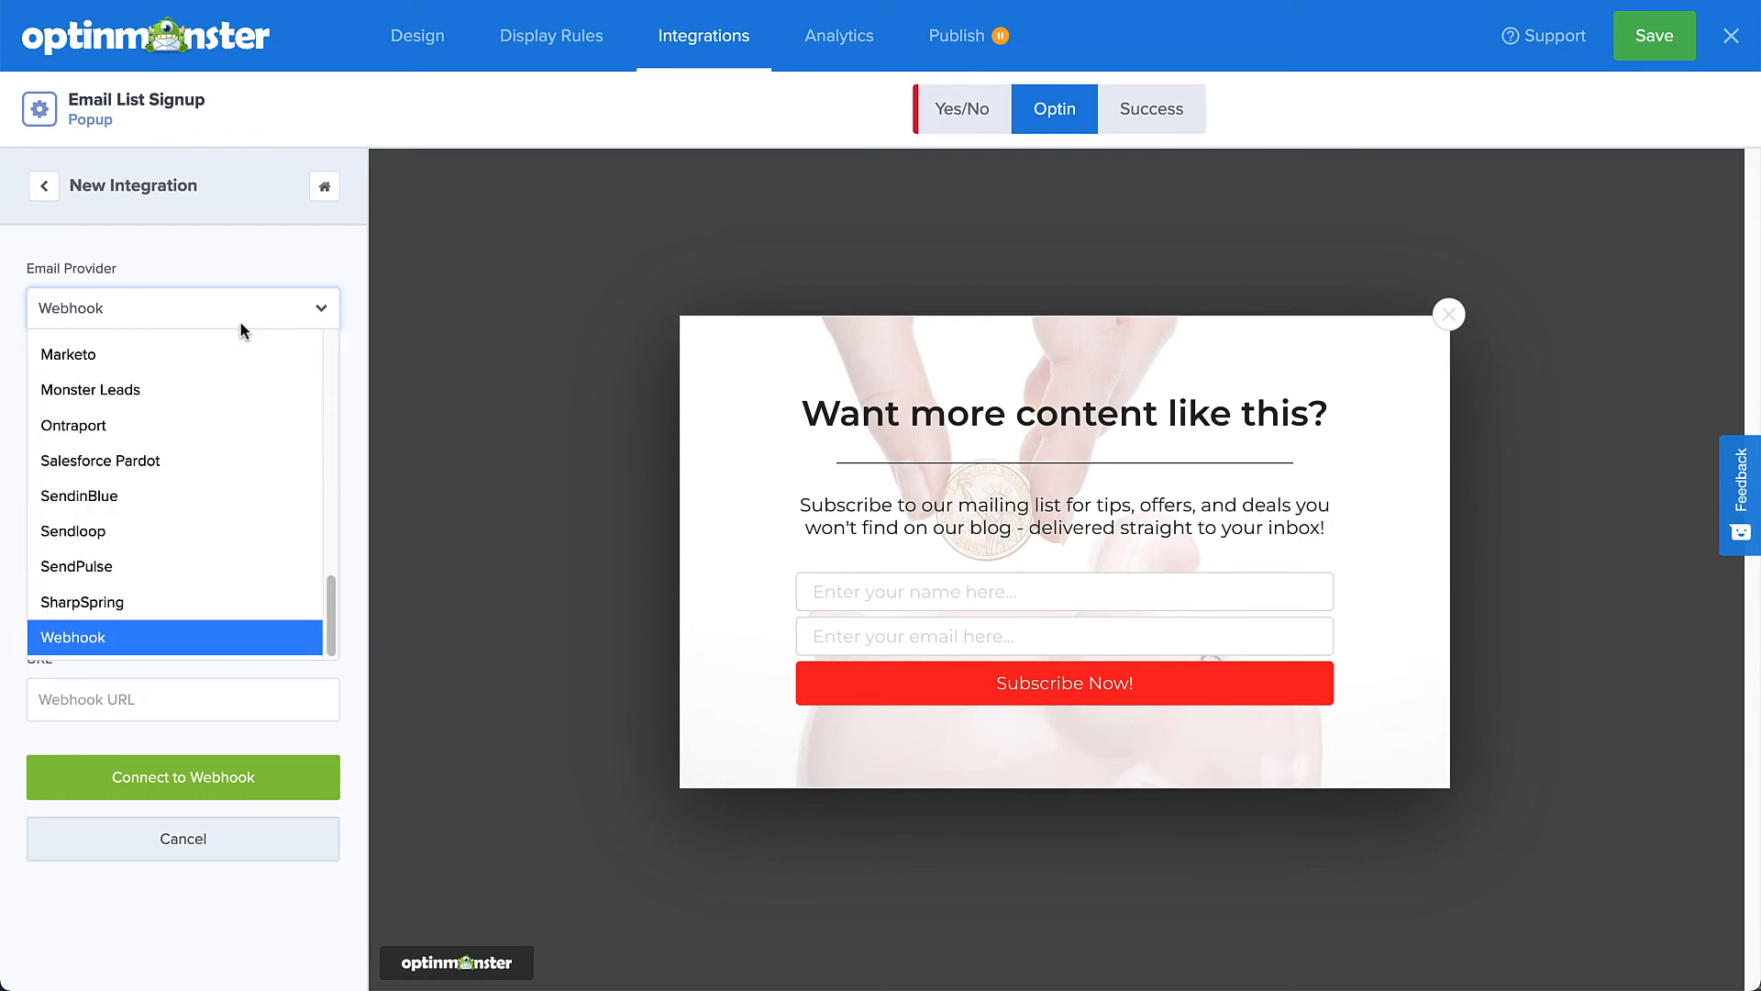
pyautogui.click(90, 389)
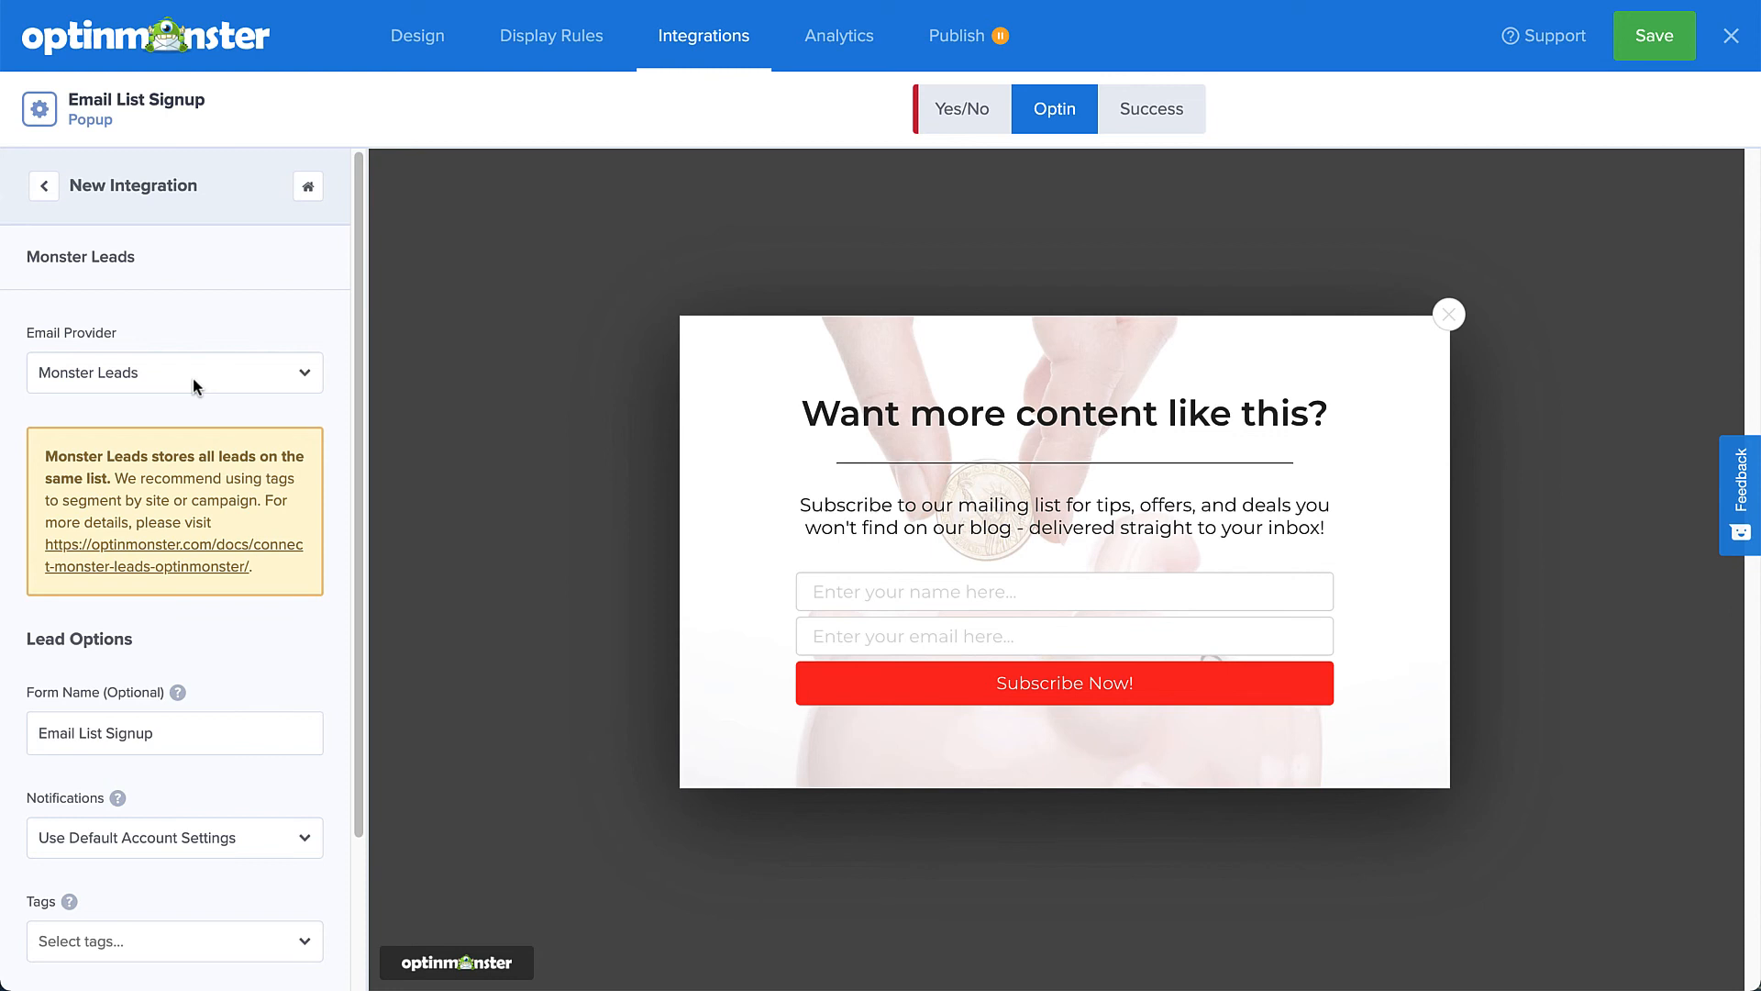
# Confirm the Monster Leads integration so it lists beside Constant Contact.
pyautogui.click(42, 185)
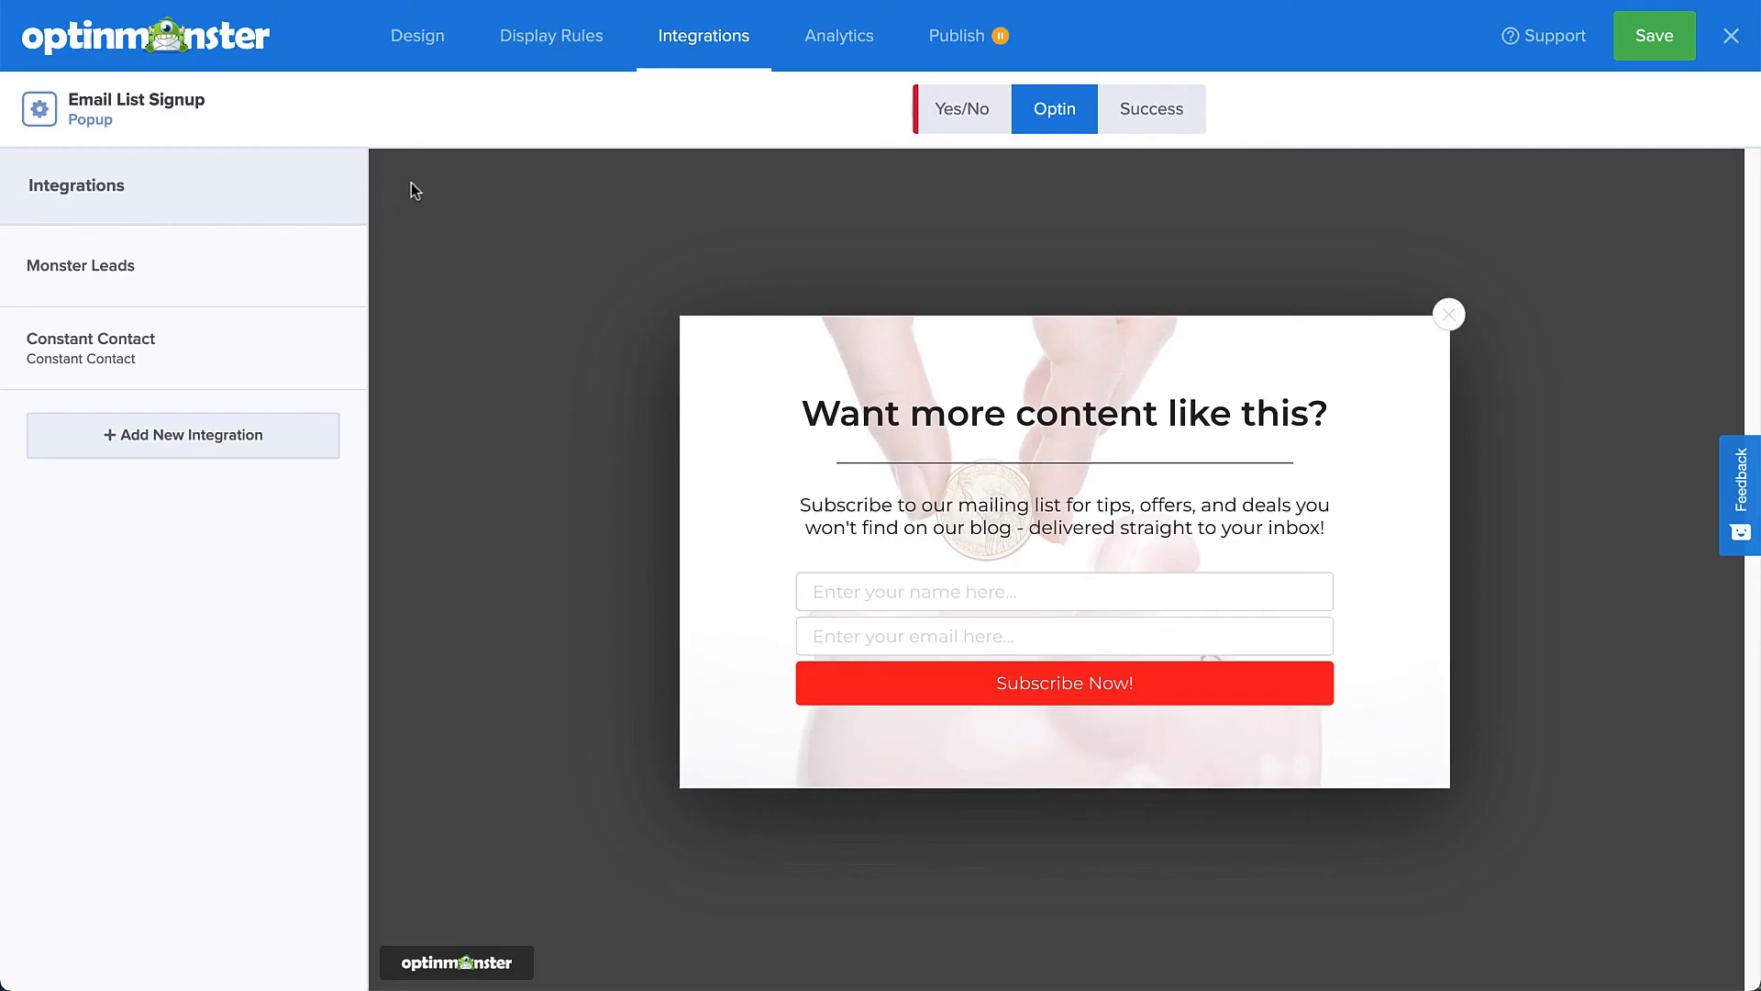
pyautogui.moveTo(838, 37)
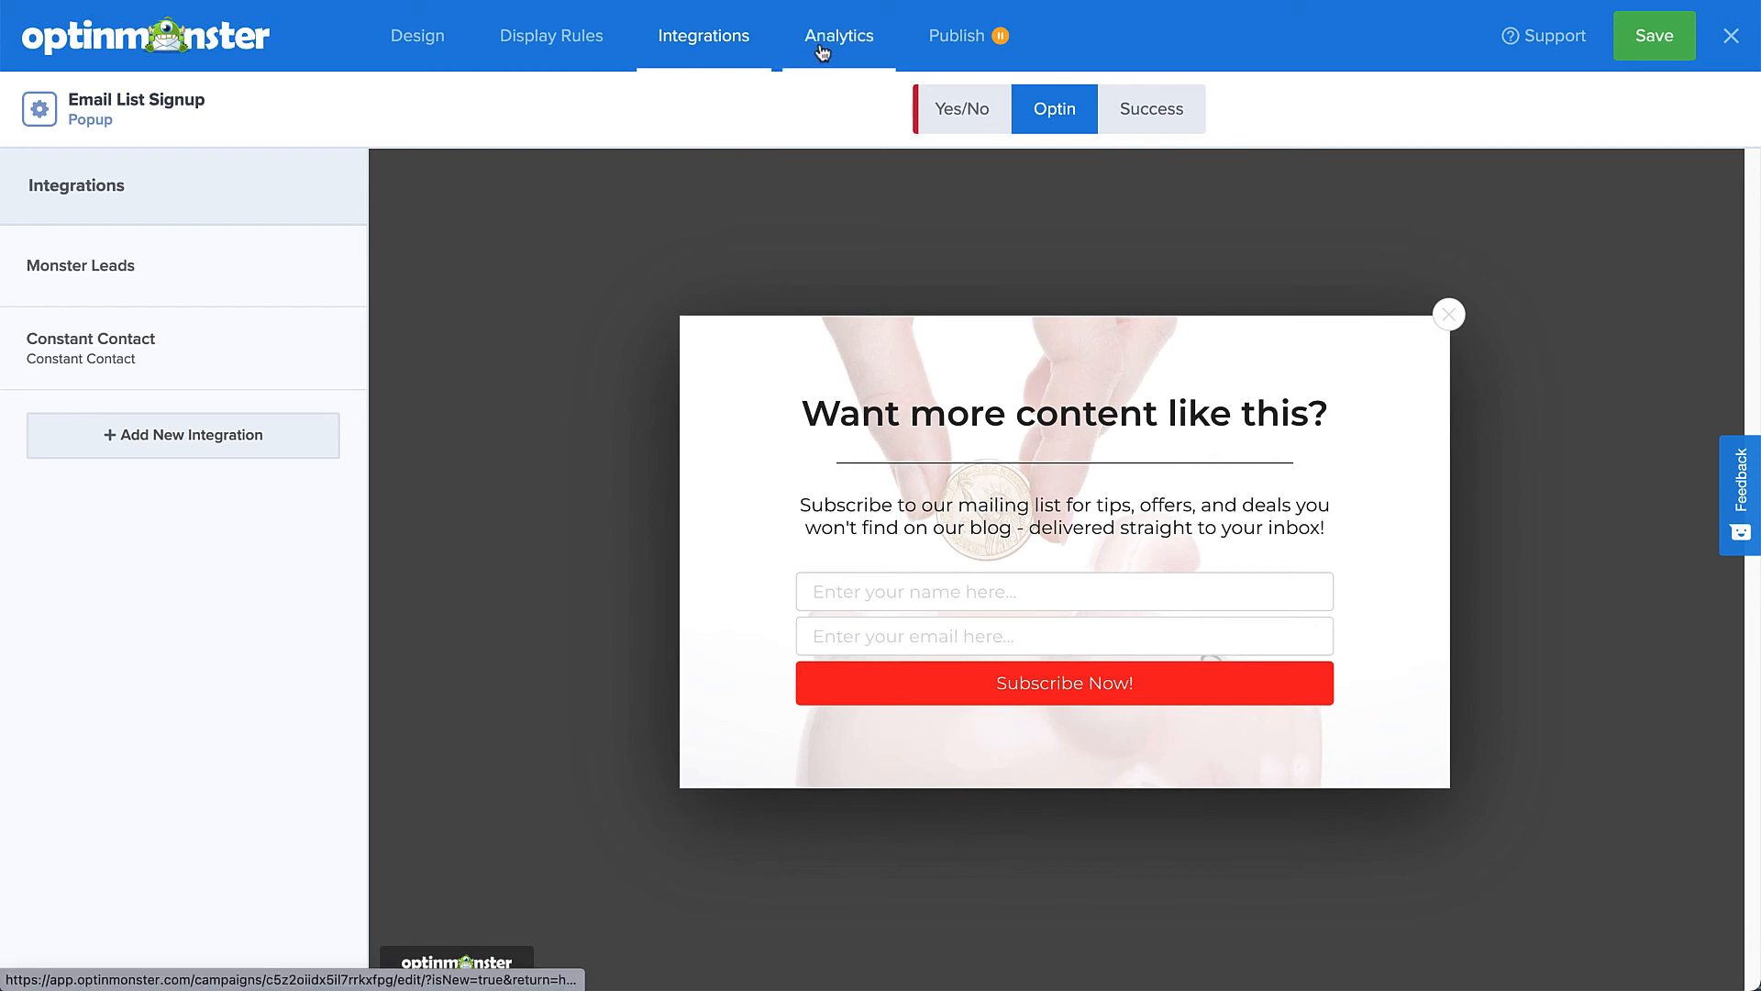
# View the Analytics connections: OptinMonster Analytics active, Google Analytics not connected.
pyautogui.click(838, 37)
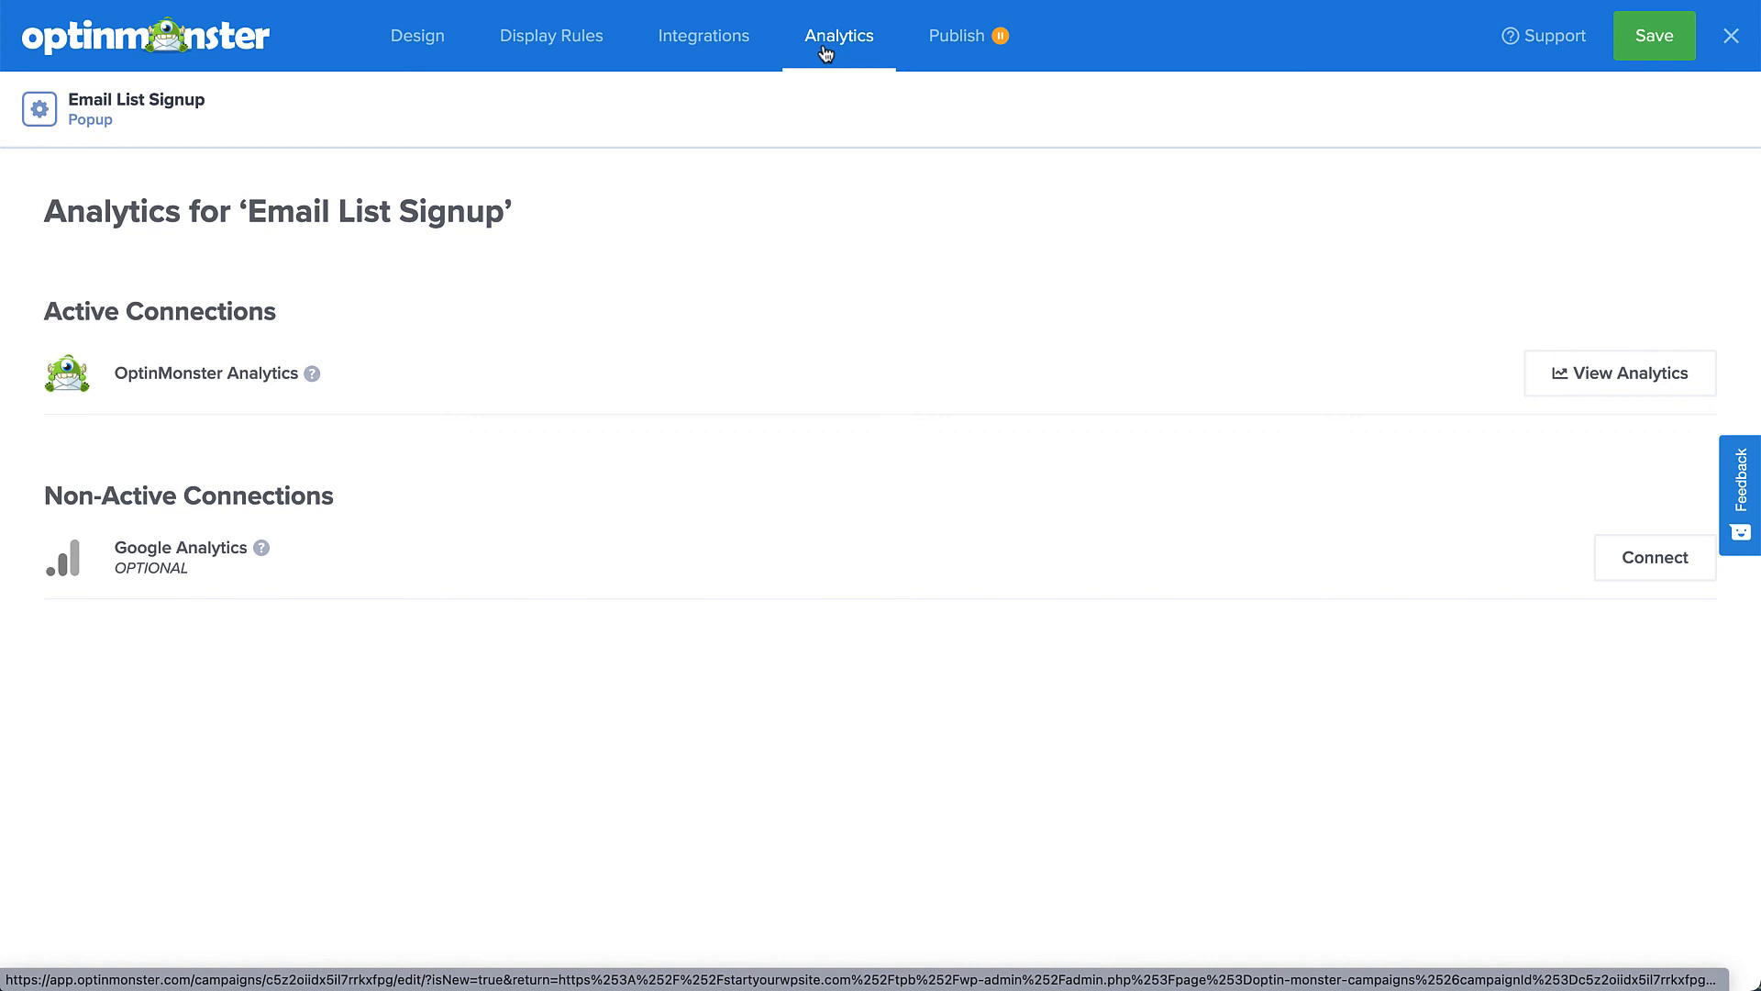
pyautogui.moveTo(955, 37)
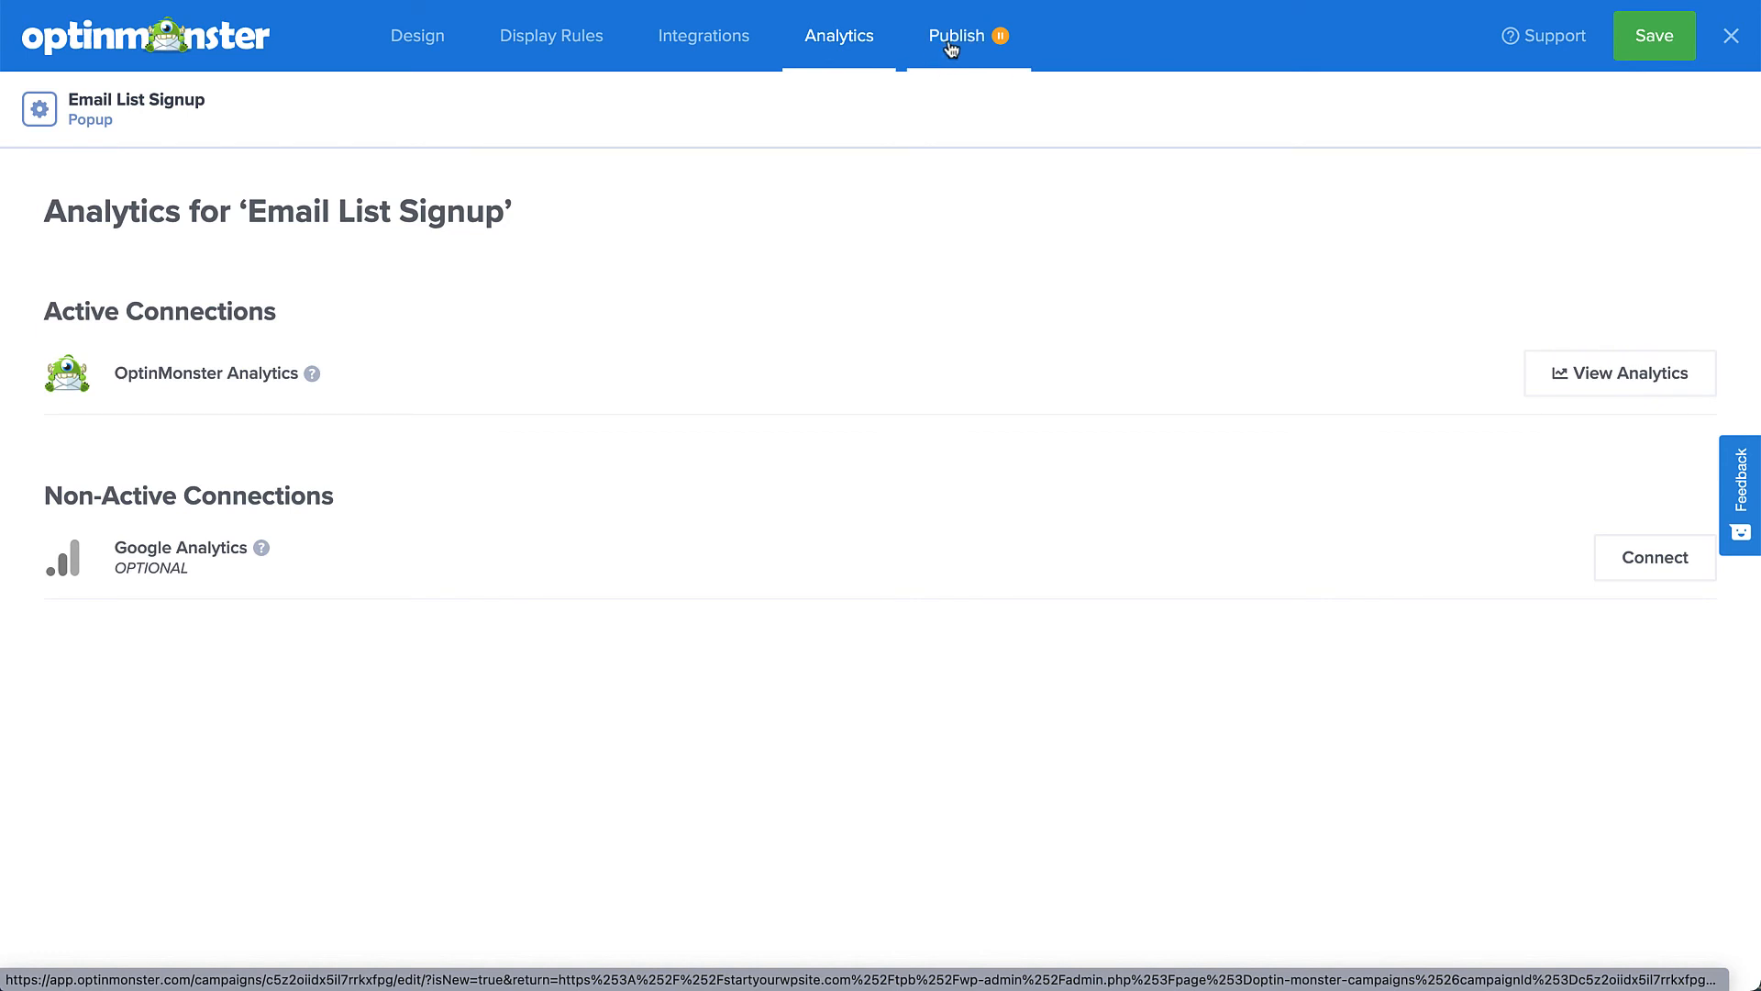
# Review the Publish summary for Email List Signup and save the published campaign.
pyautogui.click(956, 36)
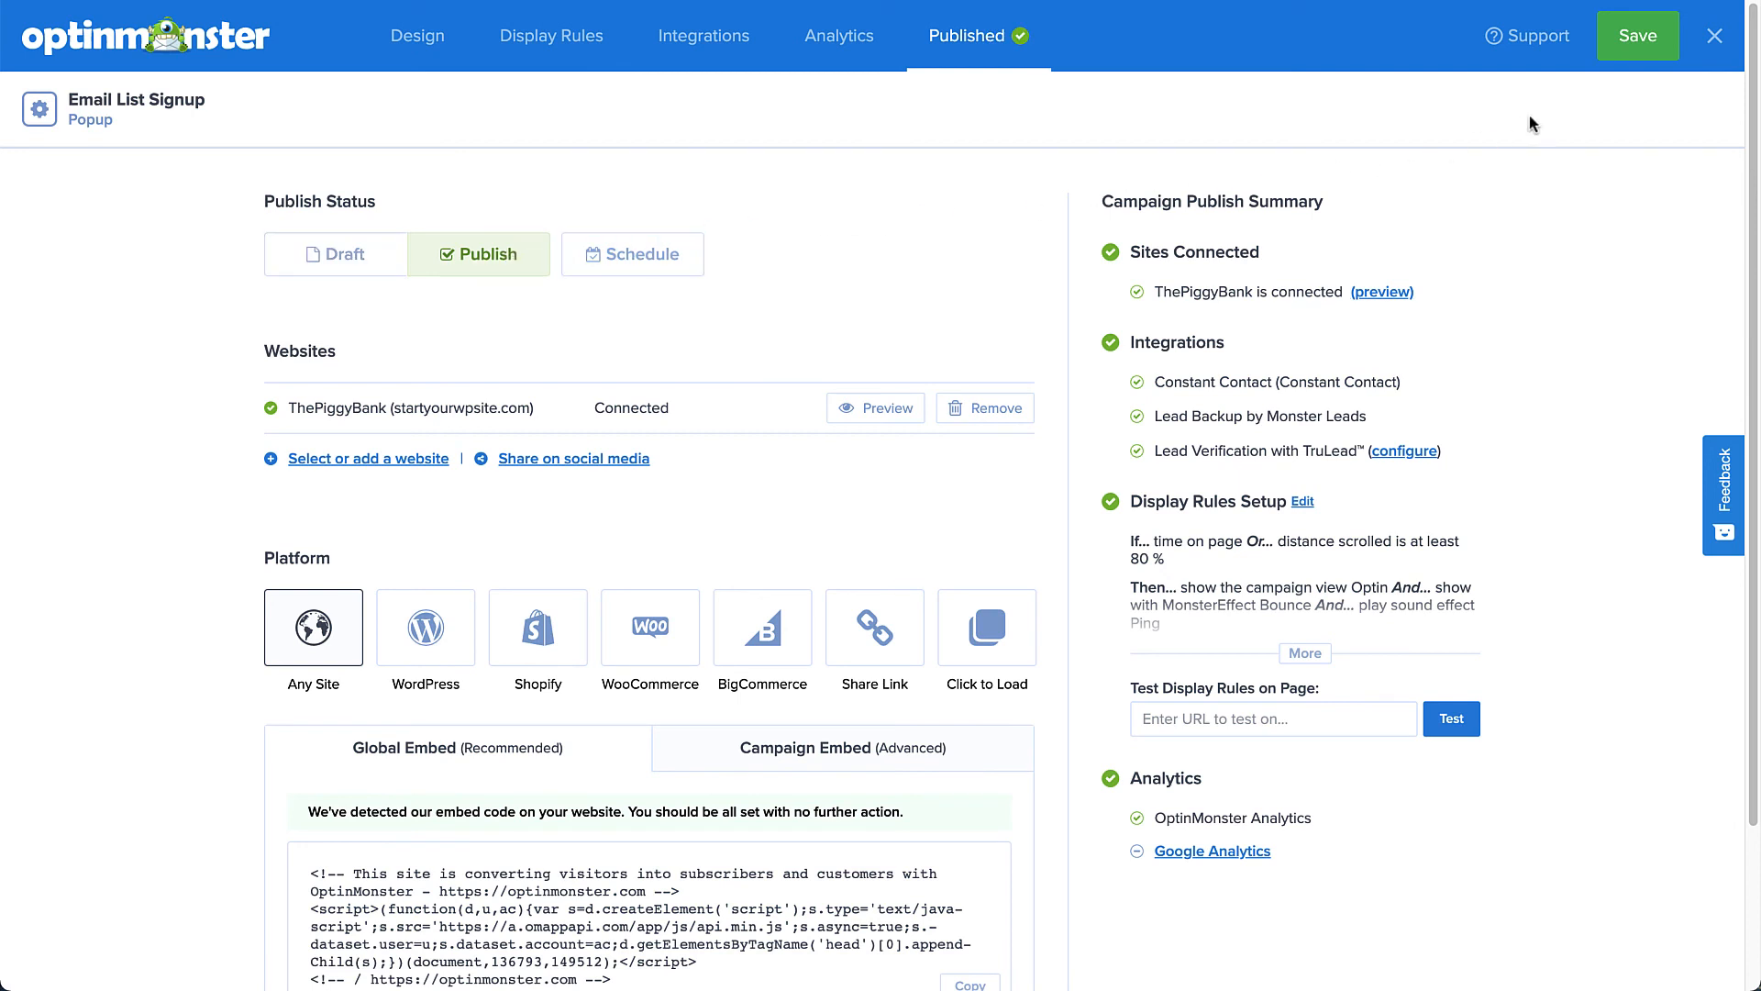
pyautogui.click(1636, 34)
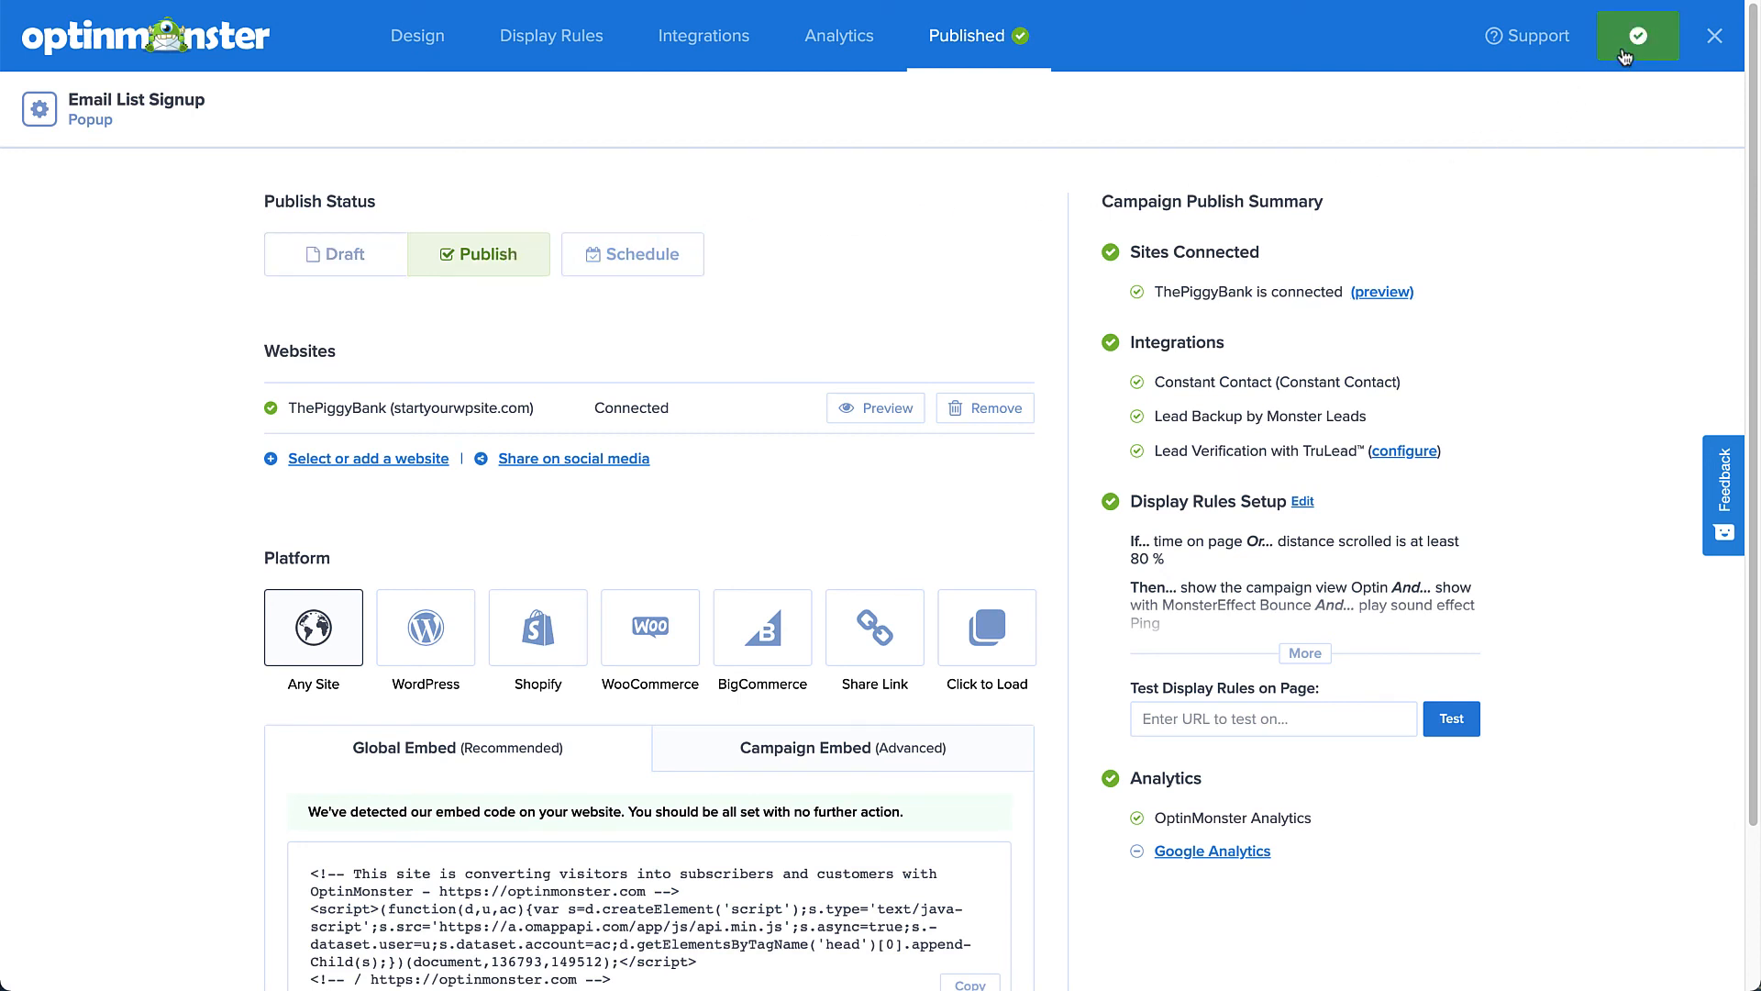
# In WordPress output settings, show the campaign on Single Posts, set status Published and save changes.
pyautogui.click(1636, 35)
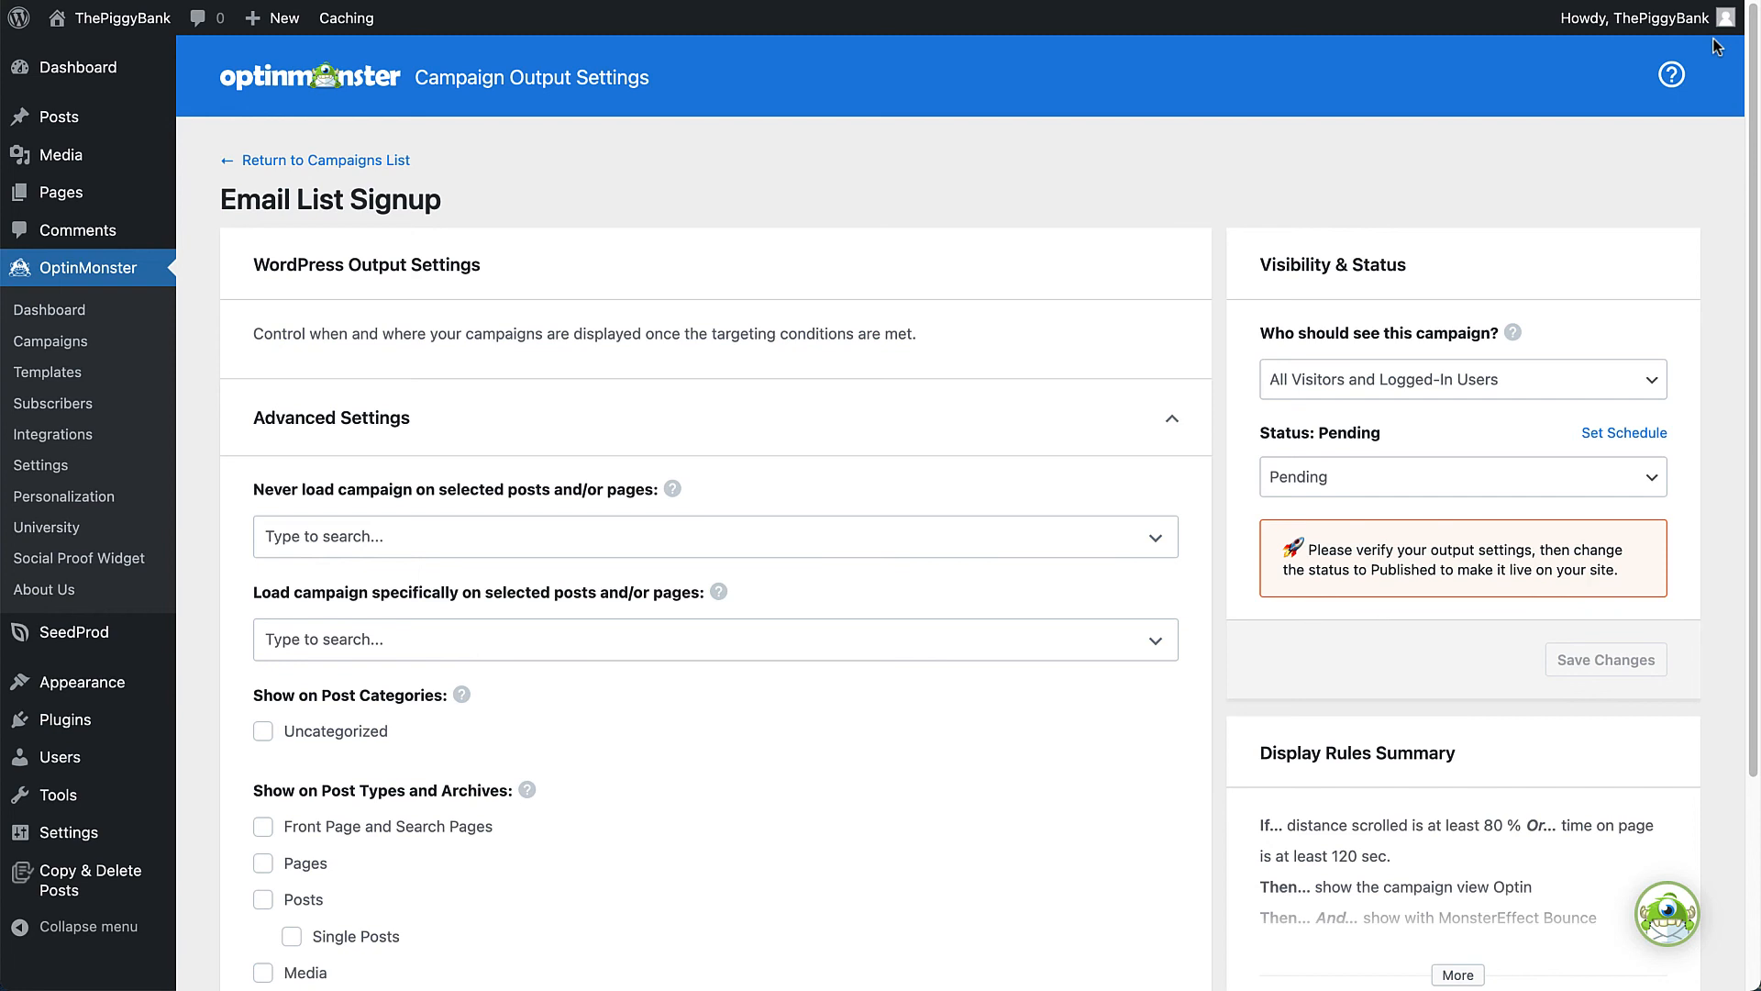
pyautogui.moveTo(1012, 723)
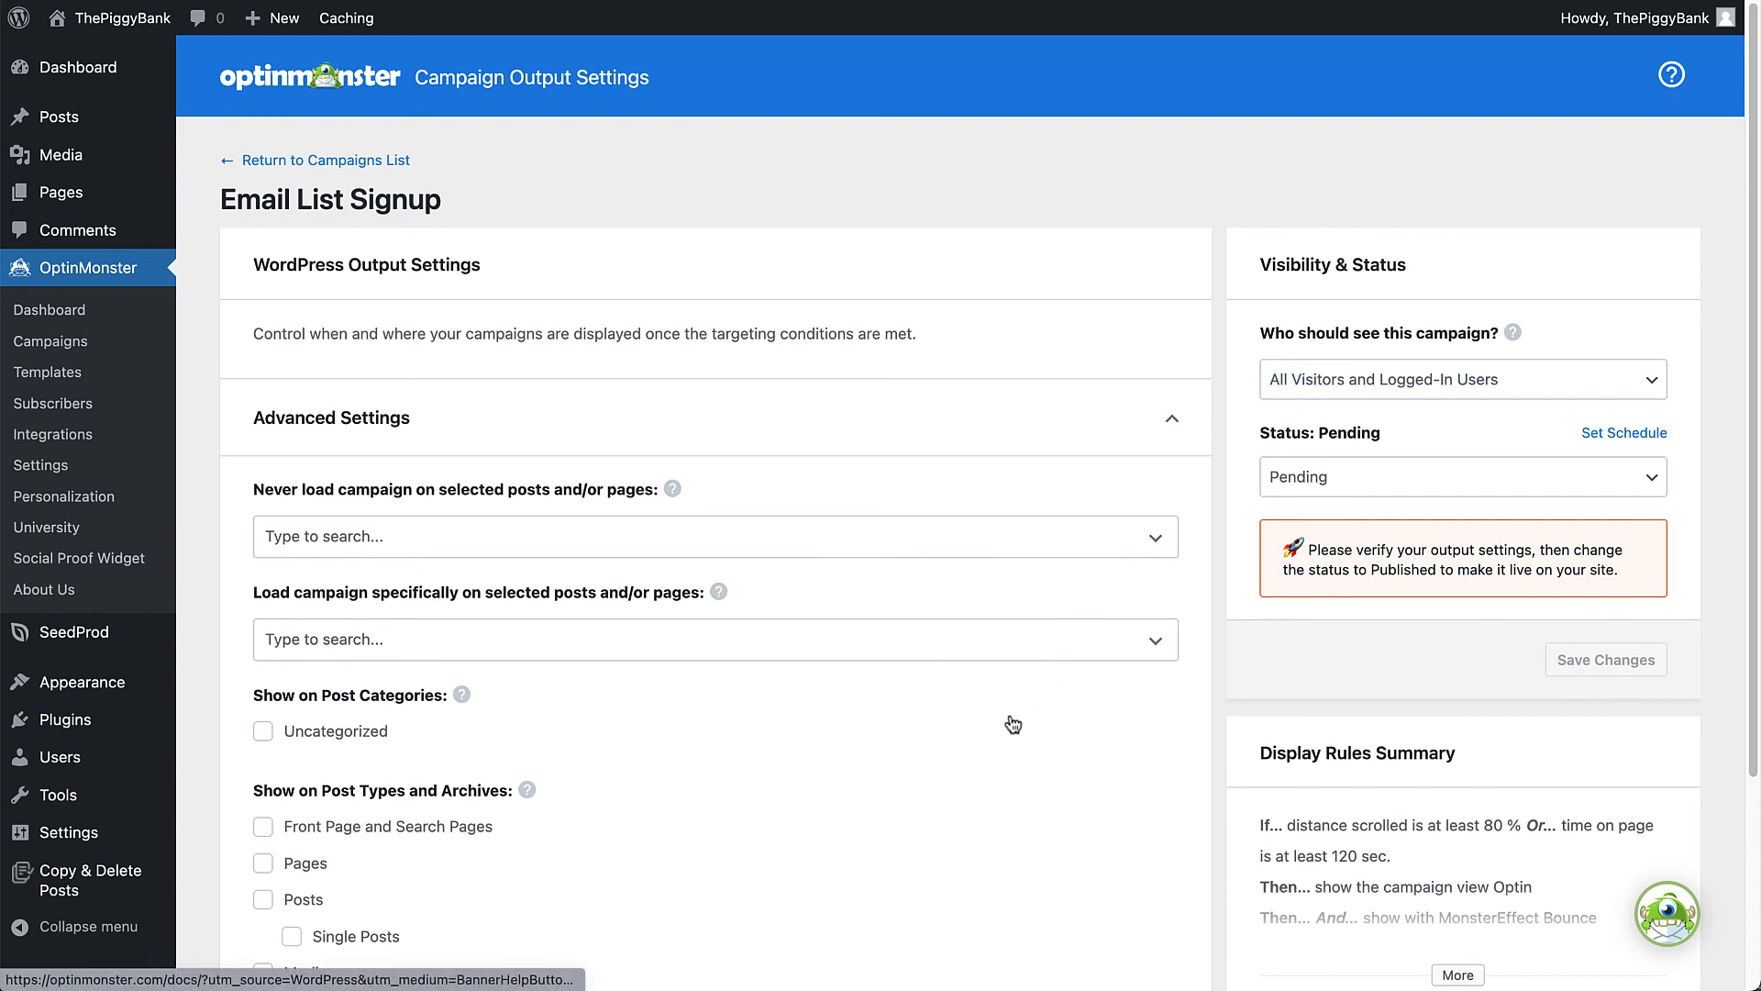
pyautogui.scroll(-3)
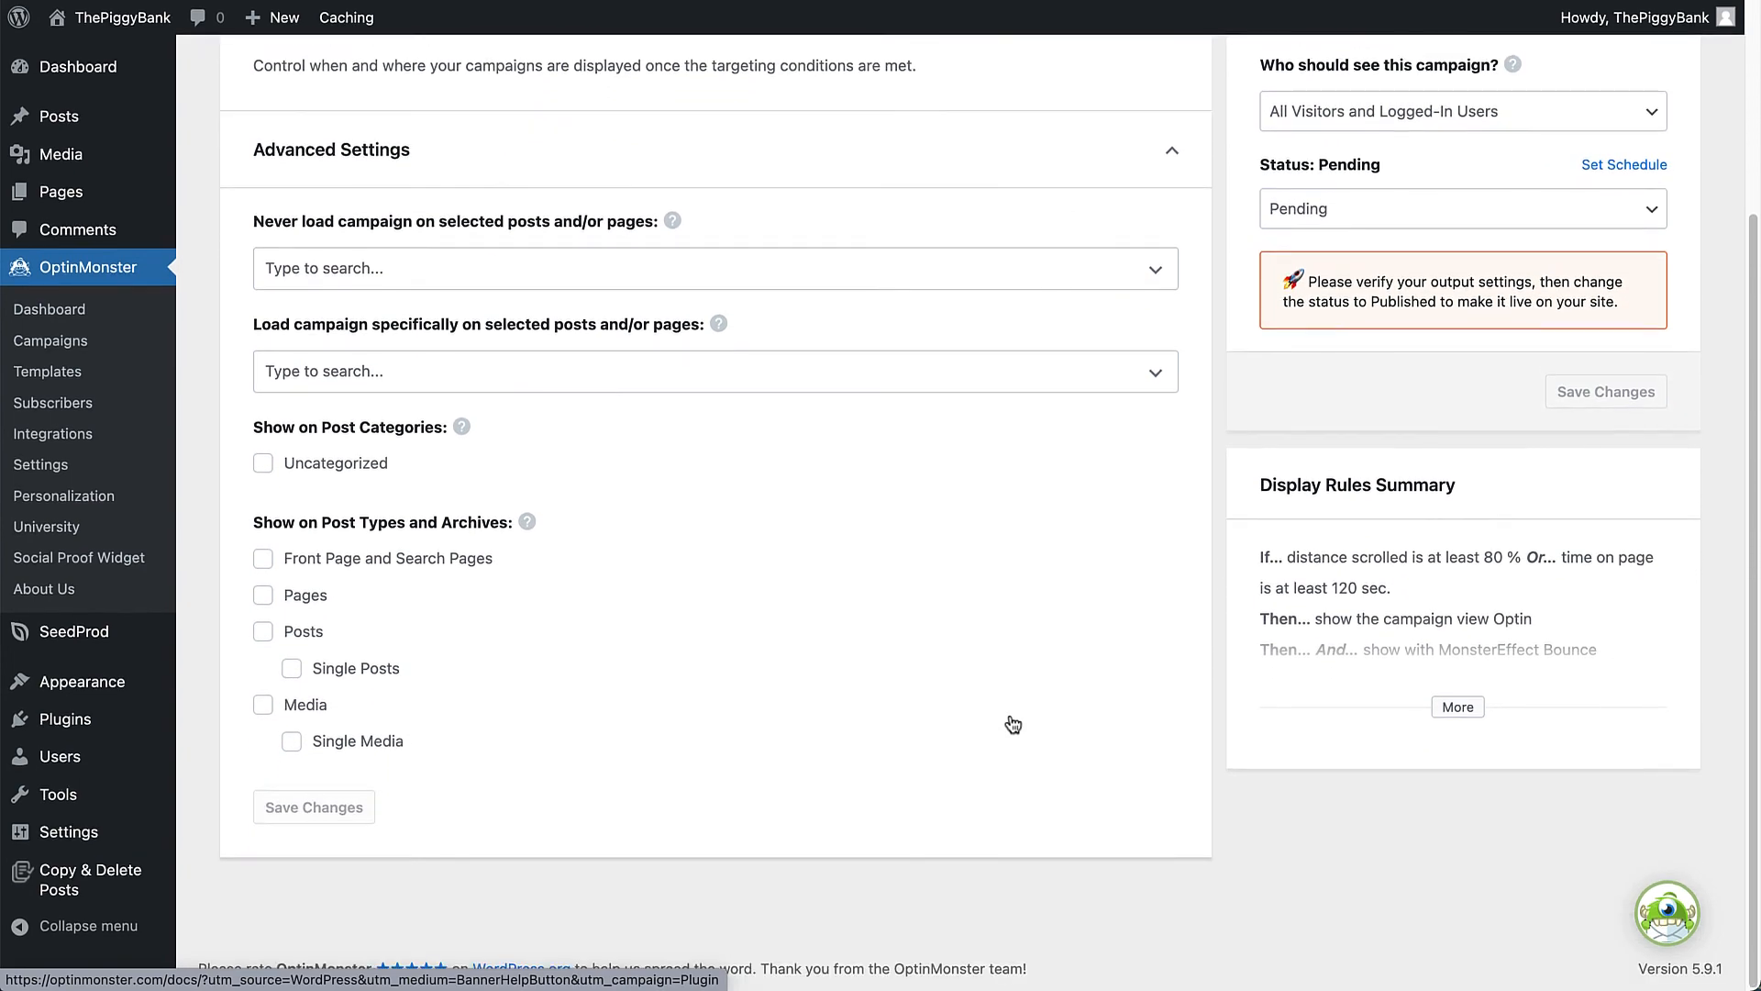
pyautogui.moveTo(320, 673)
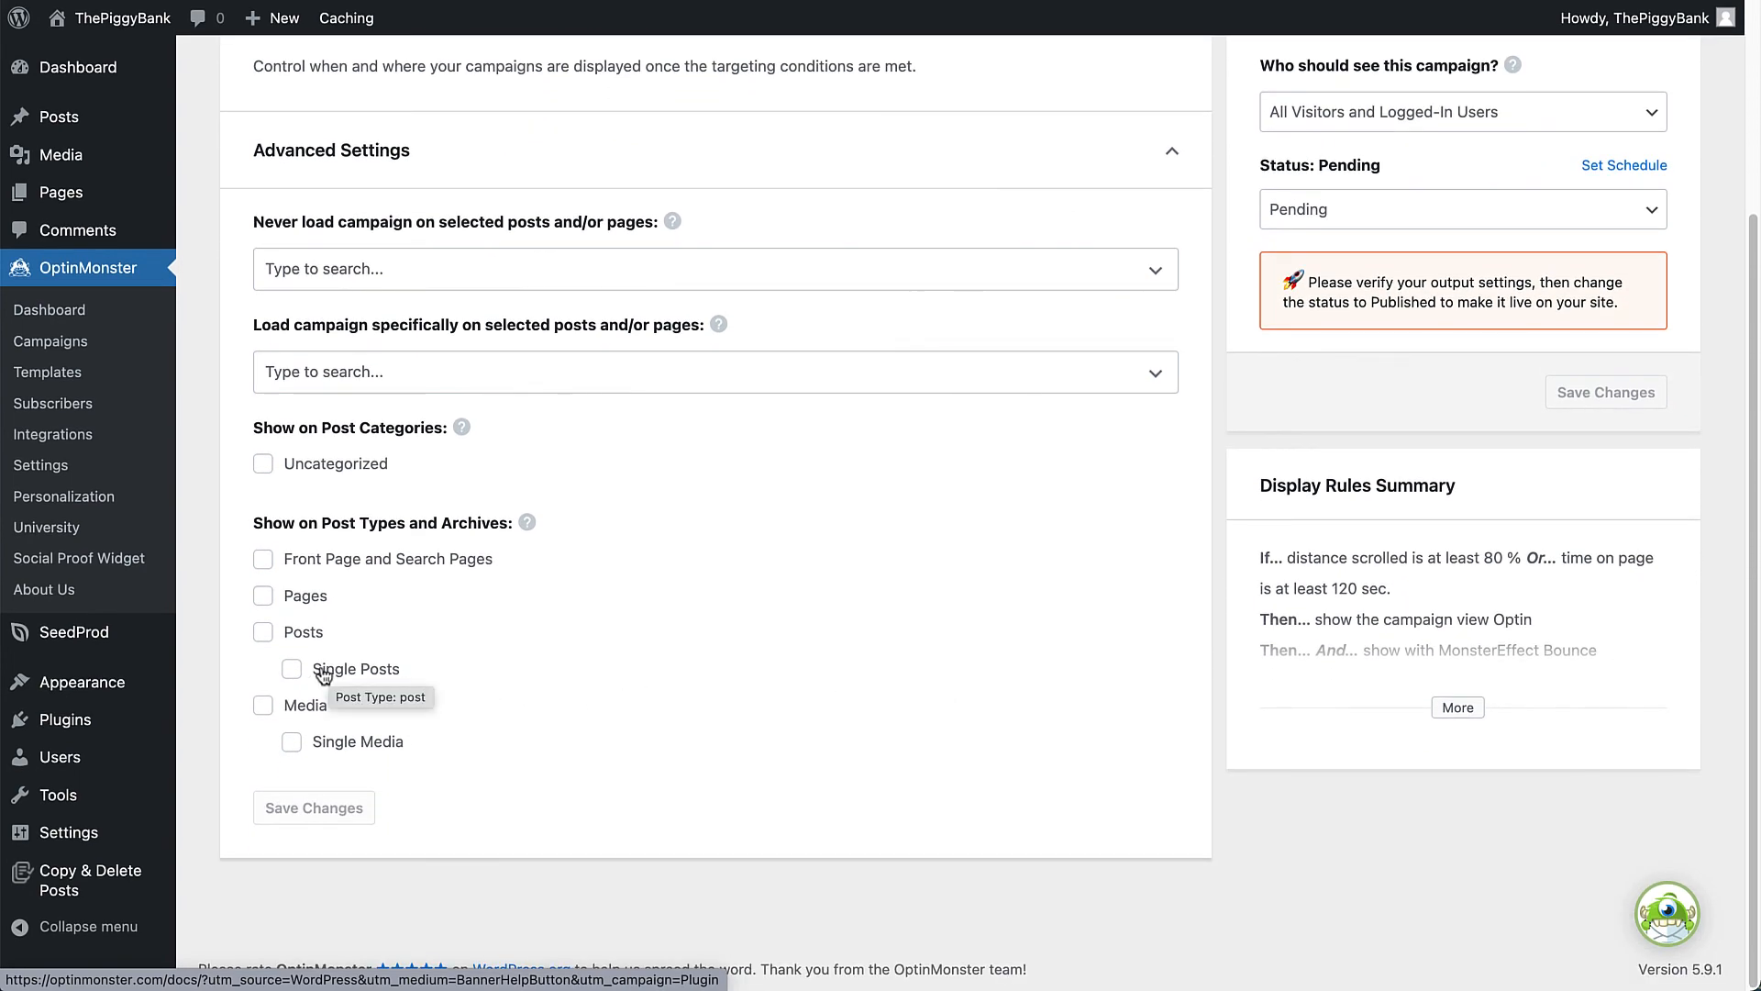
pyautogui.click(291, 668)
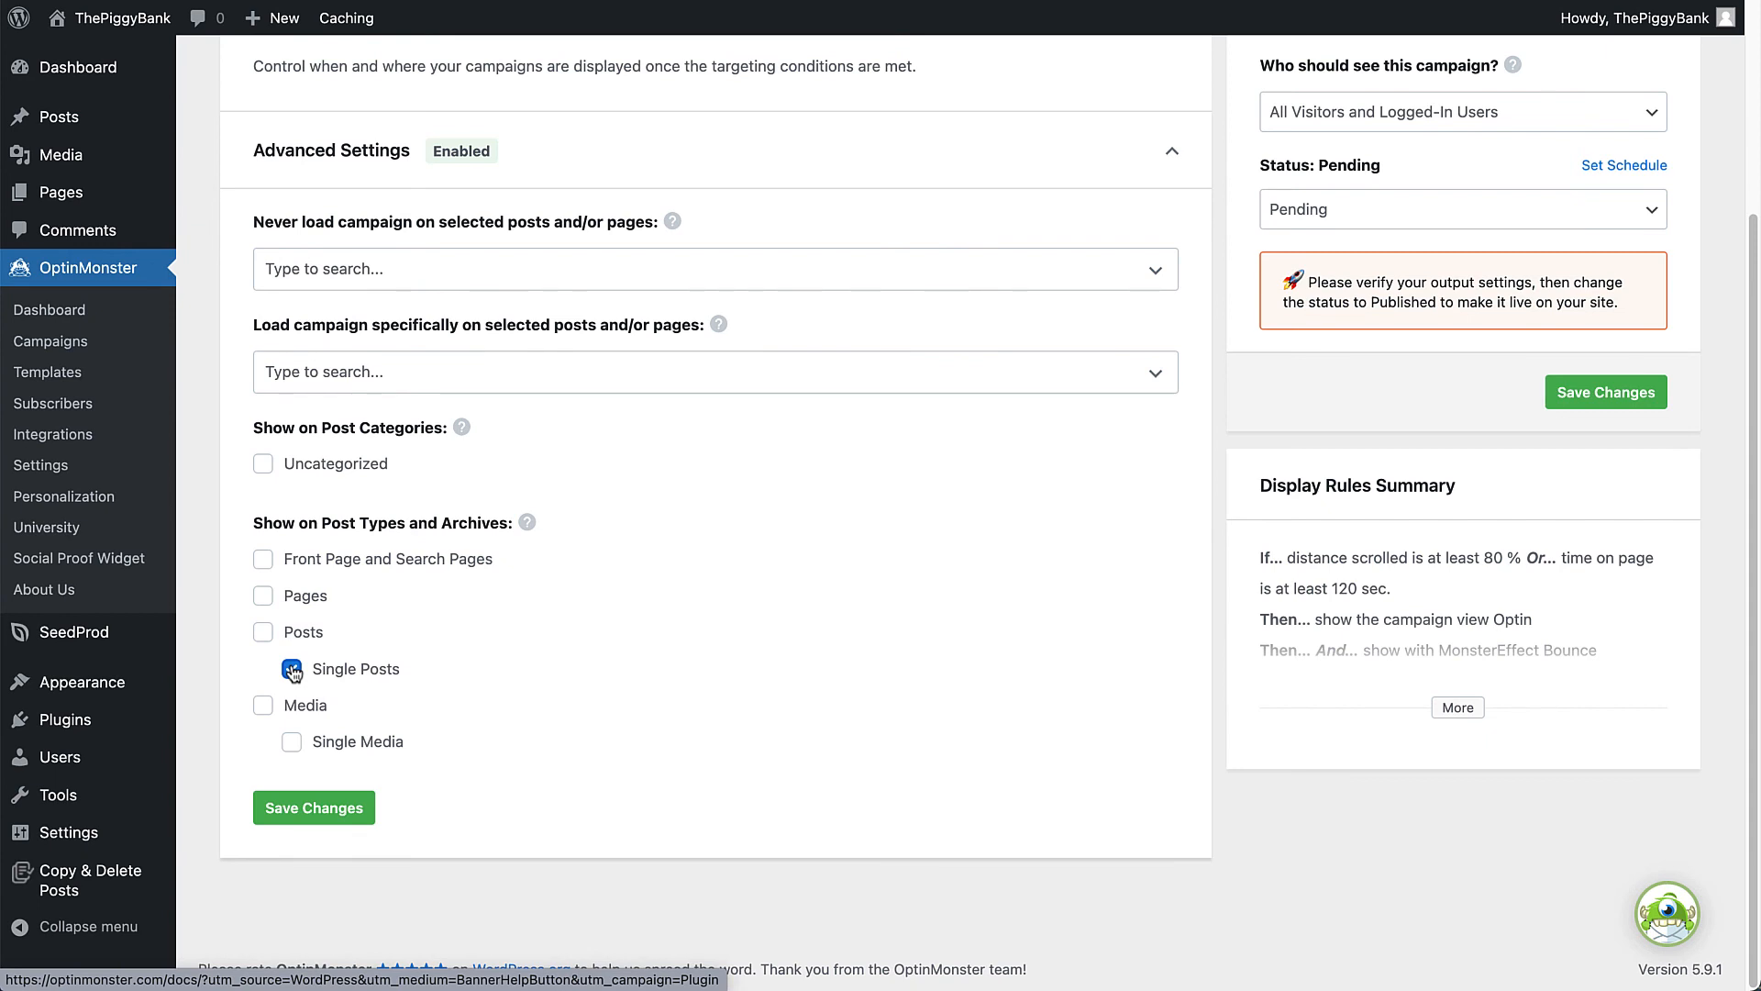
pyautogui.click(292, 668)
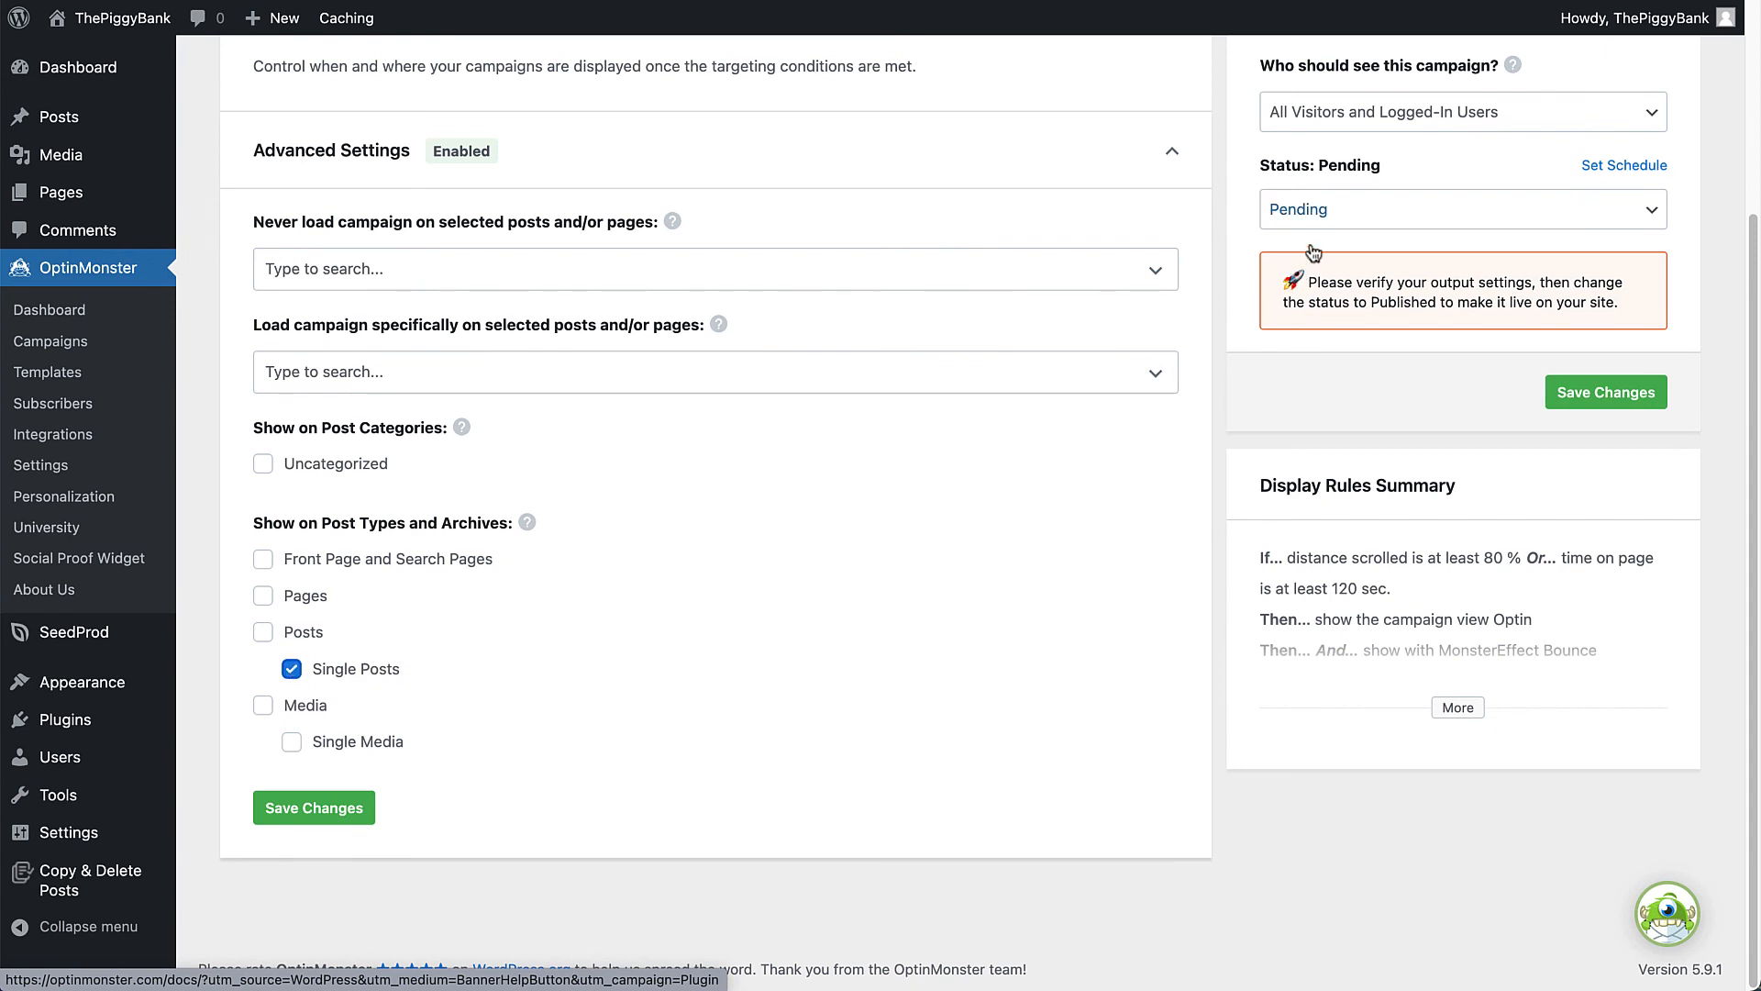
pyautogui.scroll(3)
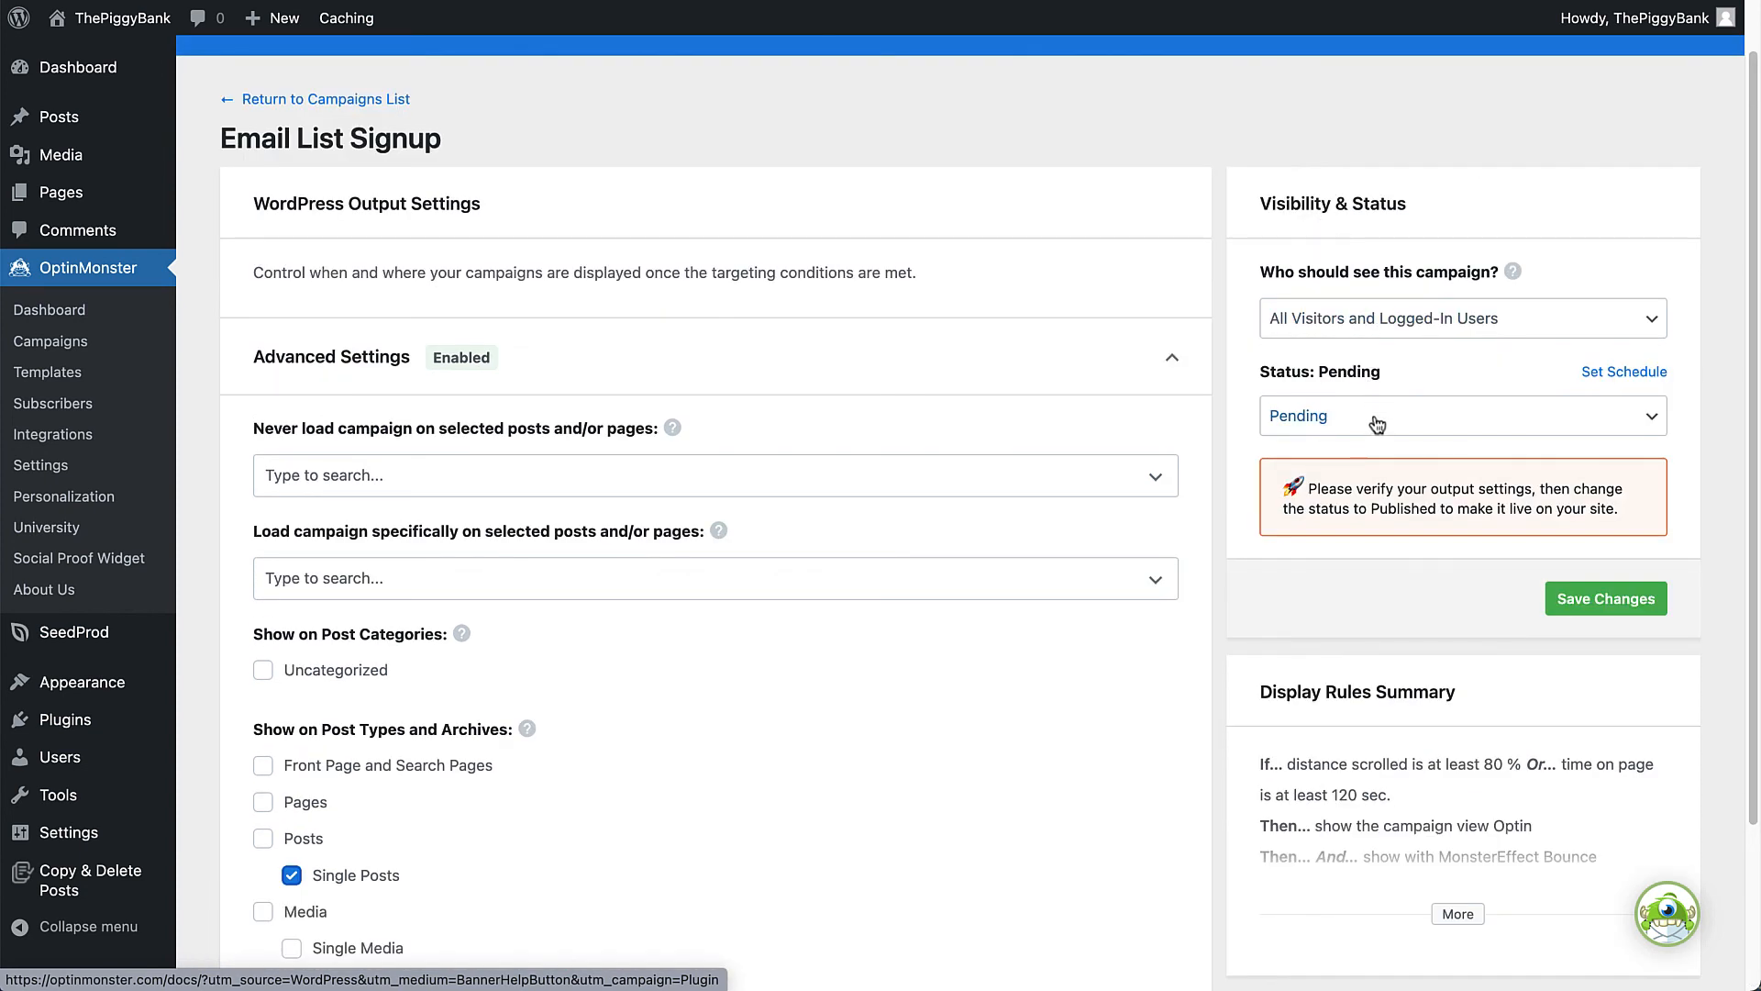
pyautogui.click(1460, 417)
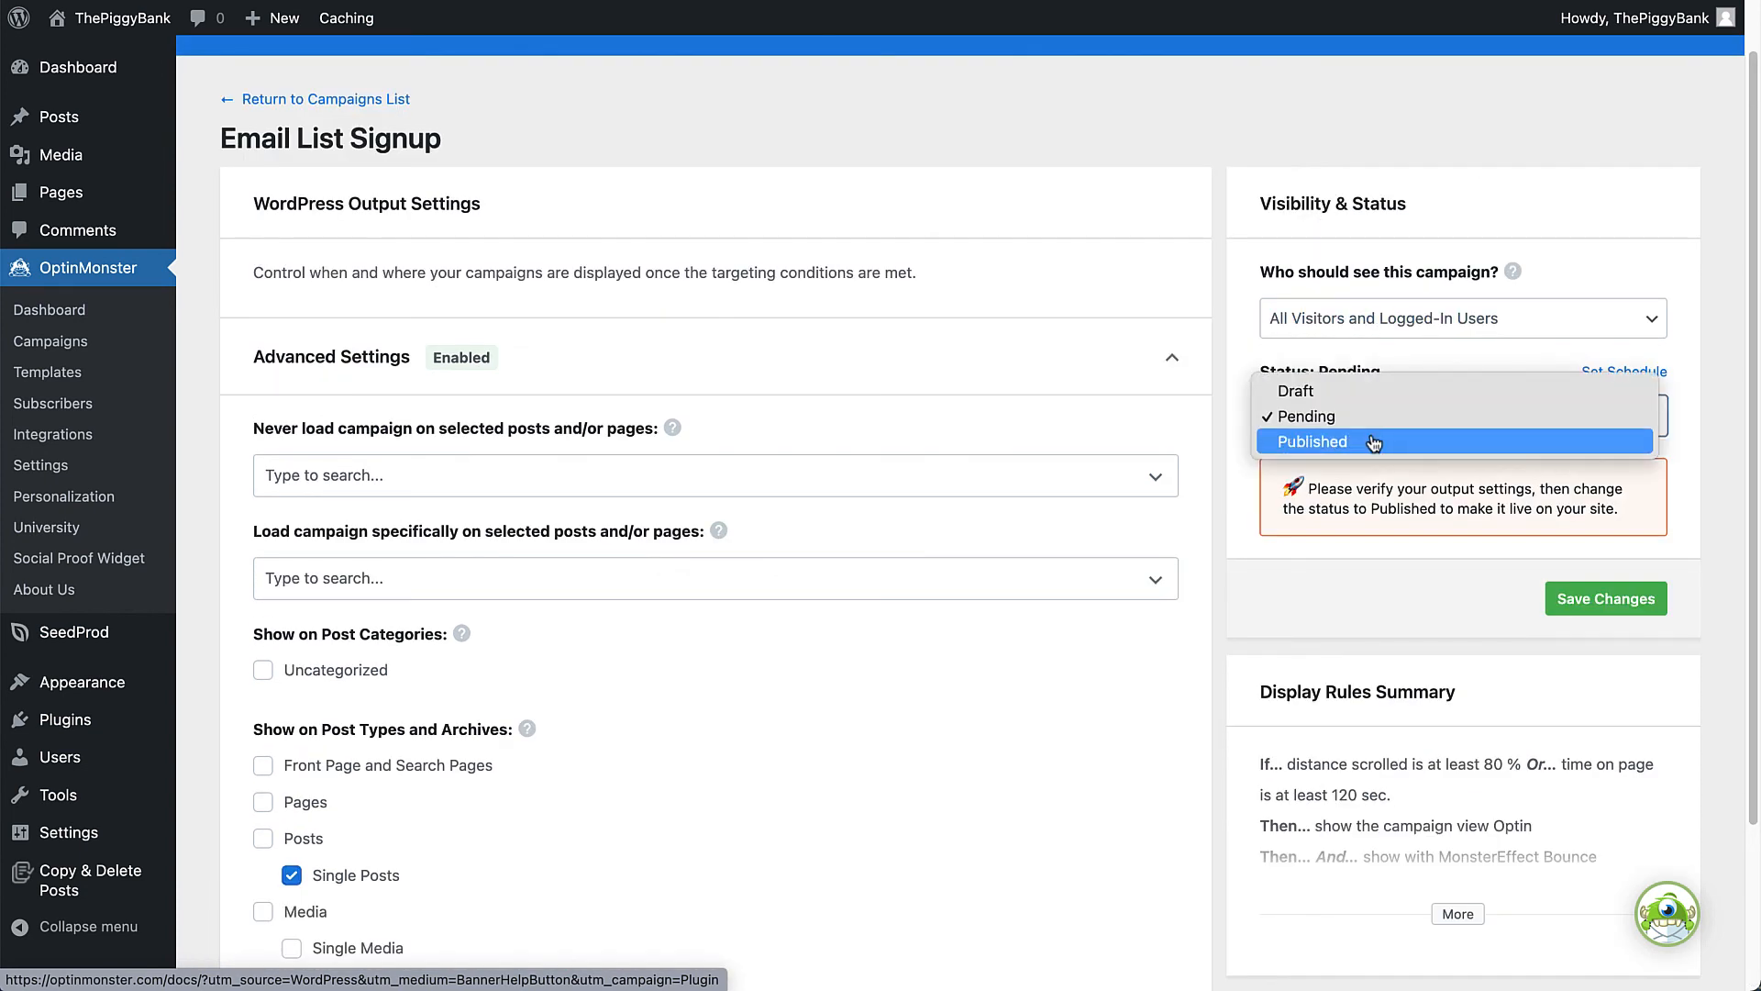
pyautogui.click(1310, 440)
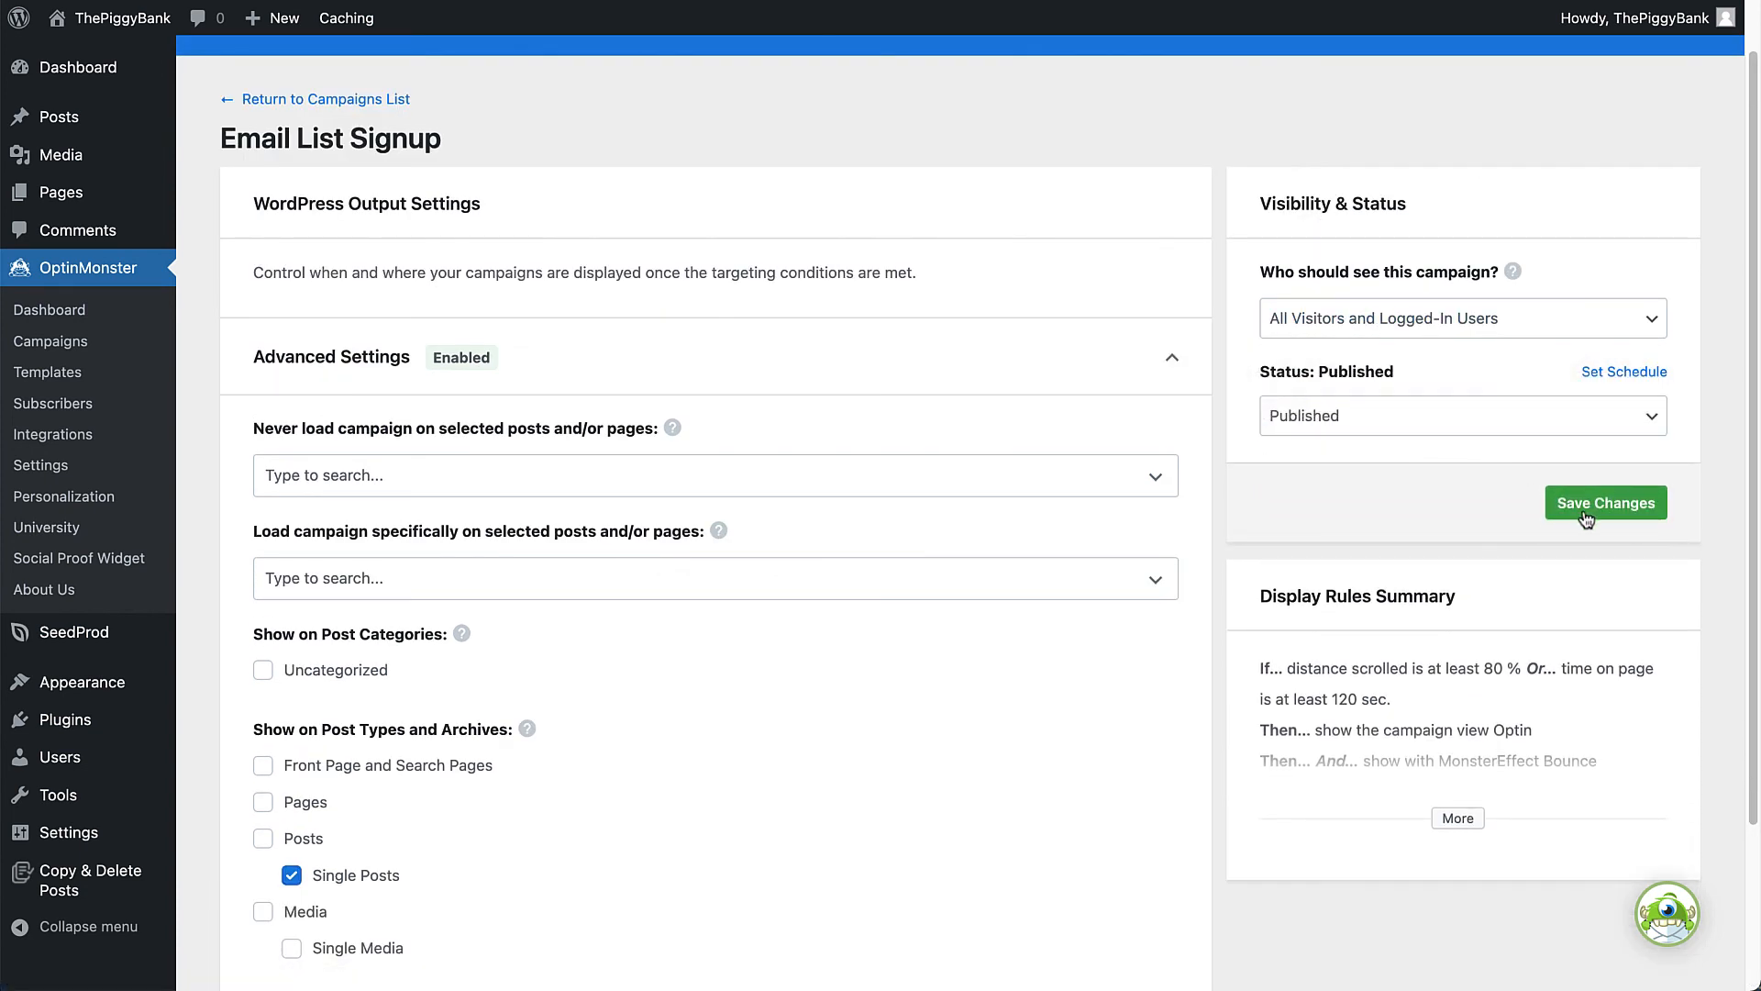
pyautogui.click(1605, 502)
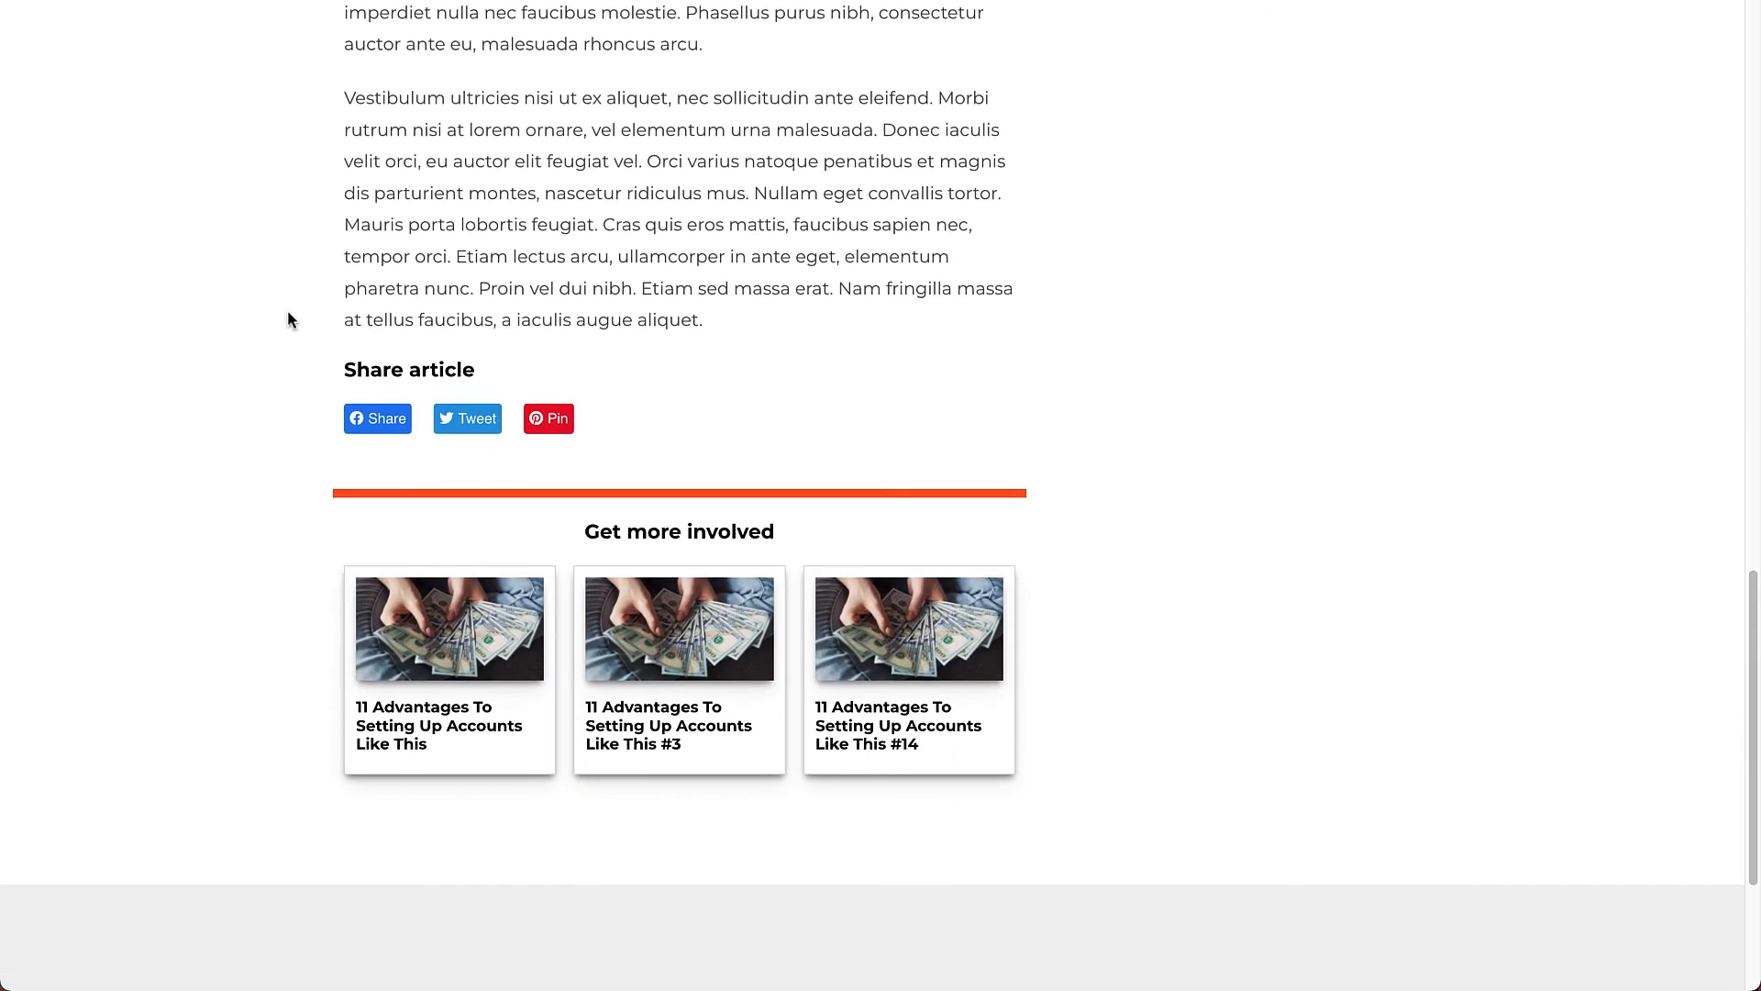